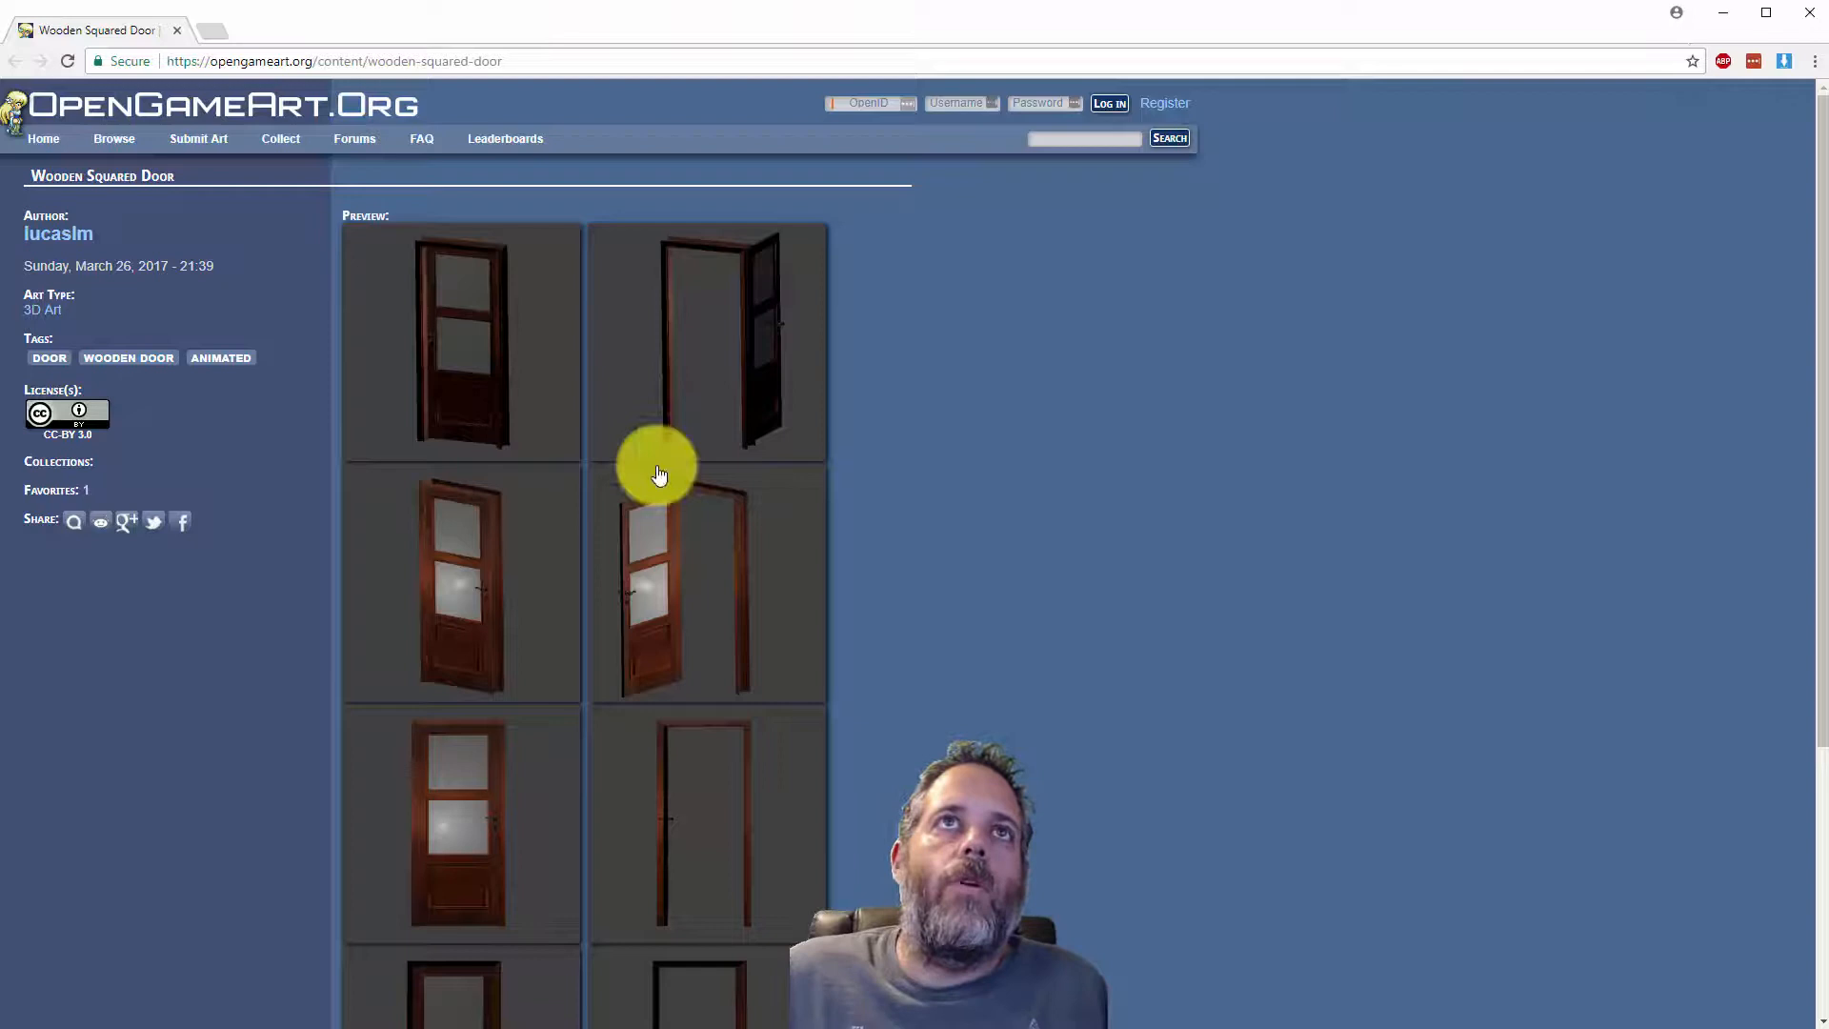
Add WoodenSquaredDoor to the scene and detach HingesWings_Movable to the root, breaking the prefab instance
{"action": "scroll", "scroll_direction": "down", "scroll_amount": 3}
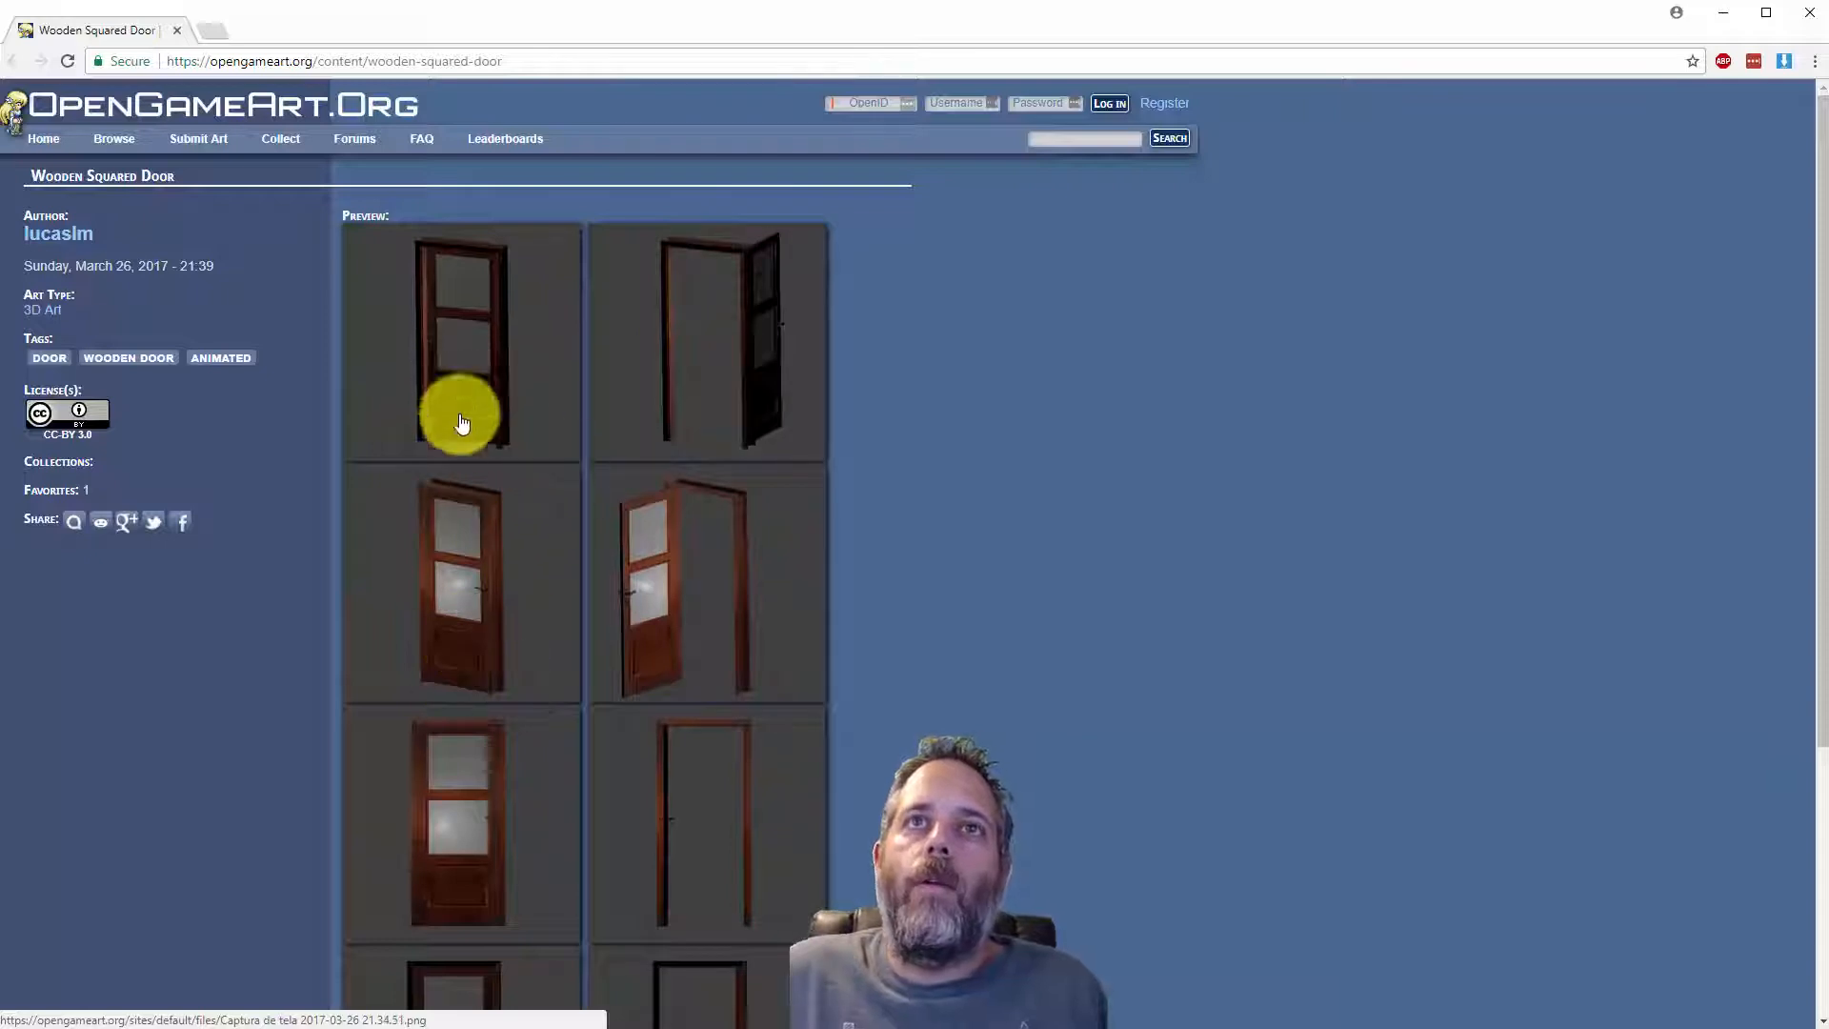
{"action": "mouse_move", "coordinate": [682, 528]}
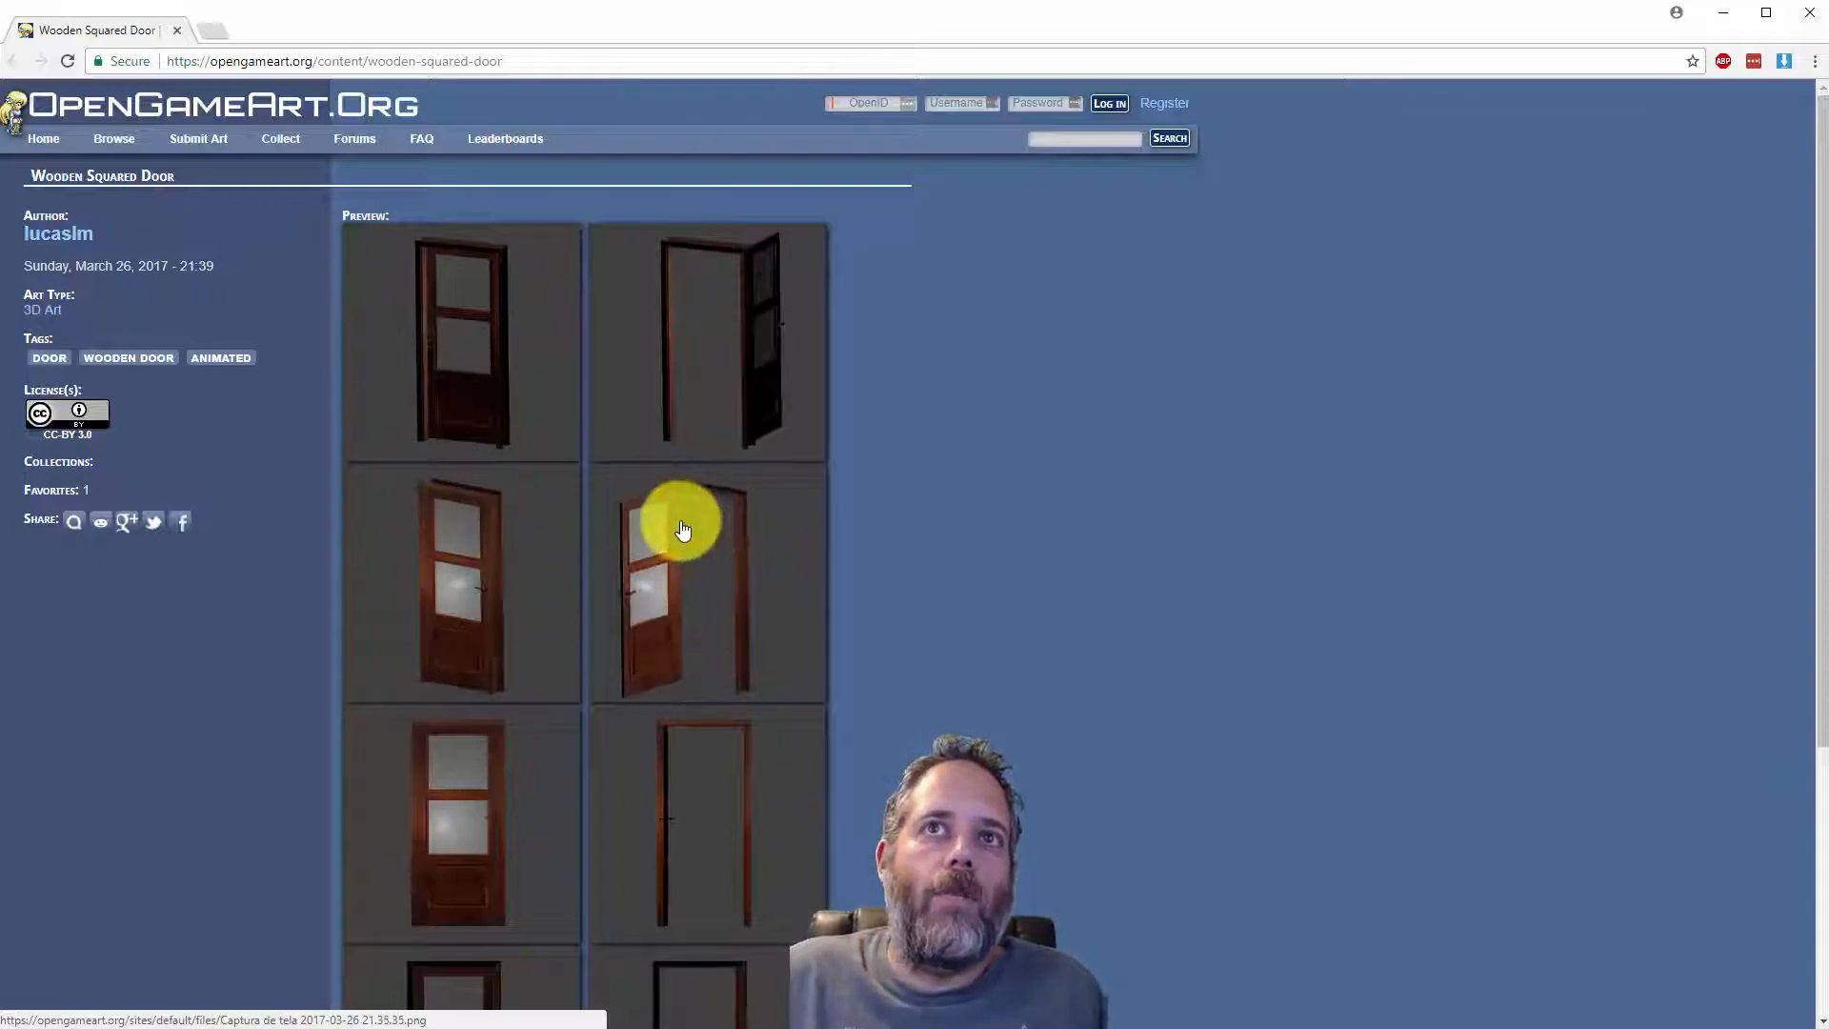
{"action": "mouse_move", "coordinate": [804, 501]}
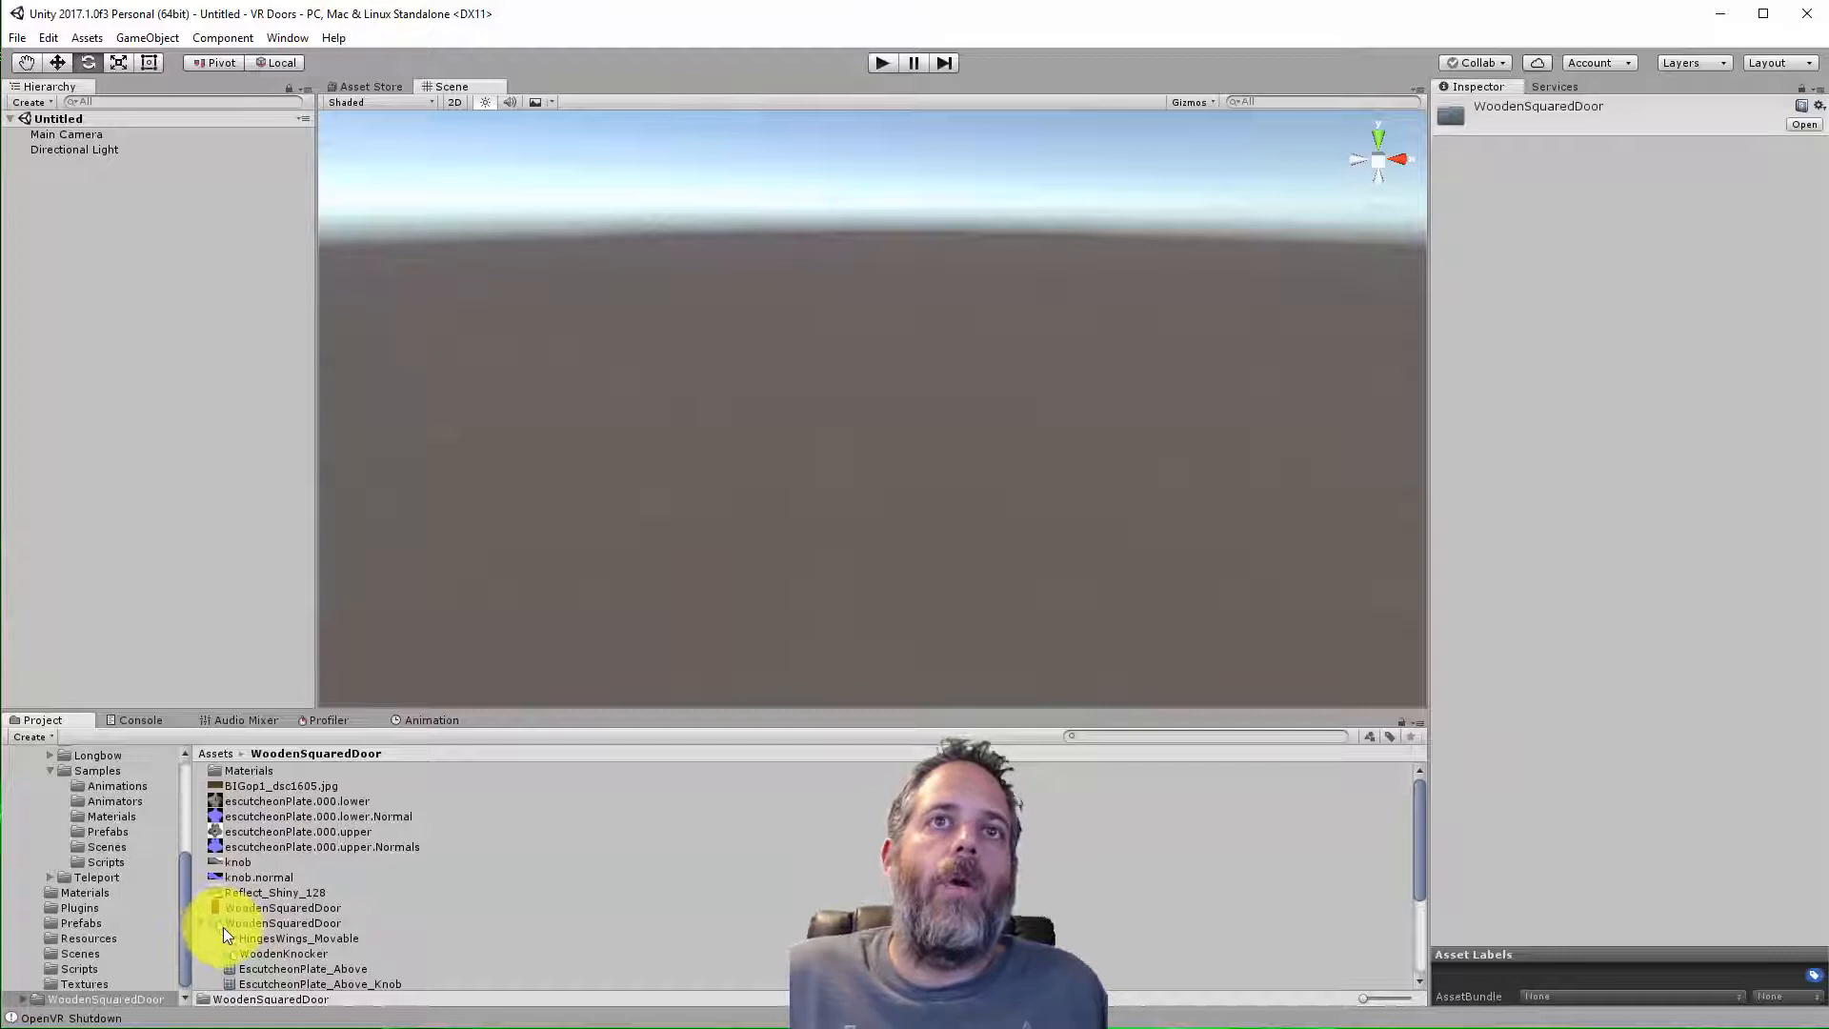
{"action": "left_click", "coordinate": [280, 922]}
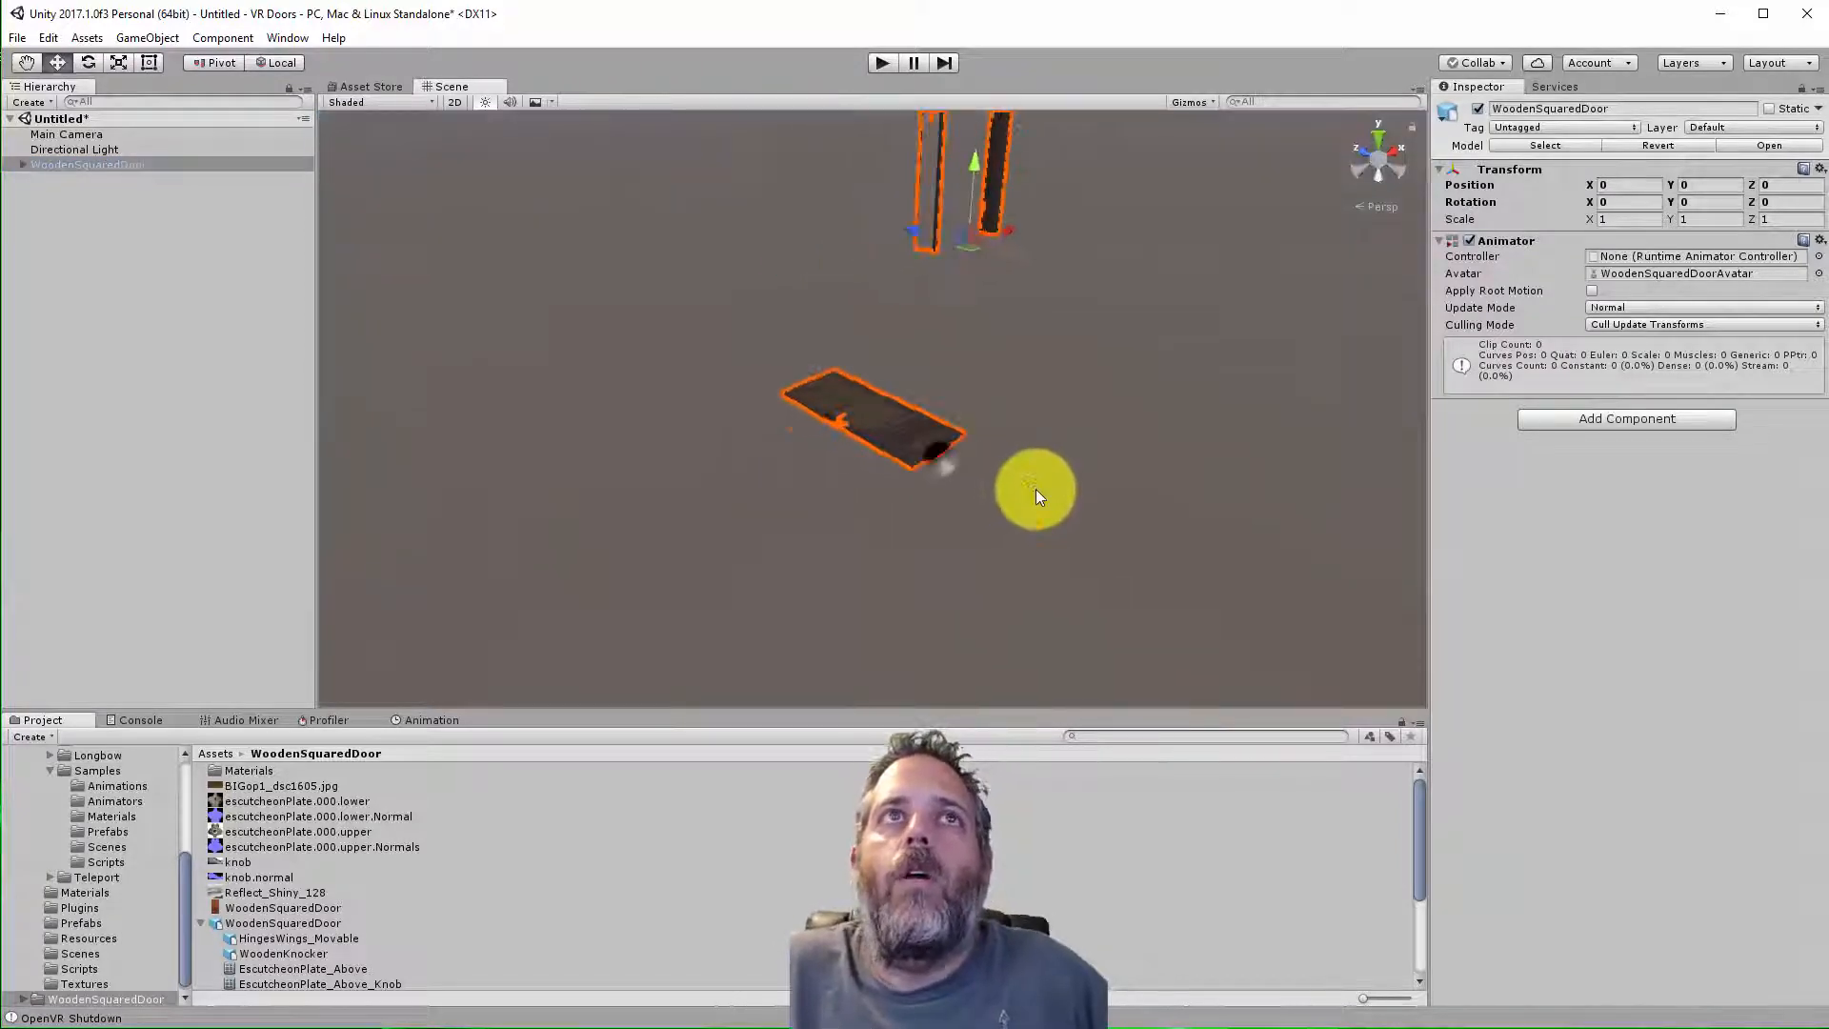
{"action": "left_click", "coordinate": [99, 179]}
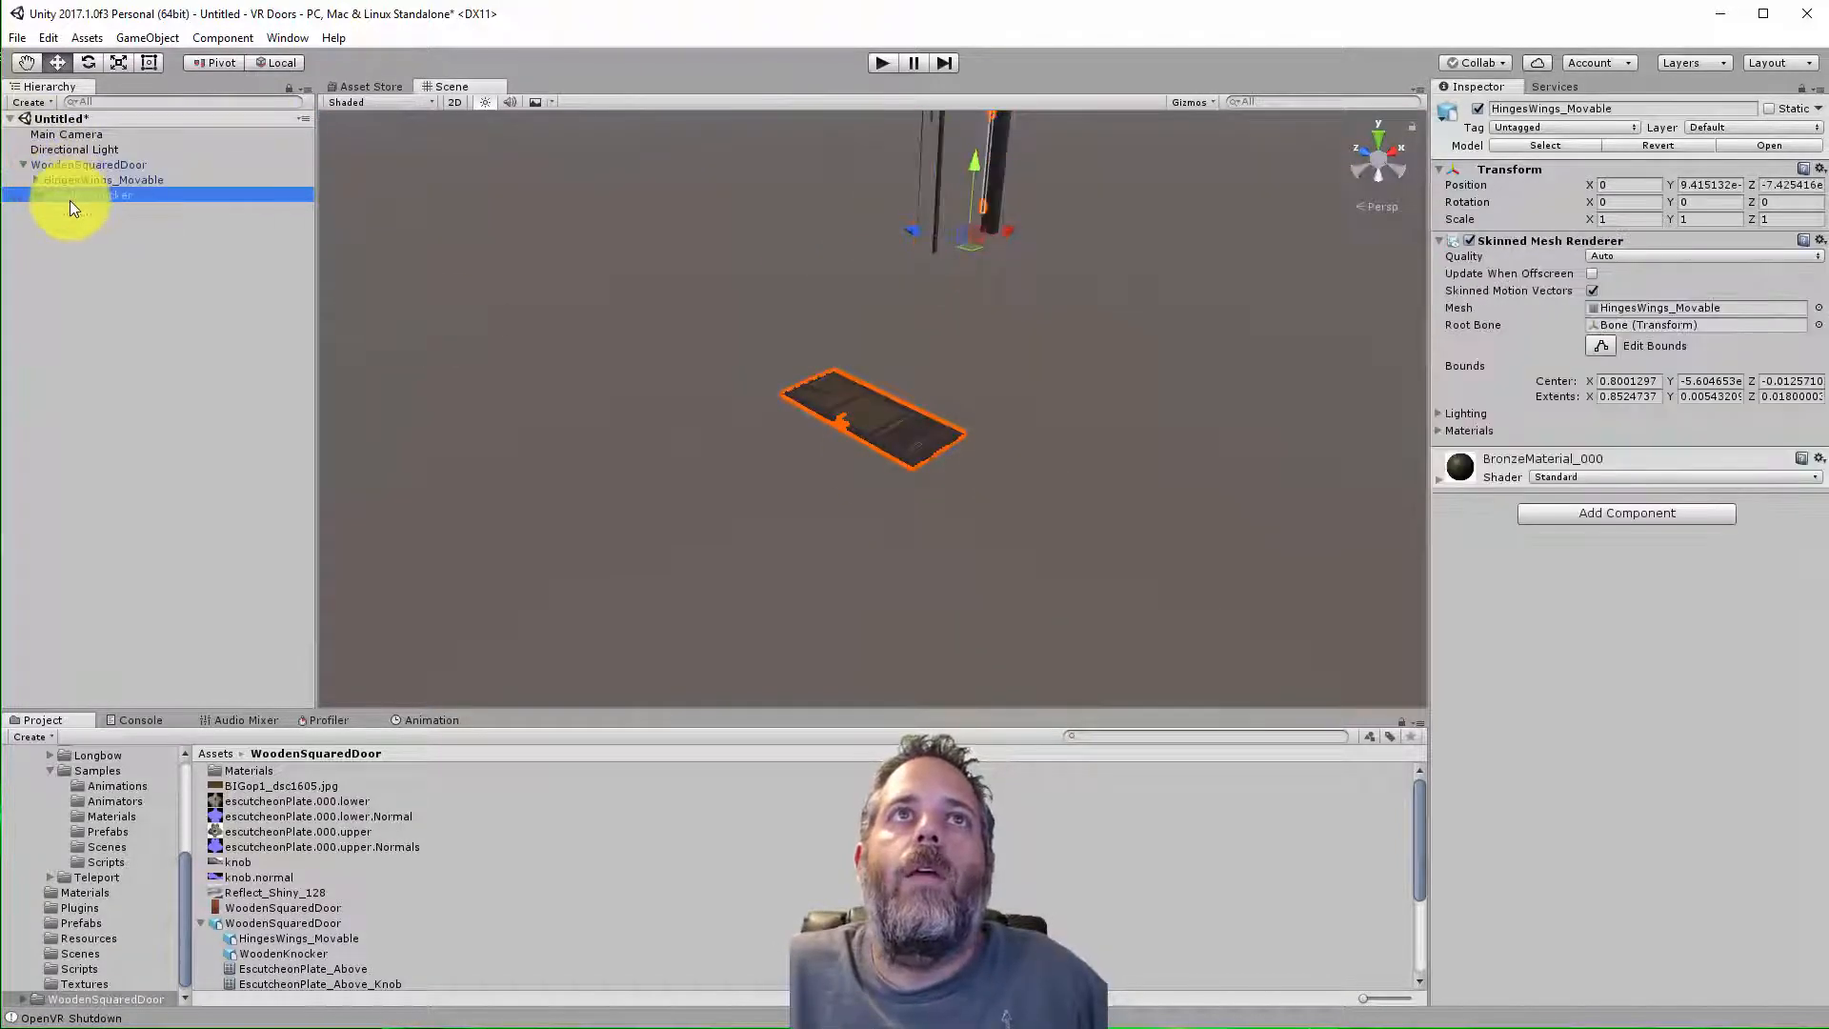
{"action": "left_click", "coordinate": [105, 194]}
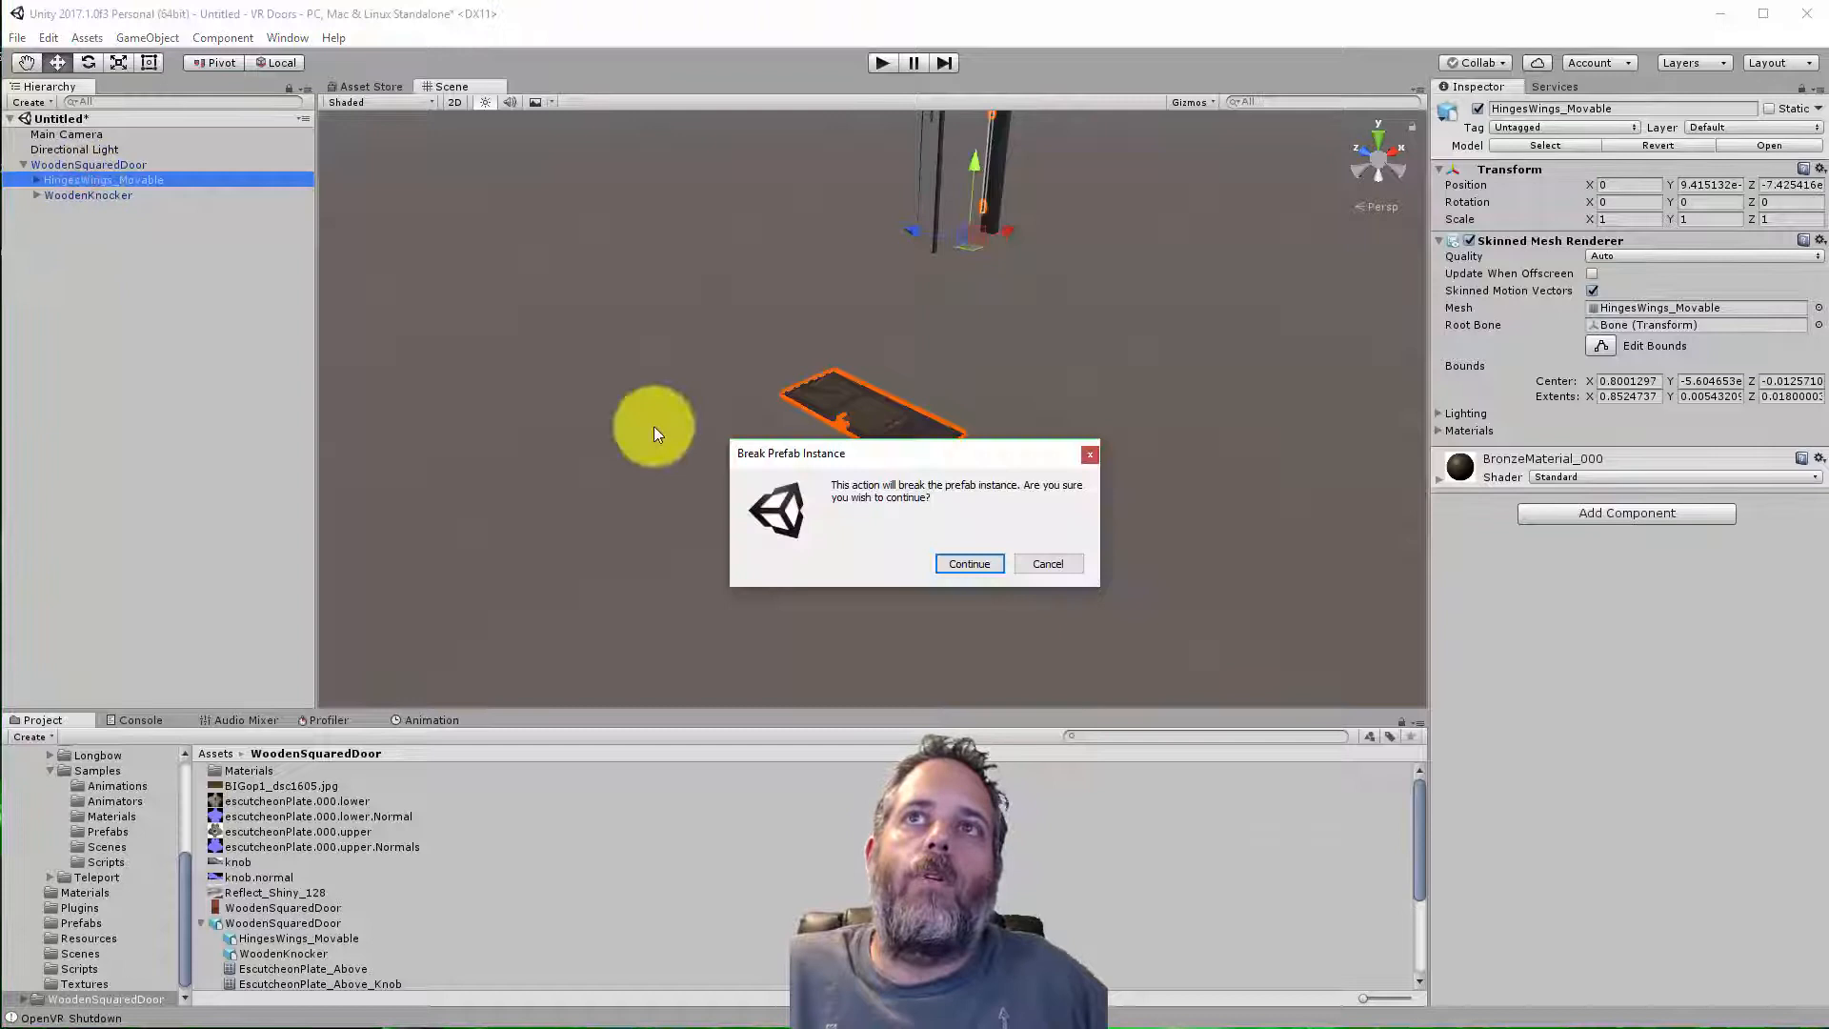
{"action": "left_click", "coordinate": [968, 564]}
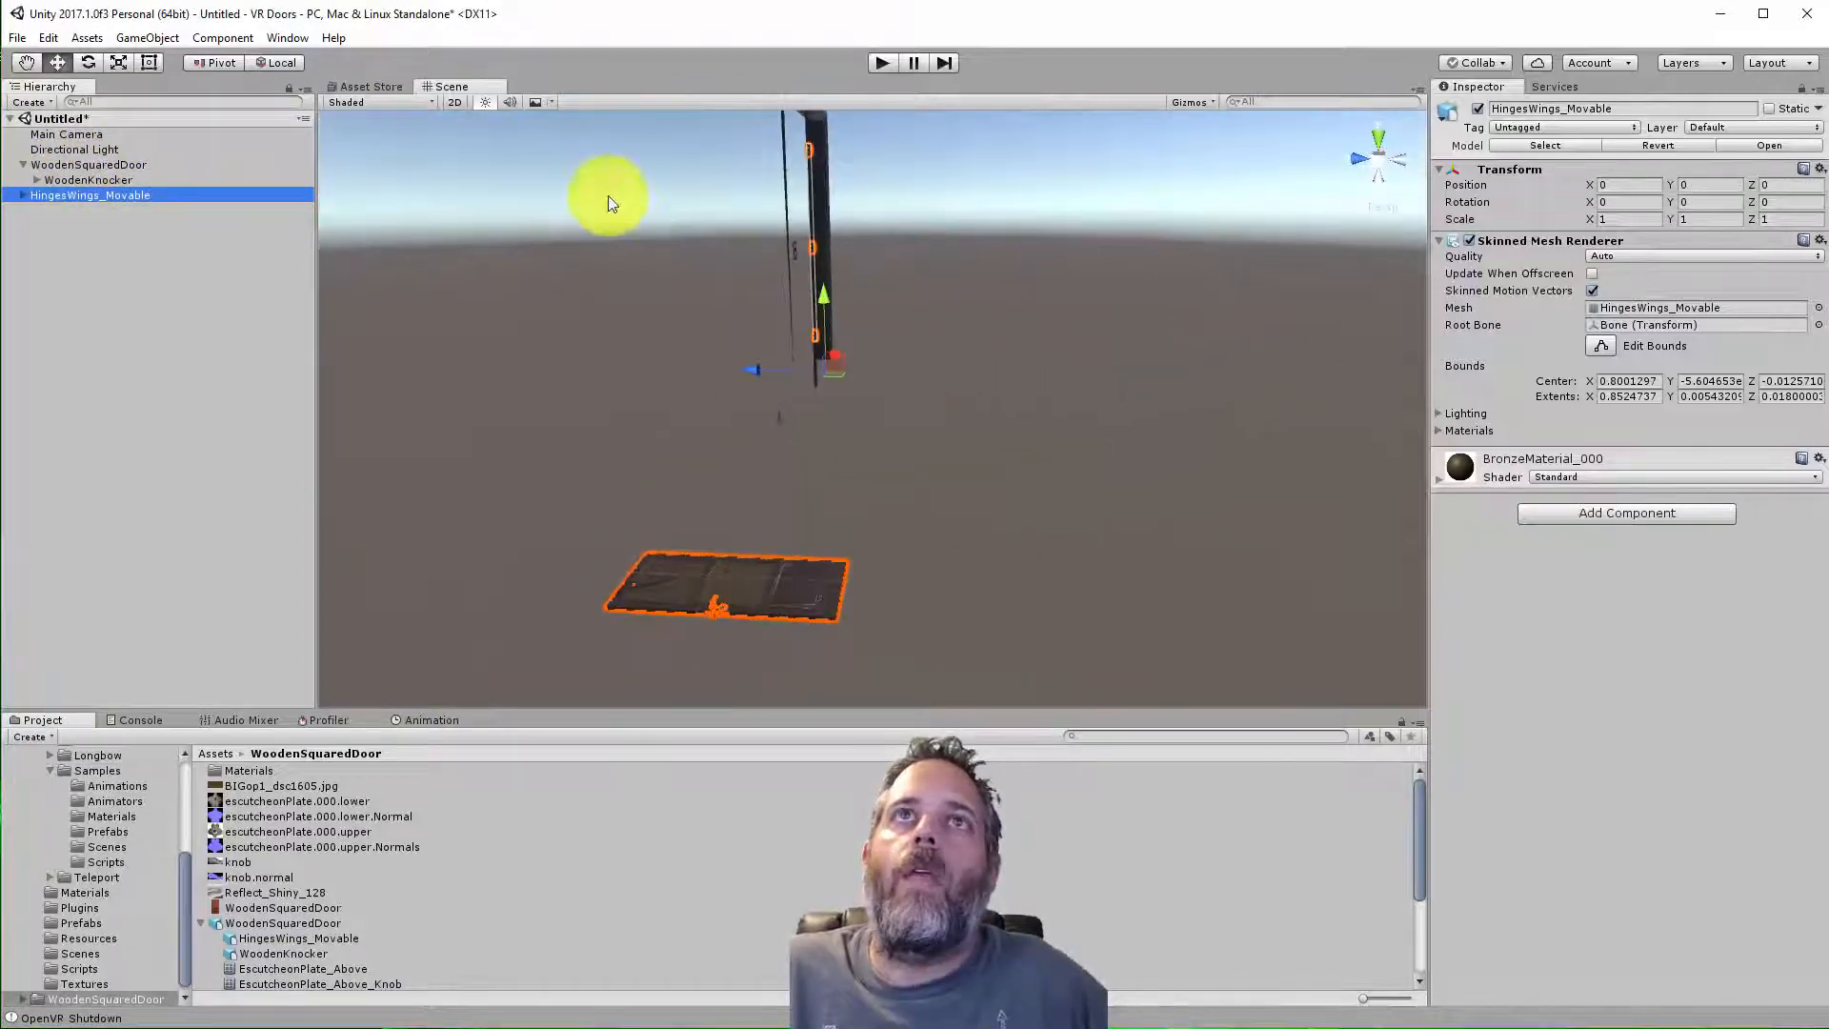
{"action": "left_click", "coordinate": [146, 38]}
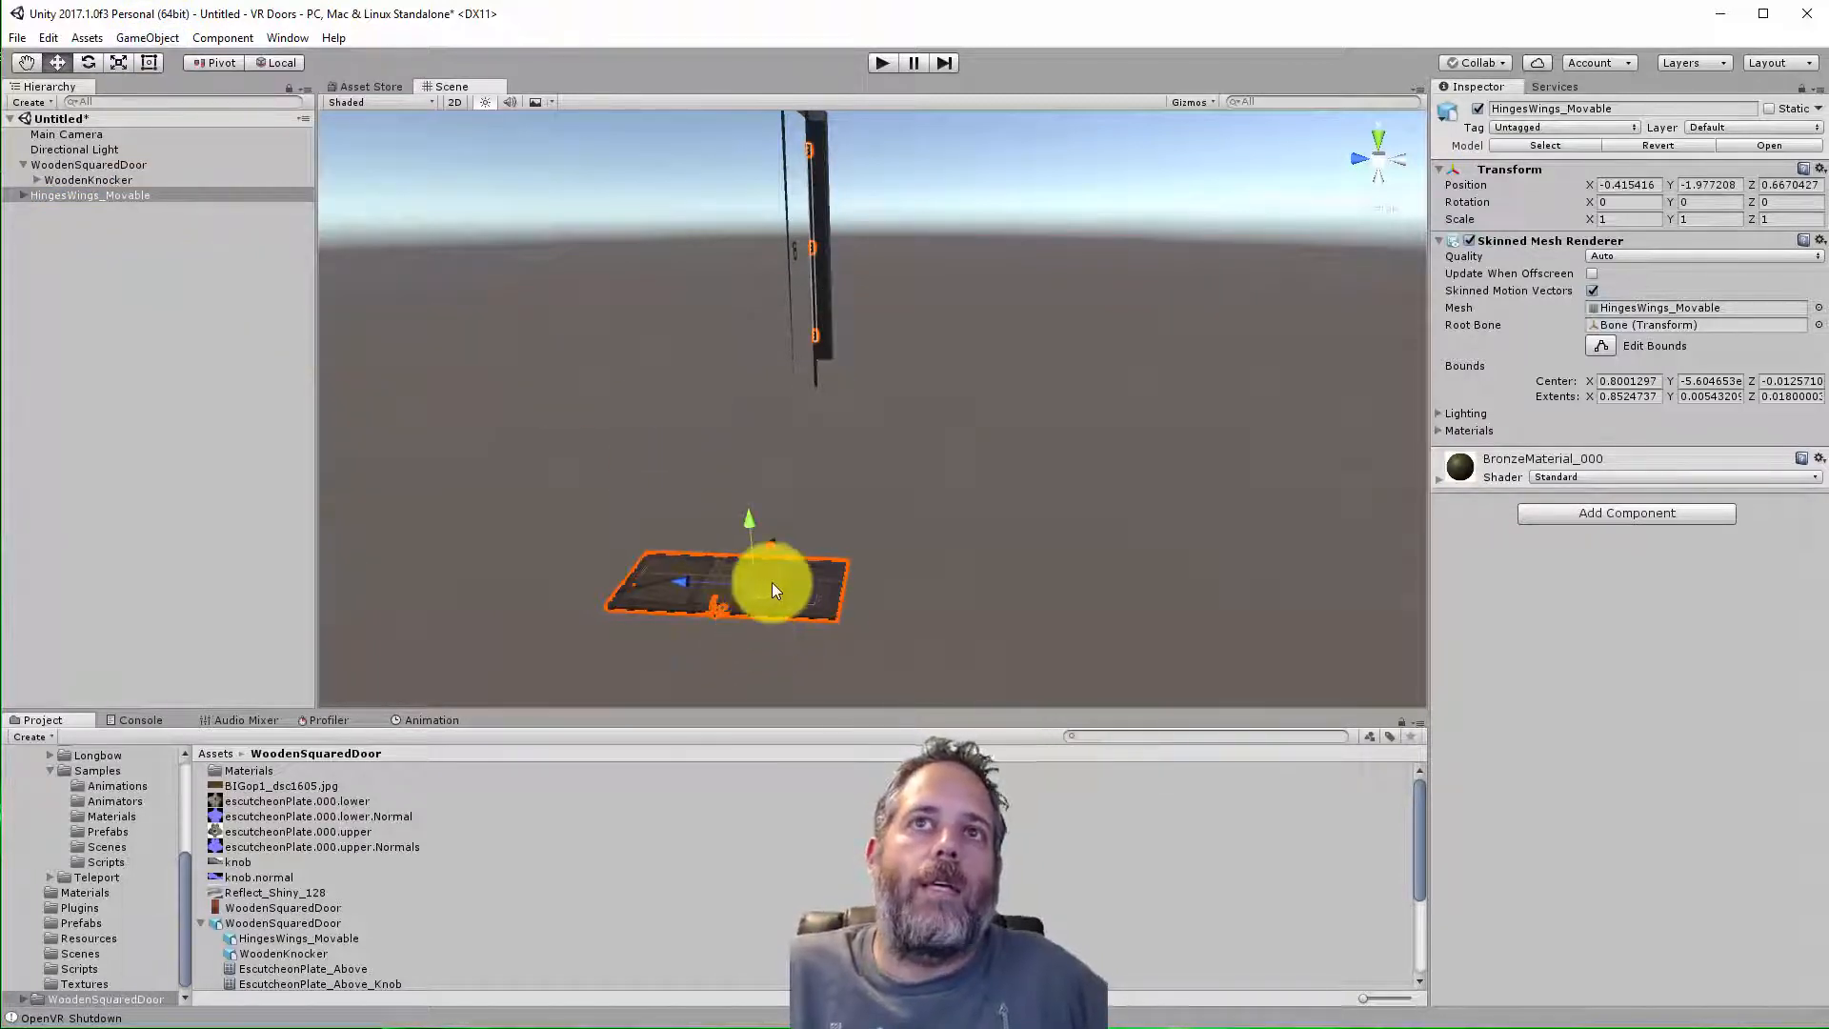
{"action": "mouse_move", "coordinate": [922, 126]}
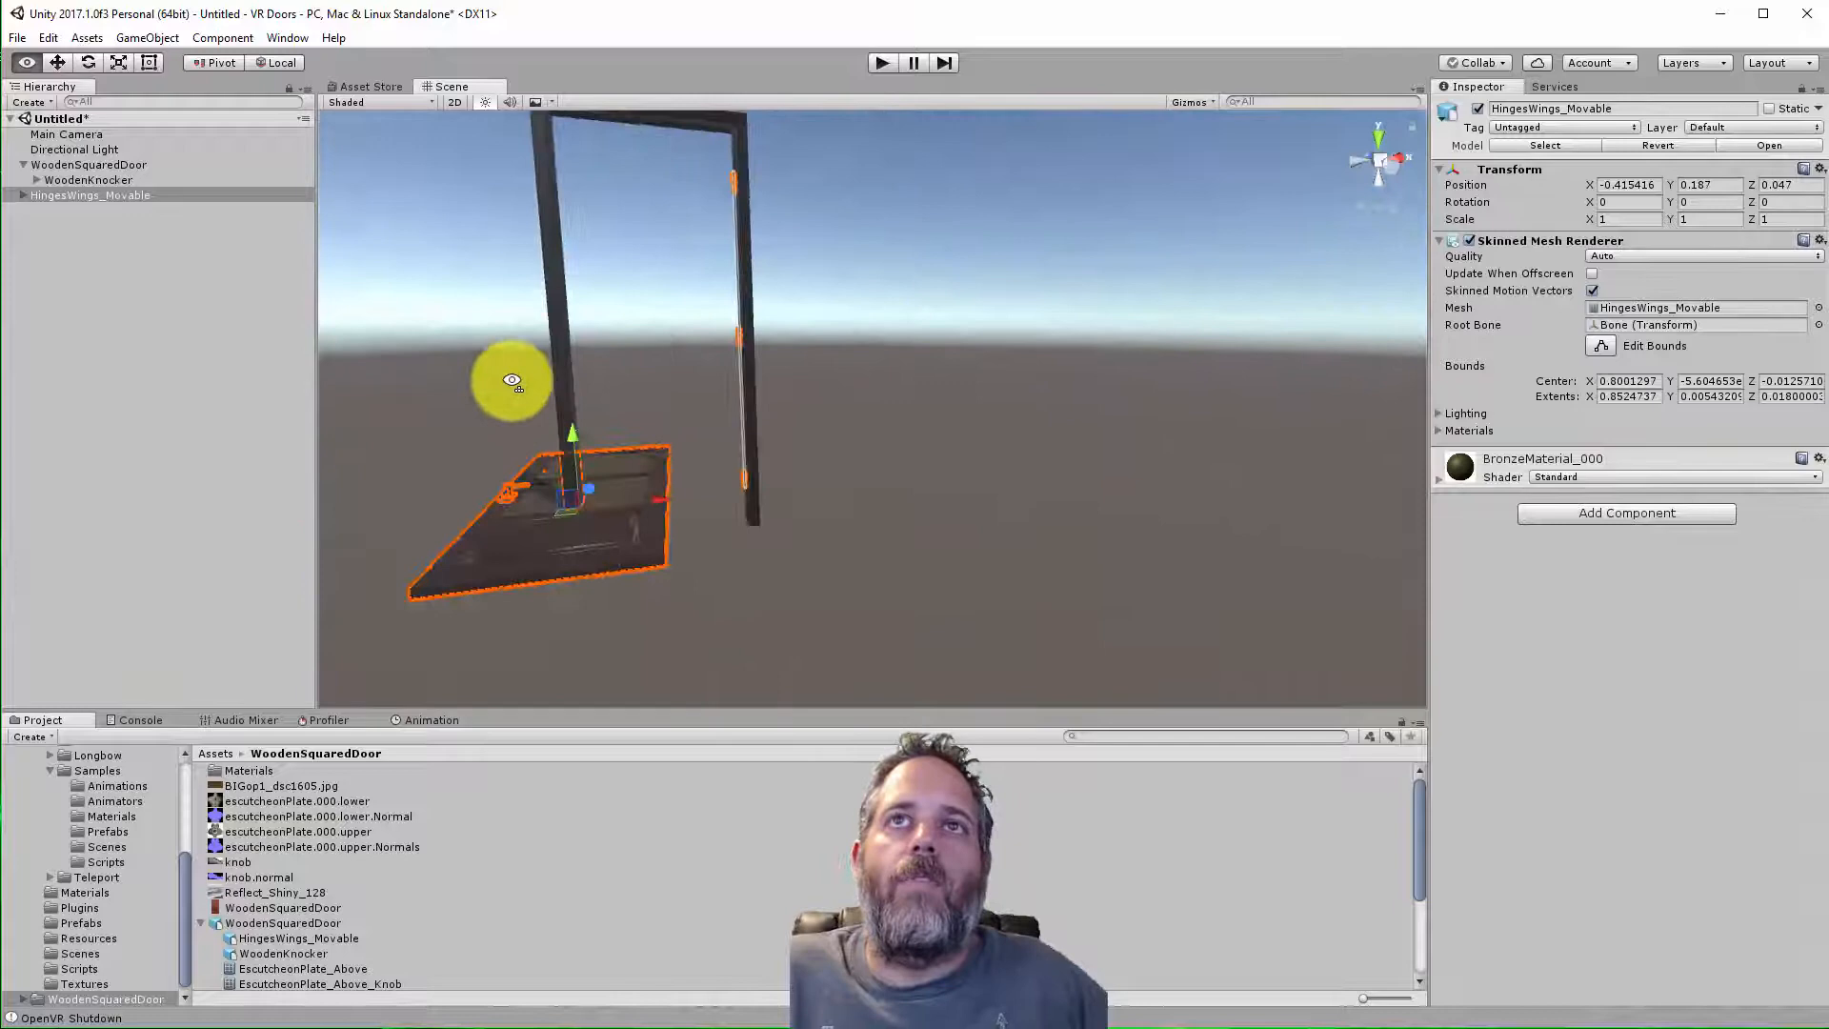
Move and raise the door wing so it sits between the two frame posts
{"action": "left_click_drag", "start_coordinate": [512, 379], "coordinate": [700, 461]}
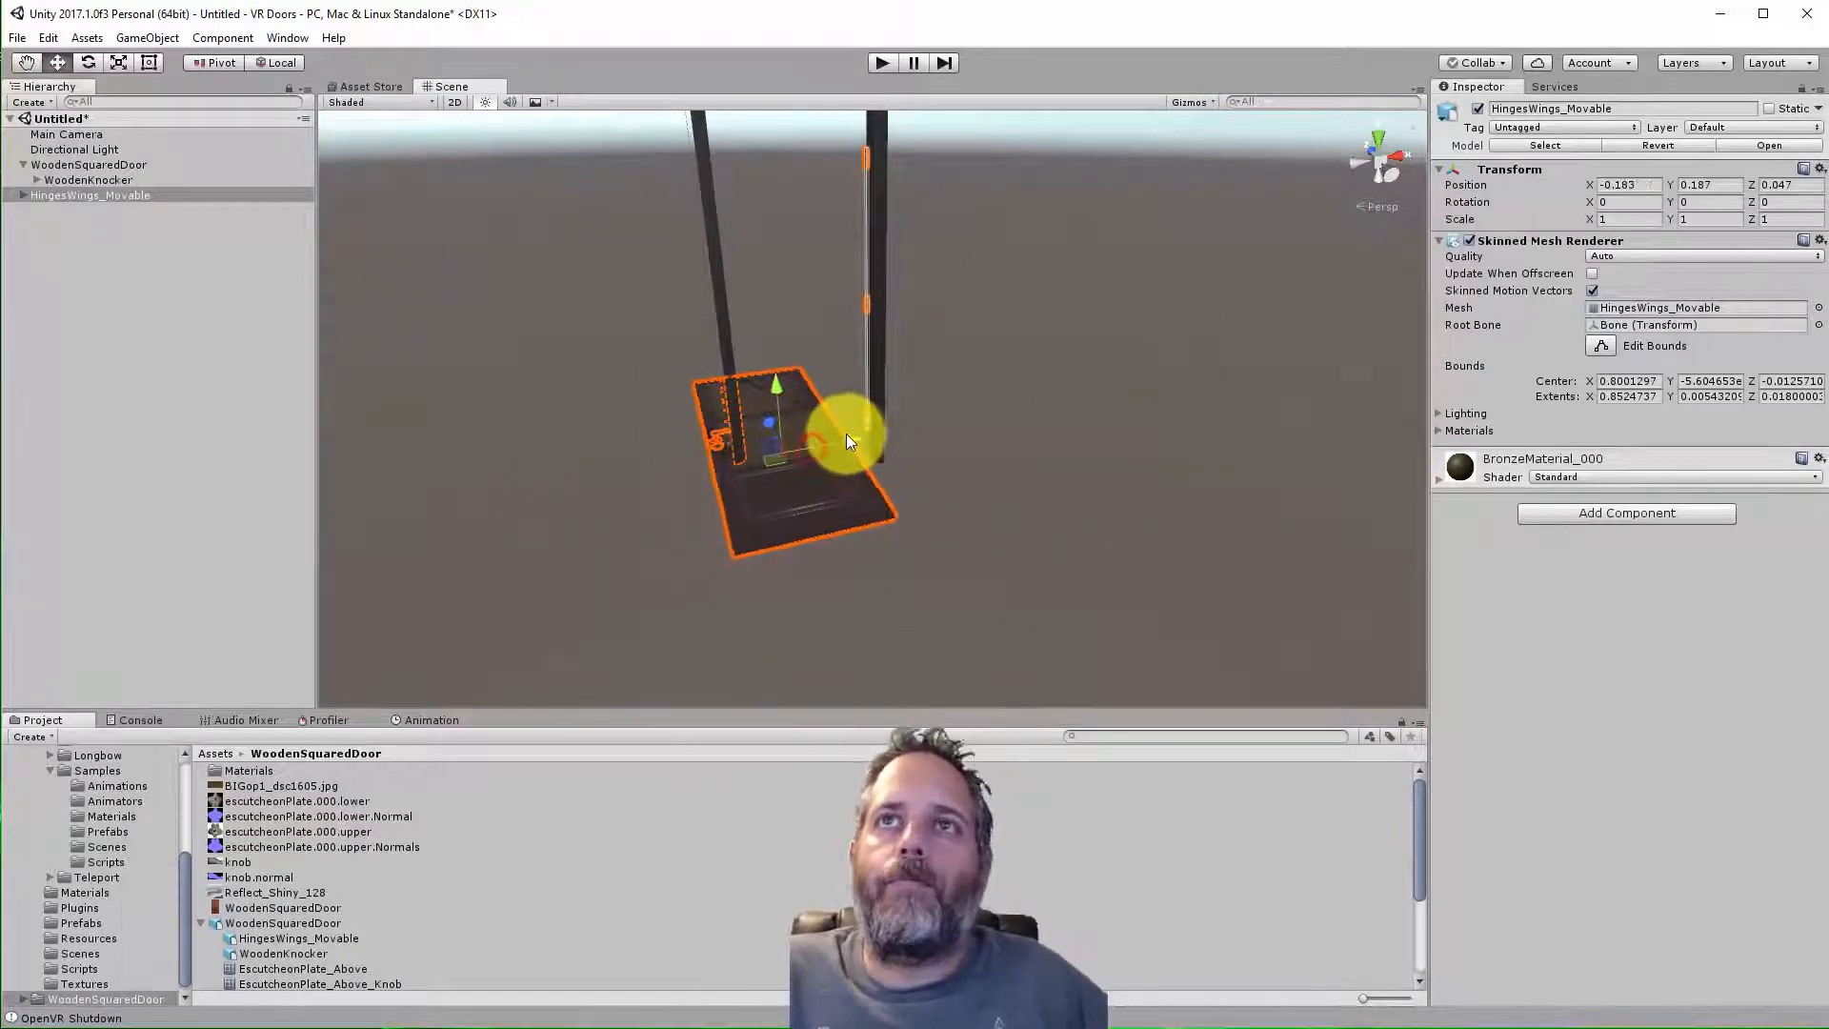
{"action": "left_click_drag", "start_coordinate": [850, 440], "coordinate": [811, 390]}
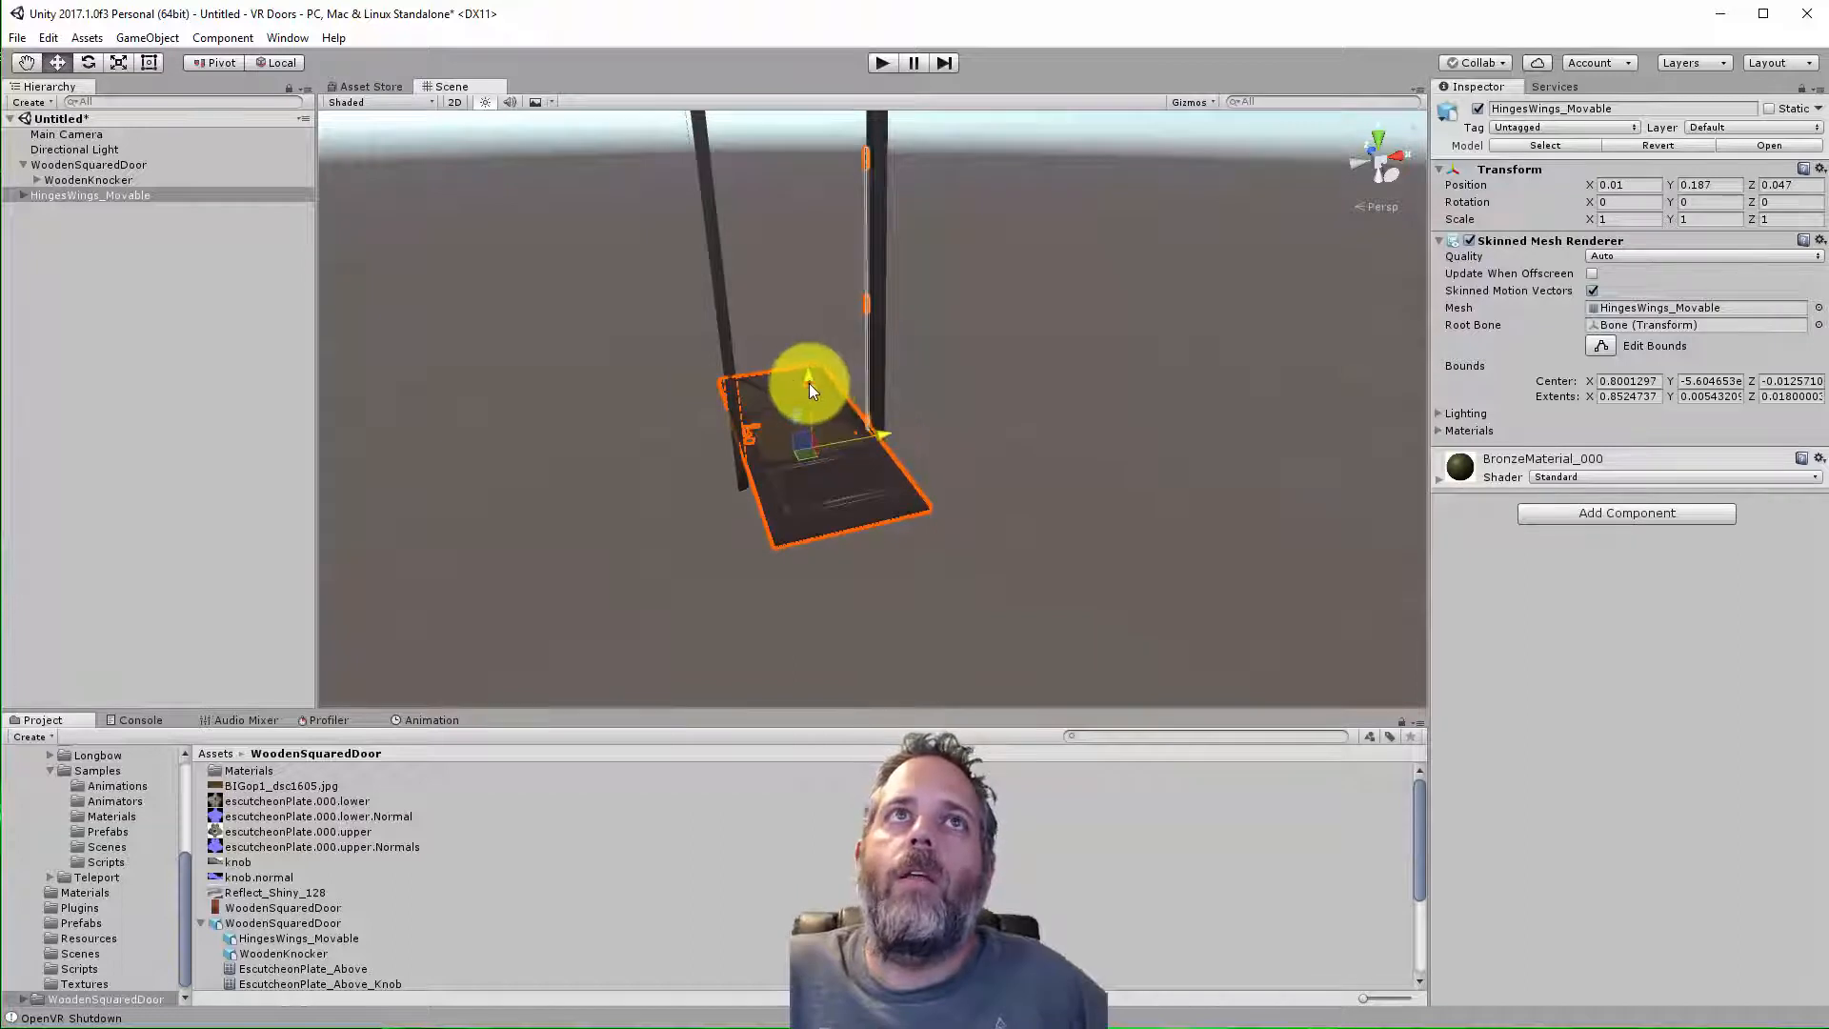
{"action": "left_click_drag", "start_coordinate": [808, 379], "coordinate": [814, 417]}
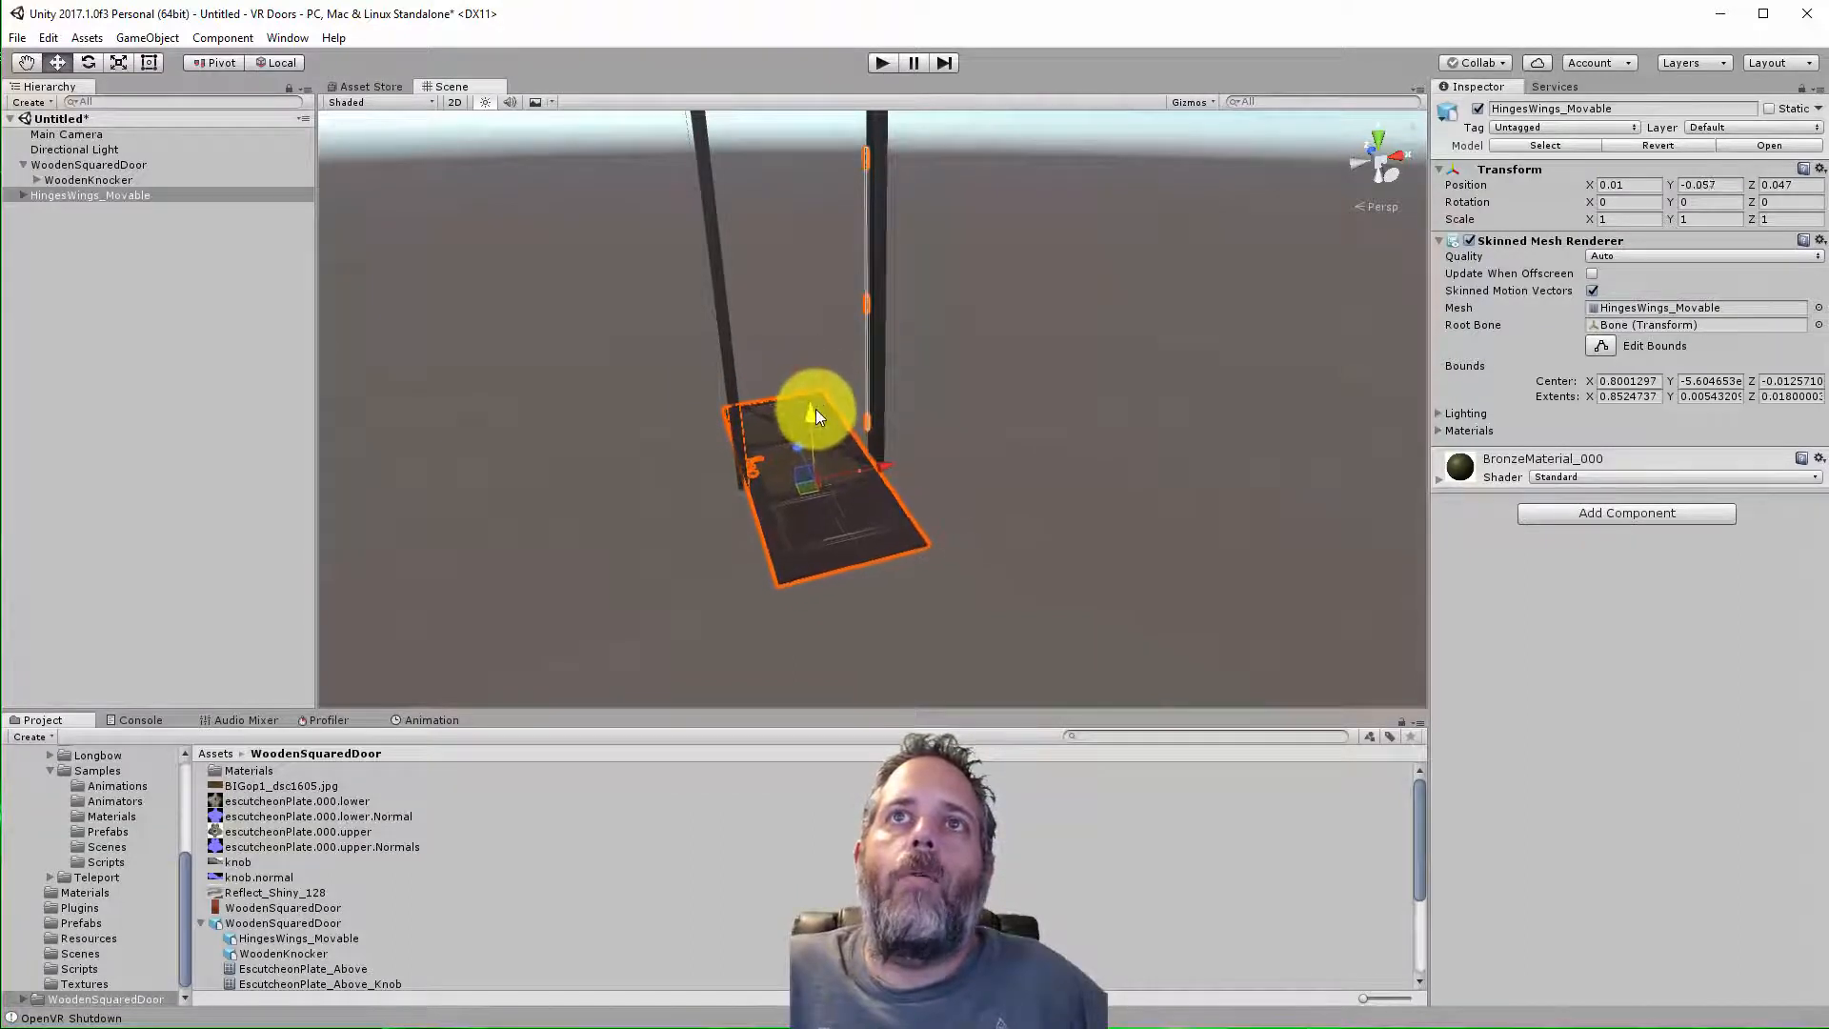
{"action": "left_click_drag", "start_coordinate": [802, 438], "coordinate": [798, 286]}
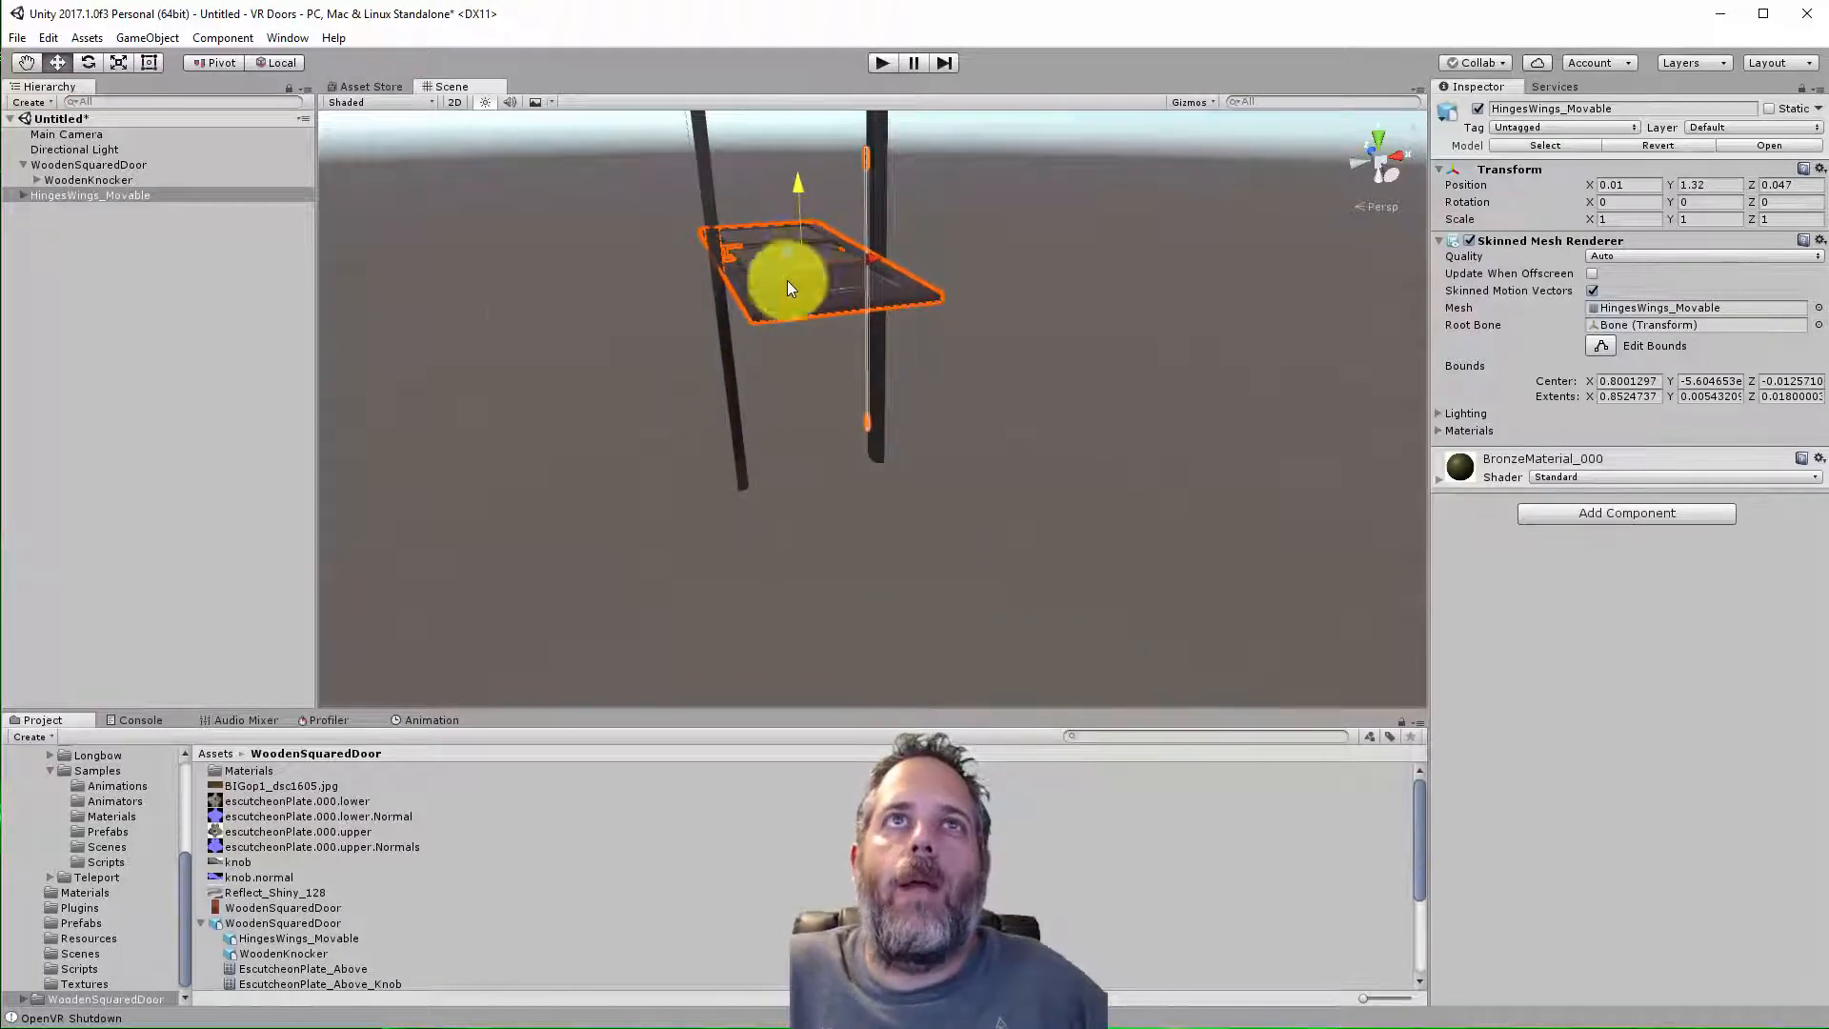
{"action": "left_click", "coordinate": [89, 194]}
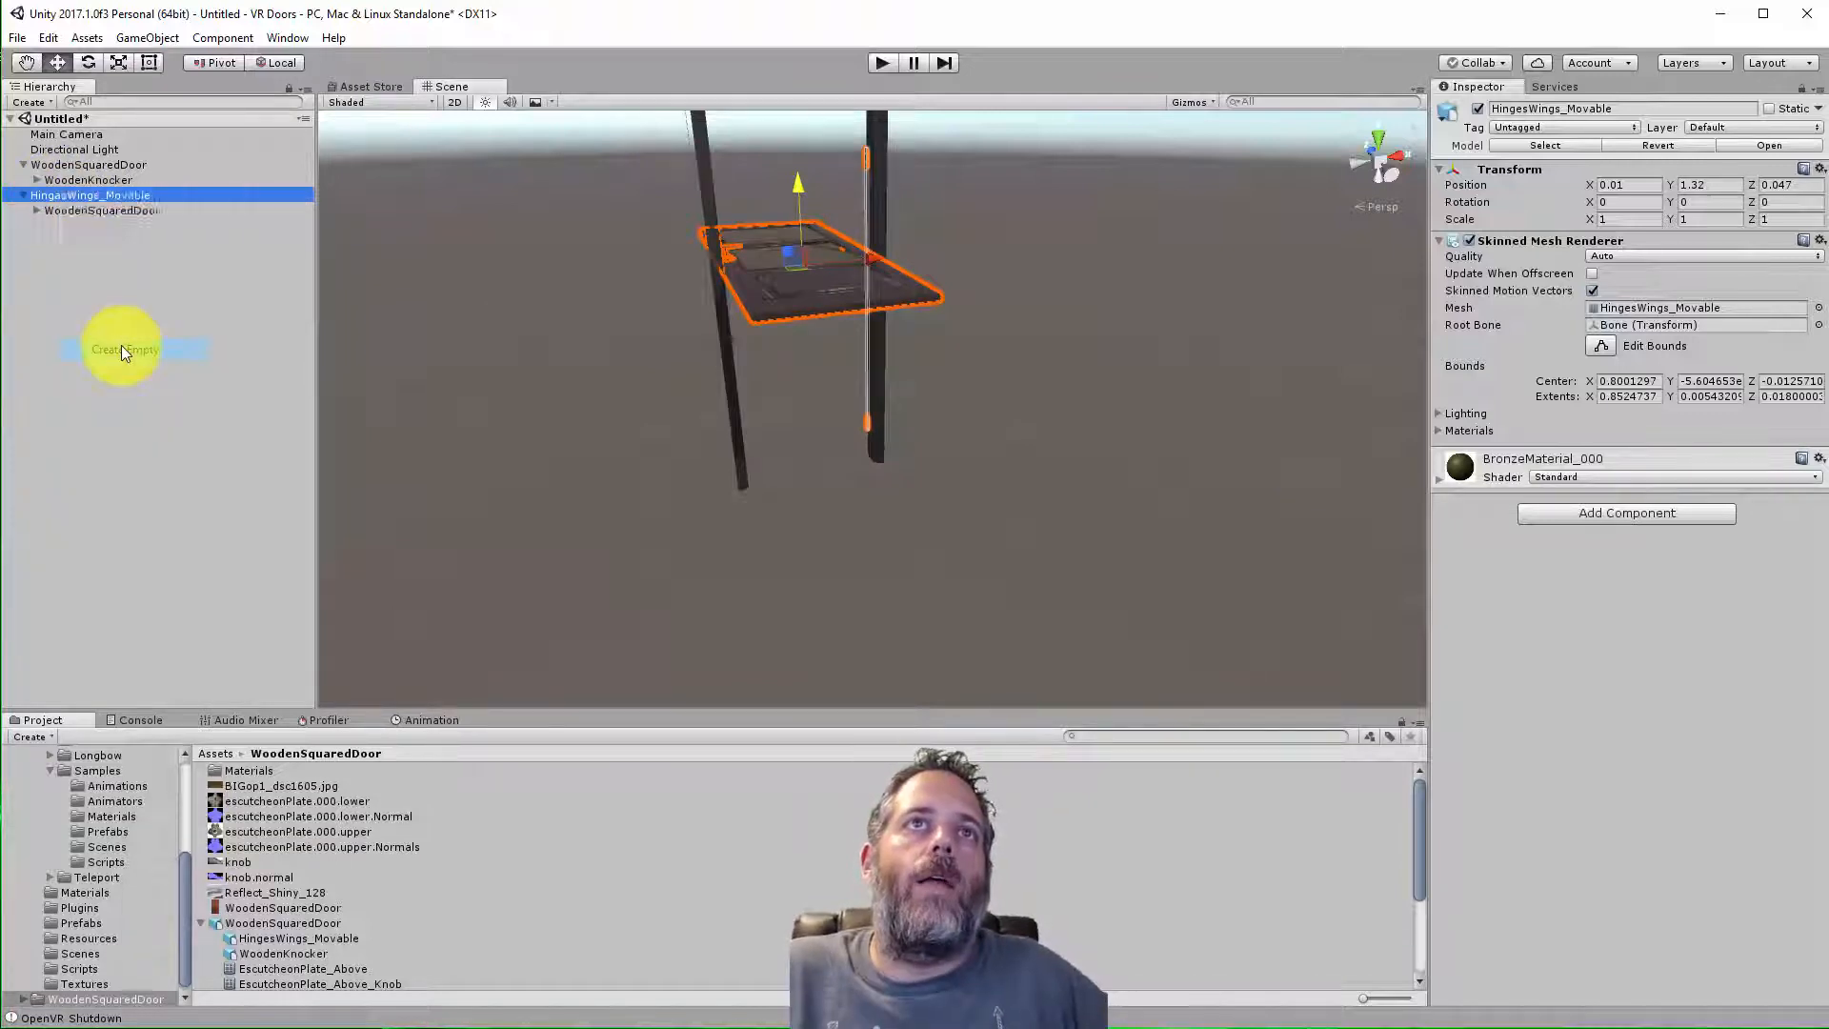
Create an empty Door object, parent HingesWings_Movable under it and set Rotation X to 90
{"action": "left_click", "coordinate": [124, 349]}
{"action": "type", "text": "Door"}
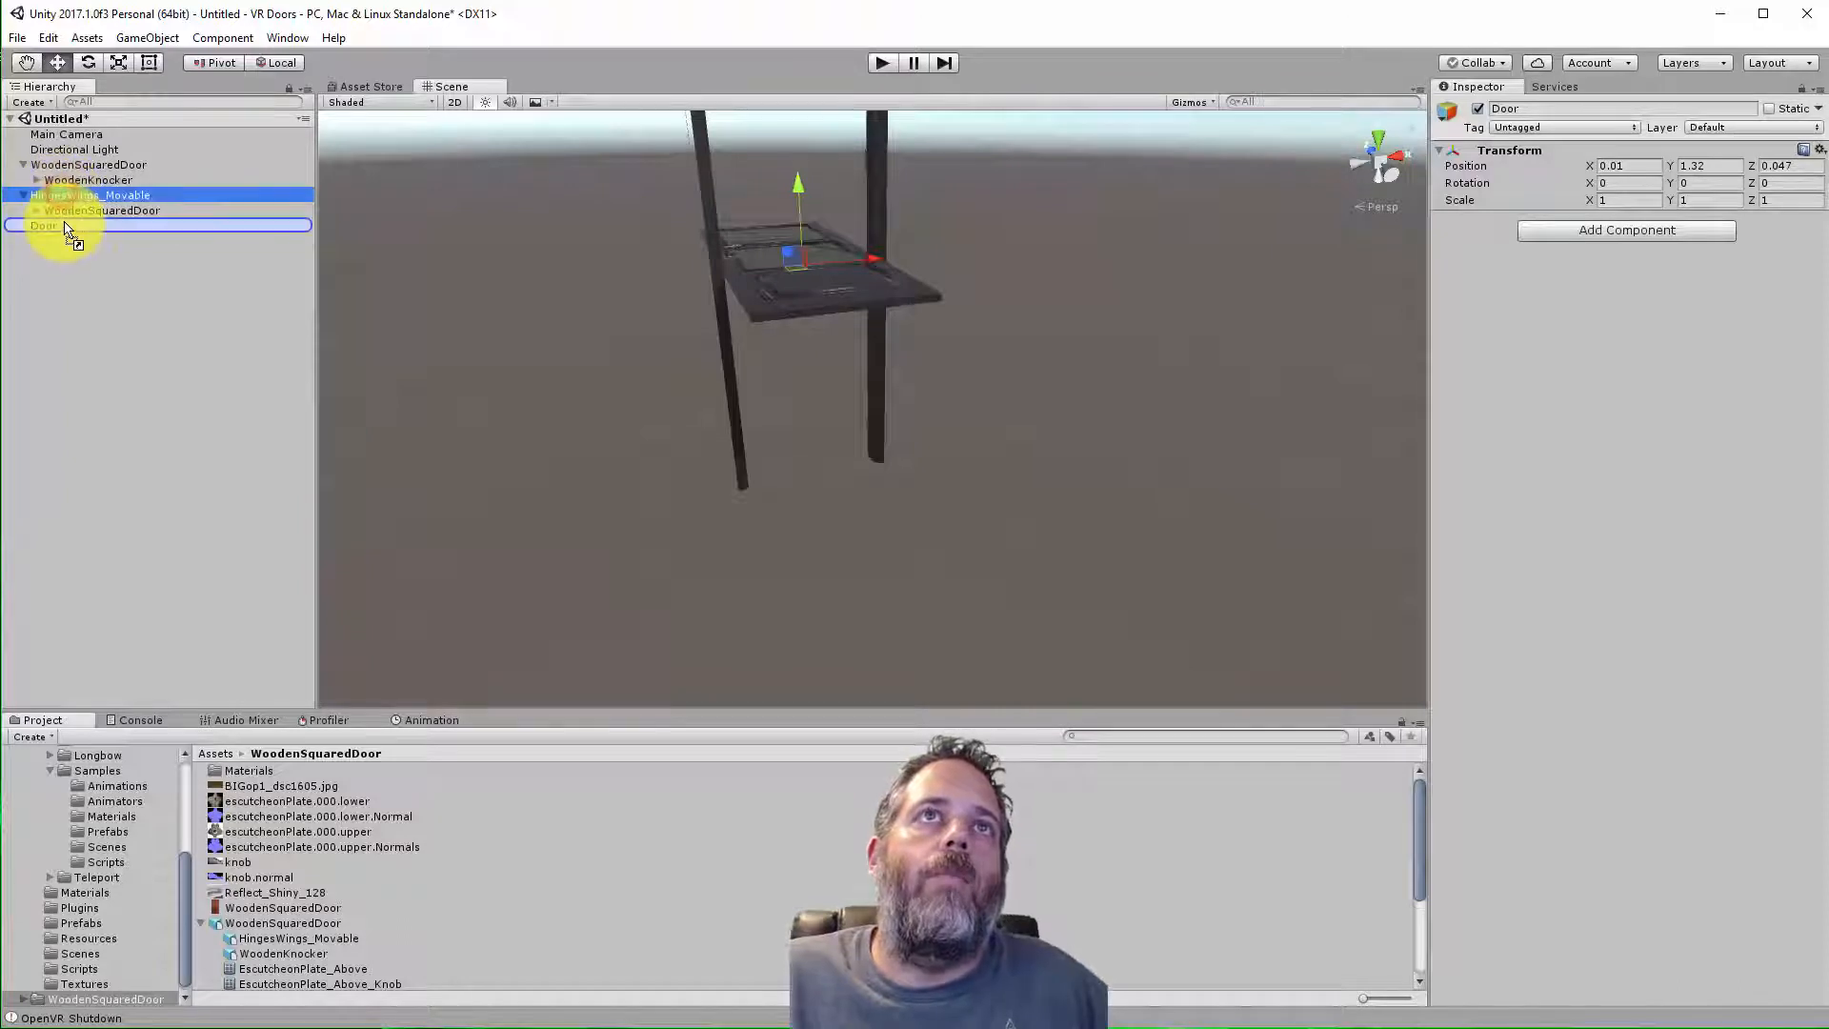
{"action": "left_click", "coordinate": [93, 210]}
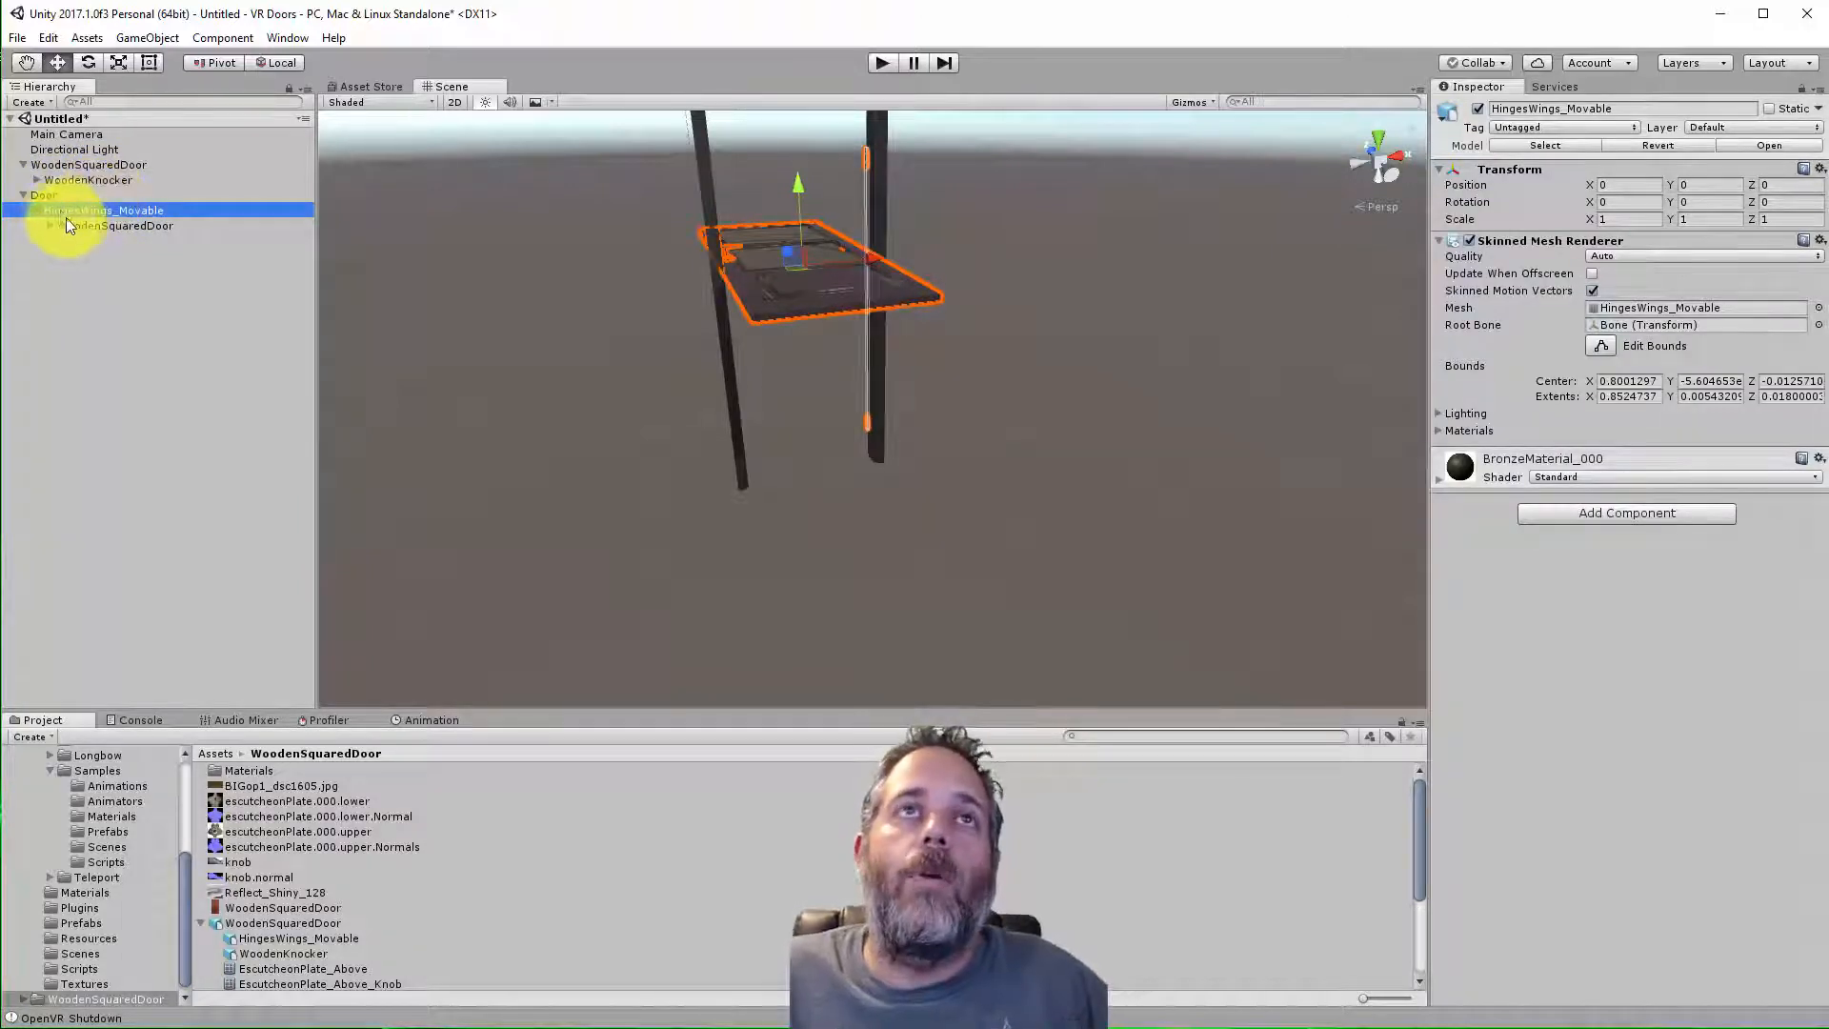
{"action": "left_click", "coordinate": [44, 195]}
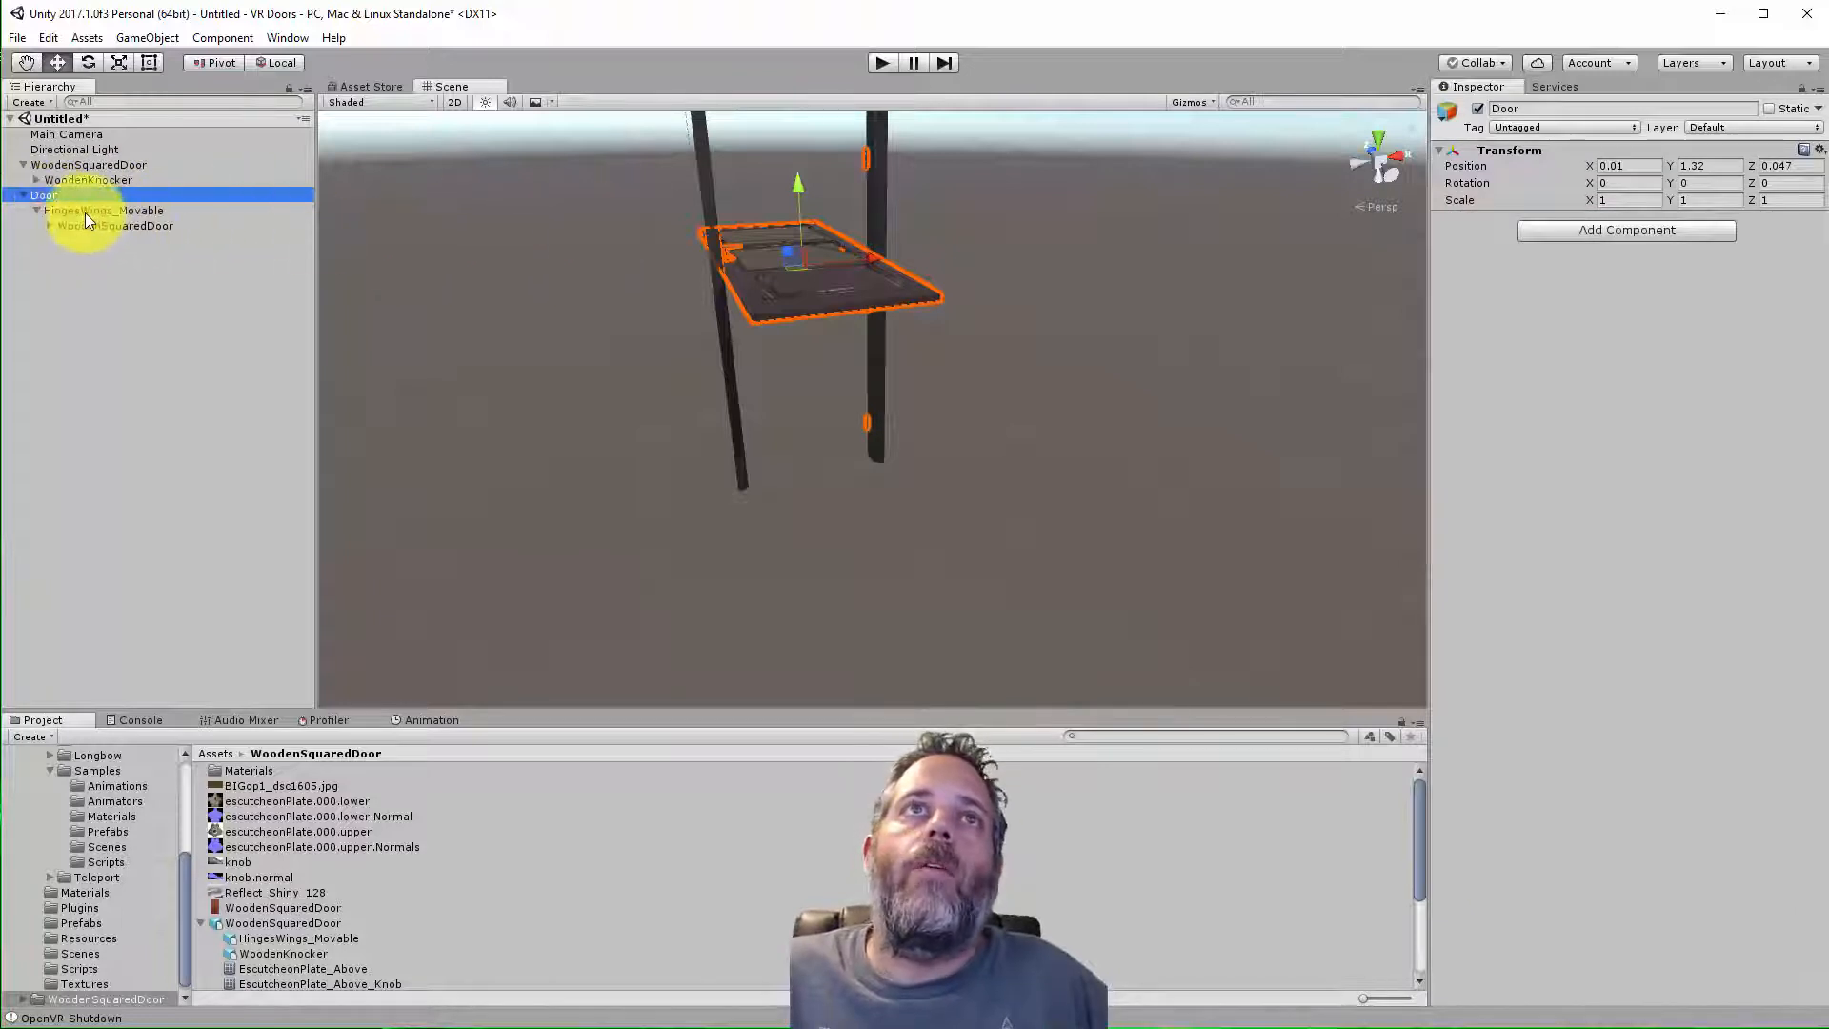
{"action": "left_click", "coordinate": [105, 209]}
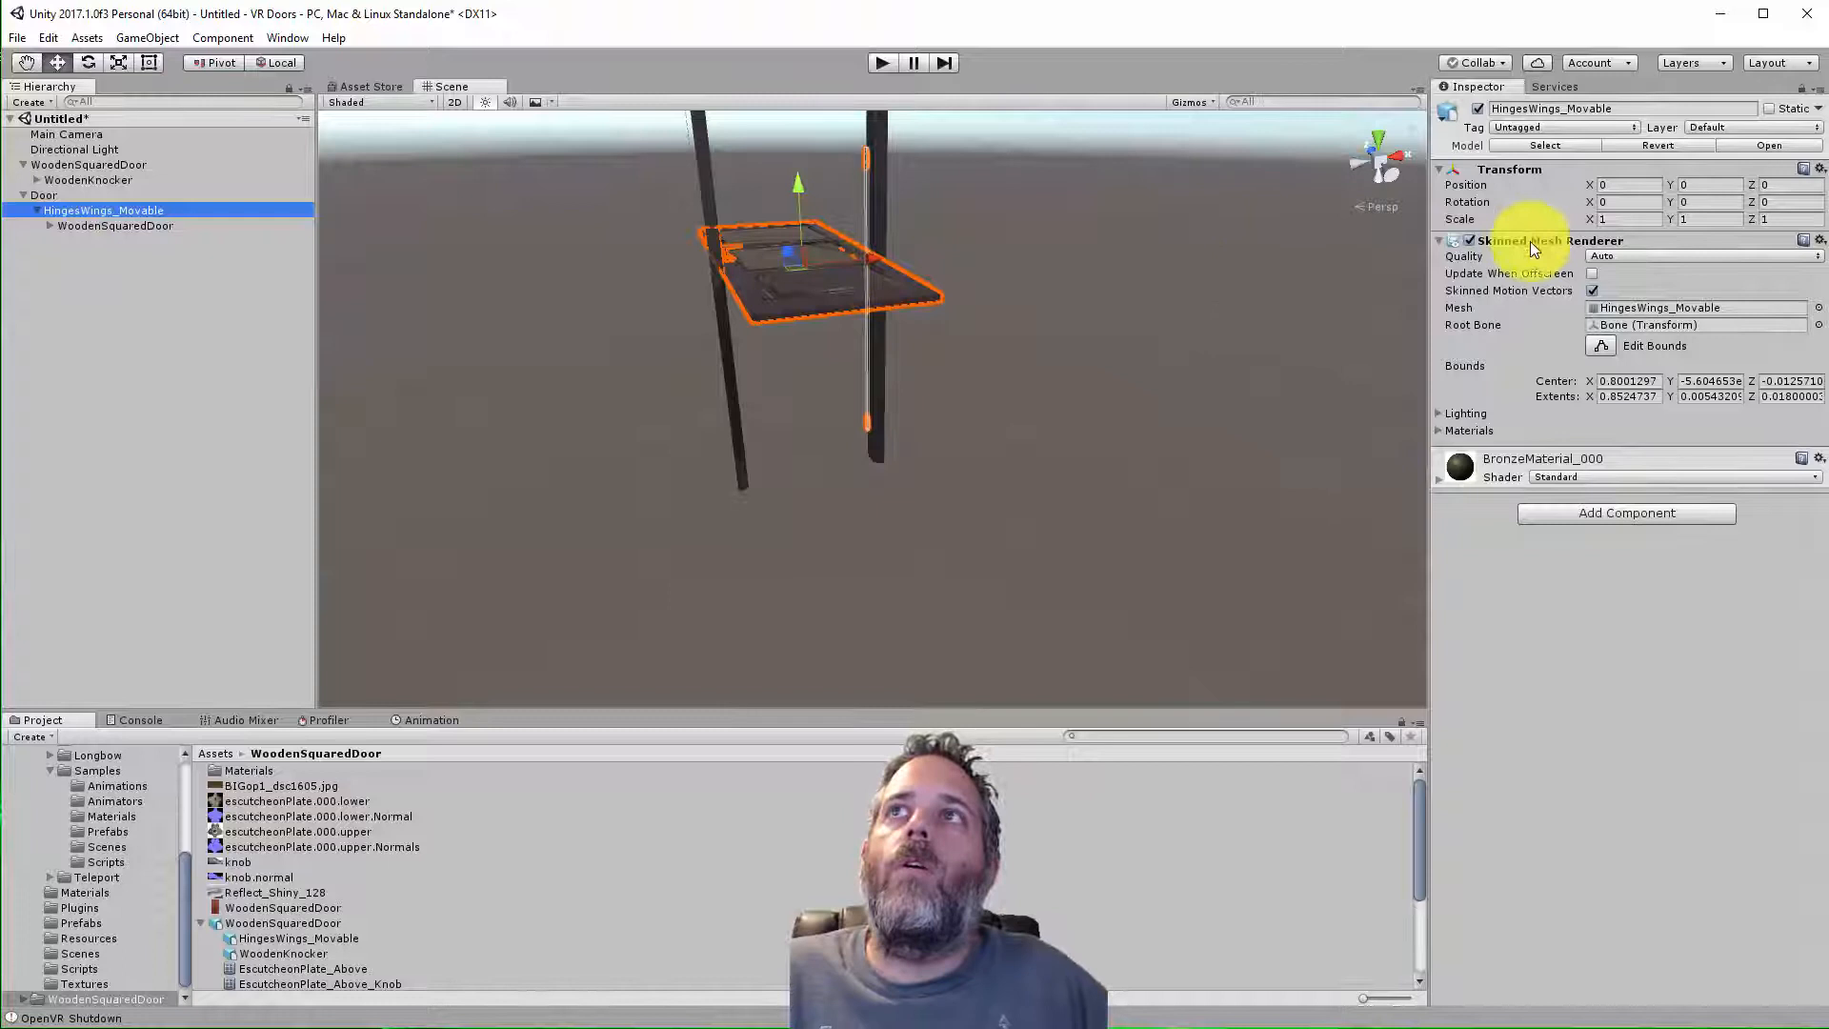
{"action": "type", "text": "90"}
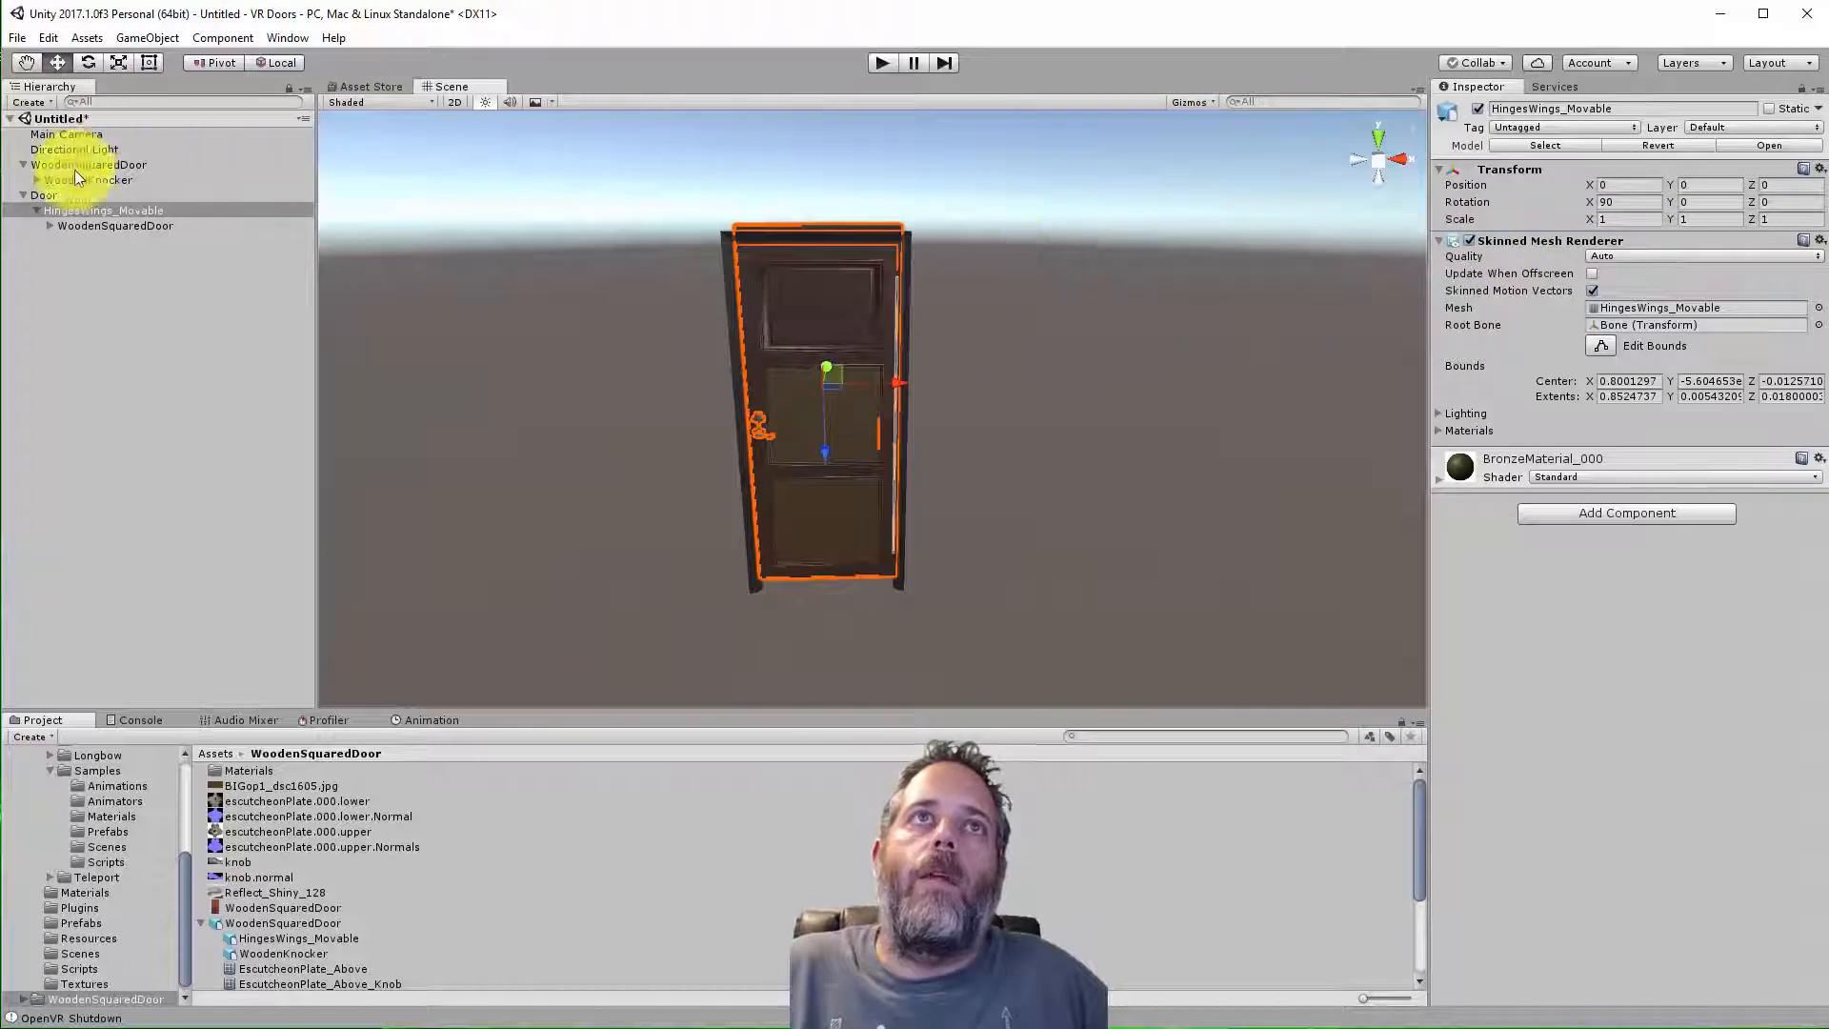
{"action": "left_click", "coordinate": [44, 194]}
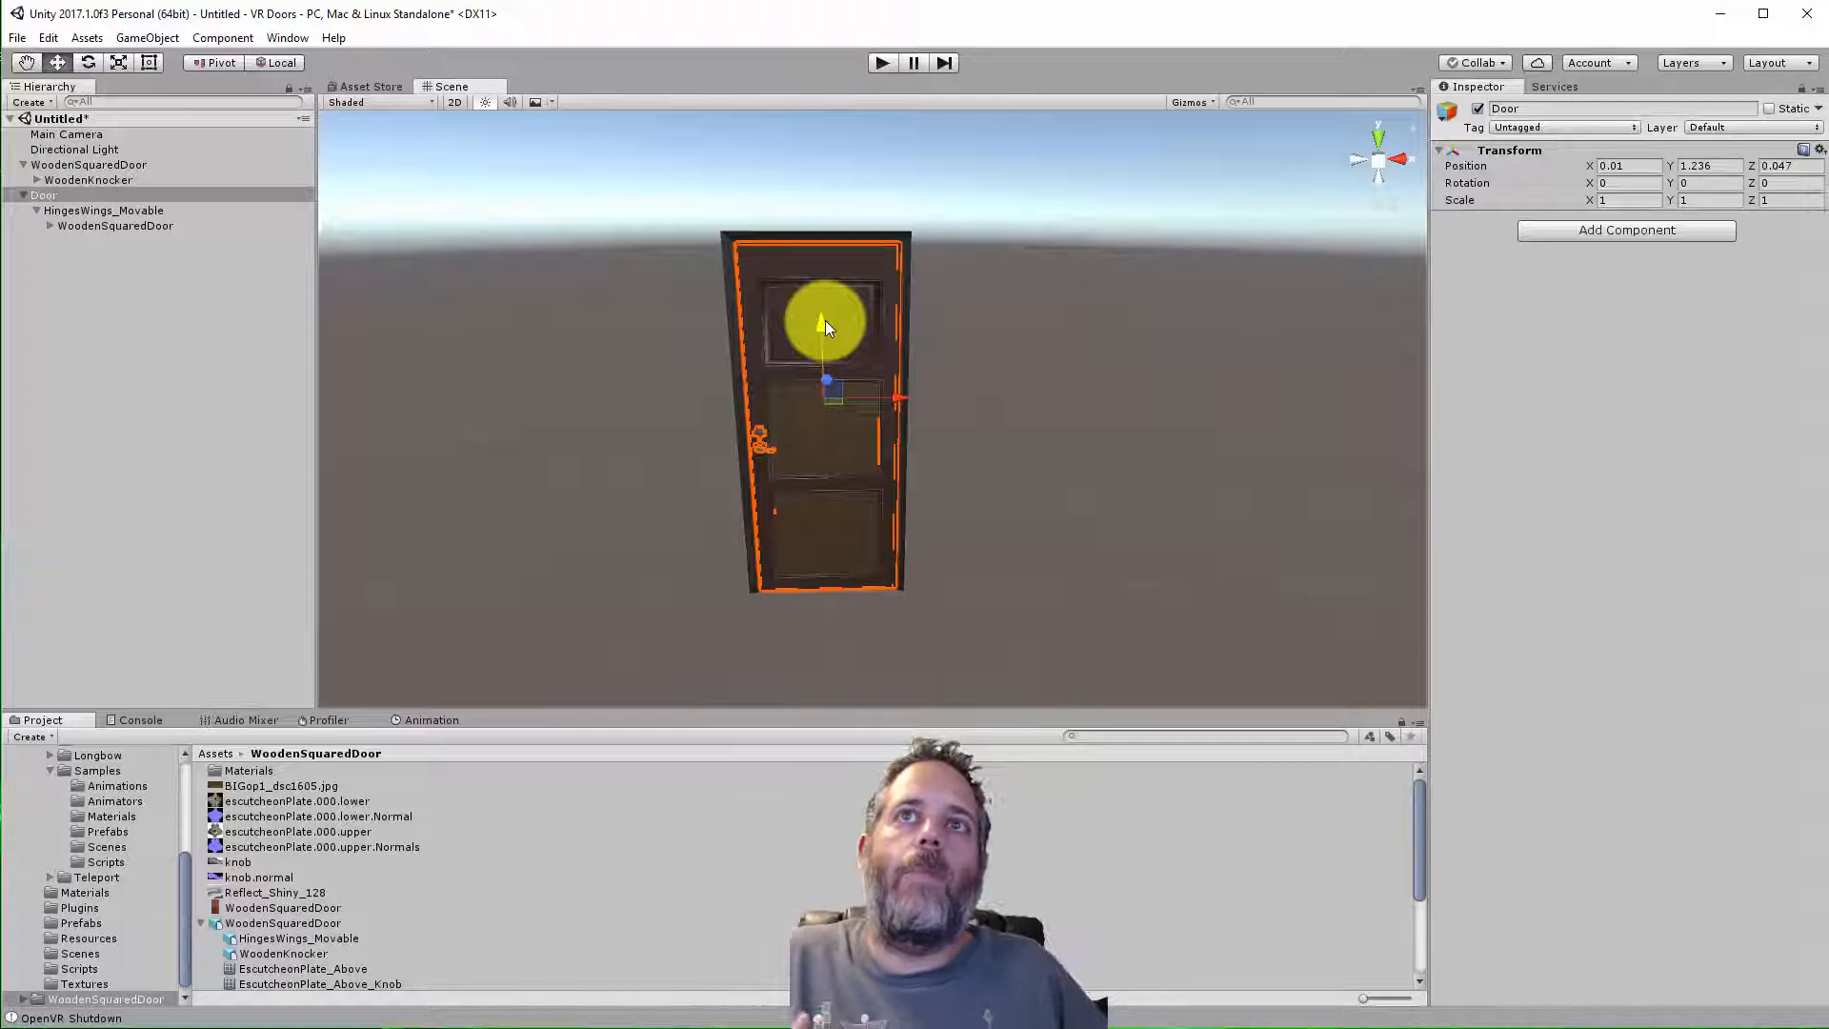
Offset the wing from the Door pivot to the hinge edge and test swinging Door open with Rotate
{"action": "left_click", "coordinate": [105, 210]}
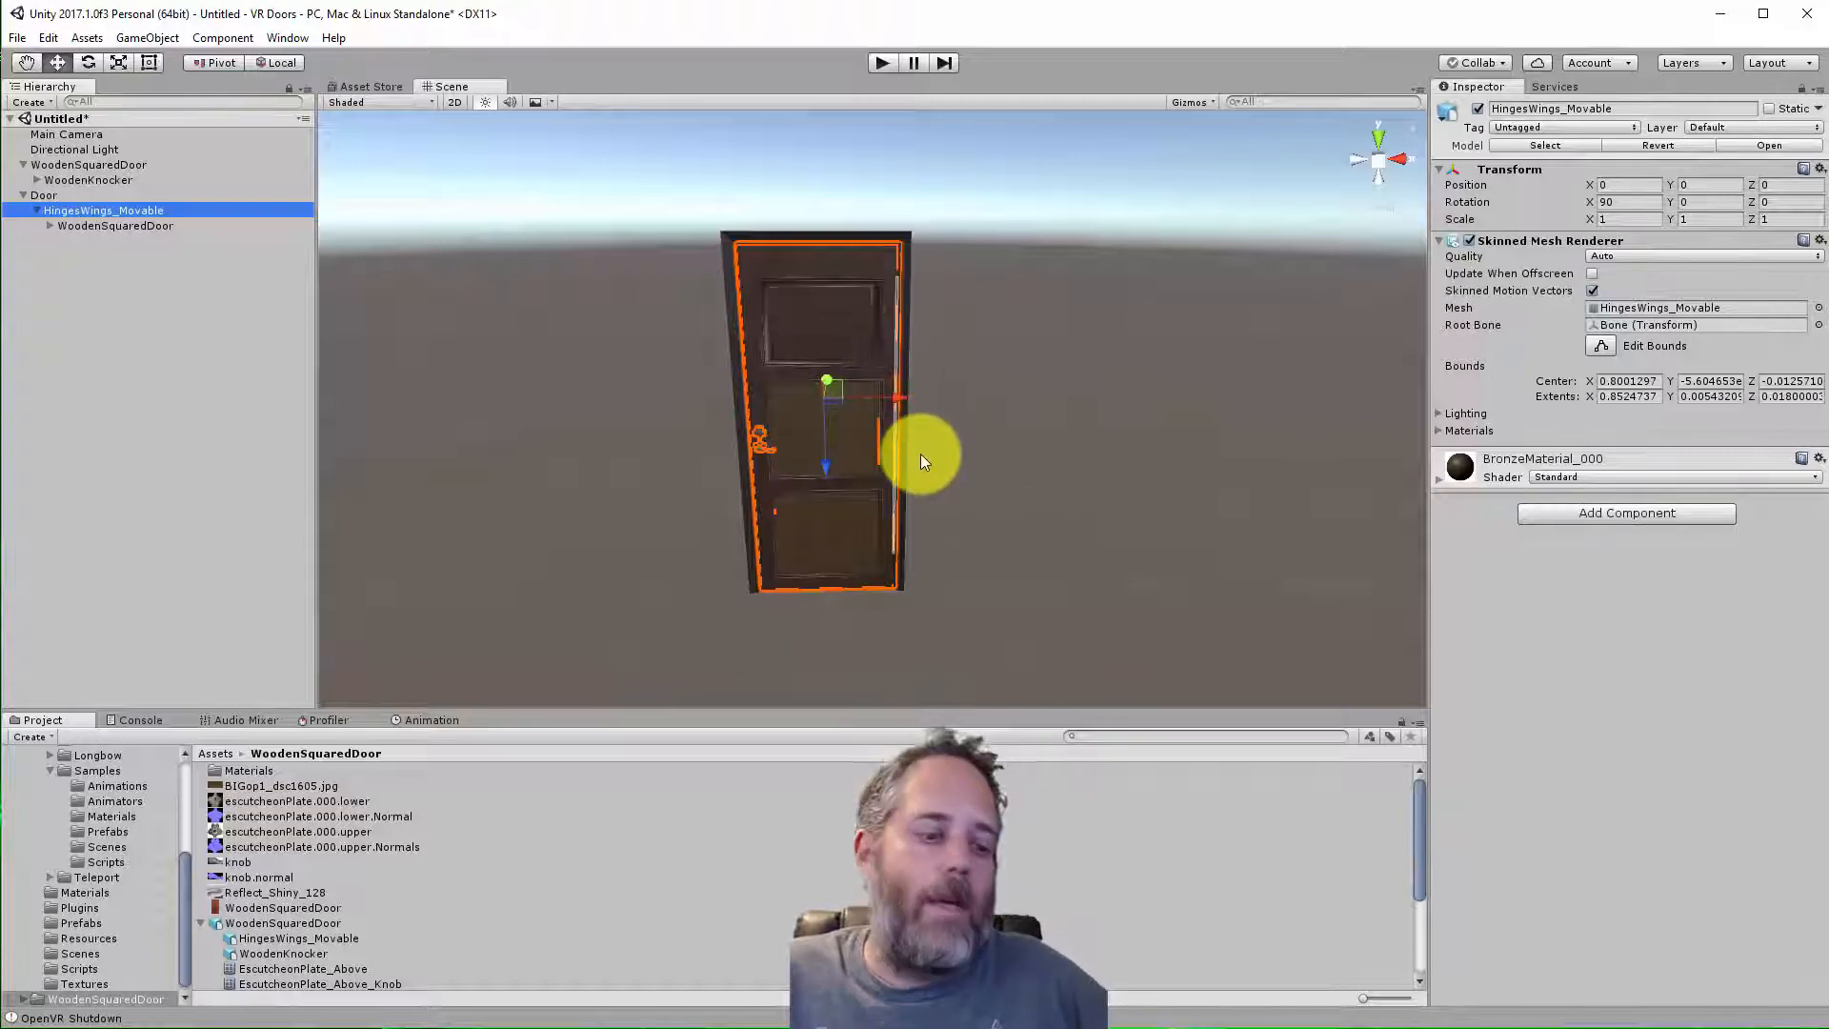
{"action": "left_click_drag", "start_coordinate": [928, 455], "coordinate": [764, 440]}
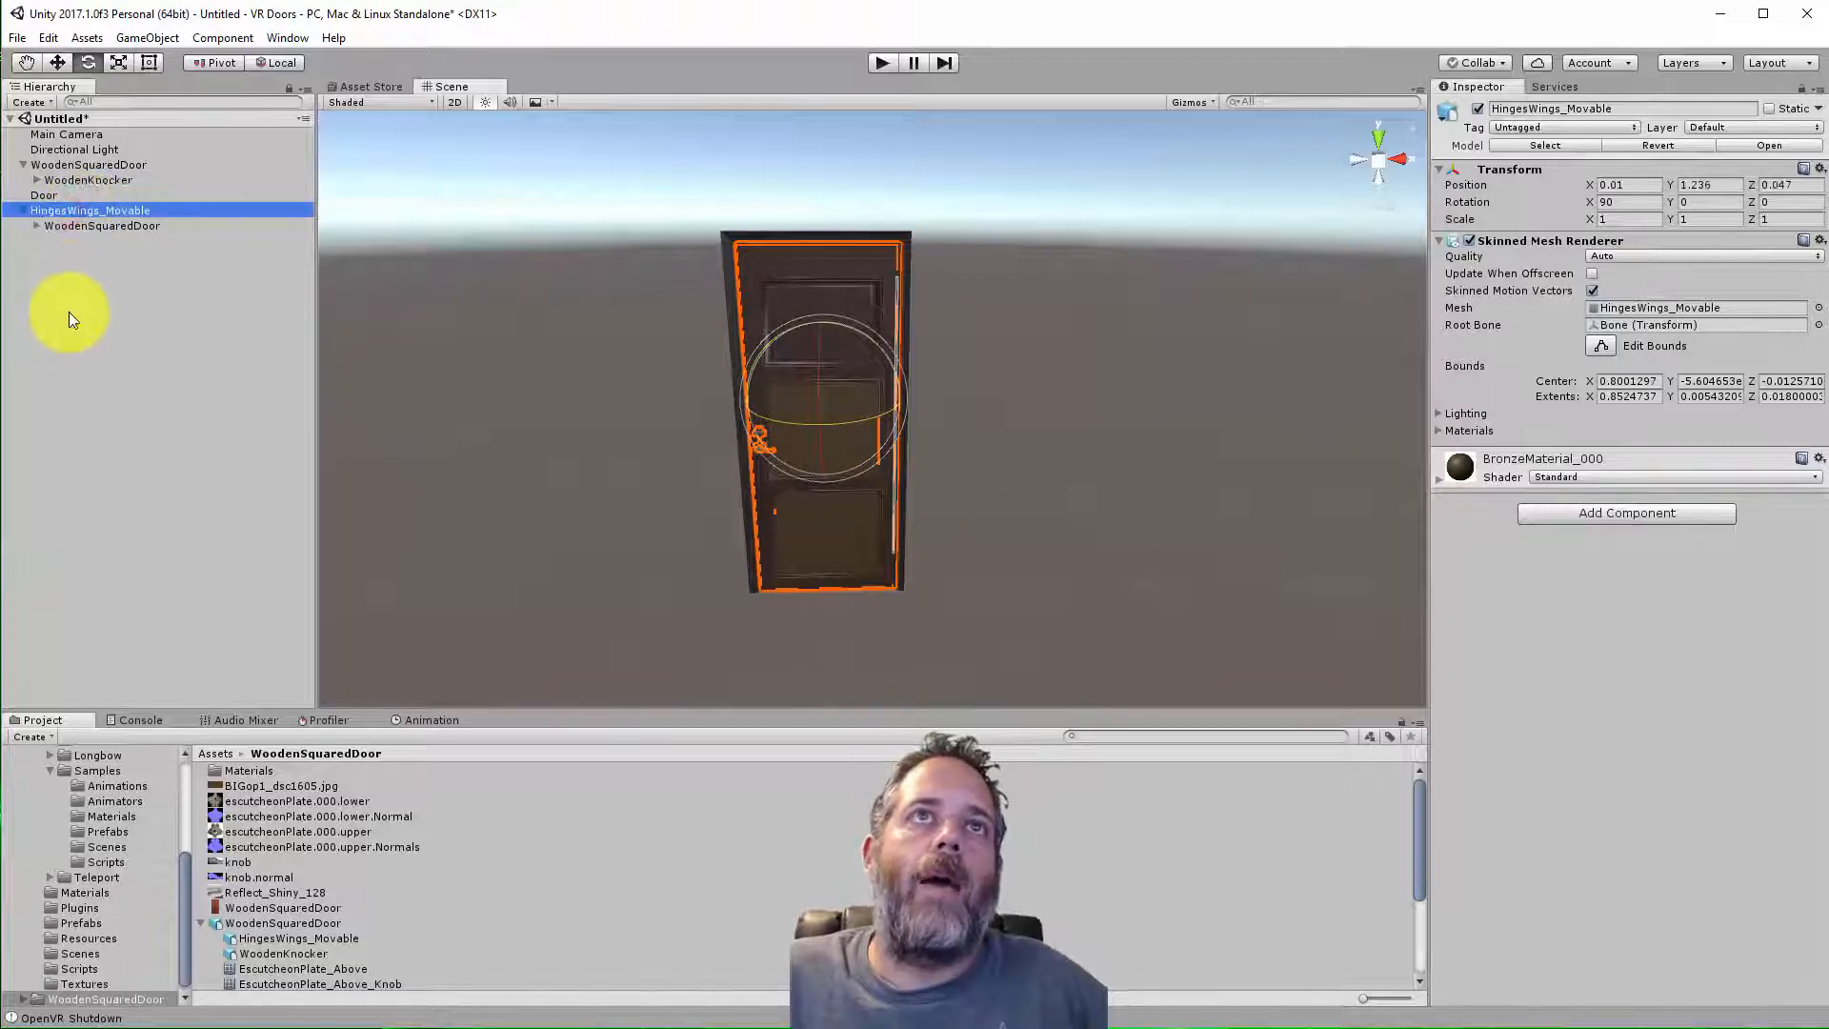
{"action": "left_click", "coordinate": [44, 194]}
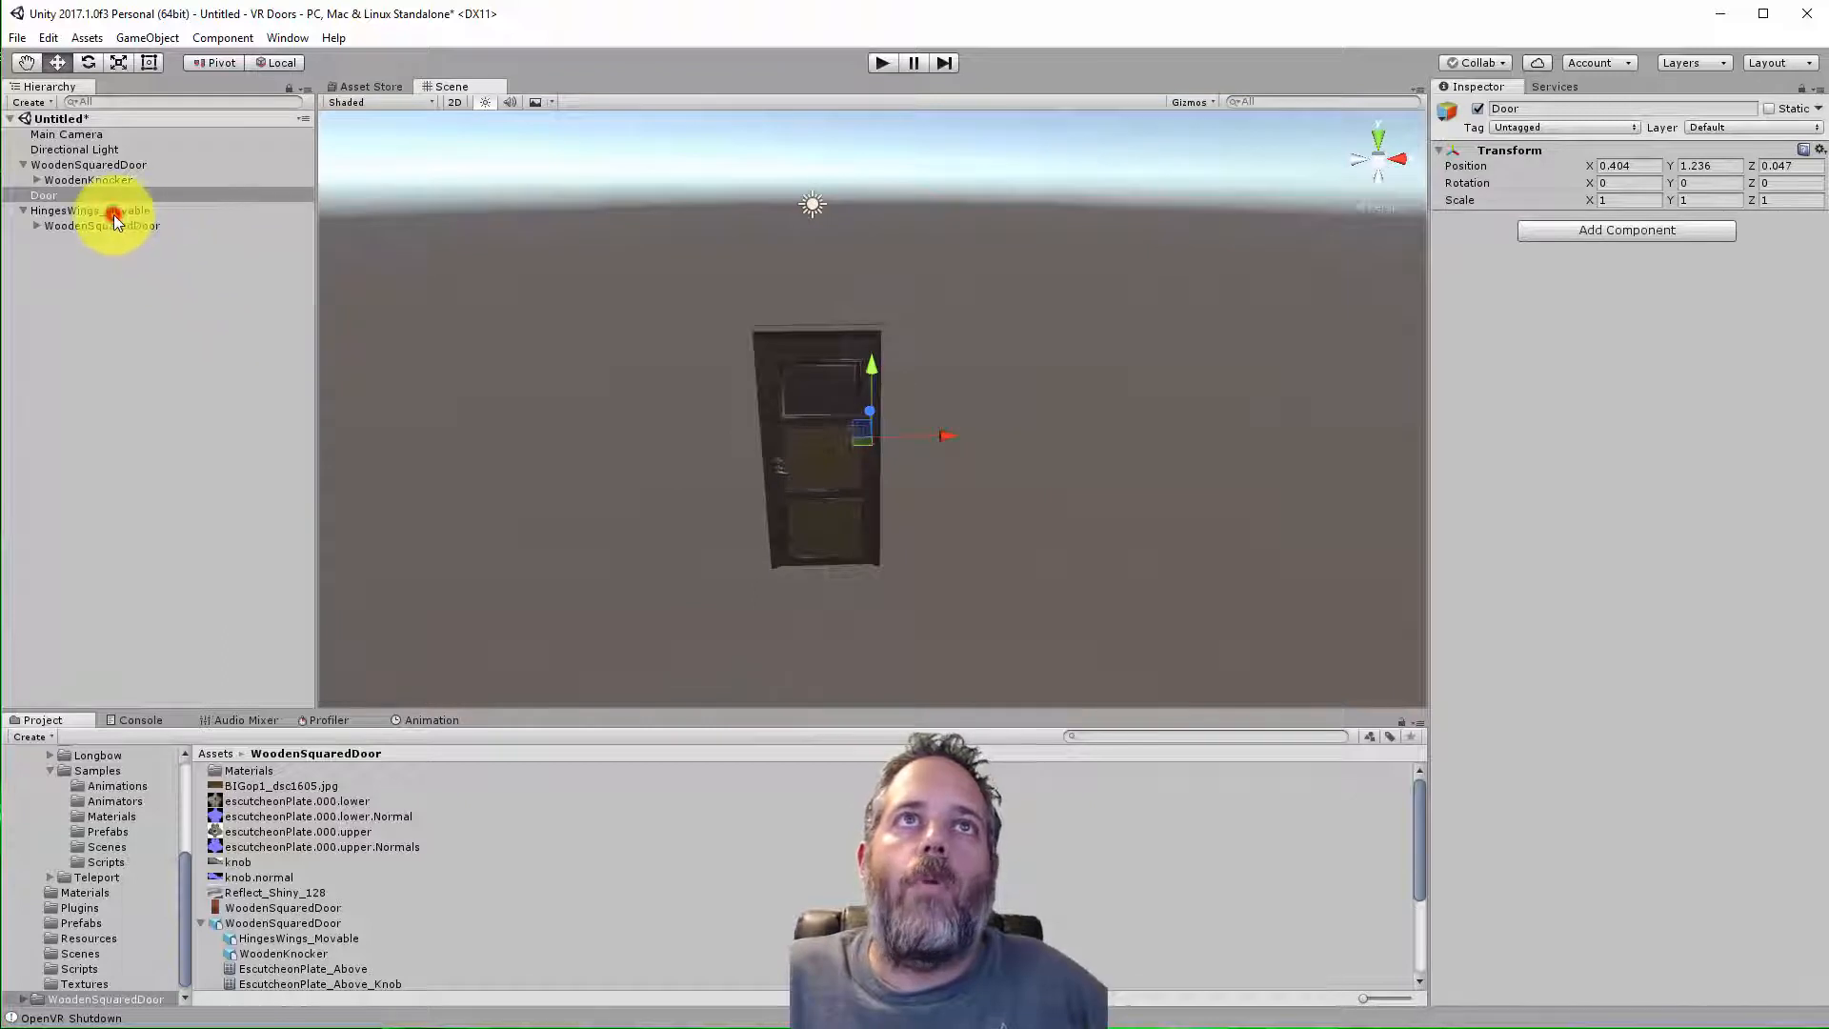
{"action": "left_click", "coordinate": [103, 210]}
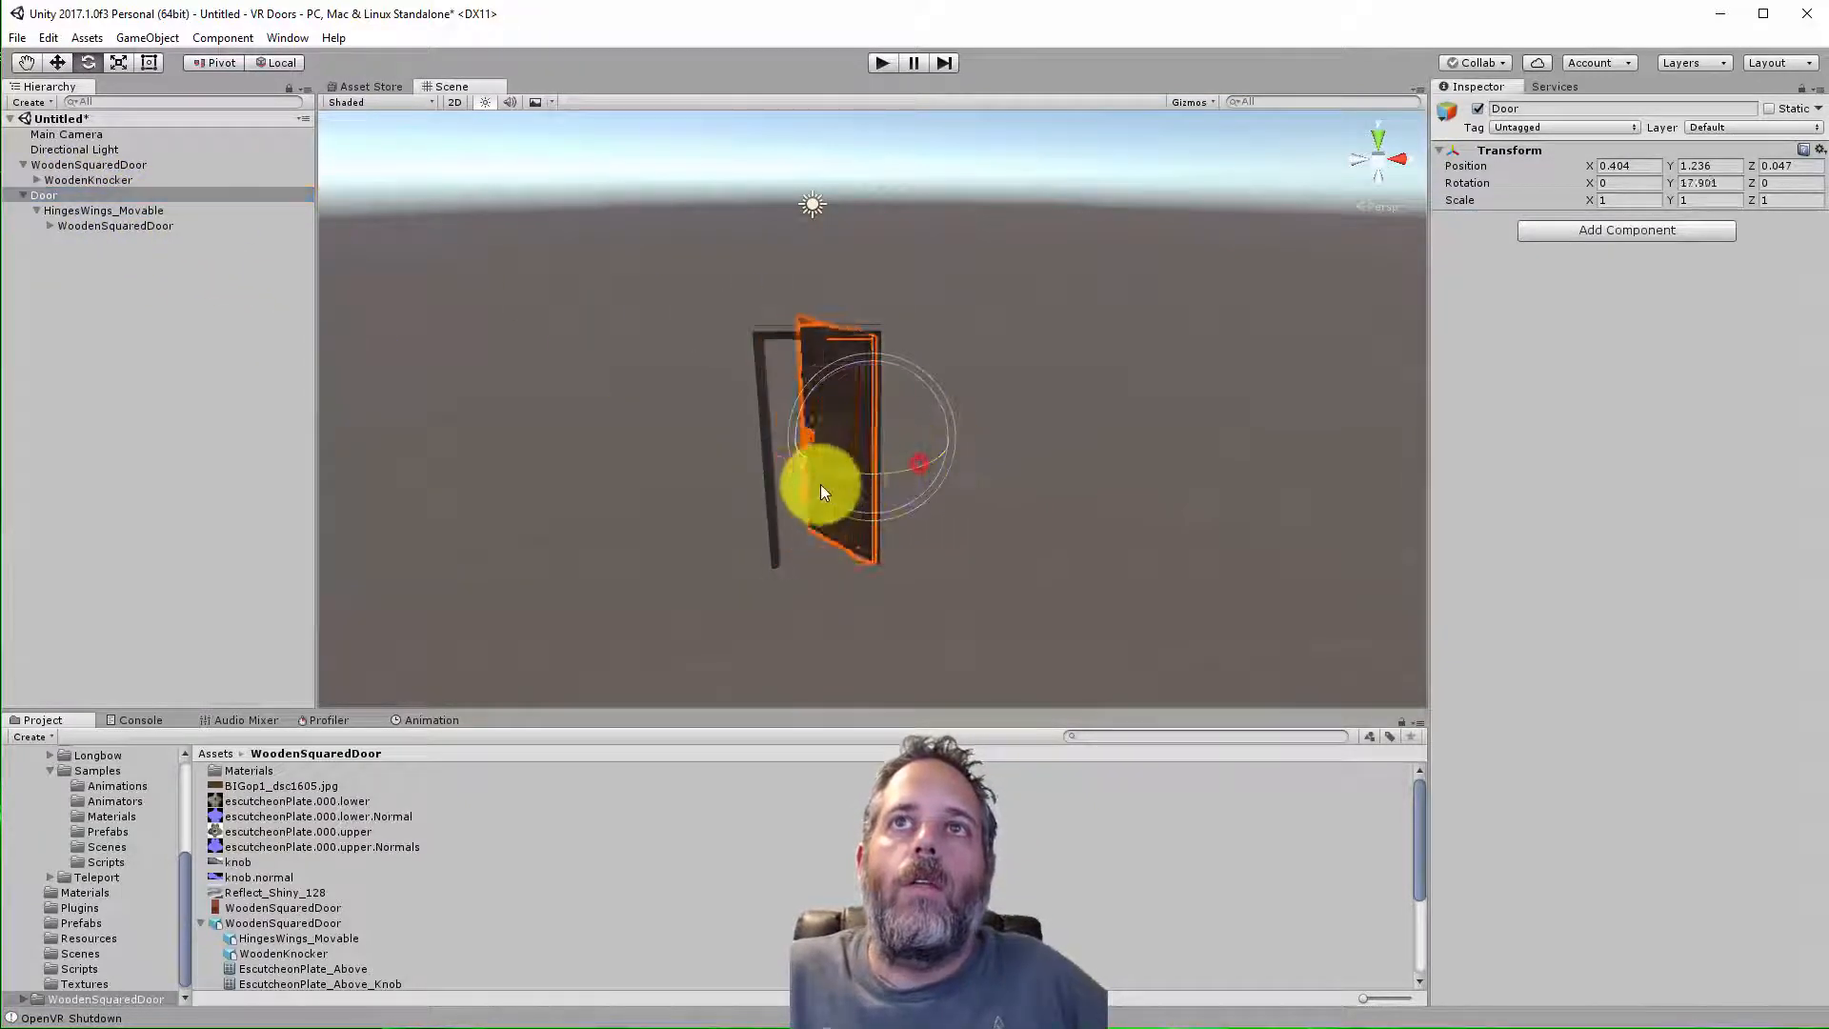
{"action": "left_click_drag", "start_coordinate": [823, 490], "coordinate": [869, 466]}
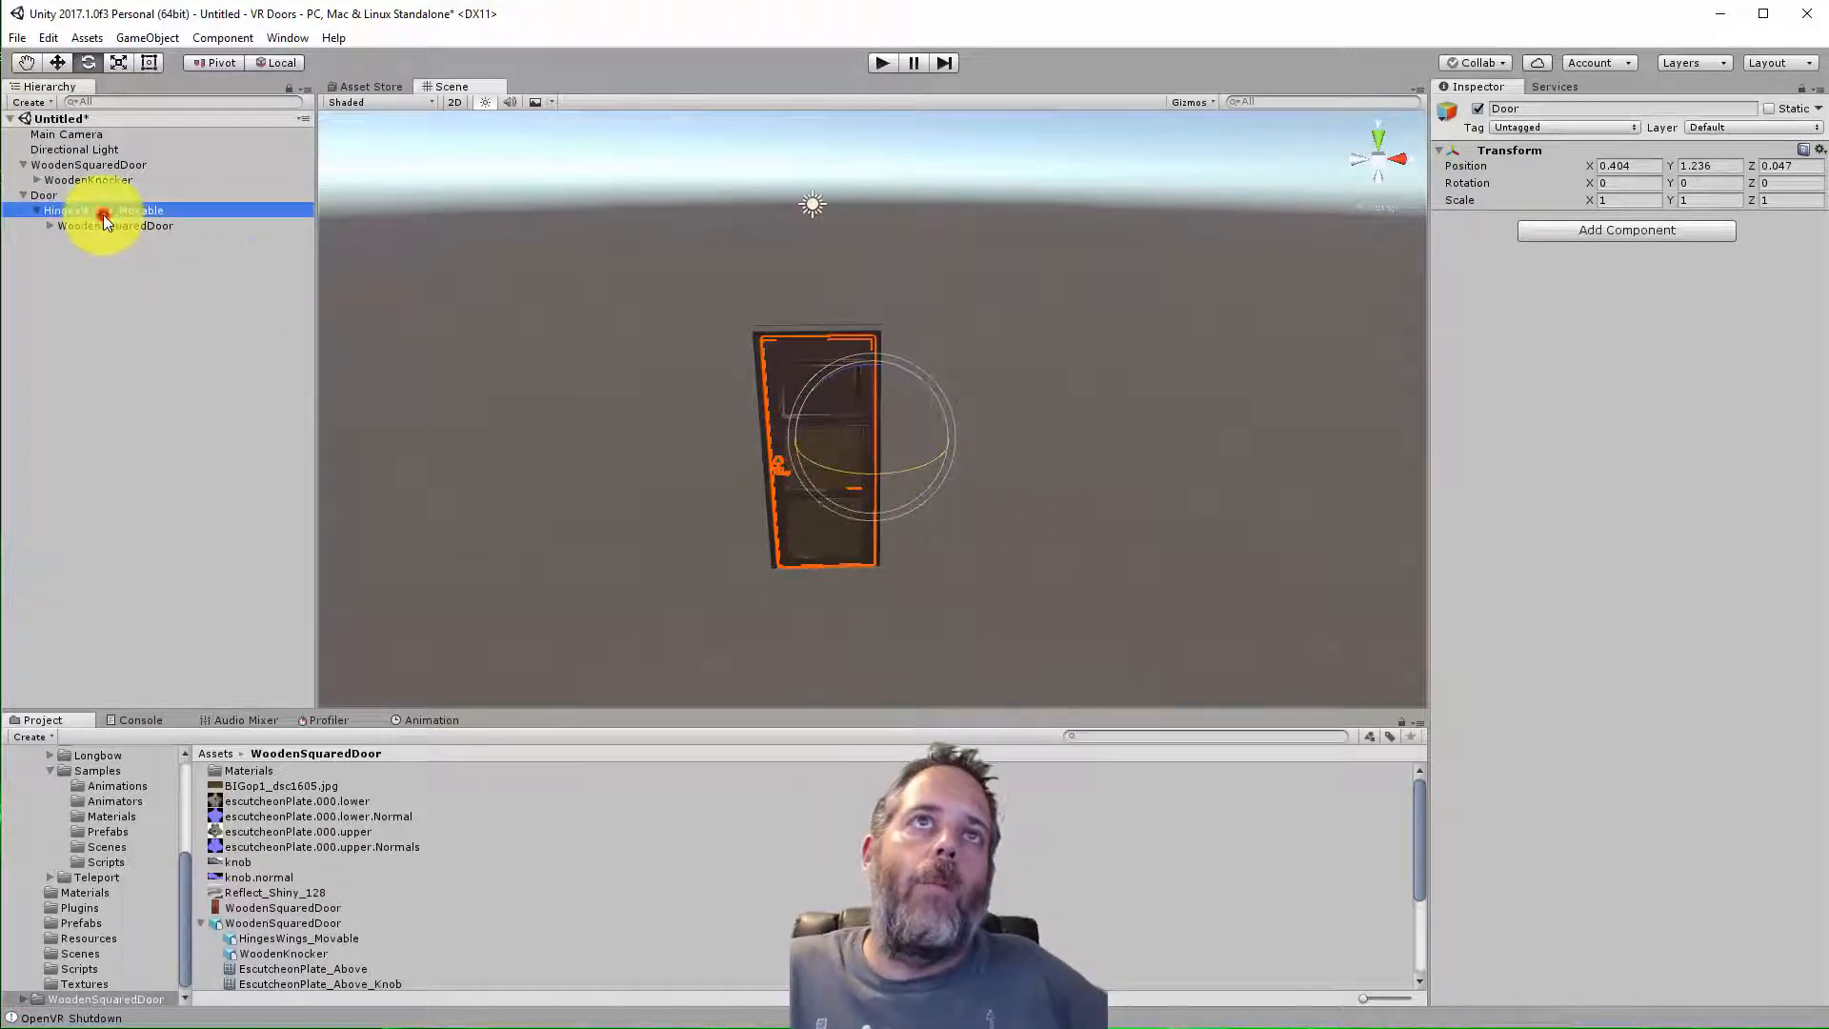
{"action": "left_click", "coordinate": [103, 209]}
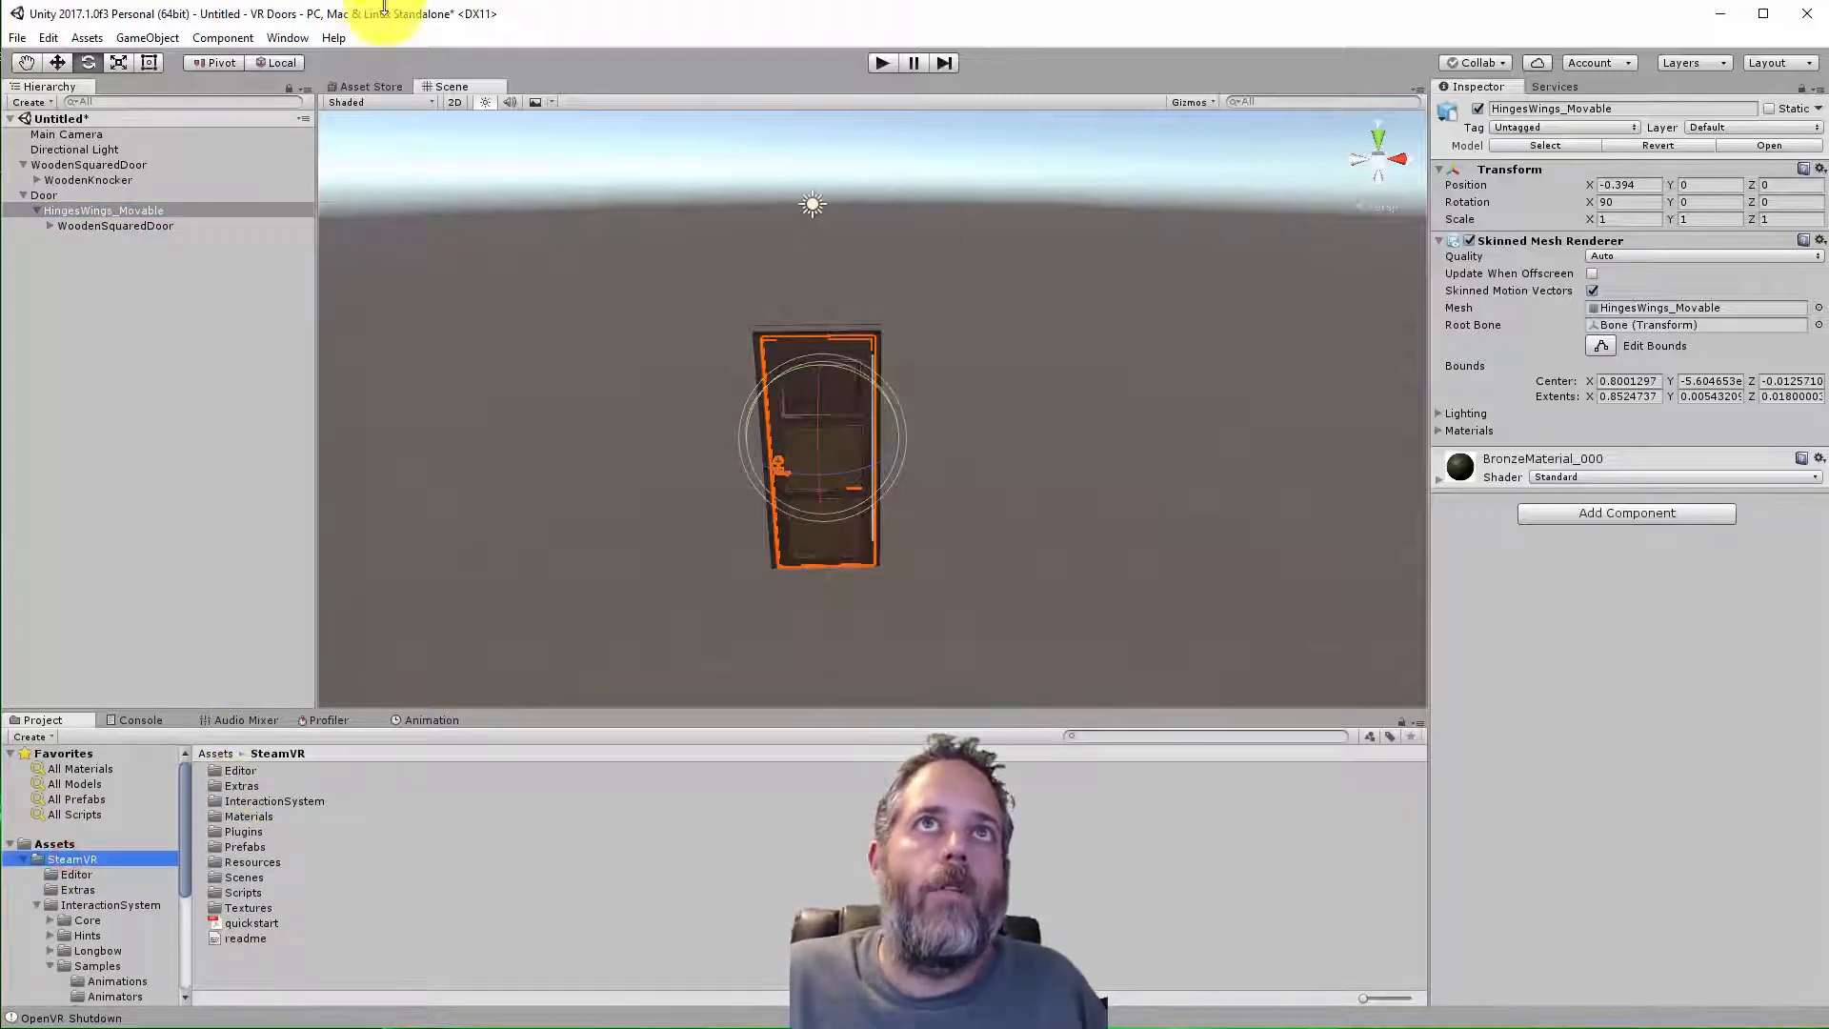
Find the Player prefab in SteamVR's core prefabs and place the Player rig into the scene
{"action": "left_click", "coordinate": [372, 86]}
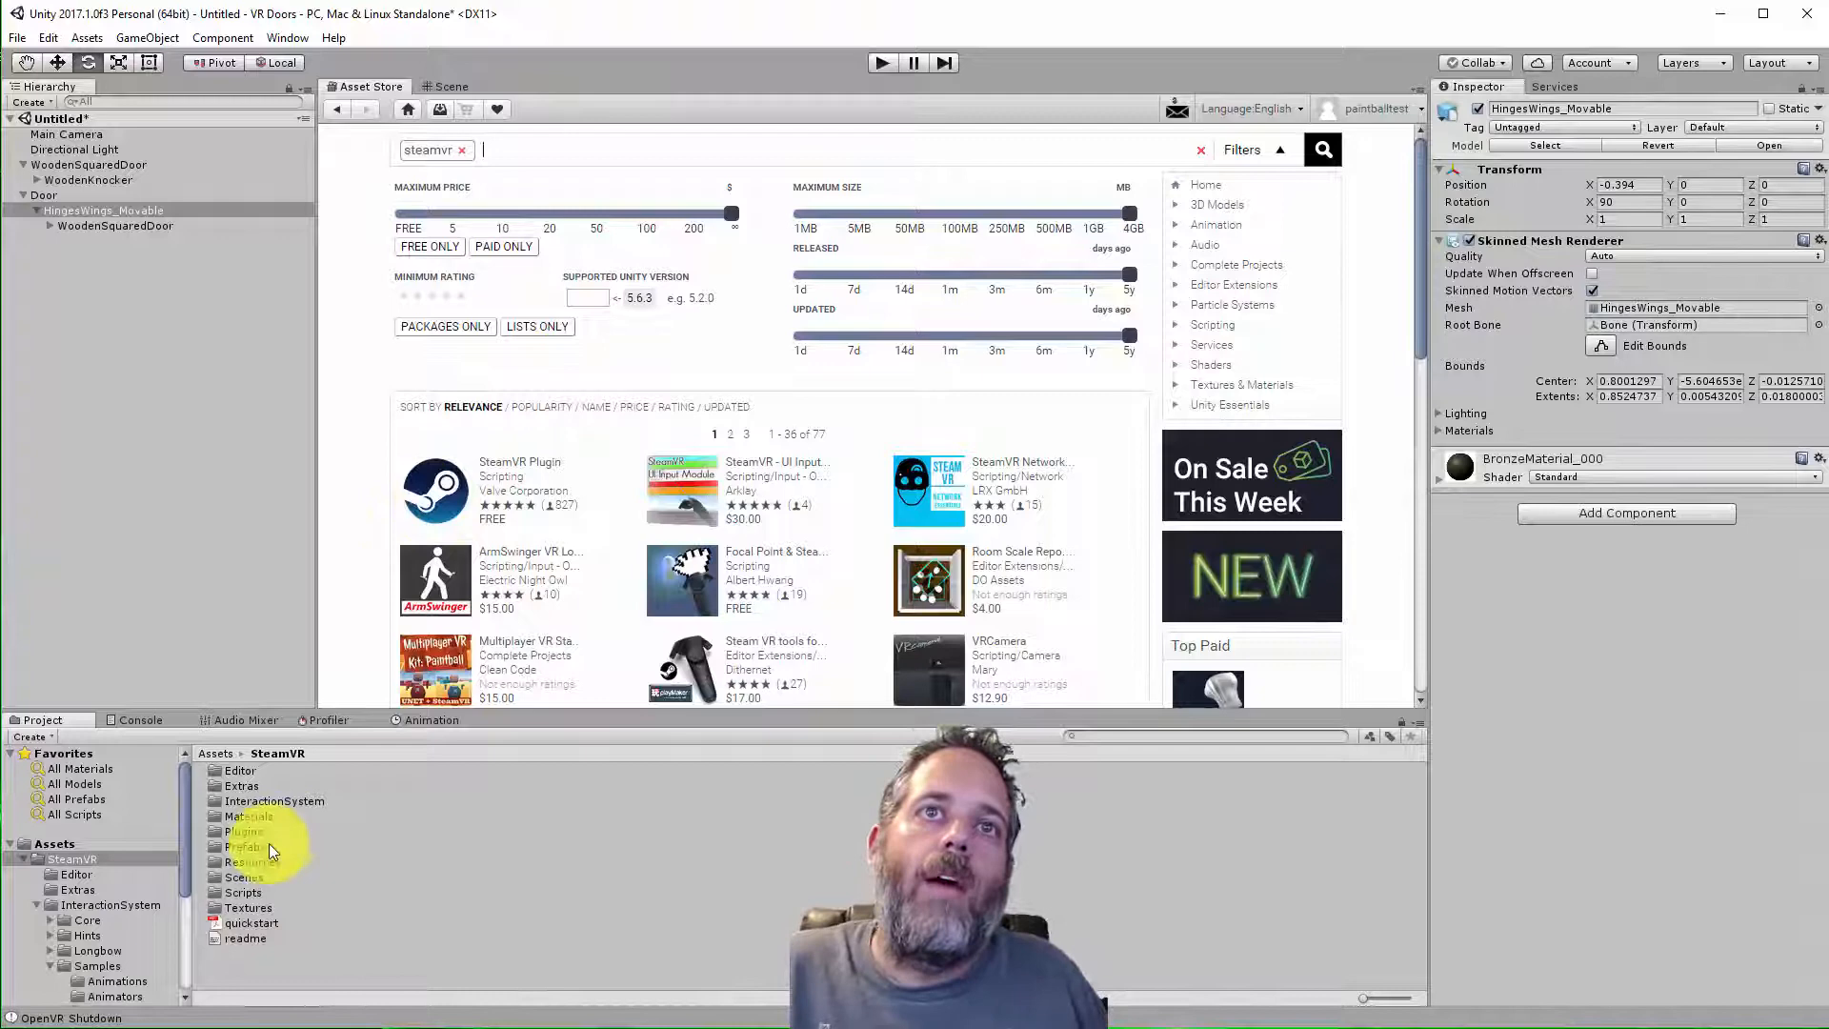
{"action": "double_click", "coordinate": [245, 846]}
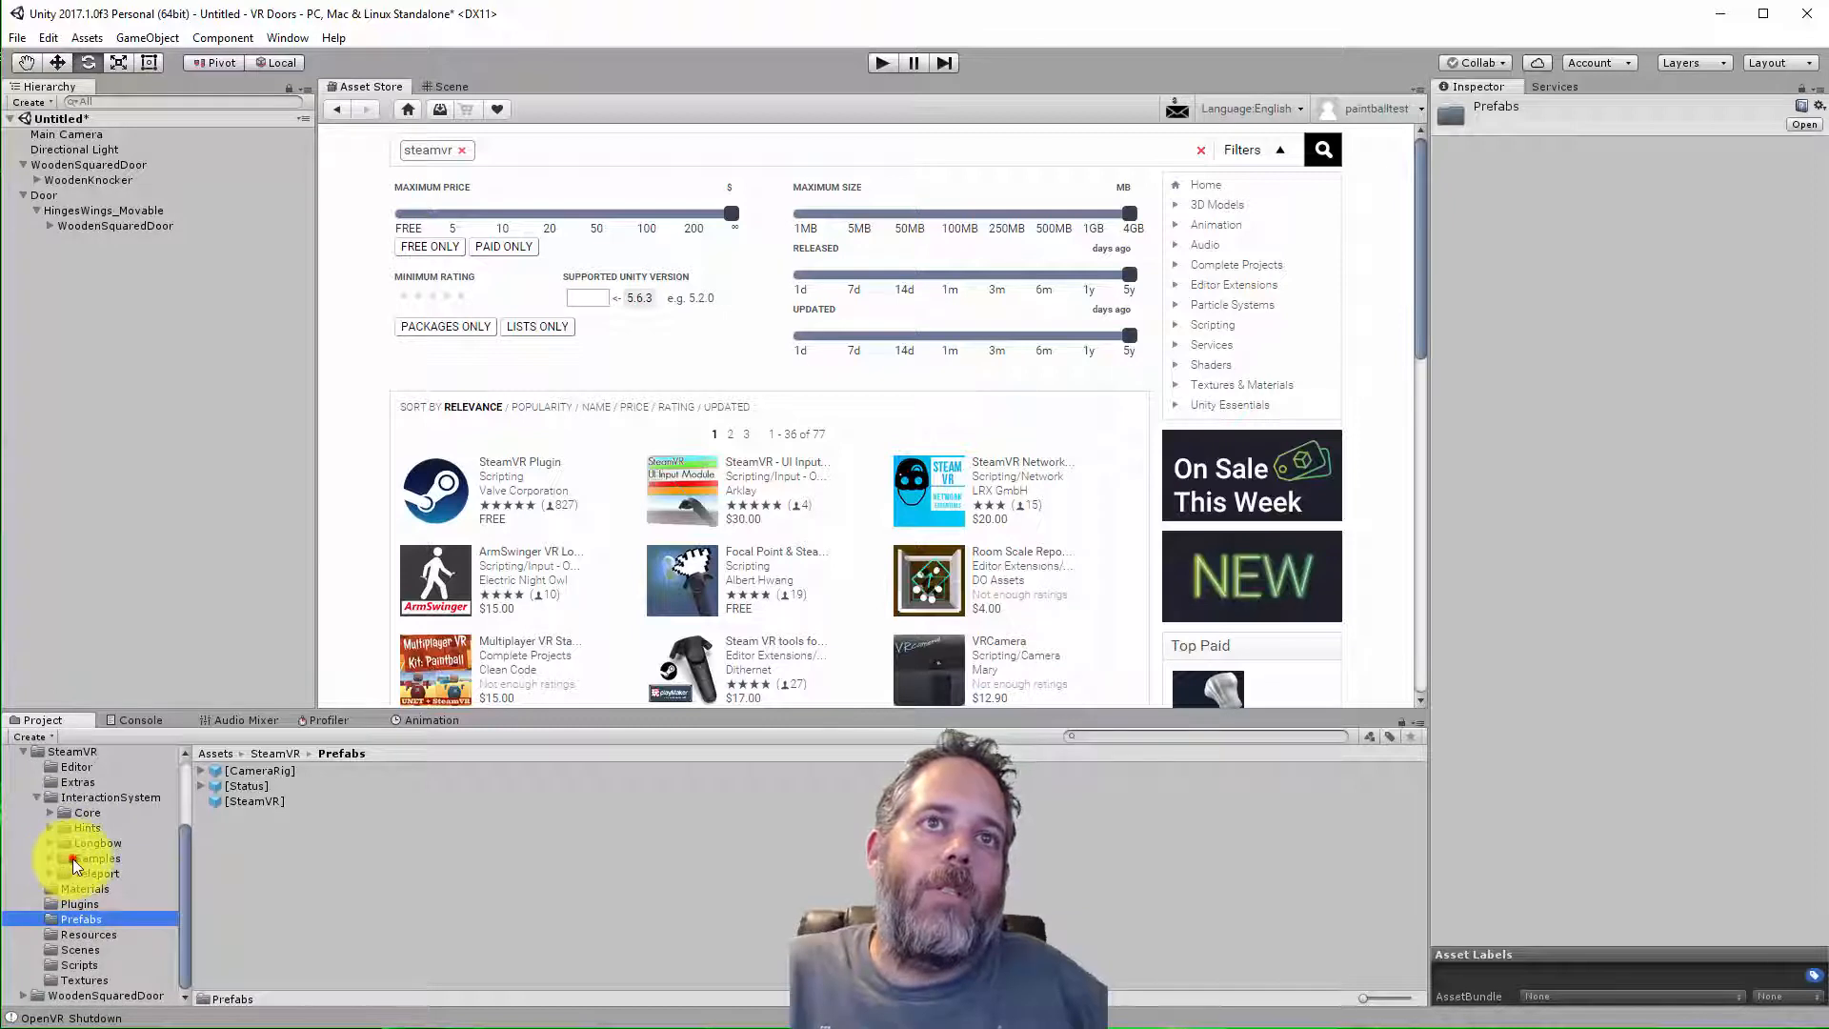
{"action": "left_click", "coordinate": [97, 857]}
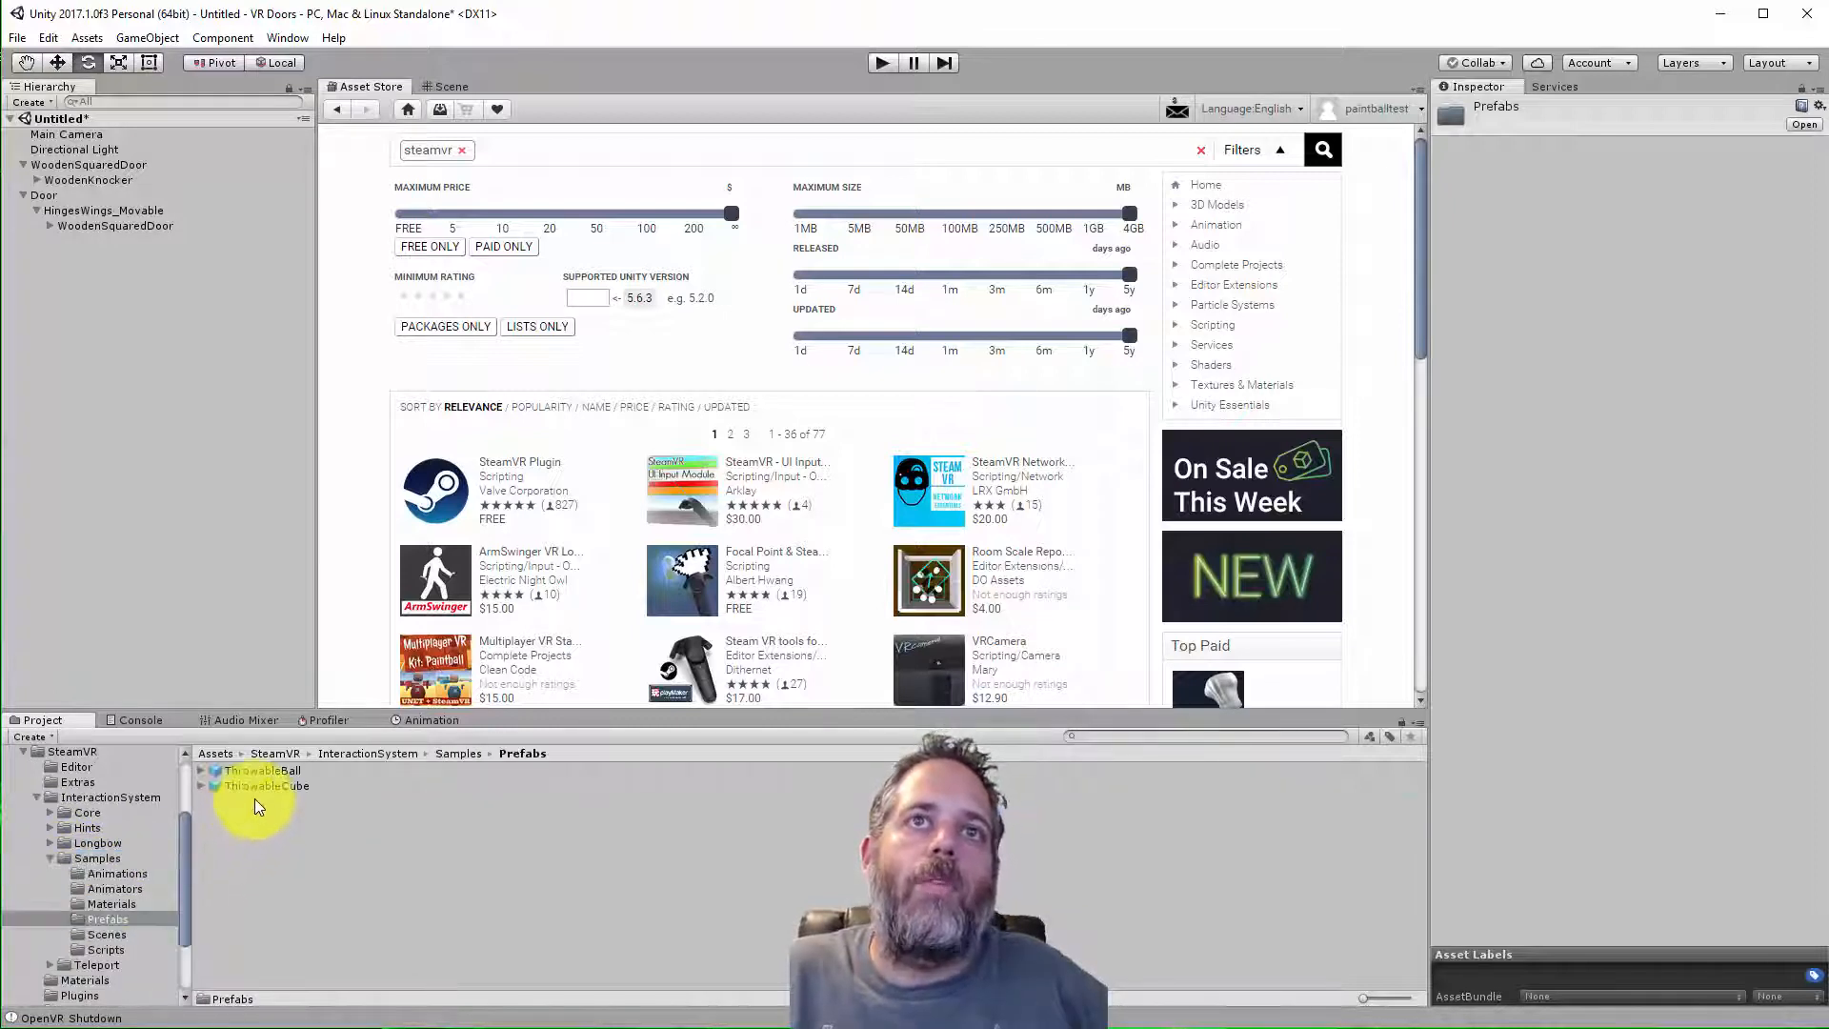
{"action": "left_click", "coordinate": [104, 934]}
{"action": "type", "text": "player"}
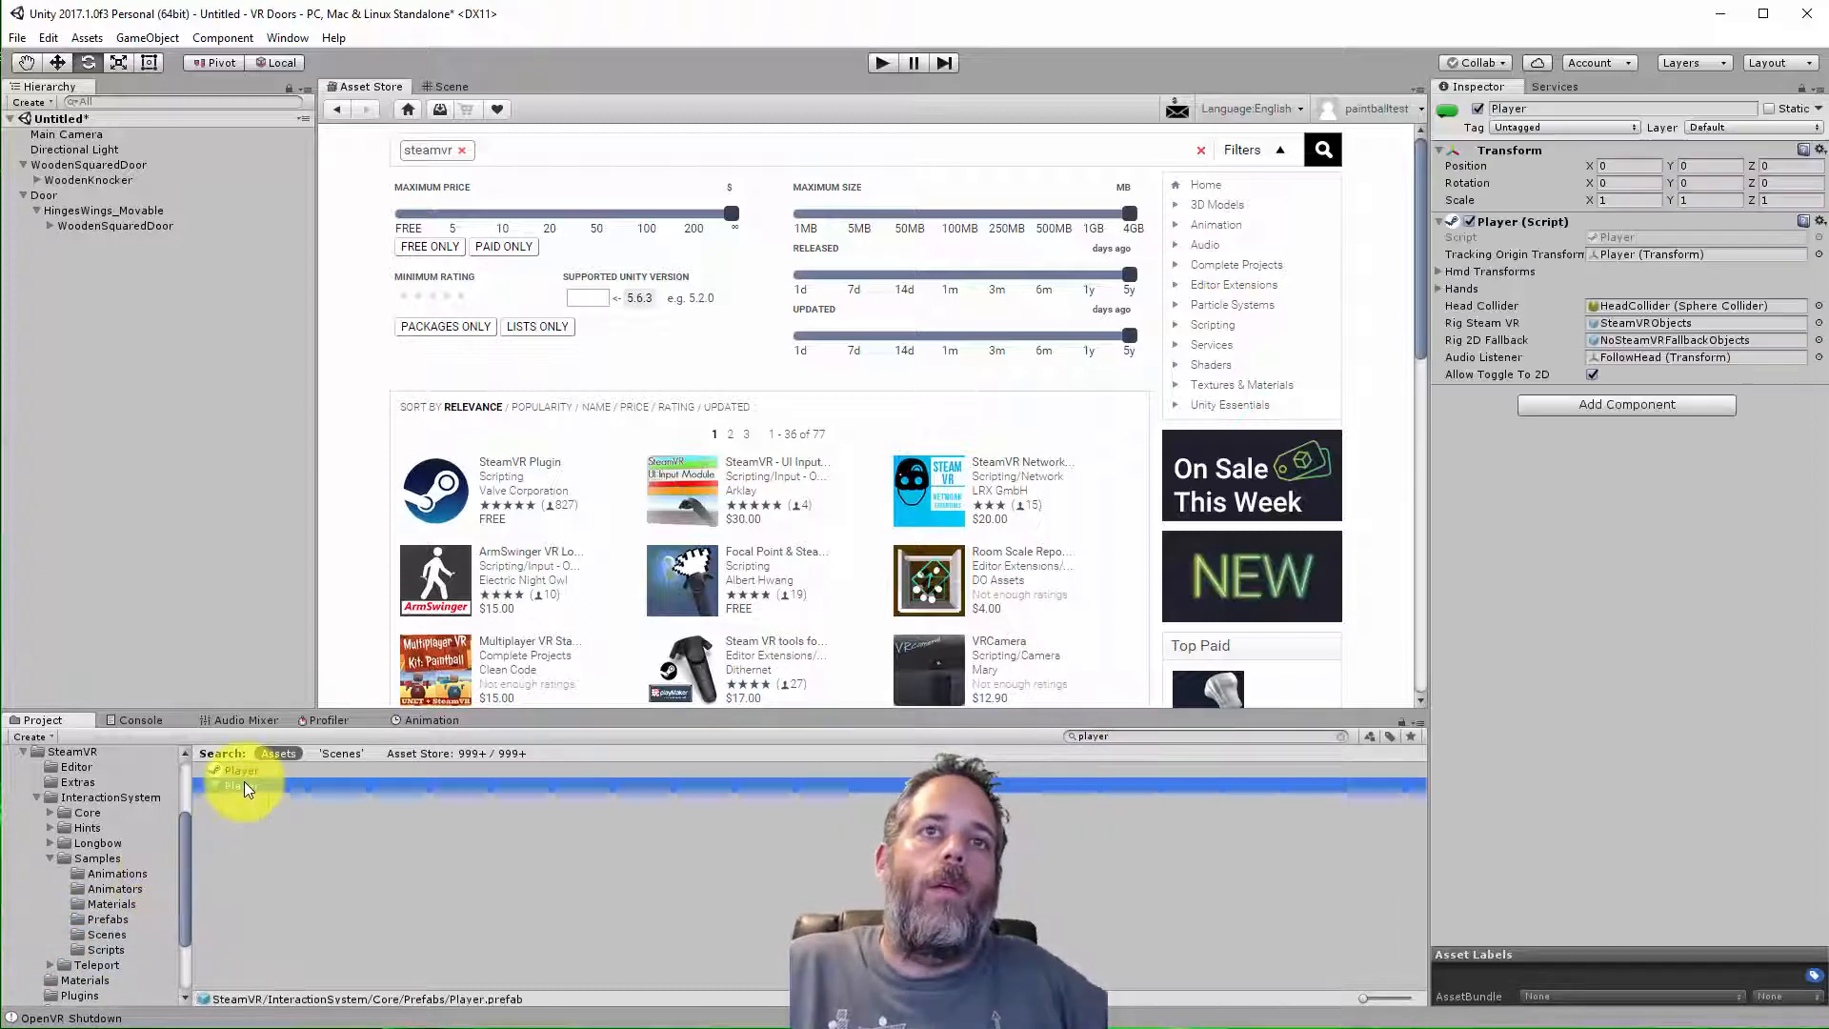
{"action": "left_click", "coordinate": [242, 785]}
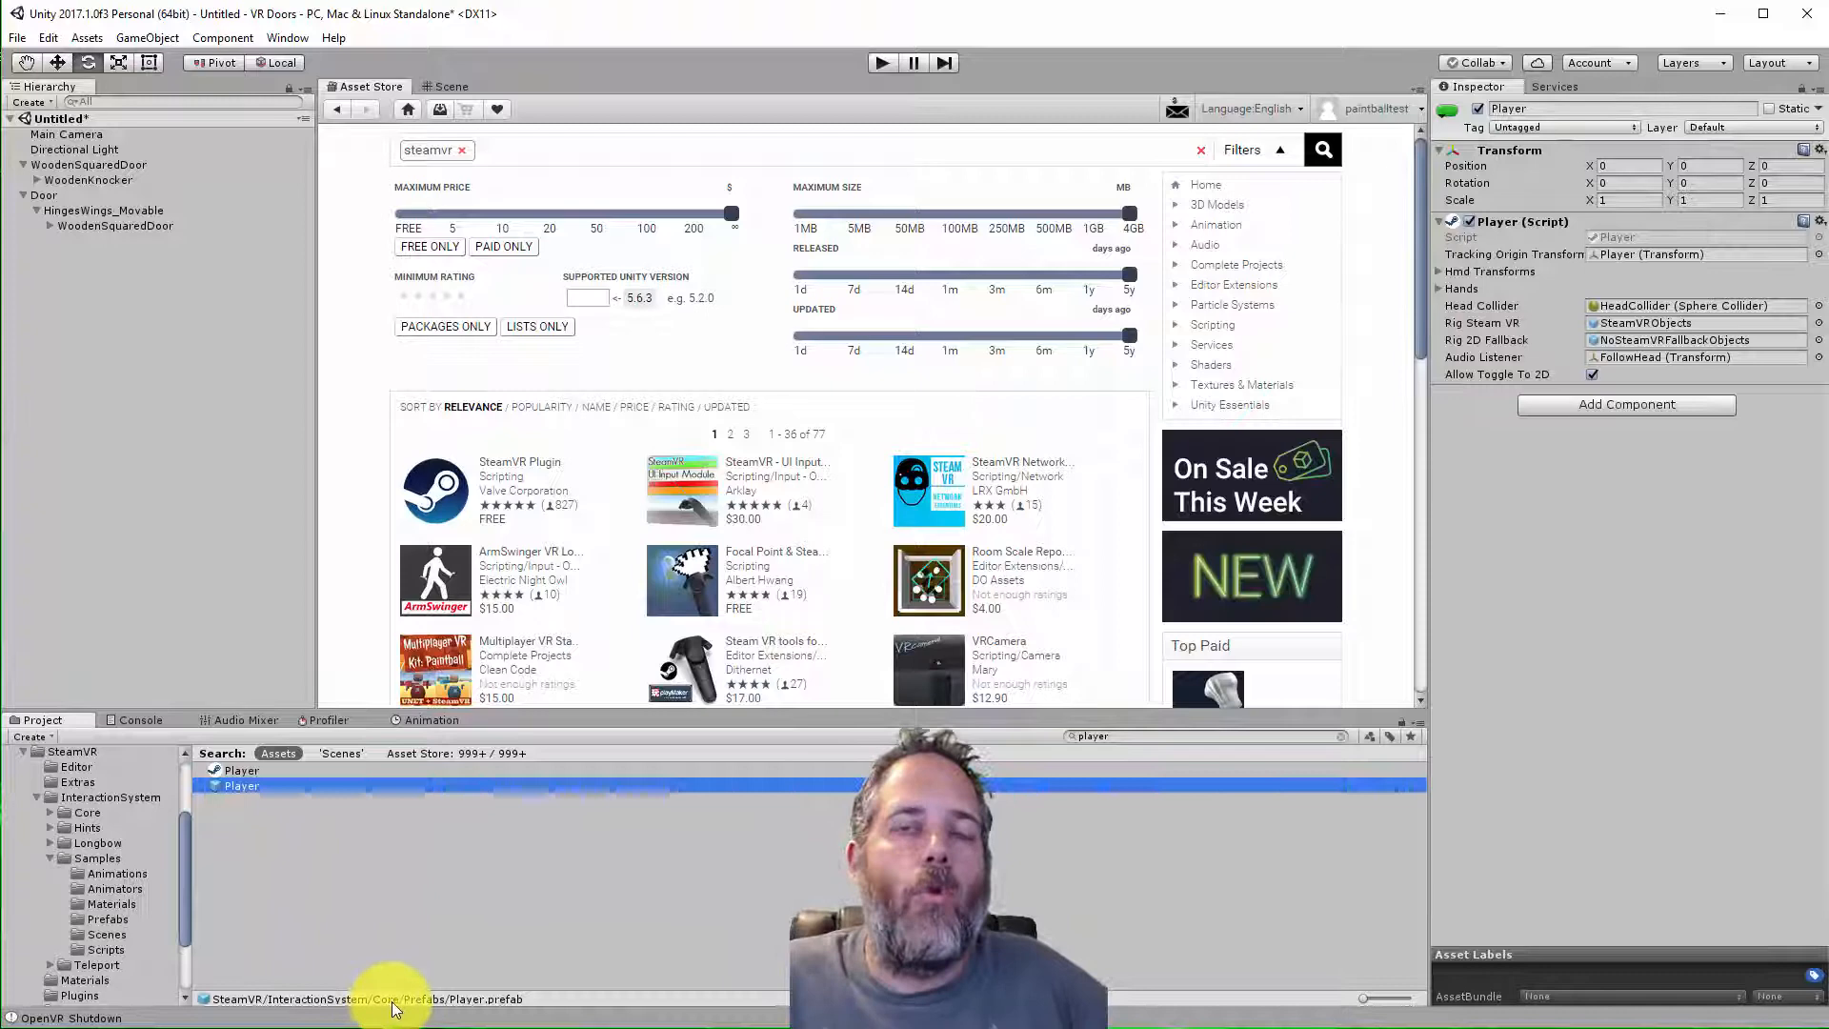
{"action": "left_click", "coordinate": [452, 86]}
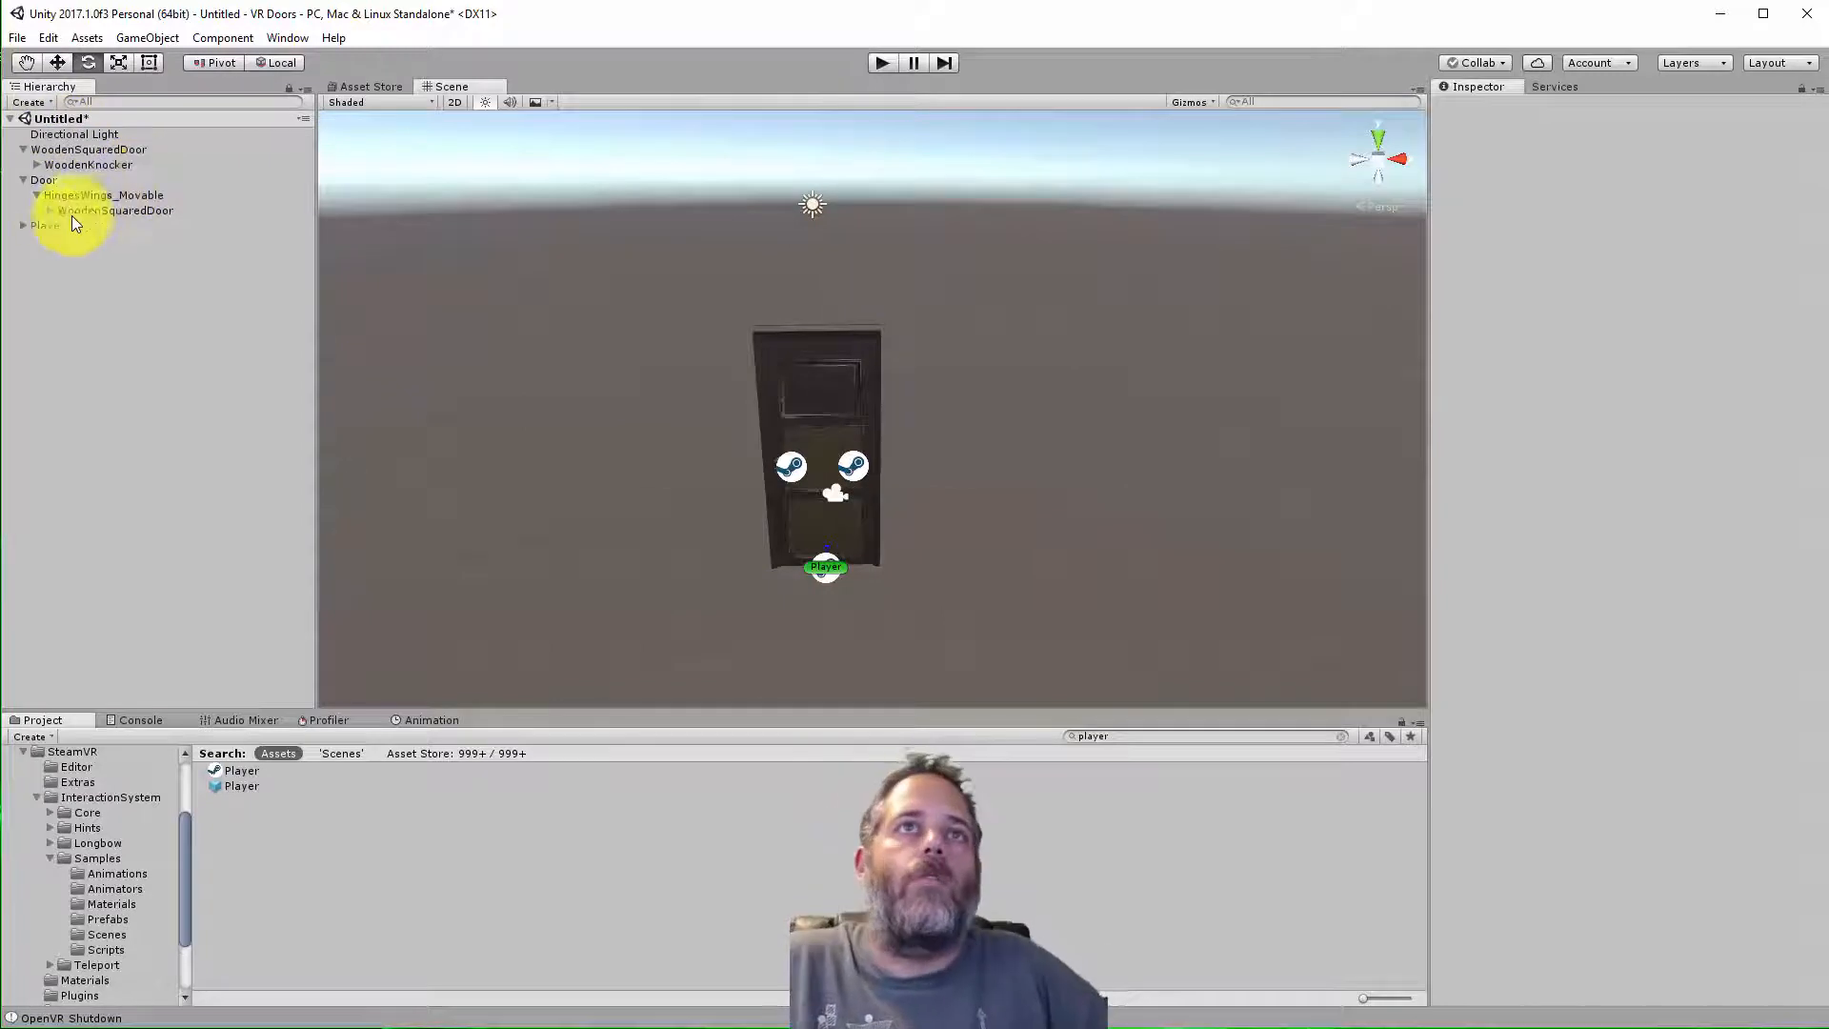
{"action": "left_click", "coordinate": [45, 225]}
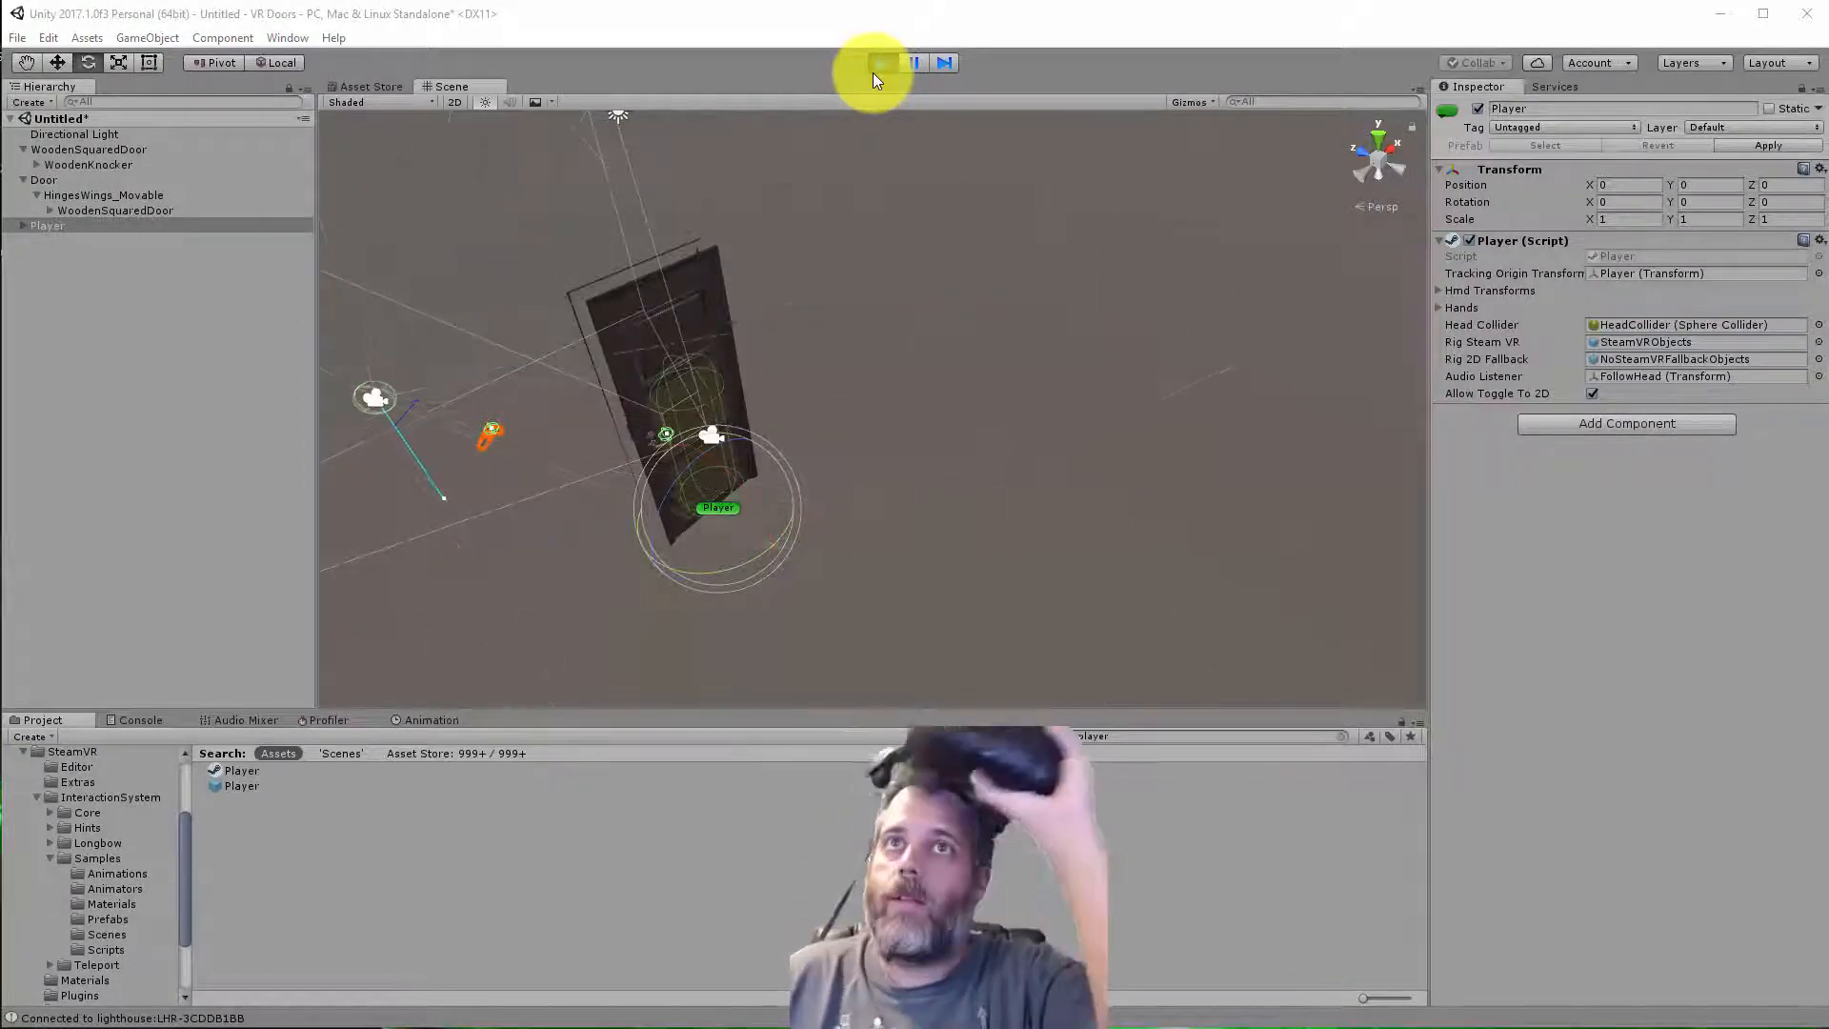
Play-test the VR scene, then shift WoodenSquaredDoor off to the left of the Player
{"action": "left_click", "coordinate": [882, 61]}
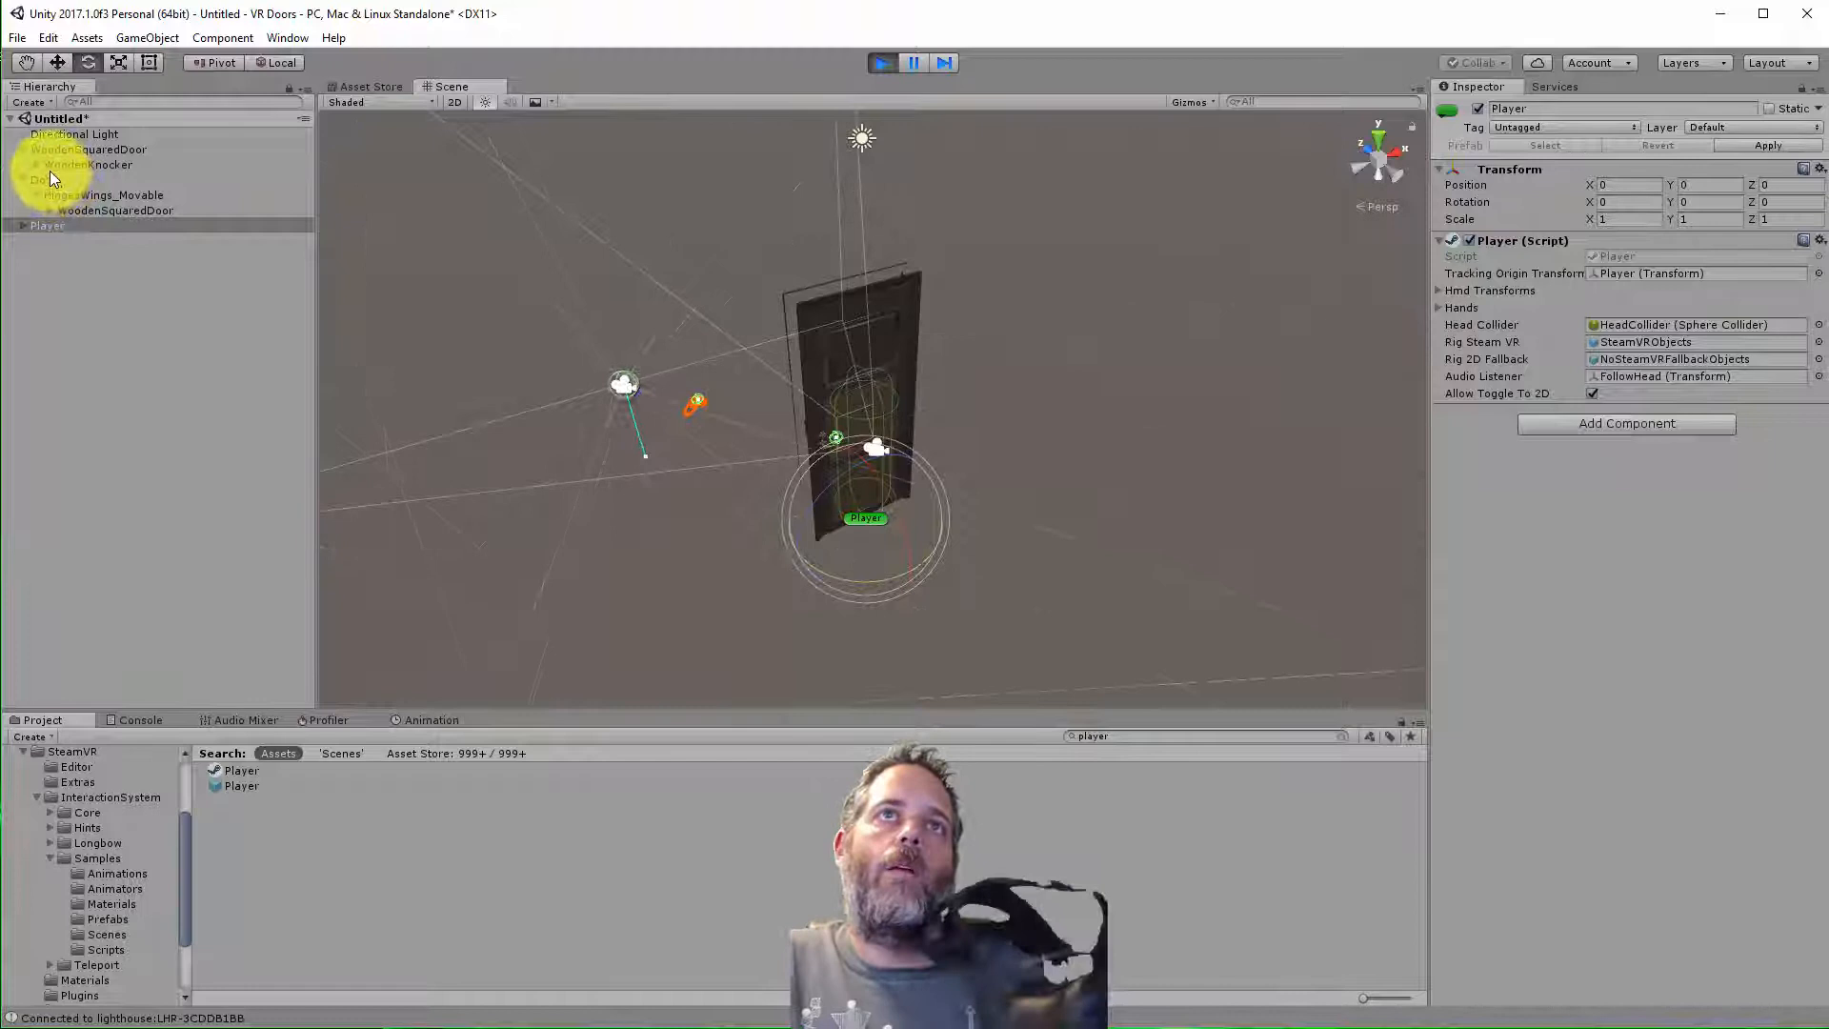
{"action": "left_click", "coordinate": [44, 179]}
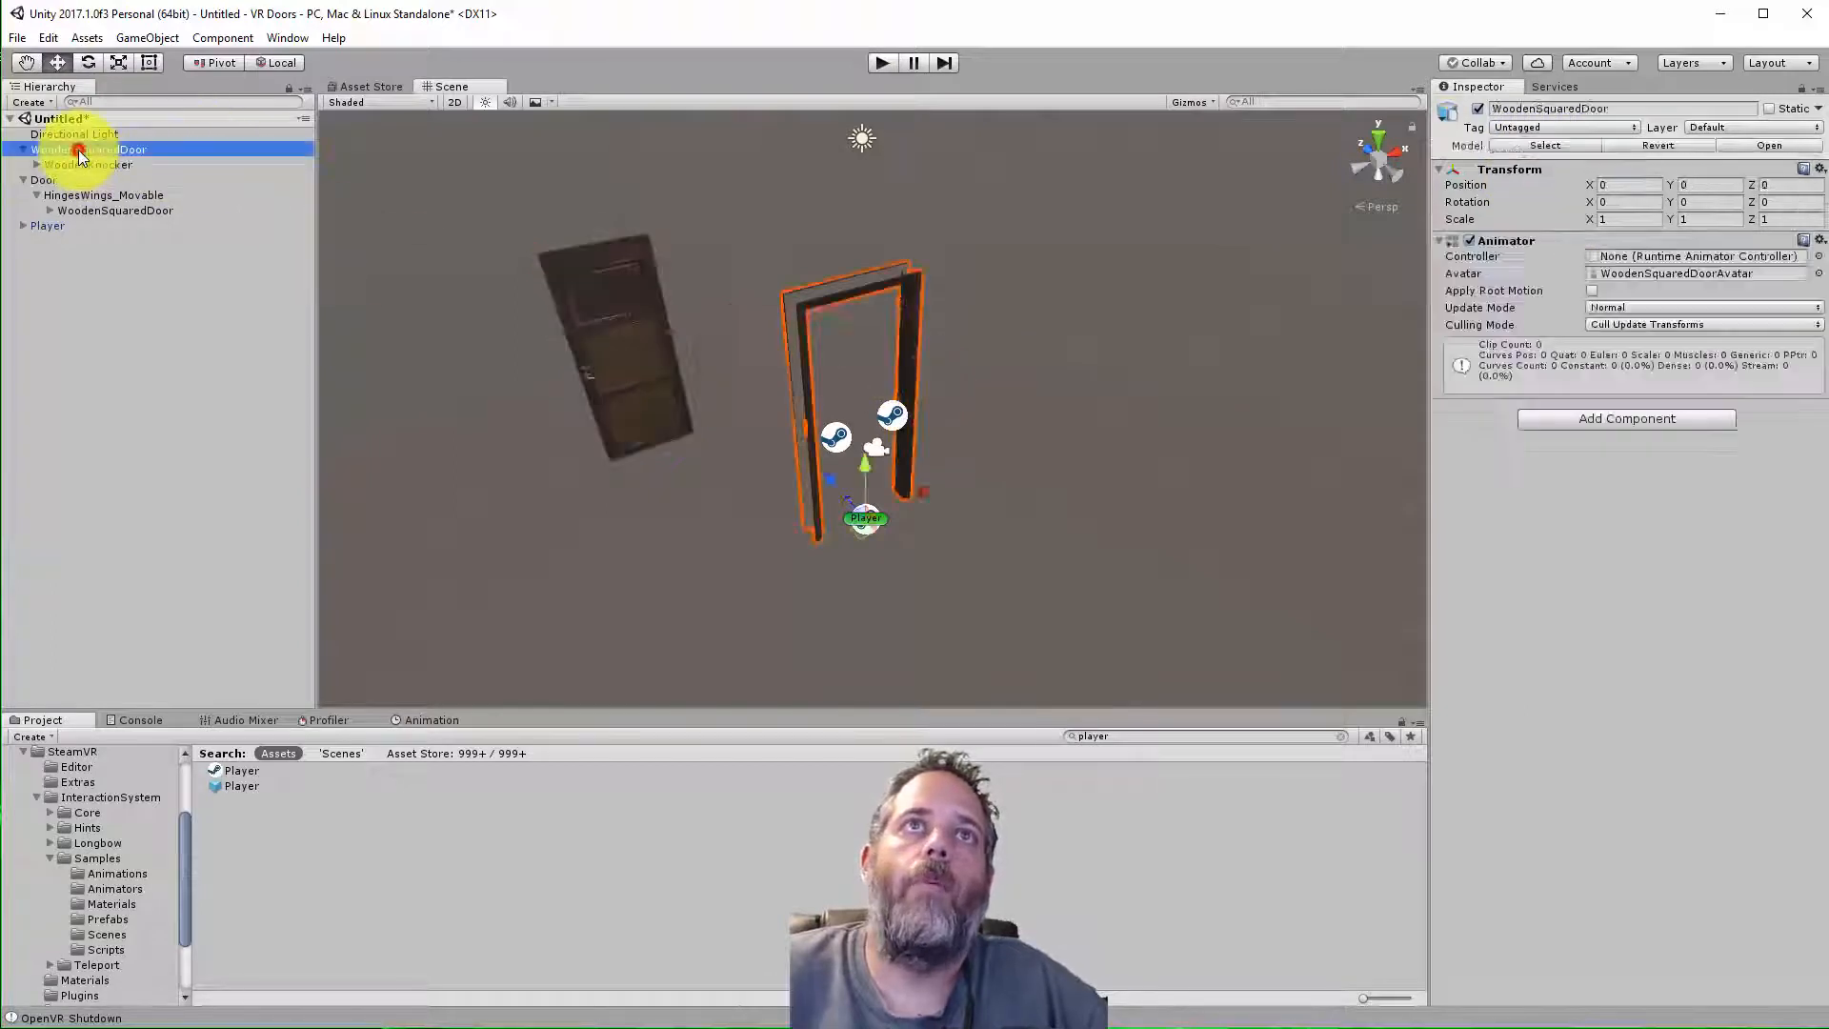
{"action": "left_click_drag", "start_coordinate": [840, 408], "coordinate": [648, 478]}
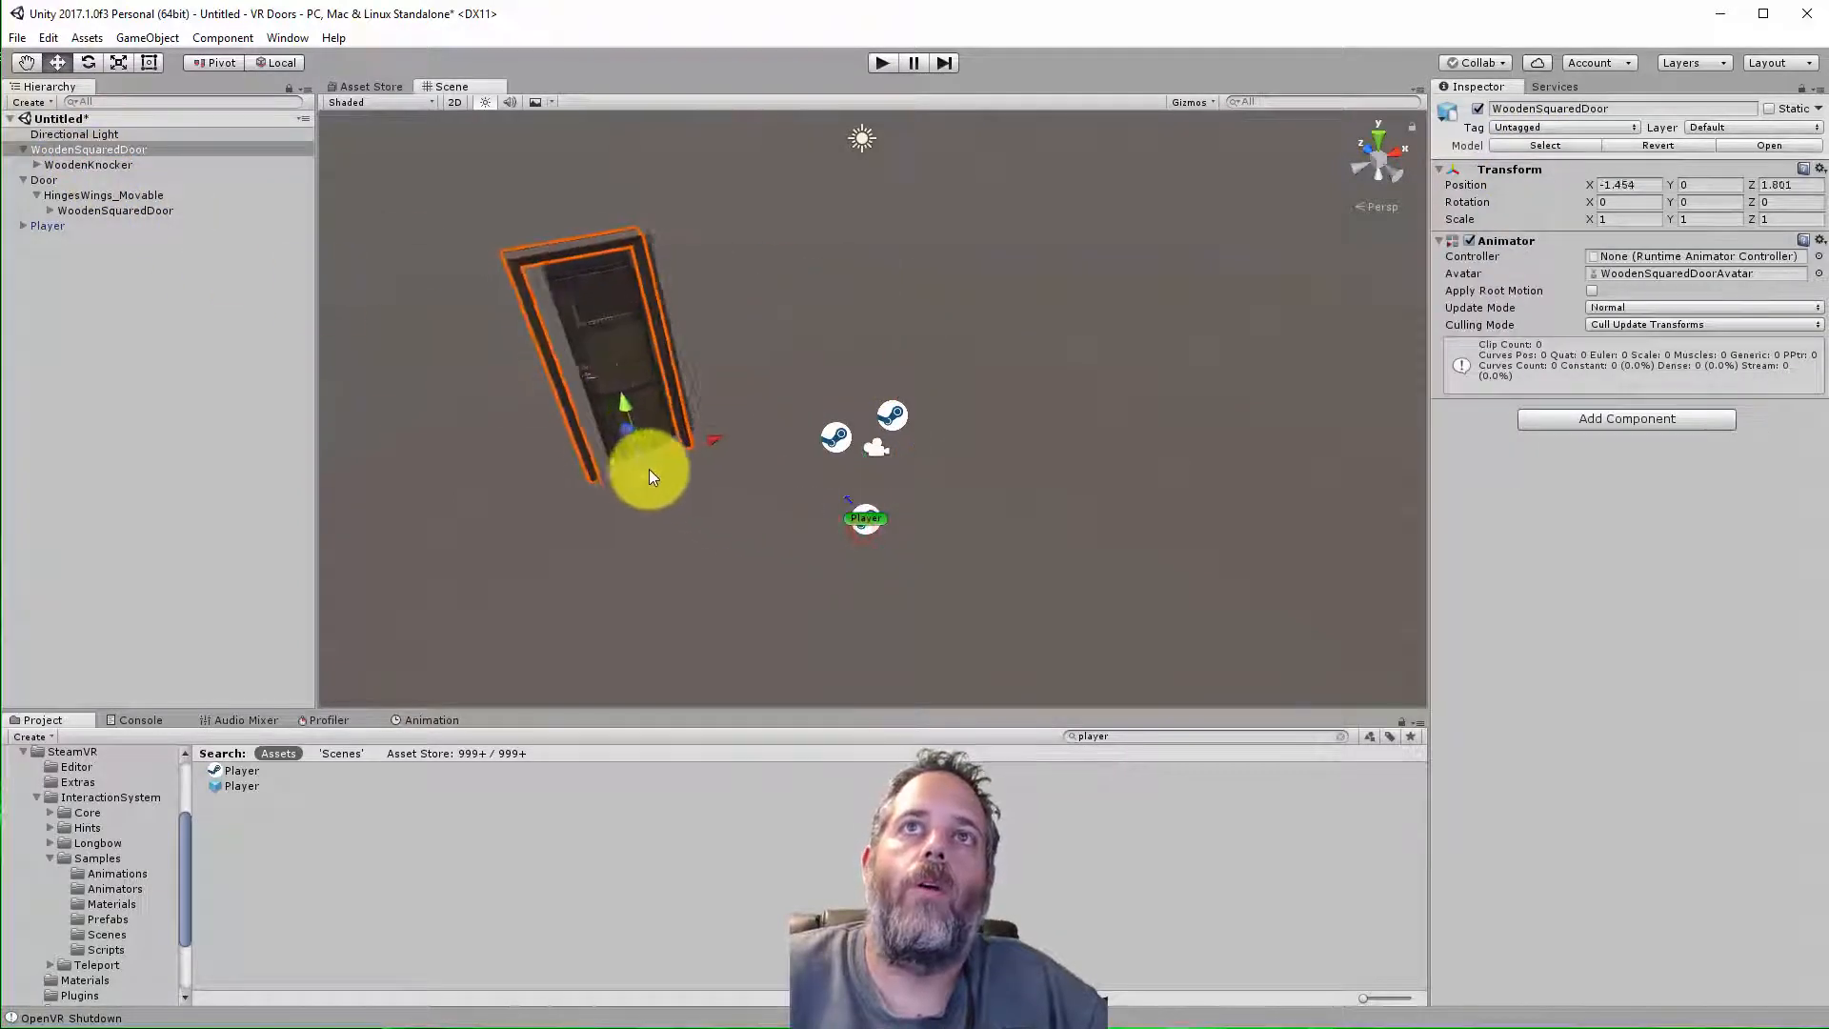
{"action": "left_click_drag", "start_coordinate": [648, 479], "coordinate": [654, 470]}
{"action": "type", "text": "de"}
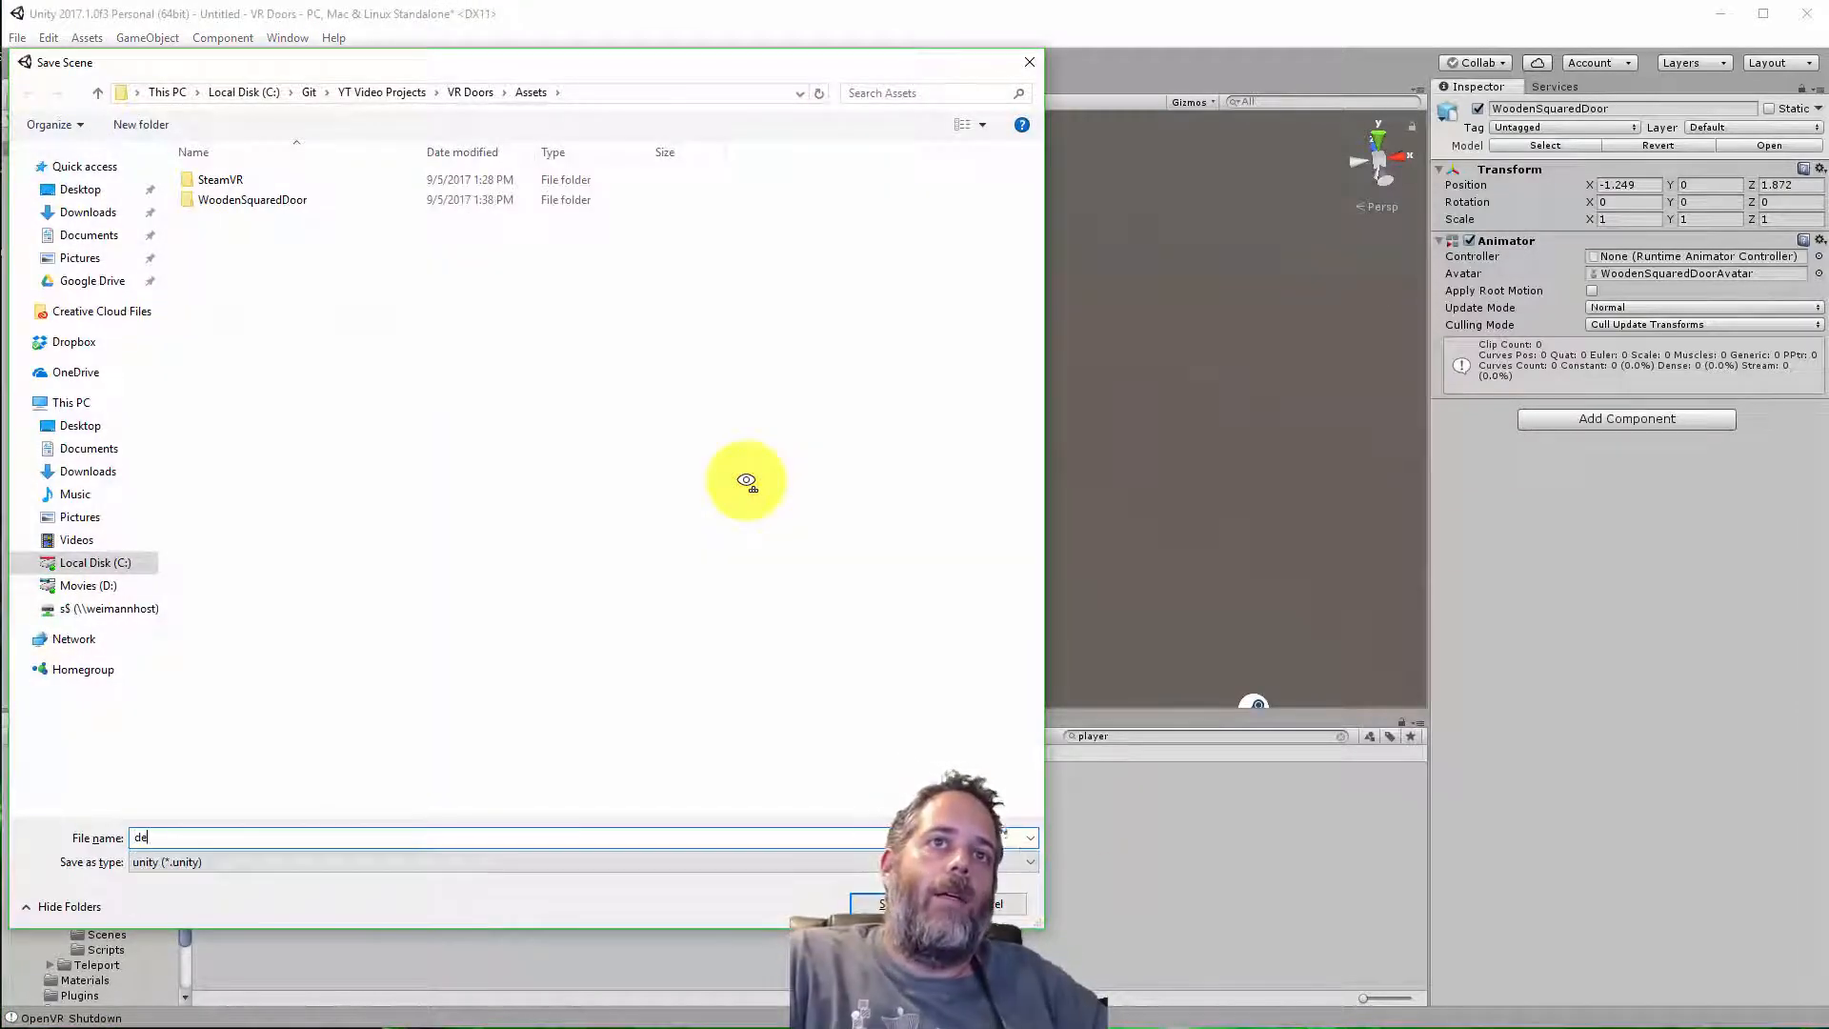
Save the scene into Assets as demo.unity
{"action": "left_click", "coordinate": [882, 903]}
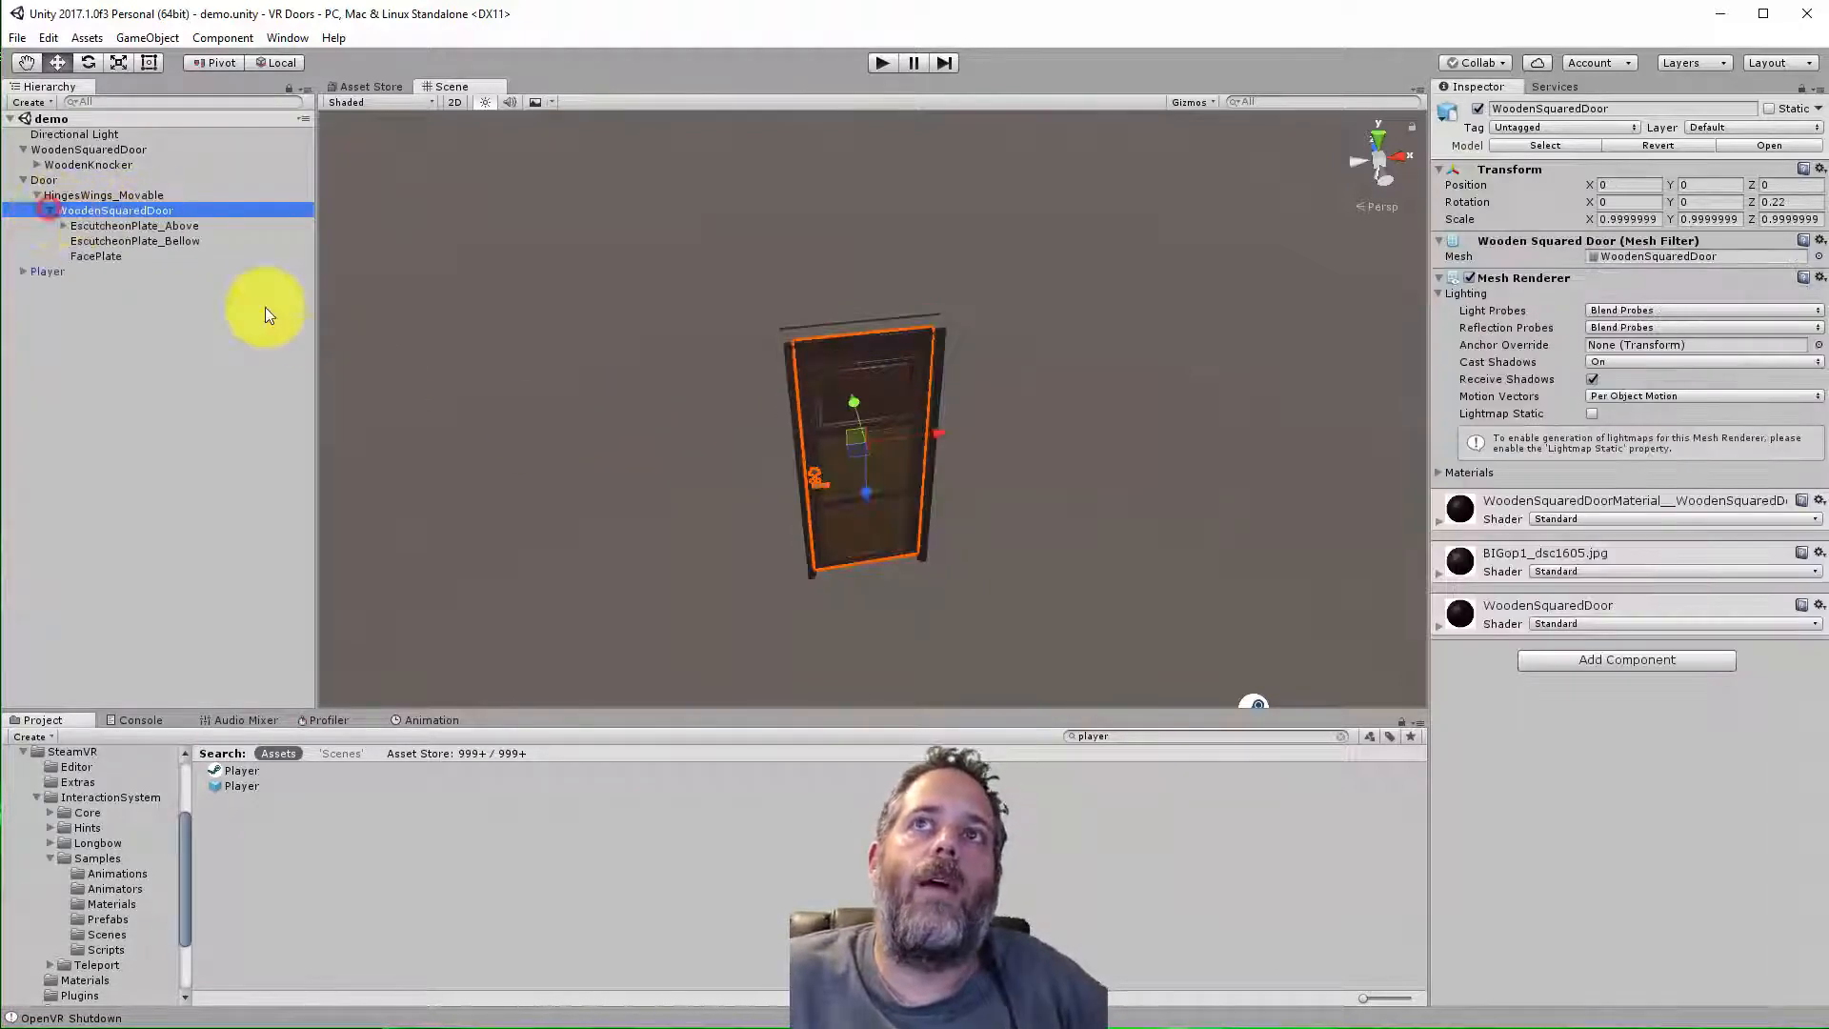
Give EscutcheonPlate_Above a Circular Drive with Min Angle -45 and Limited rotation
{"action": "left_click", "coordinate": [95, 256]}
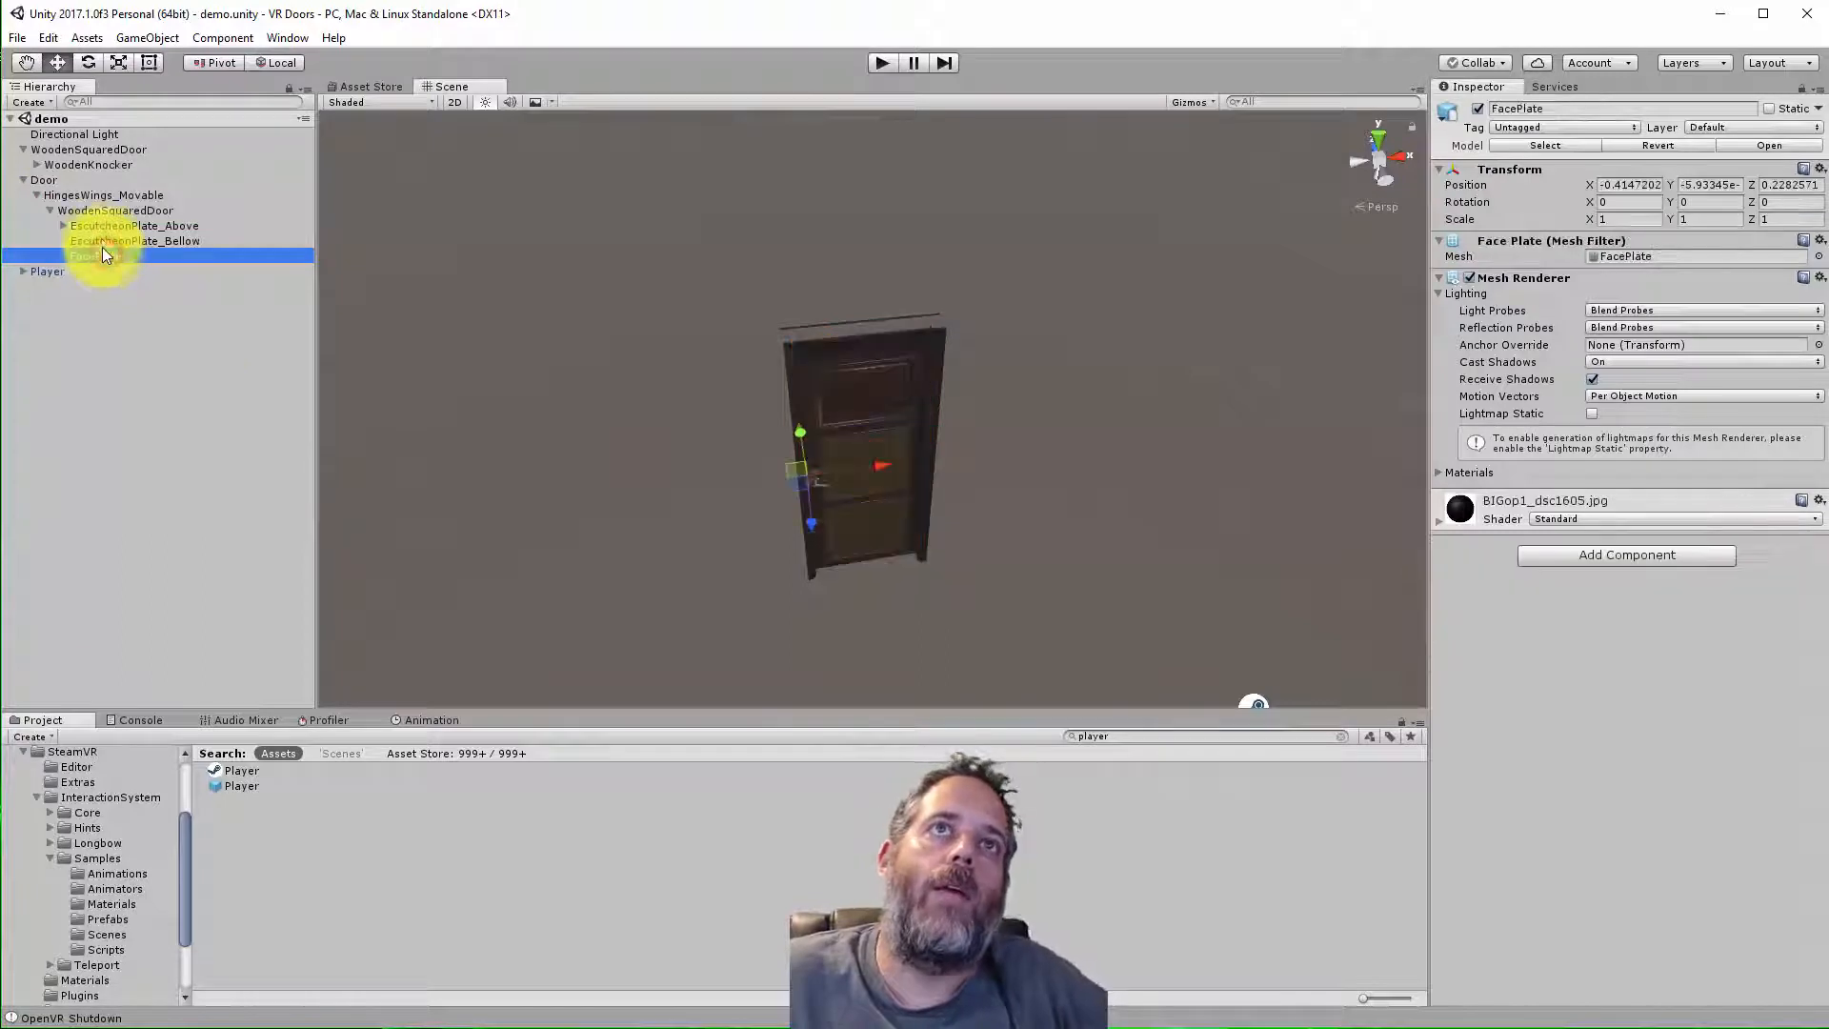
{"action": "left_click", "coordinate": [134, 225]}
{"action": "type", "text": "circ"}
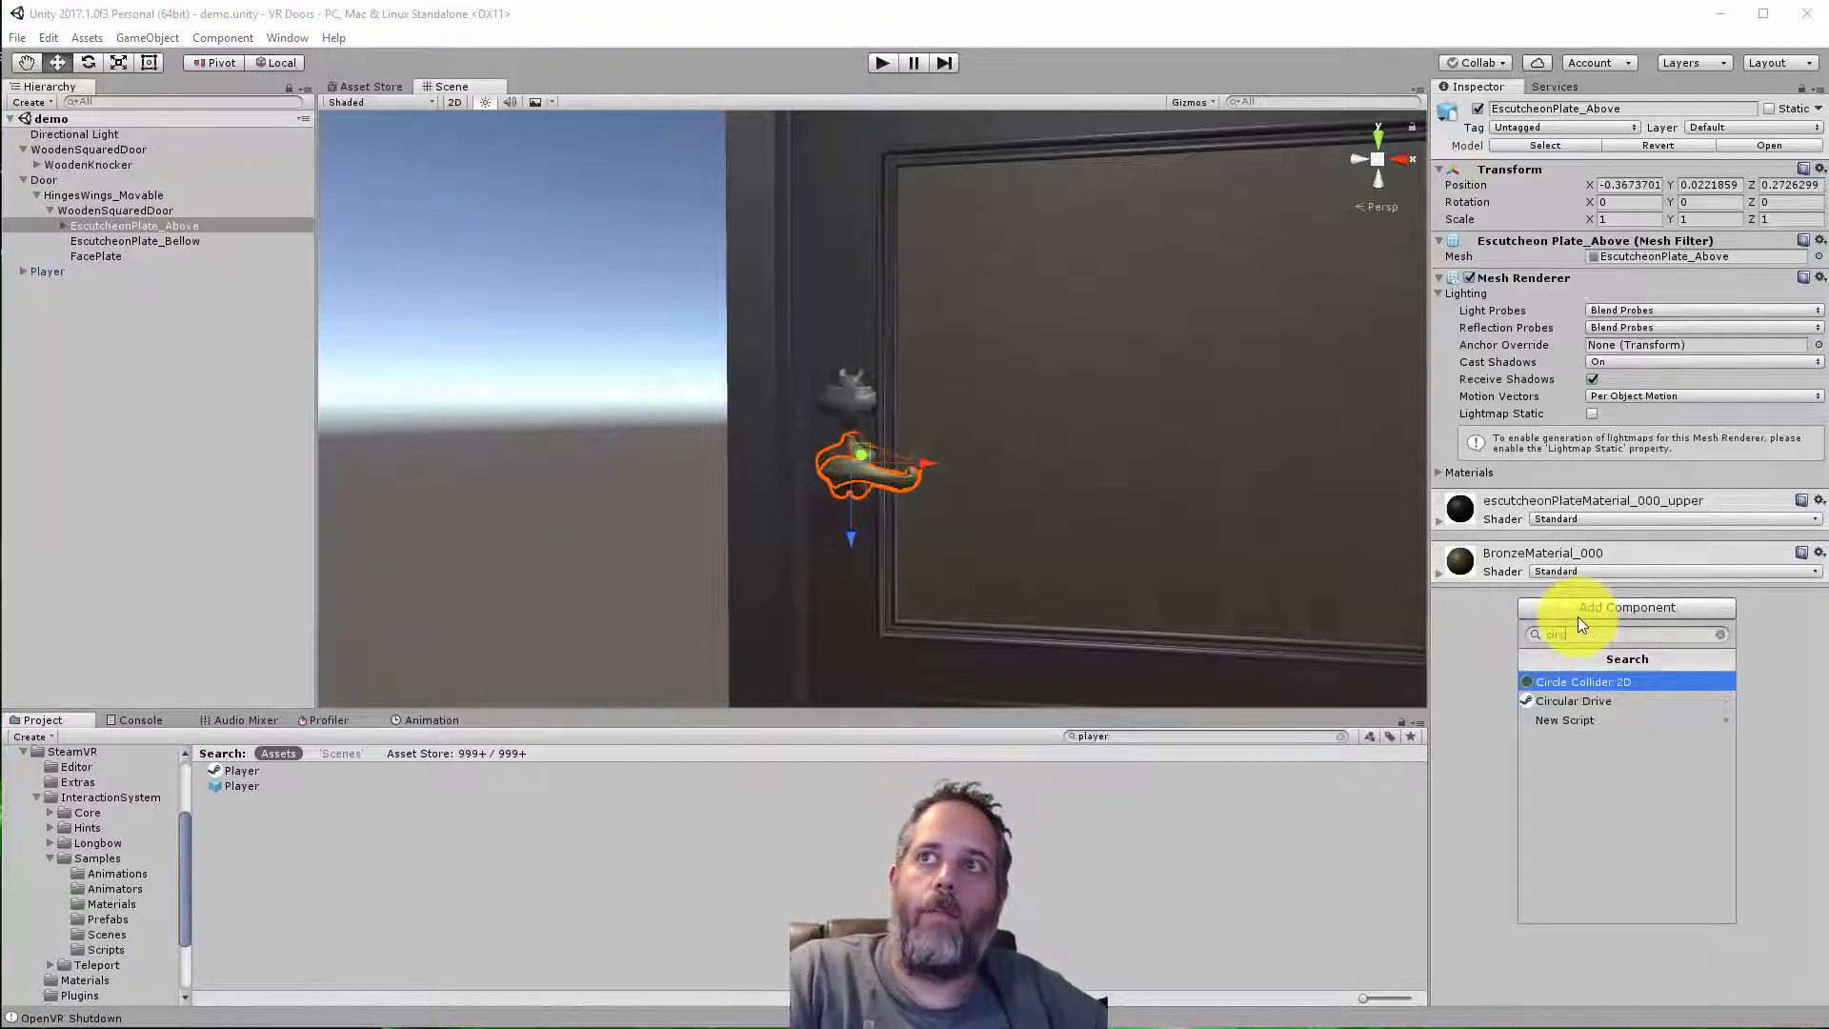
{"action": "left_click", "coordinate": [1574, 699]}
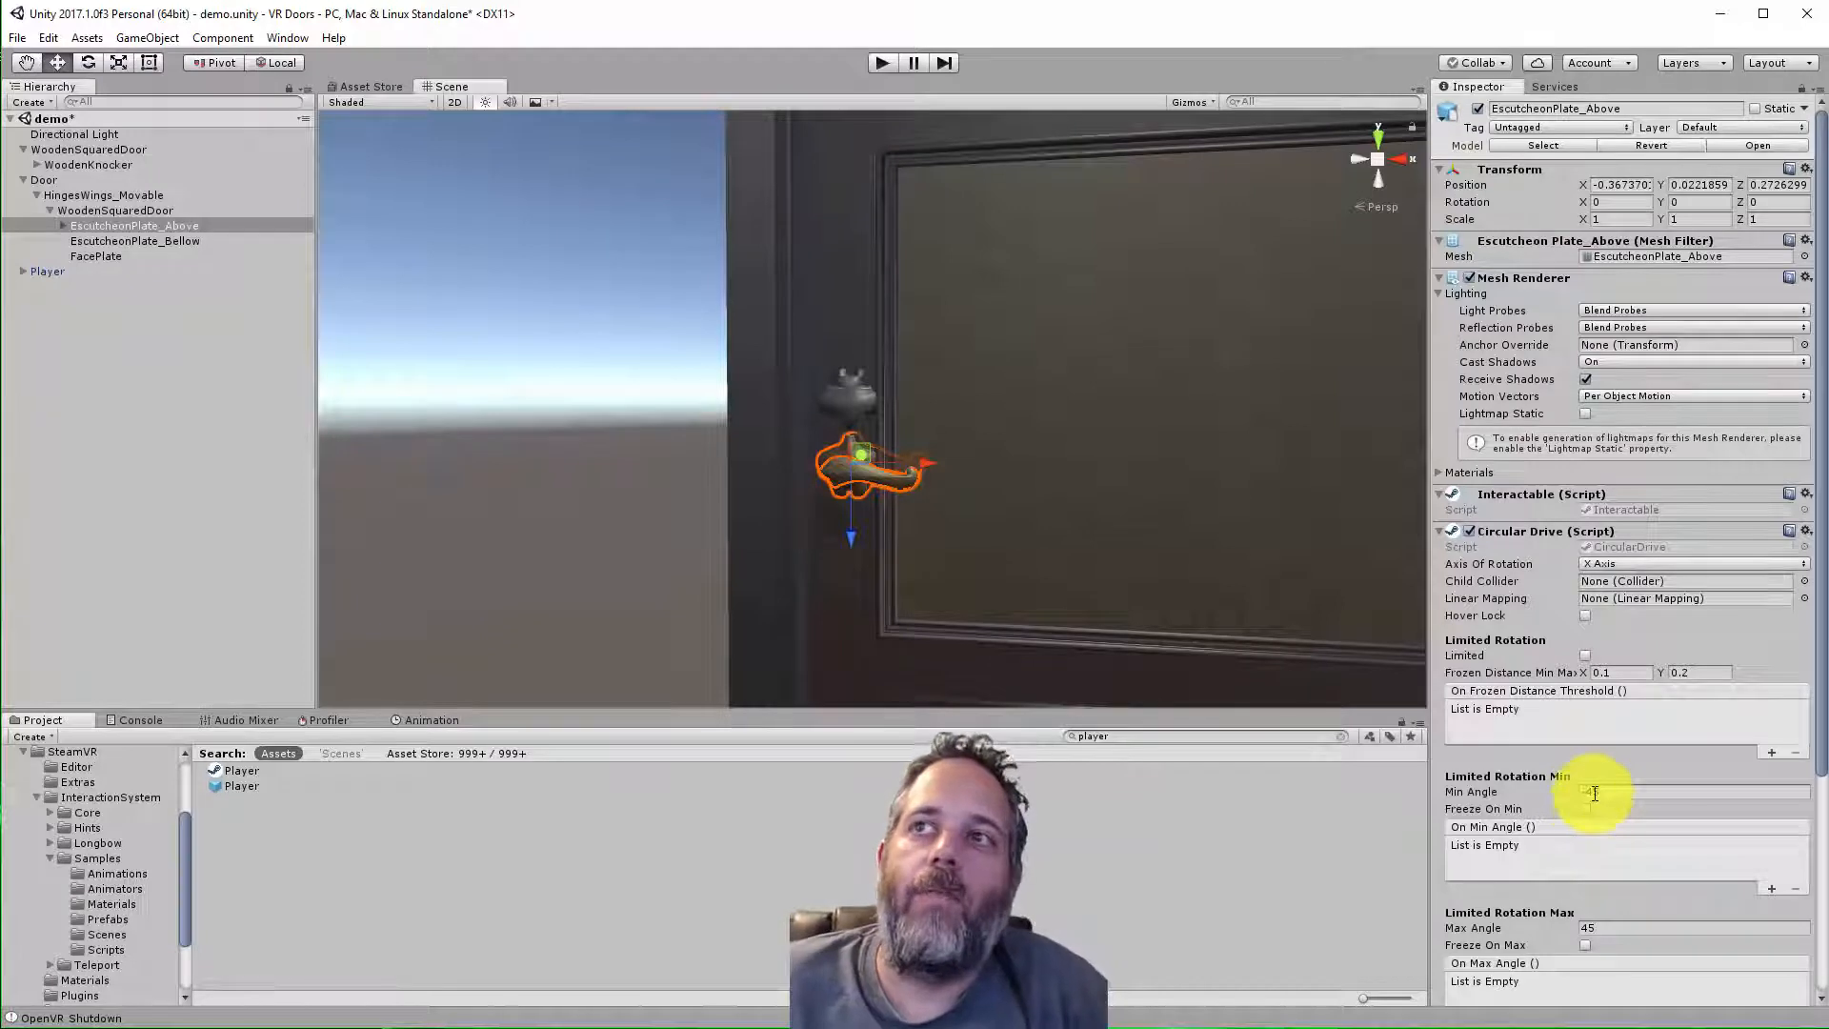
{"action": "type", "text": "-45"}
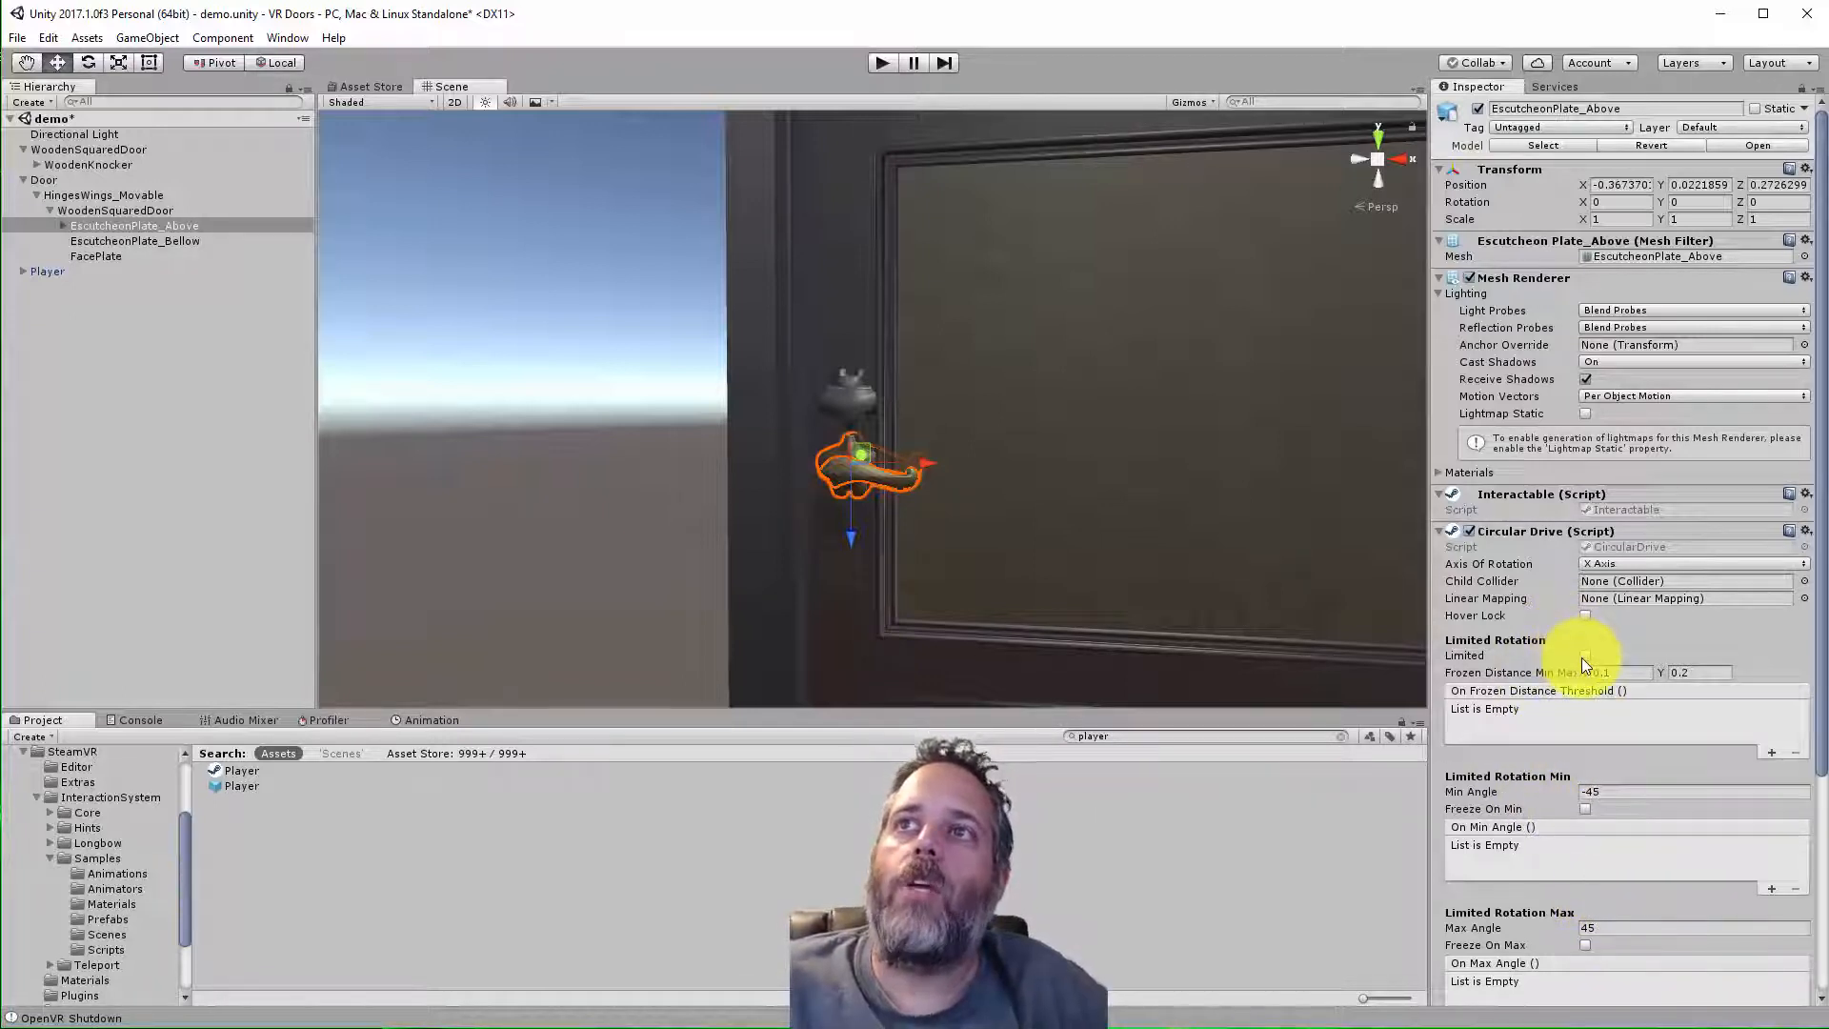
{"action": "left_click", "coordinate": [1584, 653]}
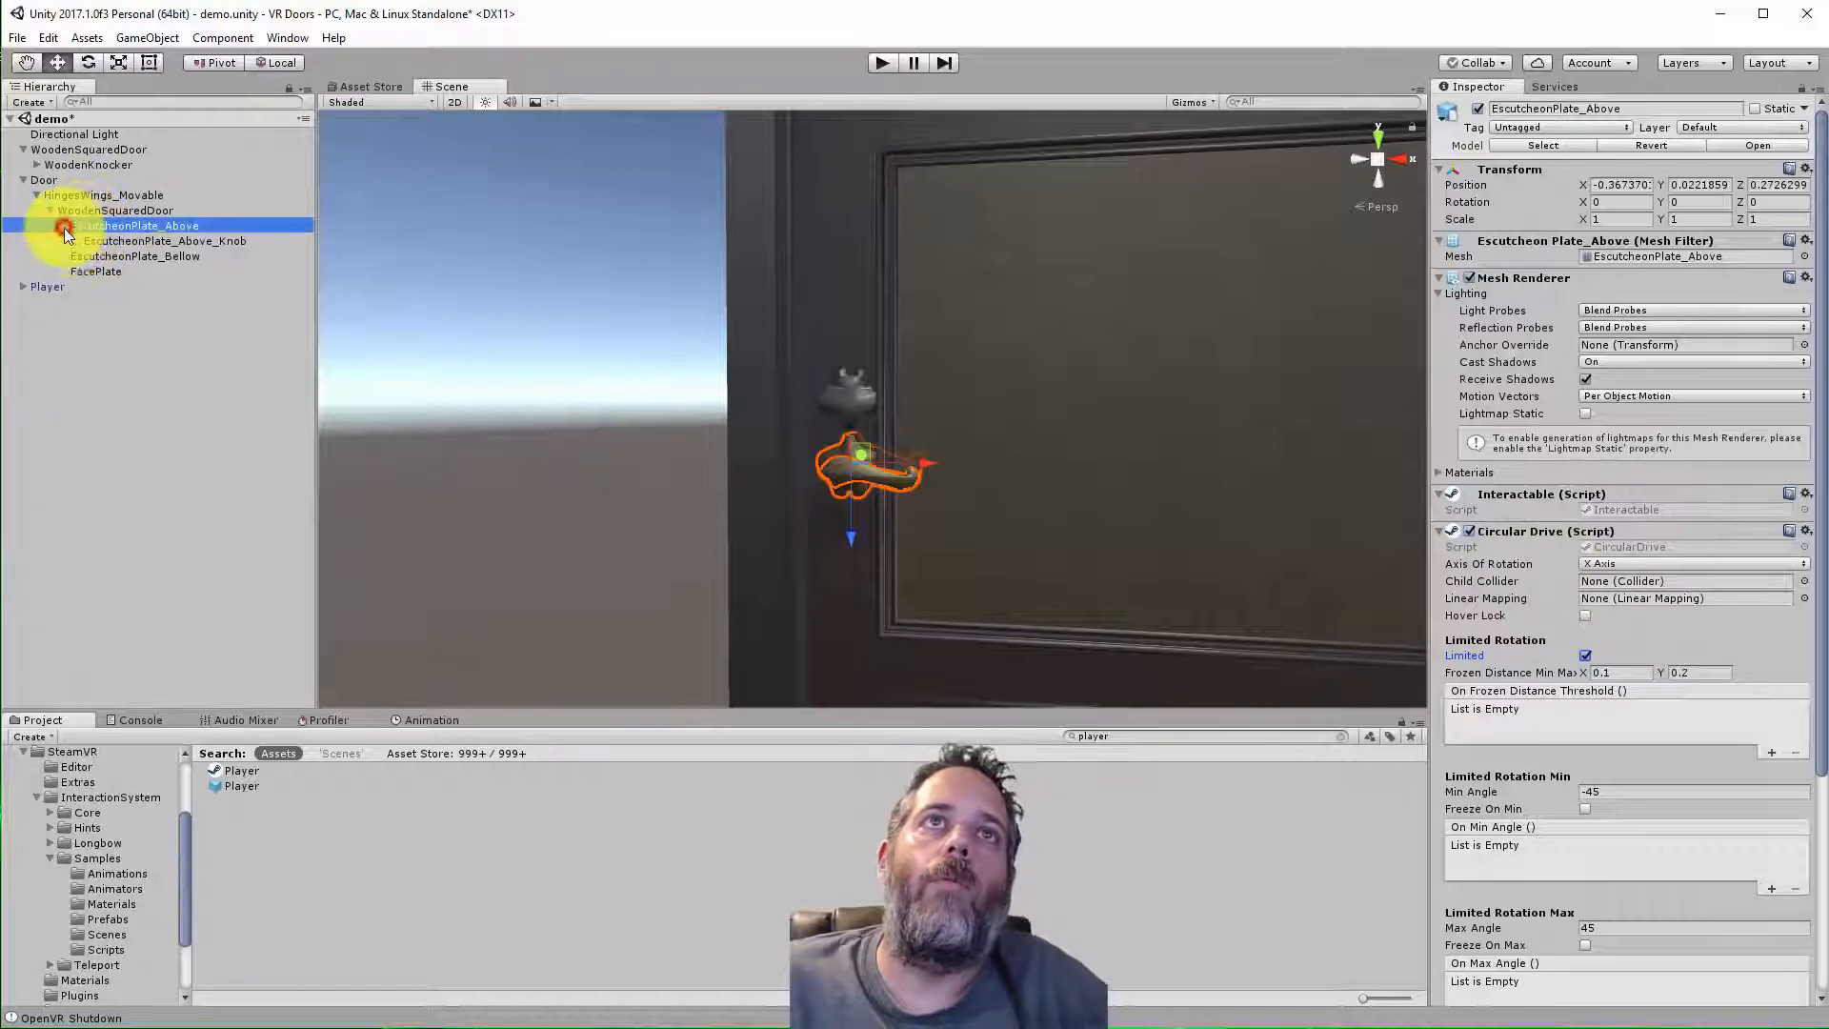
Add a convex Mesh Collider to the knob child and return to the plate's drive to assign it
{"action": "left_click", "coordinate": [163, 240]}
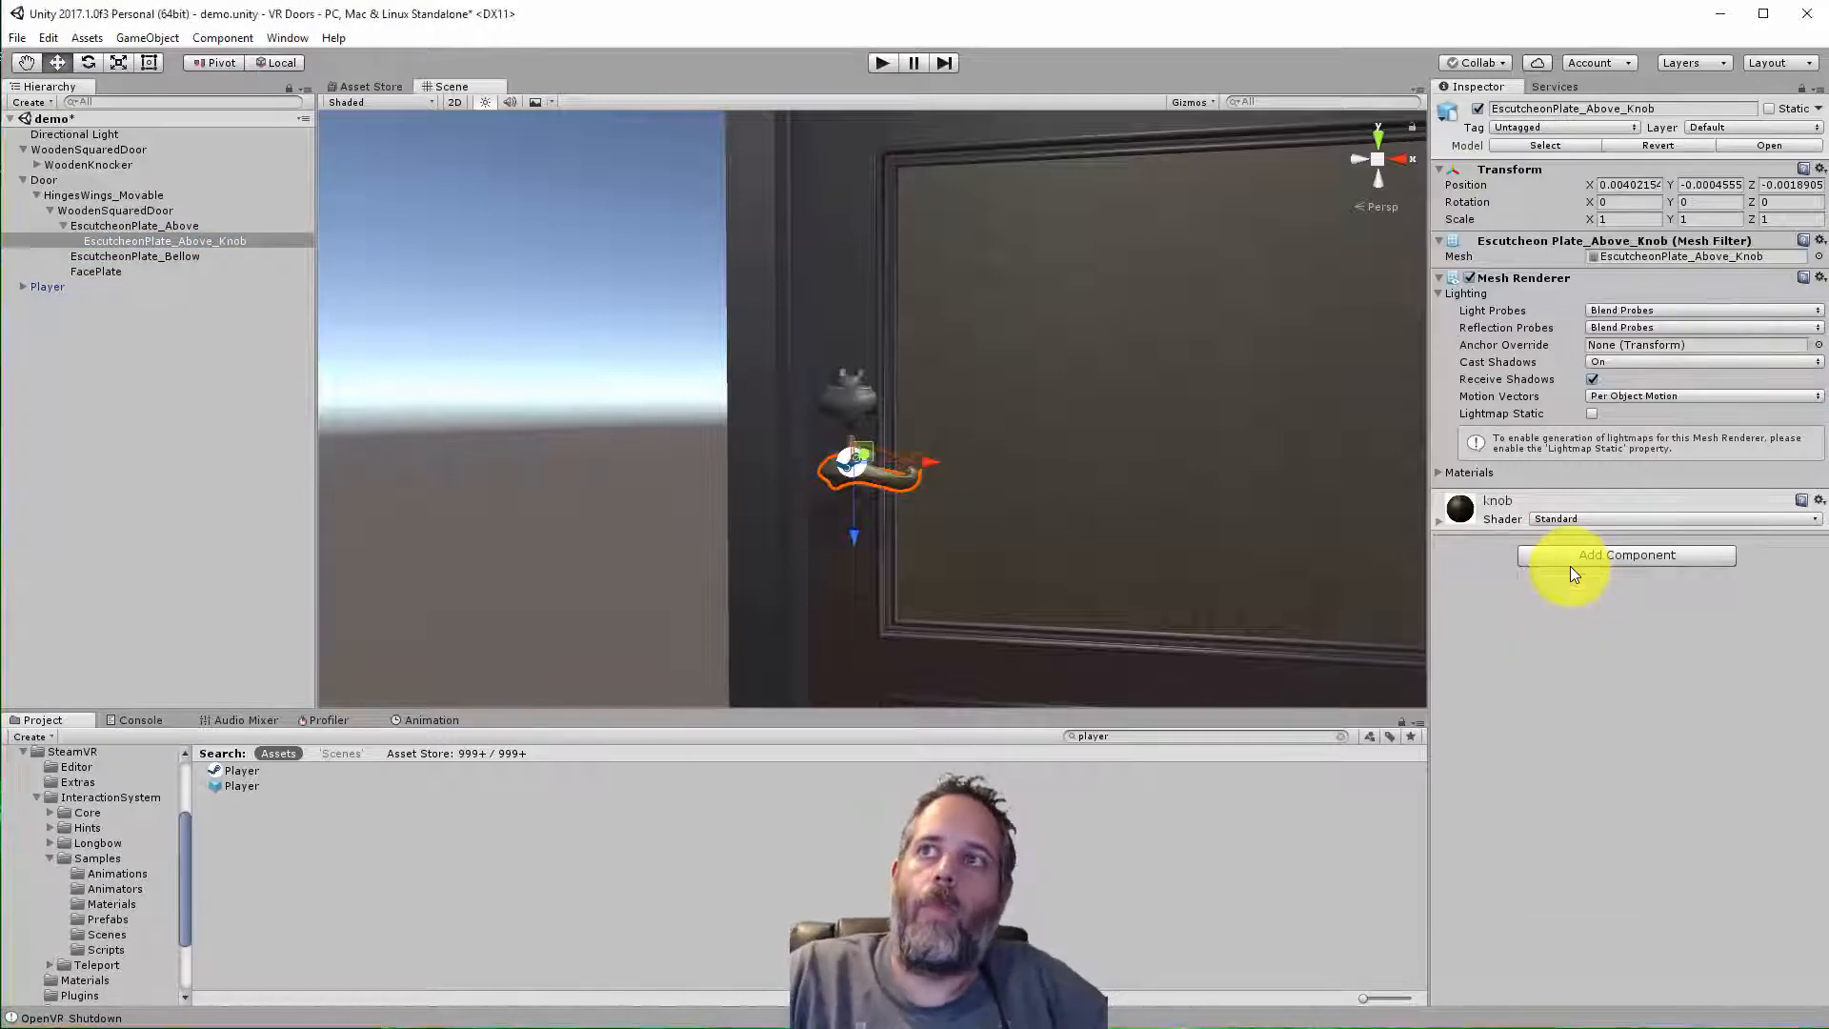
{"action": "left_click", "coordinate": [1626, 554]}
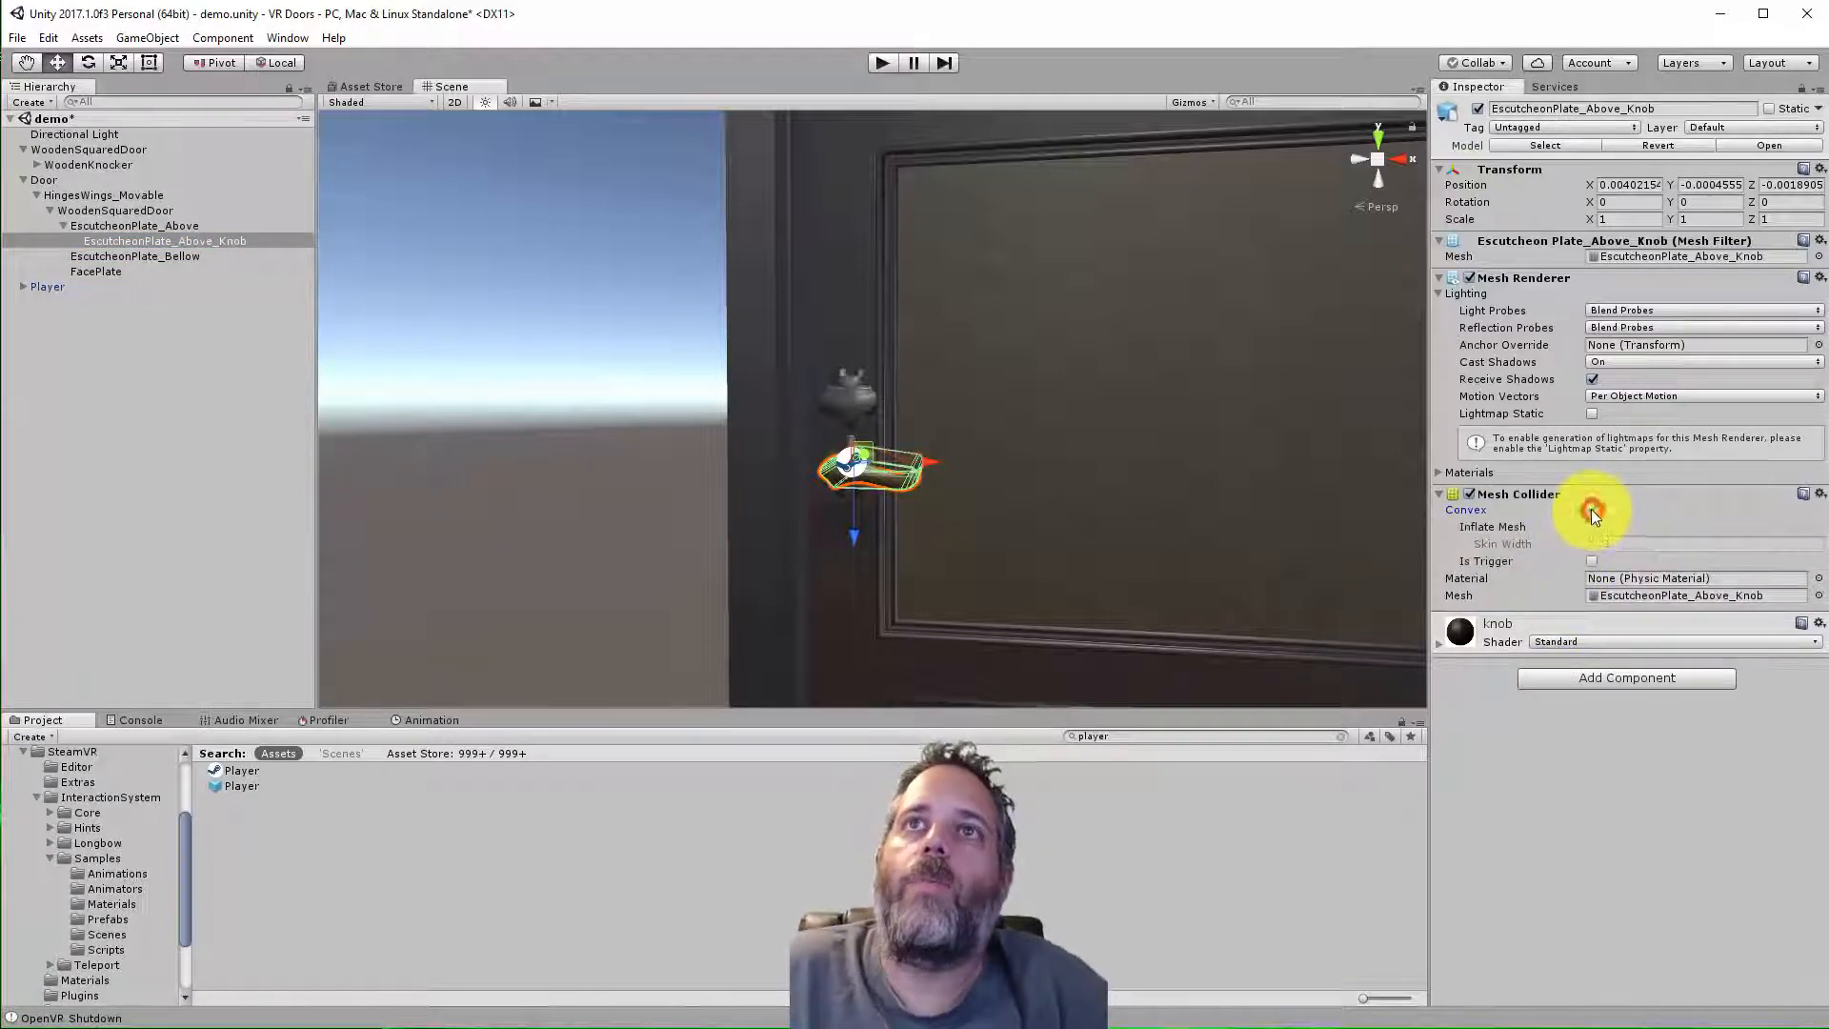
{"action": "left_click", "coordinate": [1591, 511]}
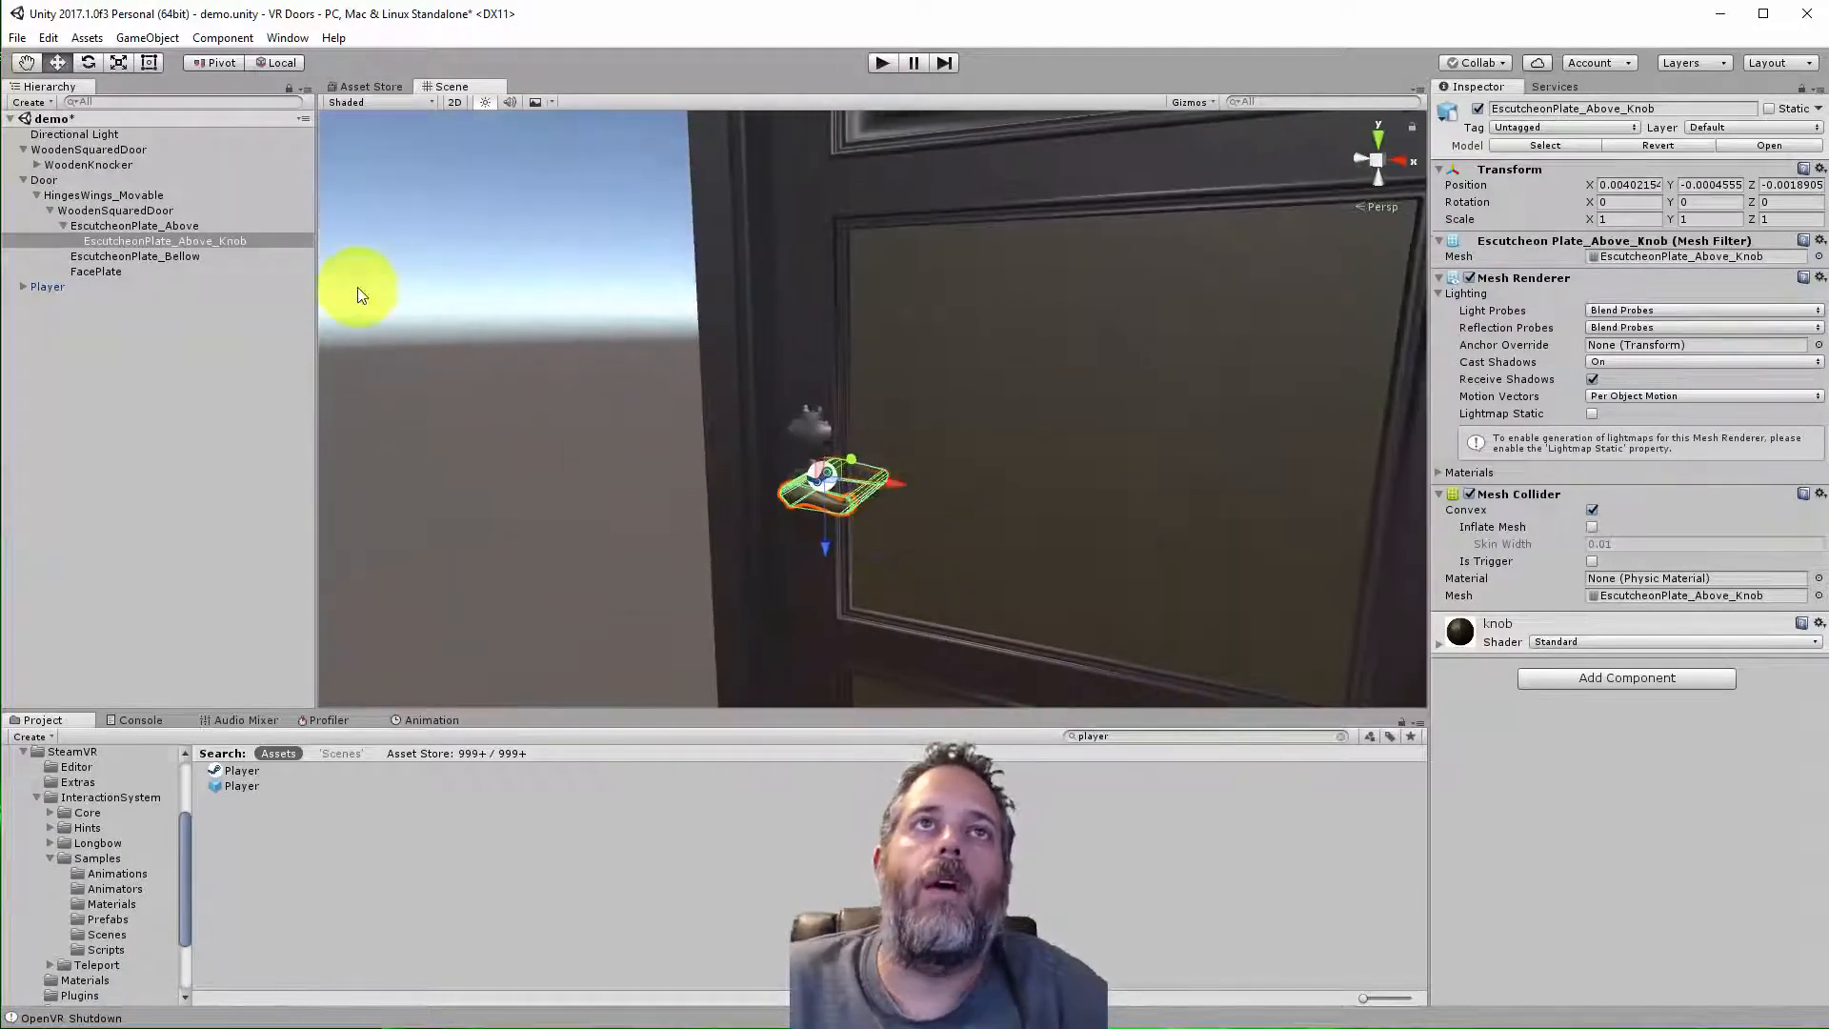
{"action": "left_click", "coordinate": [134, 225]}
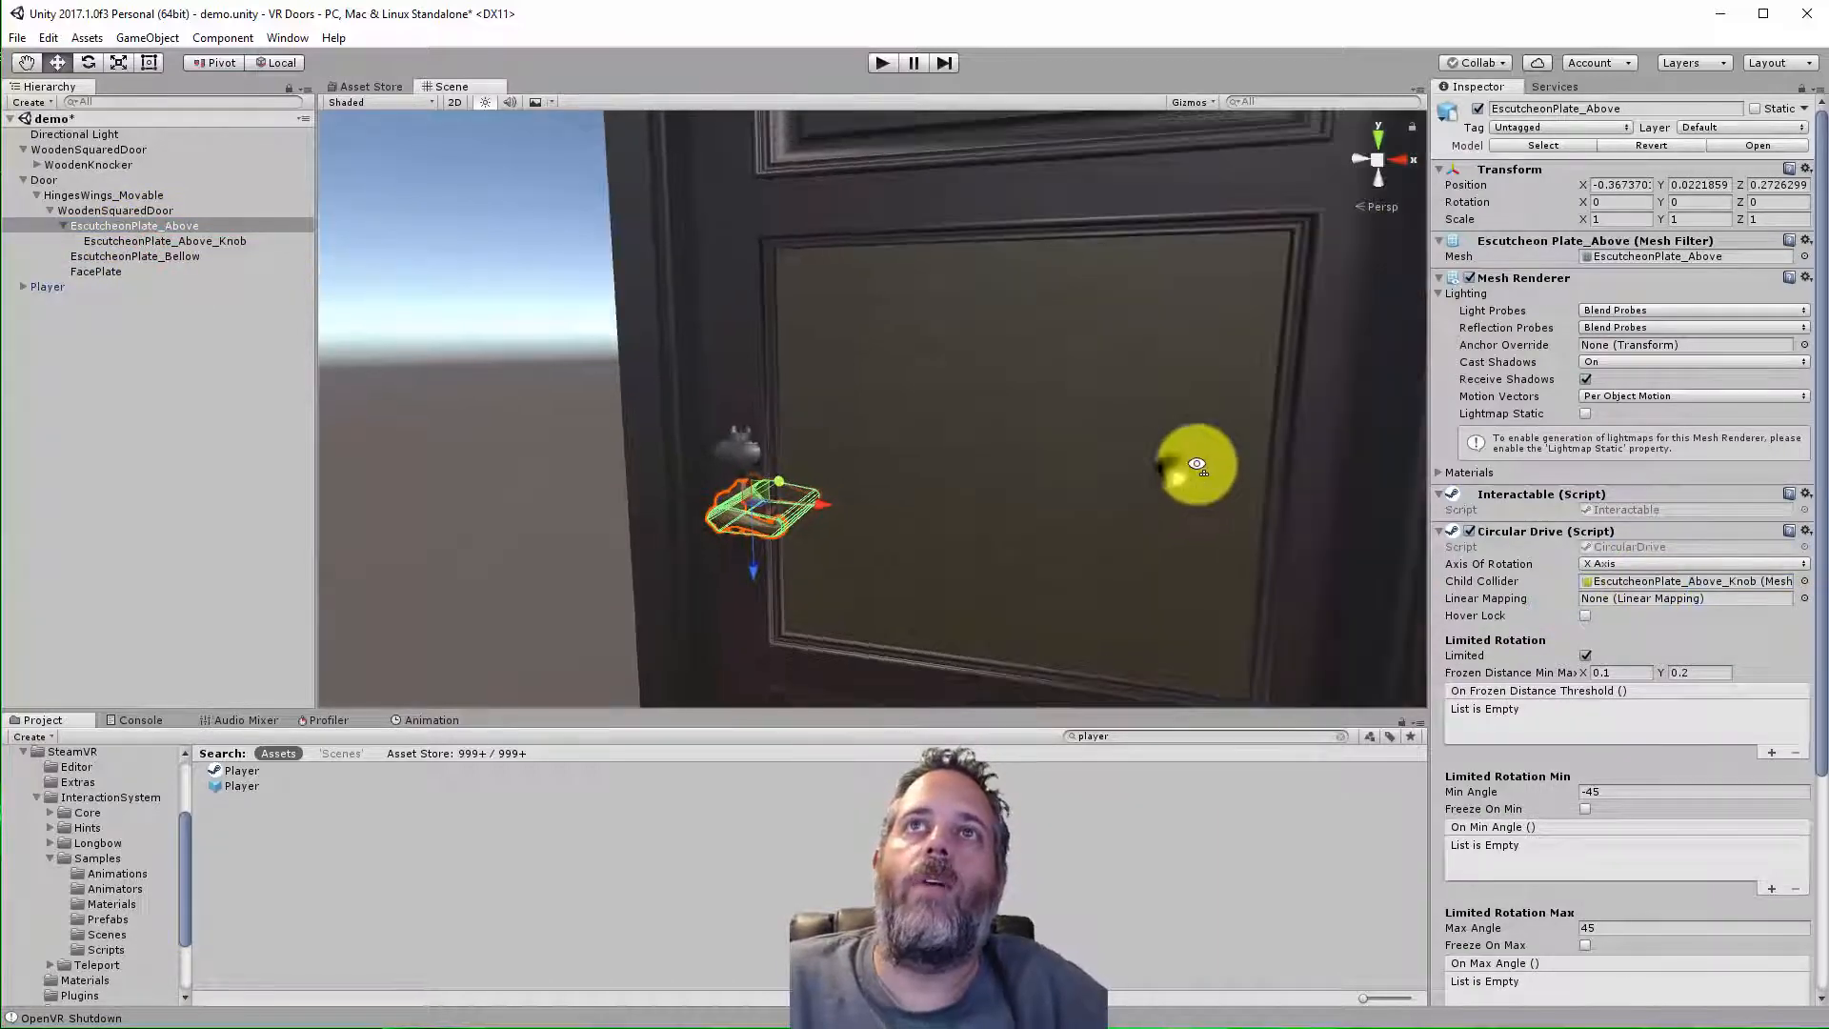
Play-test turning the knob, then switch the Circular Drive's Axis Of Rotation to Y
{"action": "left_click", "coordinate": [882, 63]}
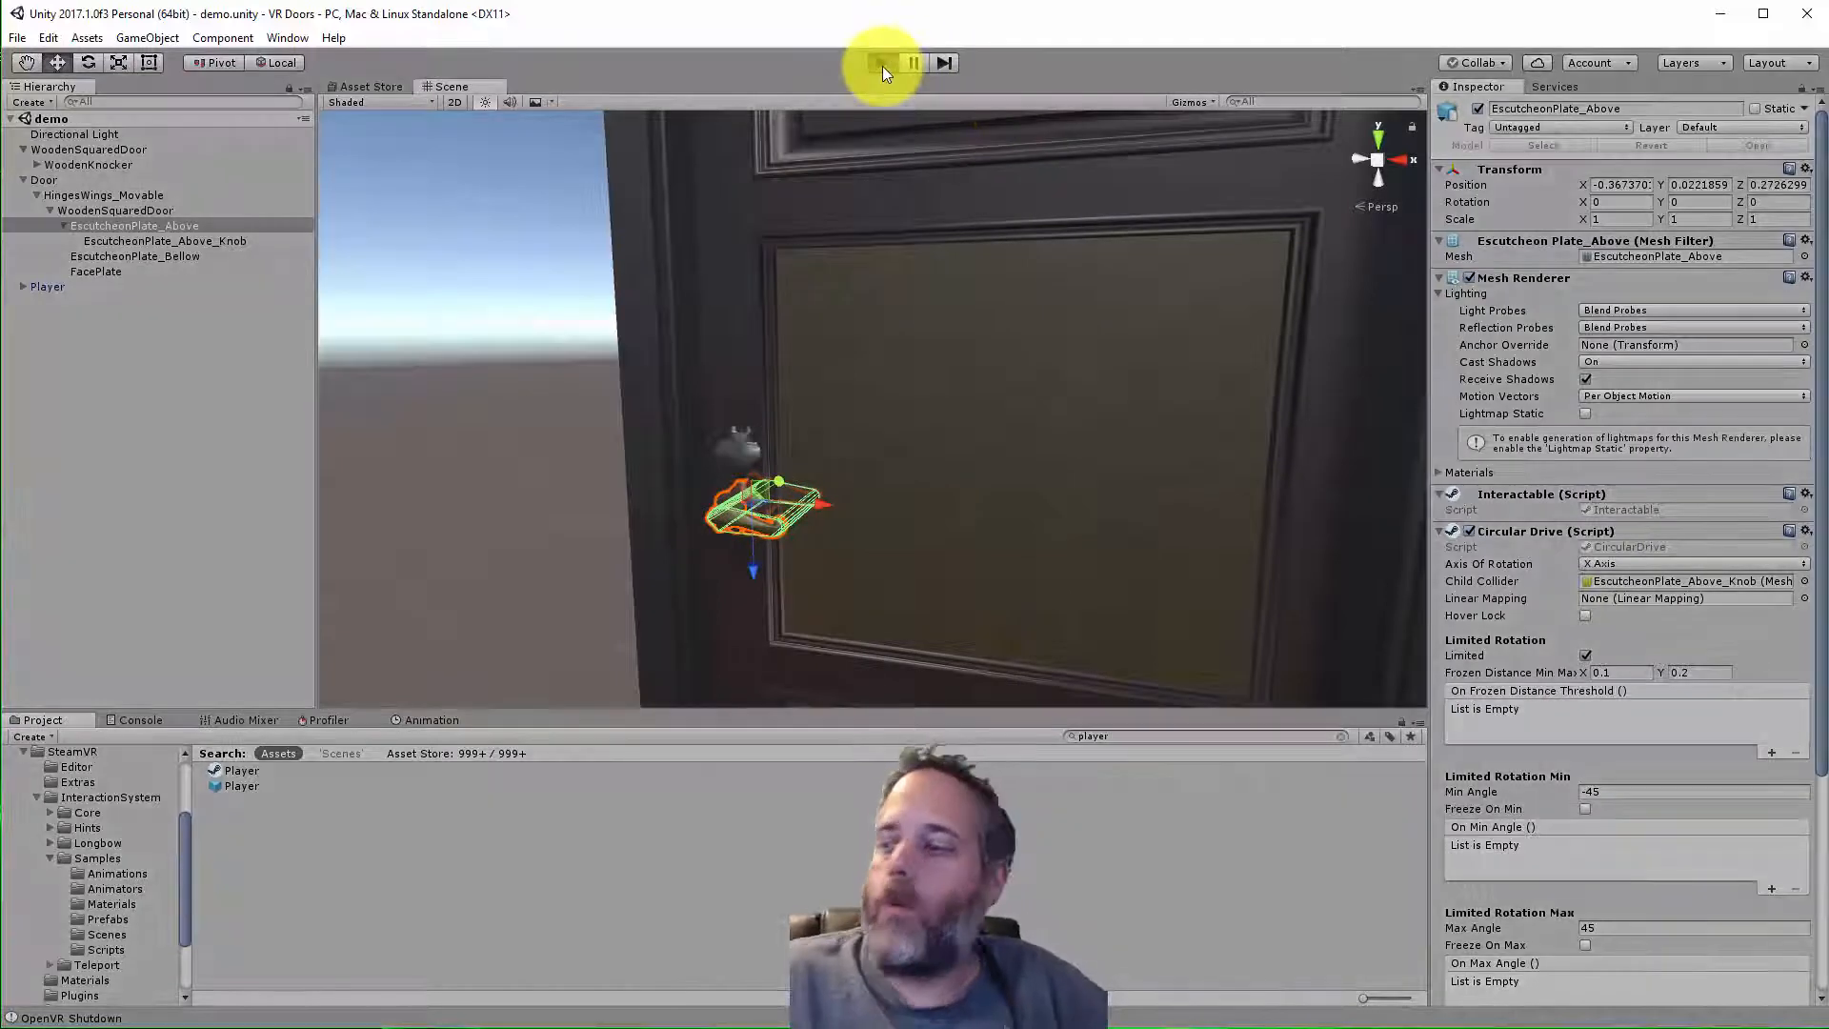
{"action": "left_click", "coordinate": [882, 61]}
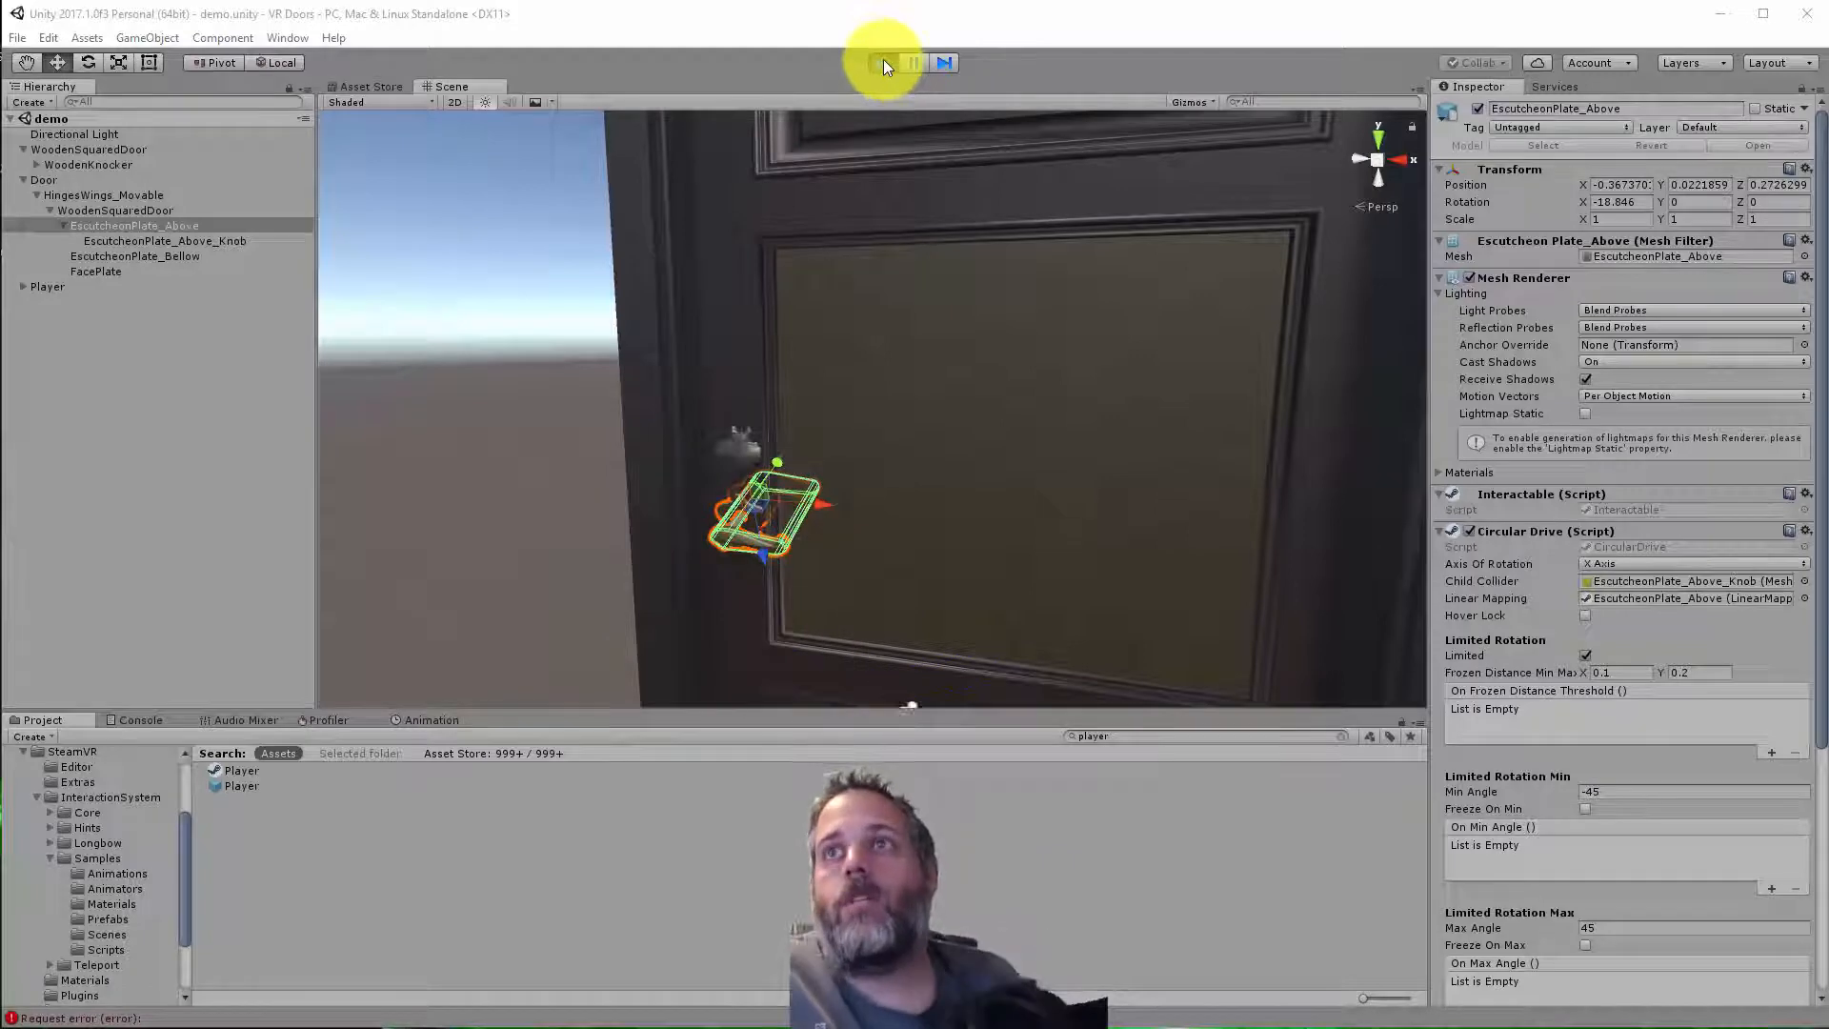
{"action": "left_click", "coordinate": [880, 63]}
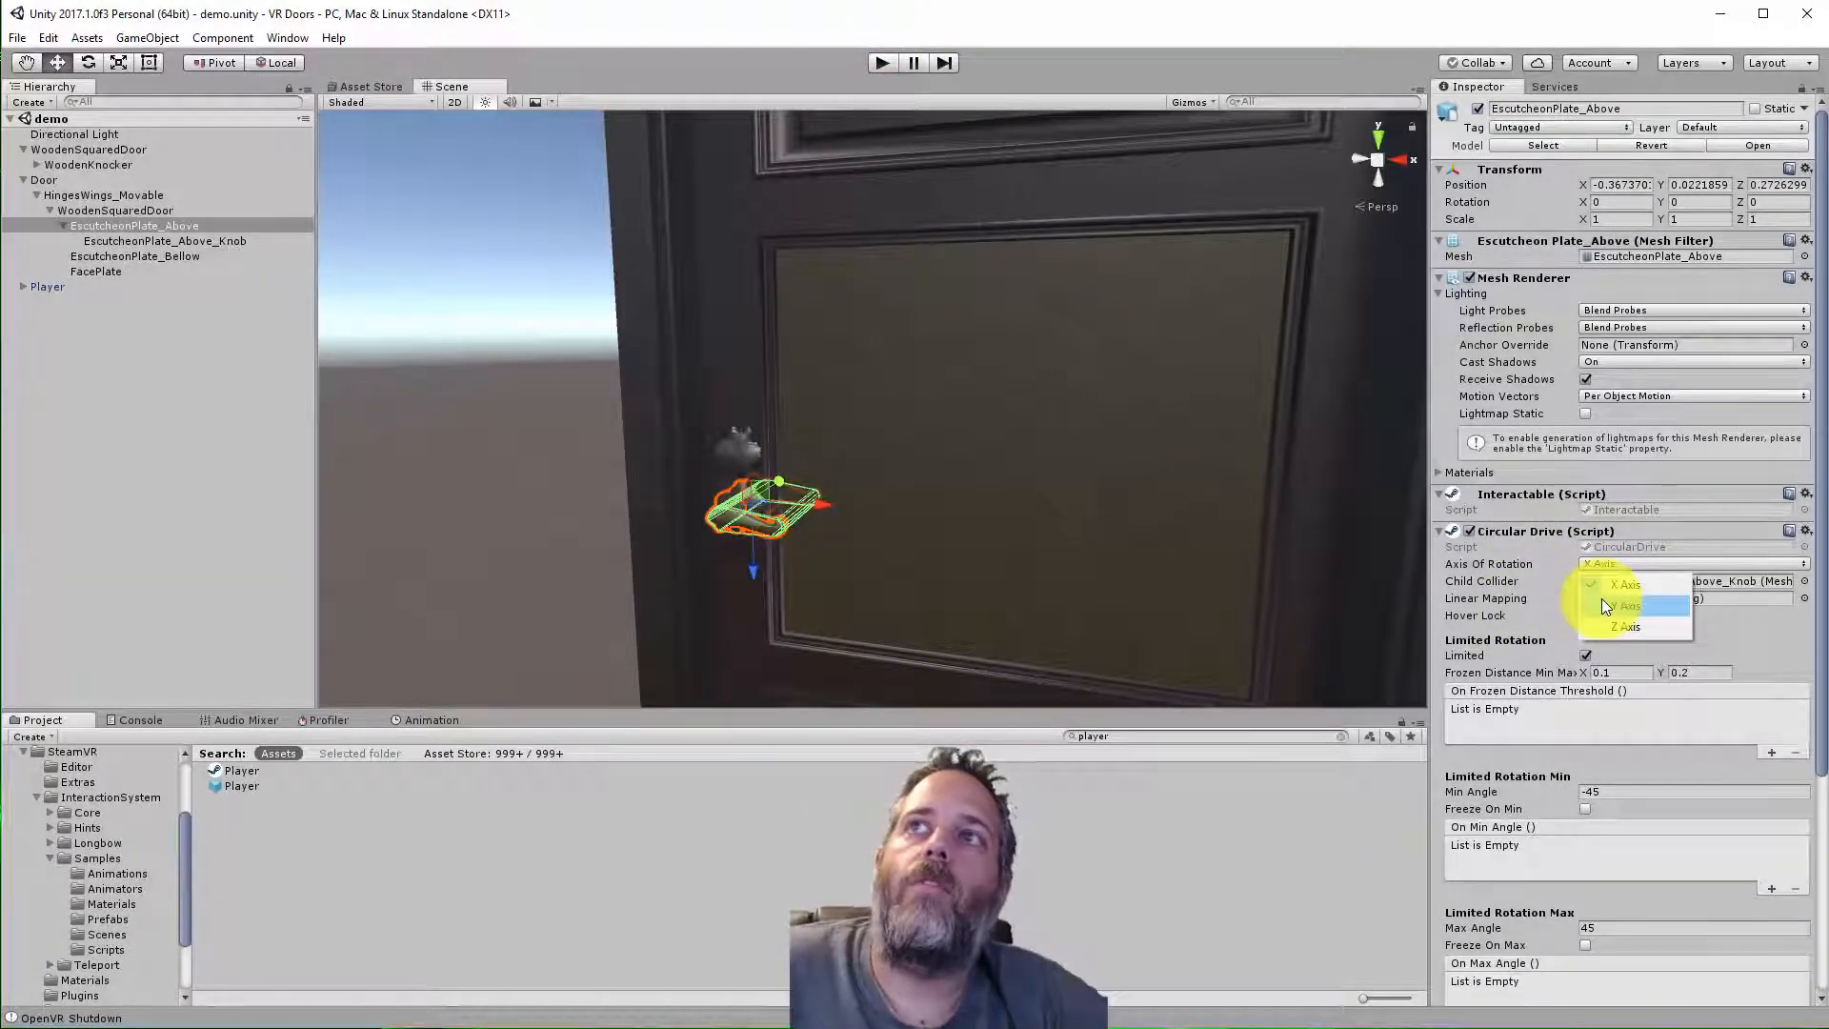
{"action": "left_click", "coordinate": [1625, 604]}
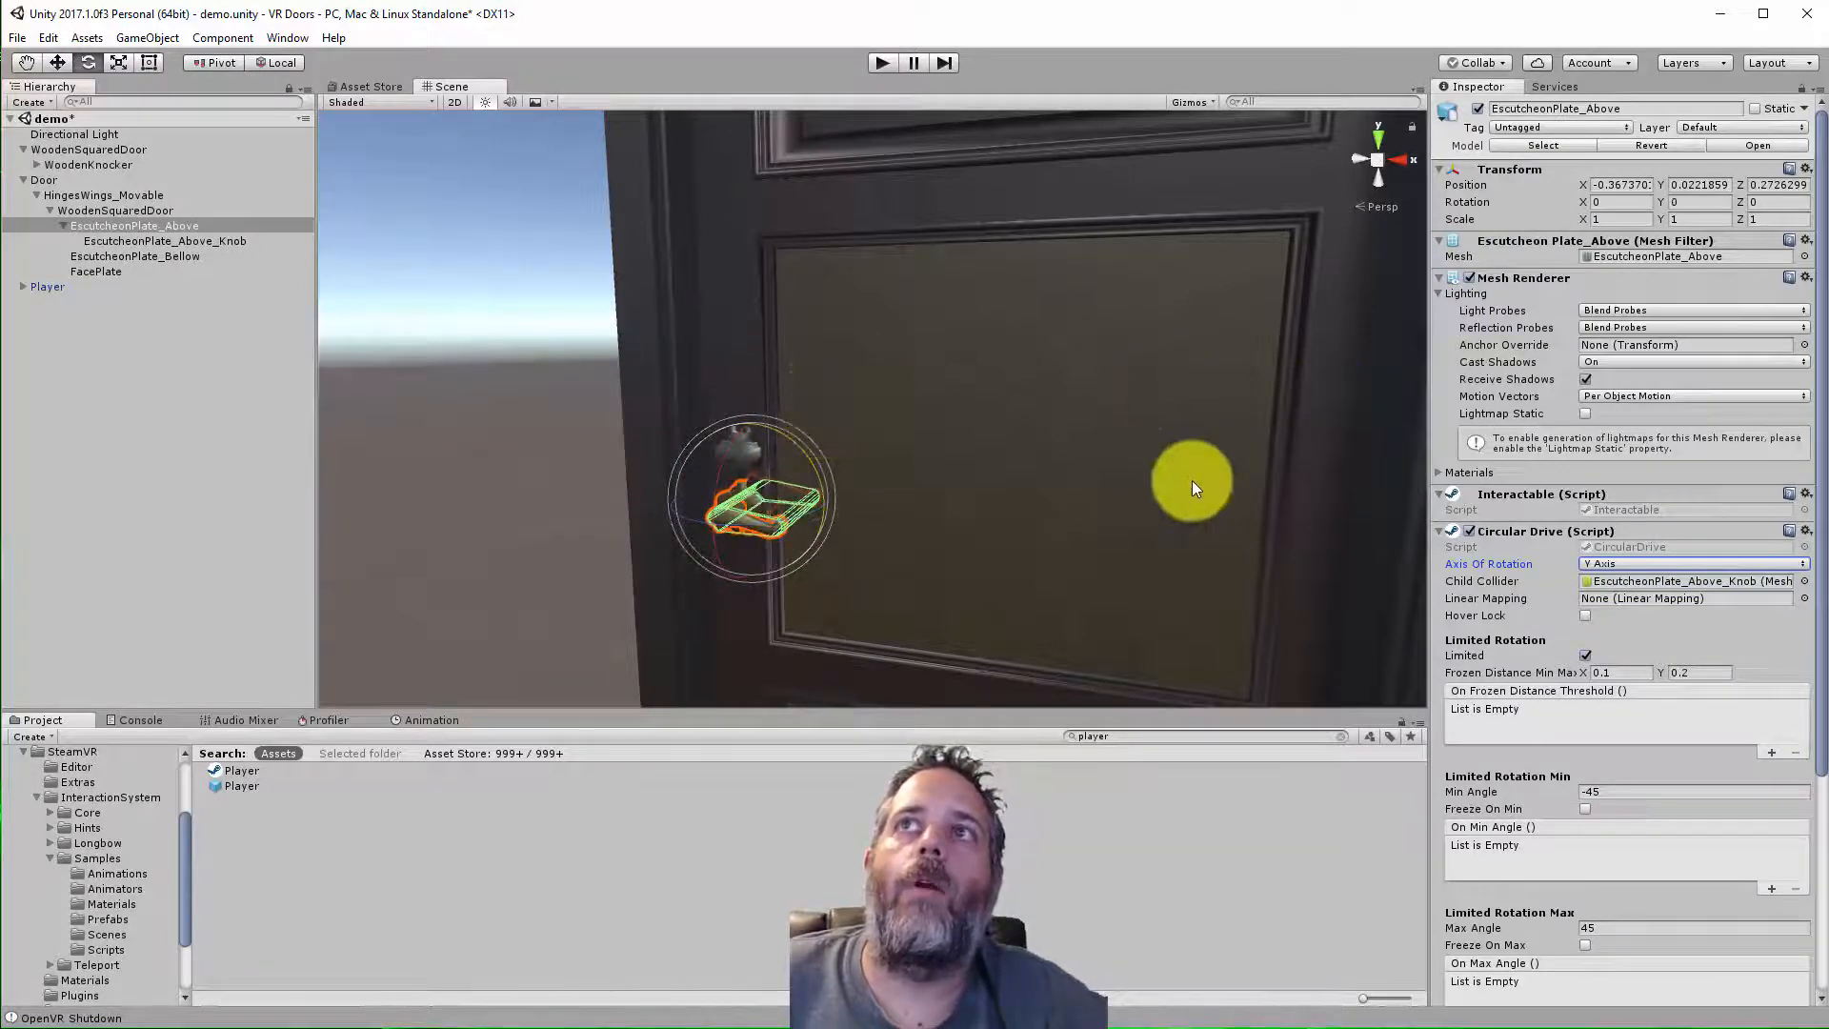
Run the scene again to test turning the knob about the Y axis, then stop
{"action": "left_click", "coordinate": [881, 63]}
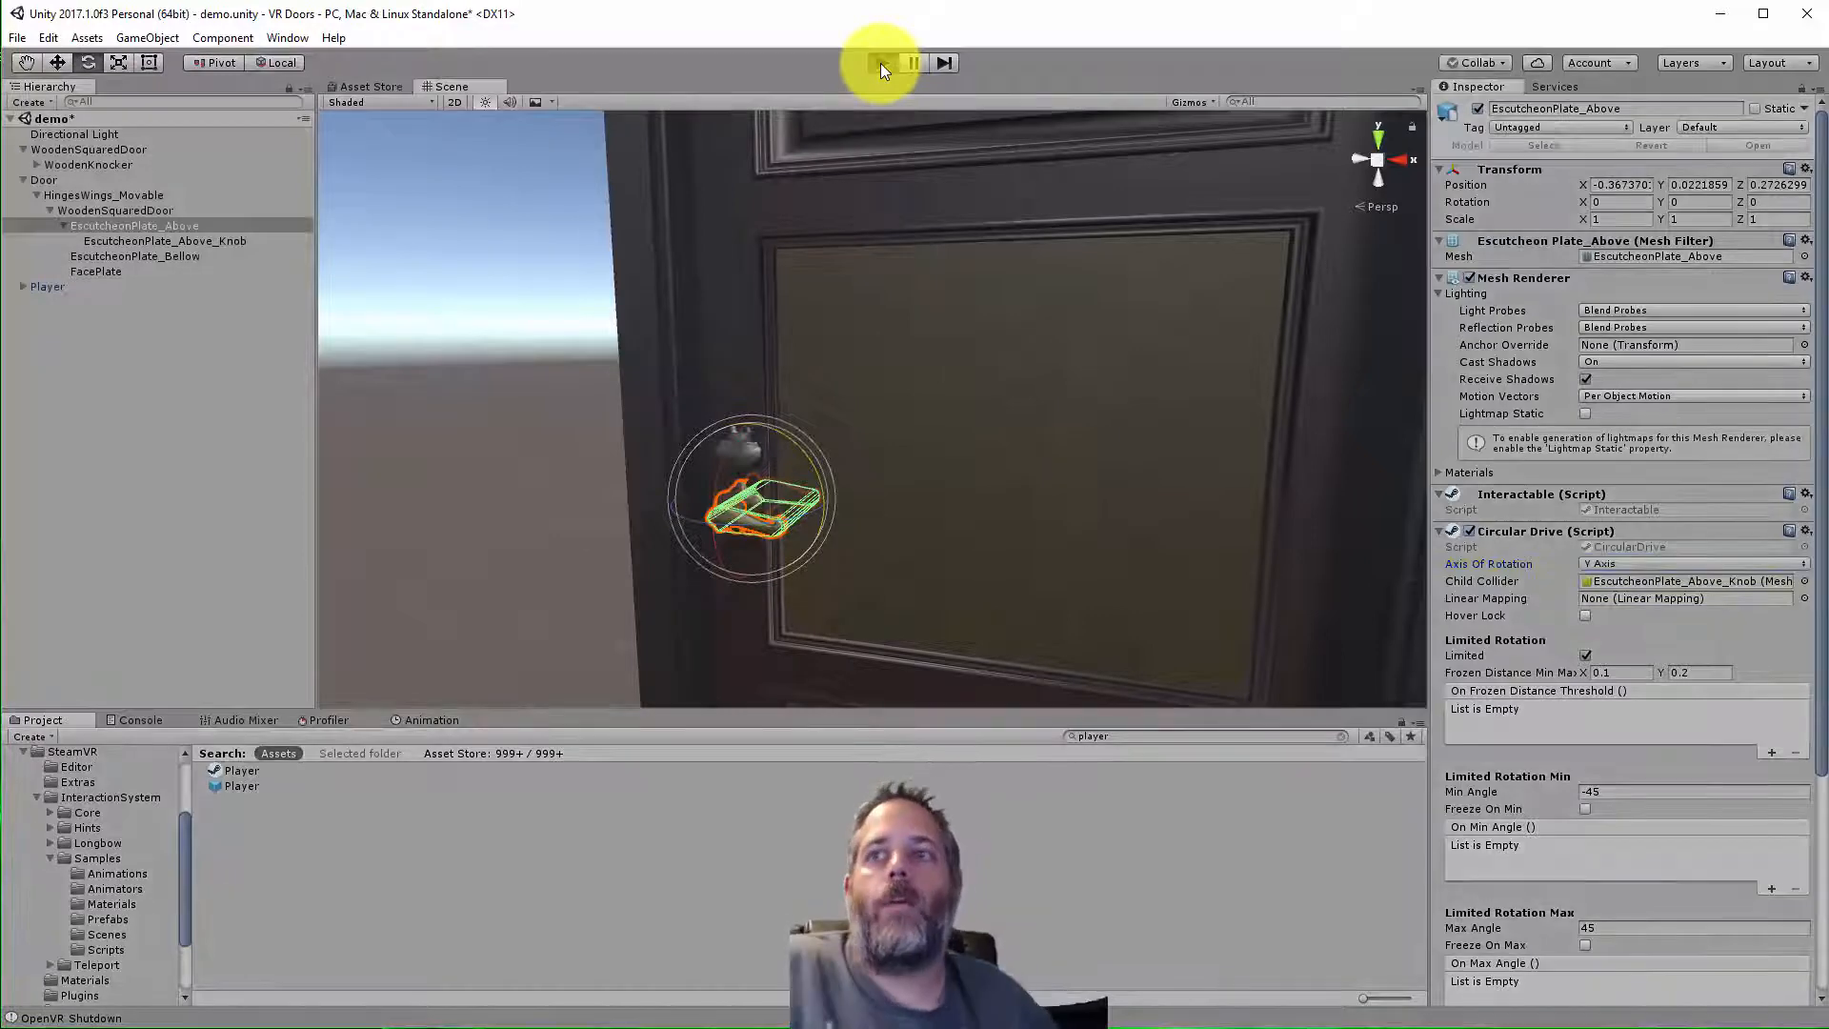
{"action": "left_click", "coordinate": [881, 63]}
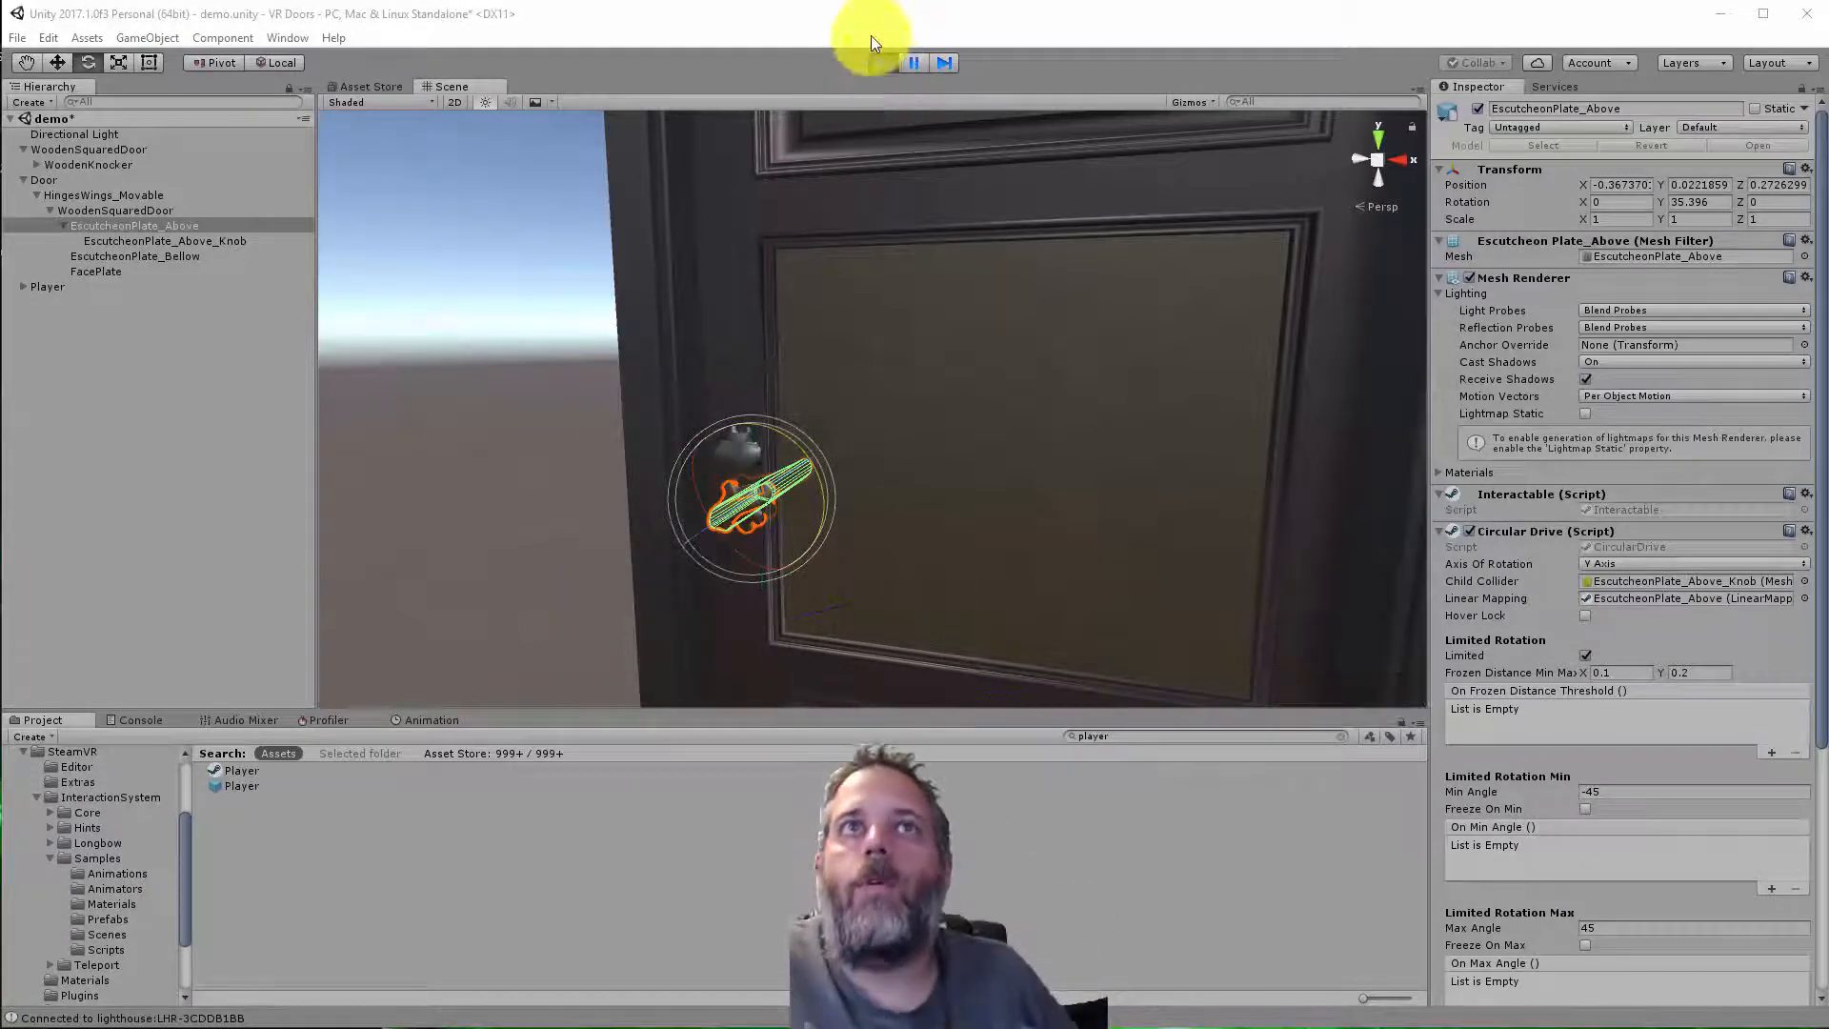
{"action": "left_click", "coordinate": [868, 63]}
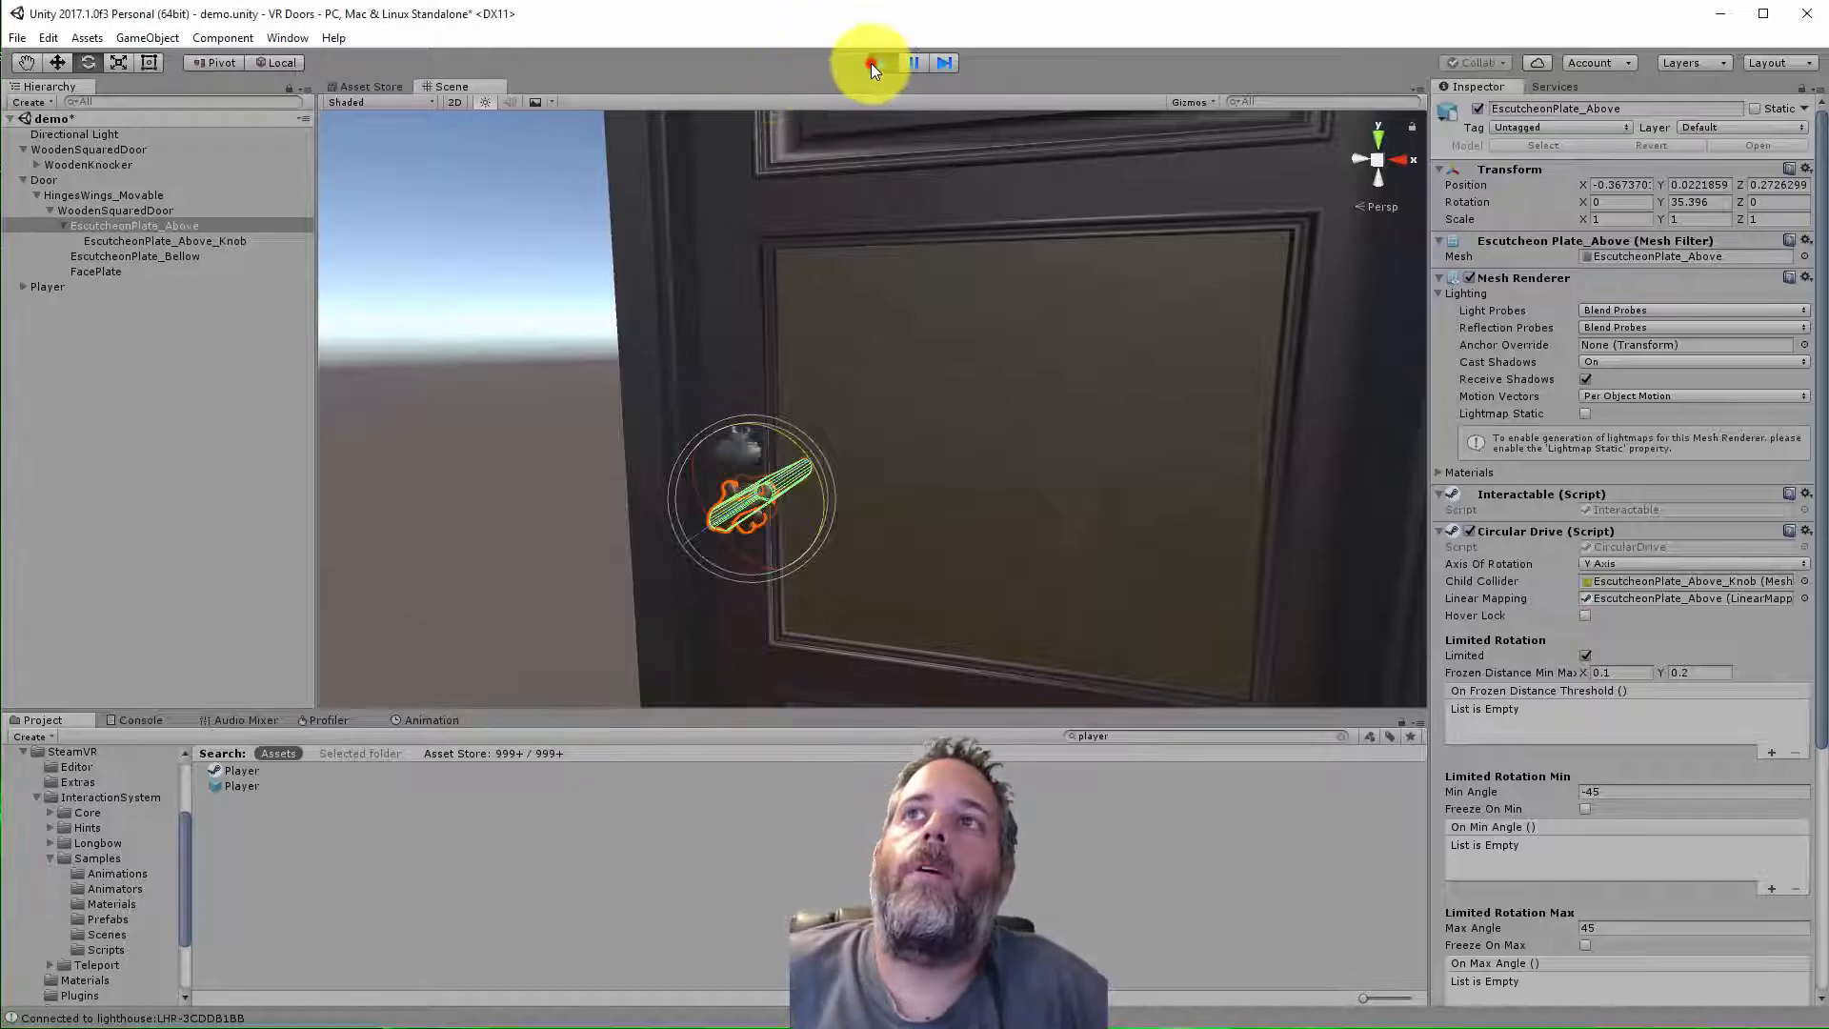
{"action": "left_click", "coordinate": [882, 63]}
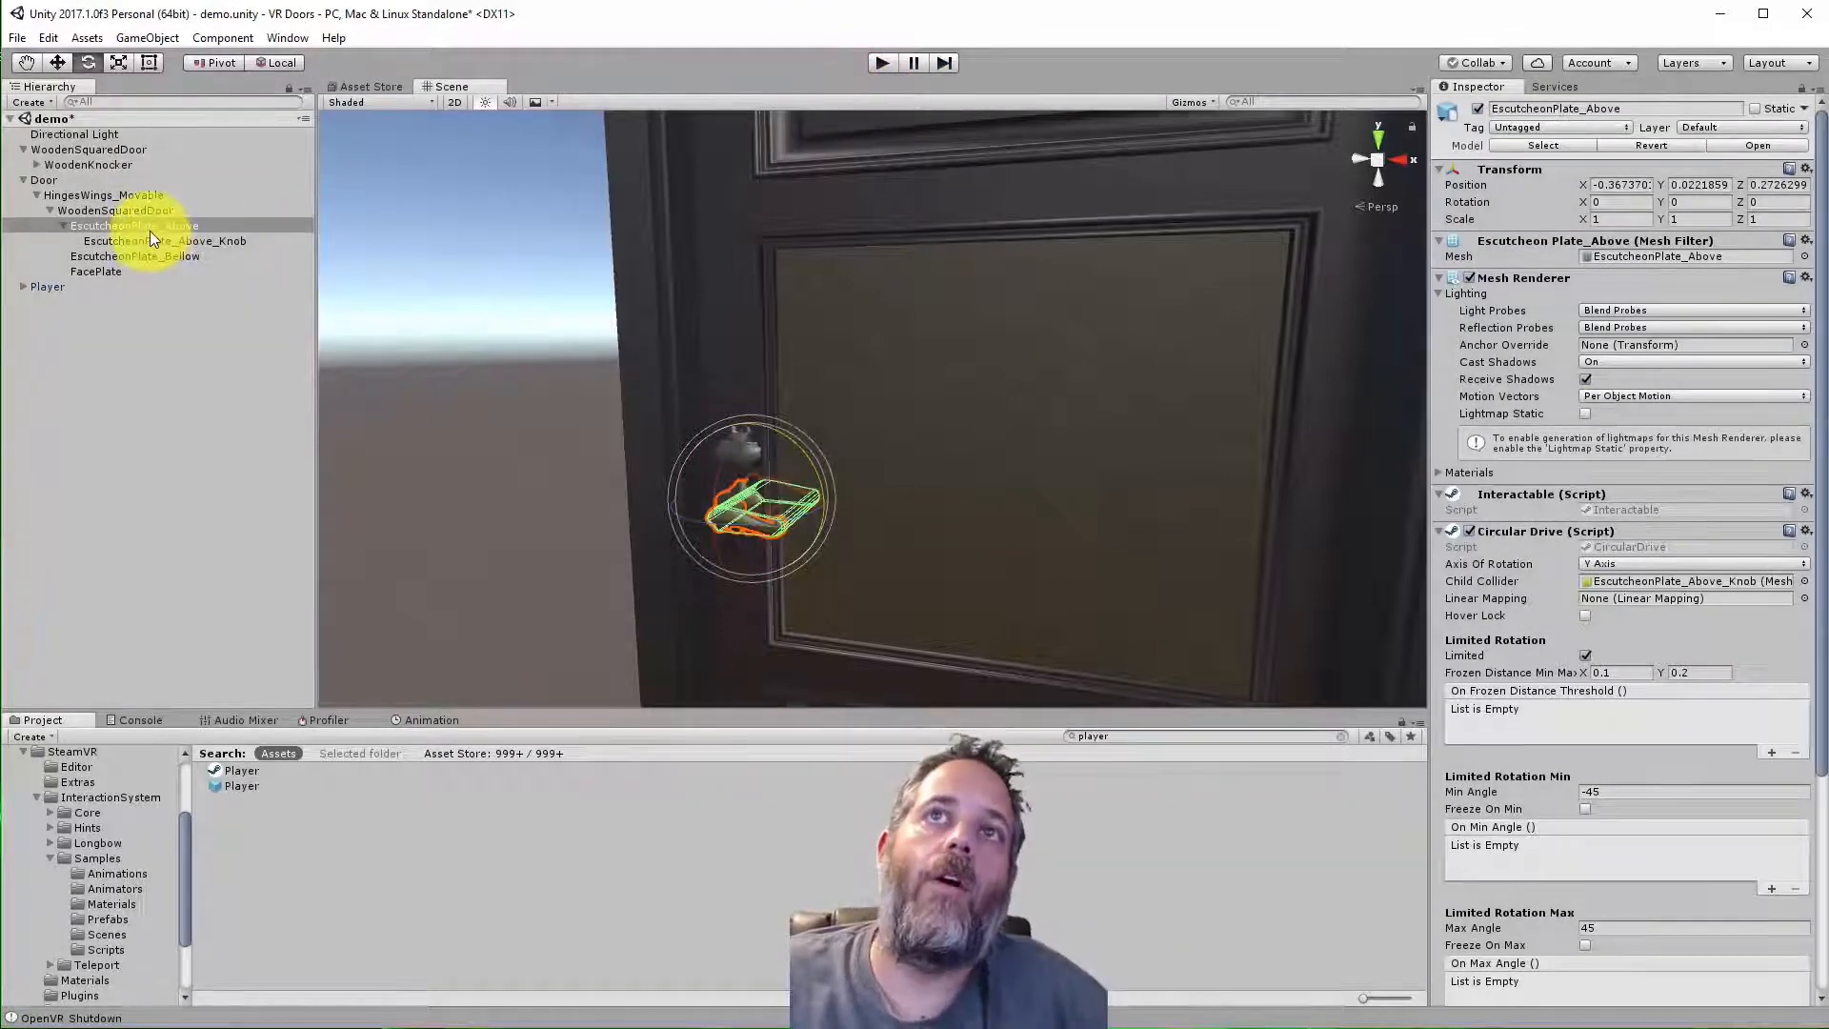
Remove Interactable and Circular Drive from EscutcheonPlate_Above and start adding them to the knob
{"action": "left_click", "coordinate": [171, 240]}
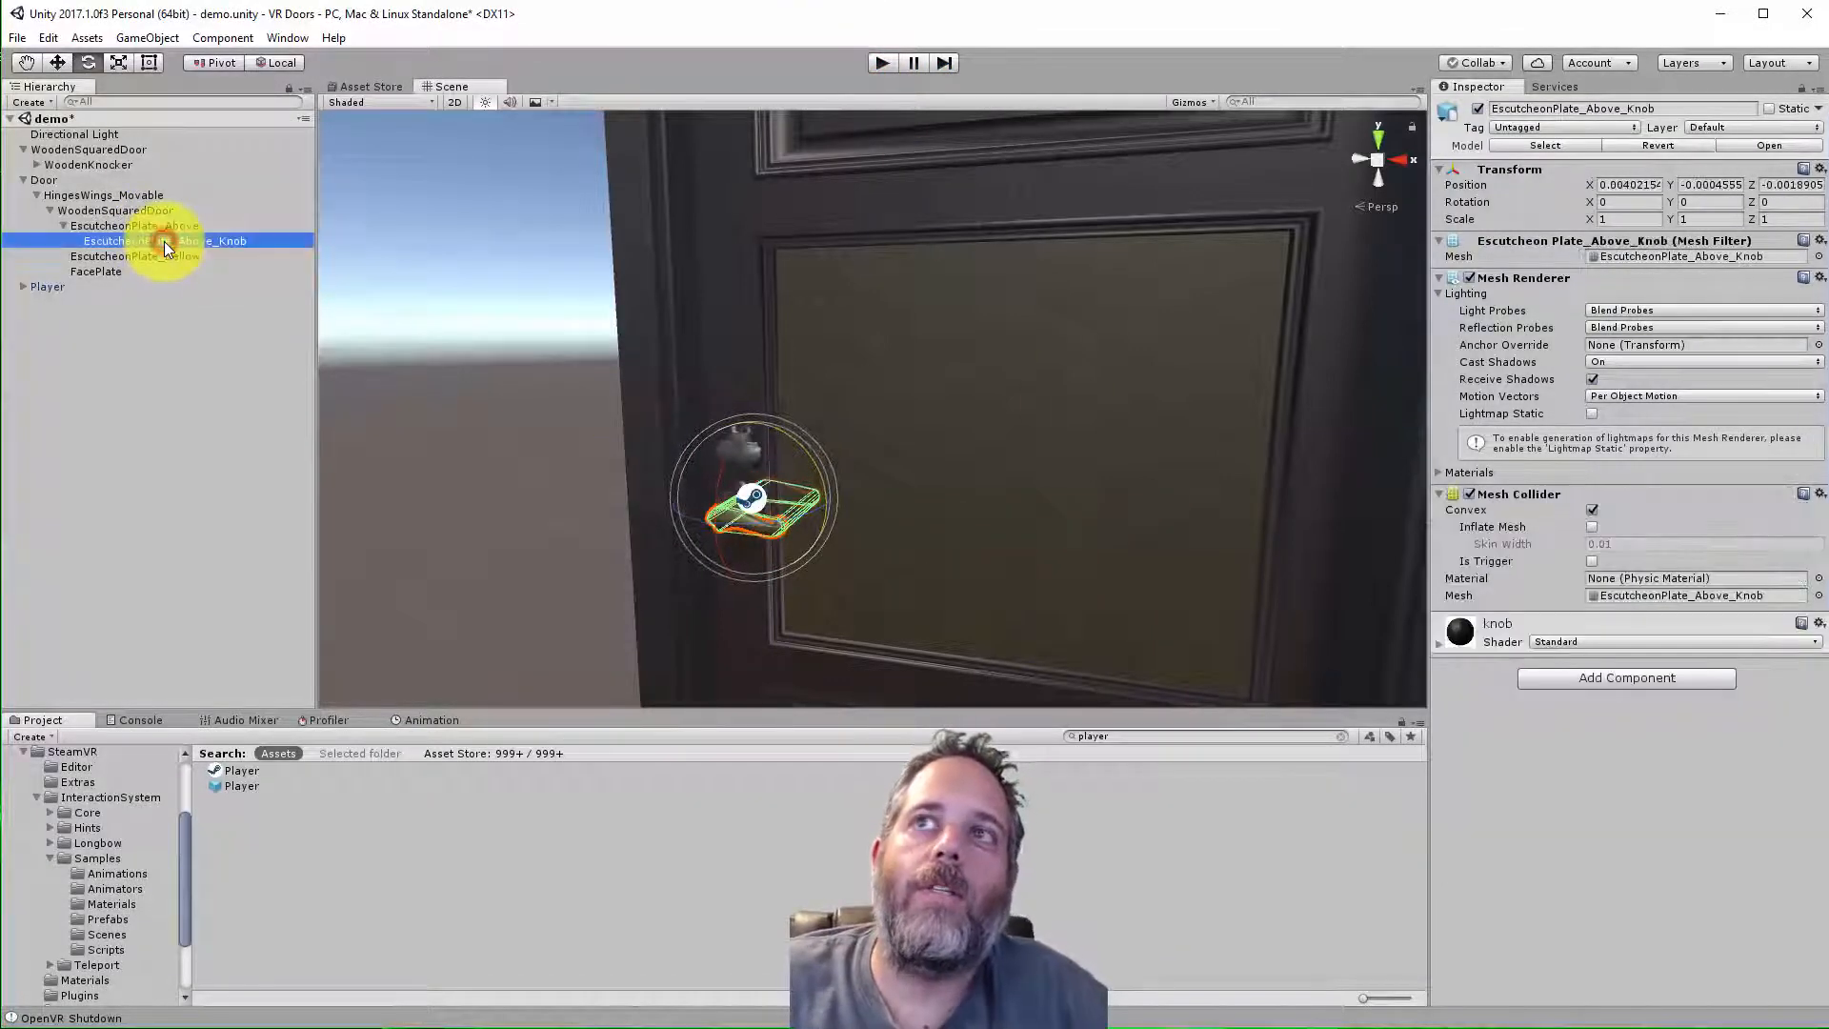
{"action": "left_click", "coordinate": [133, 225]}
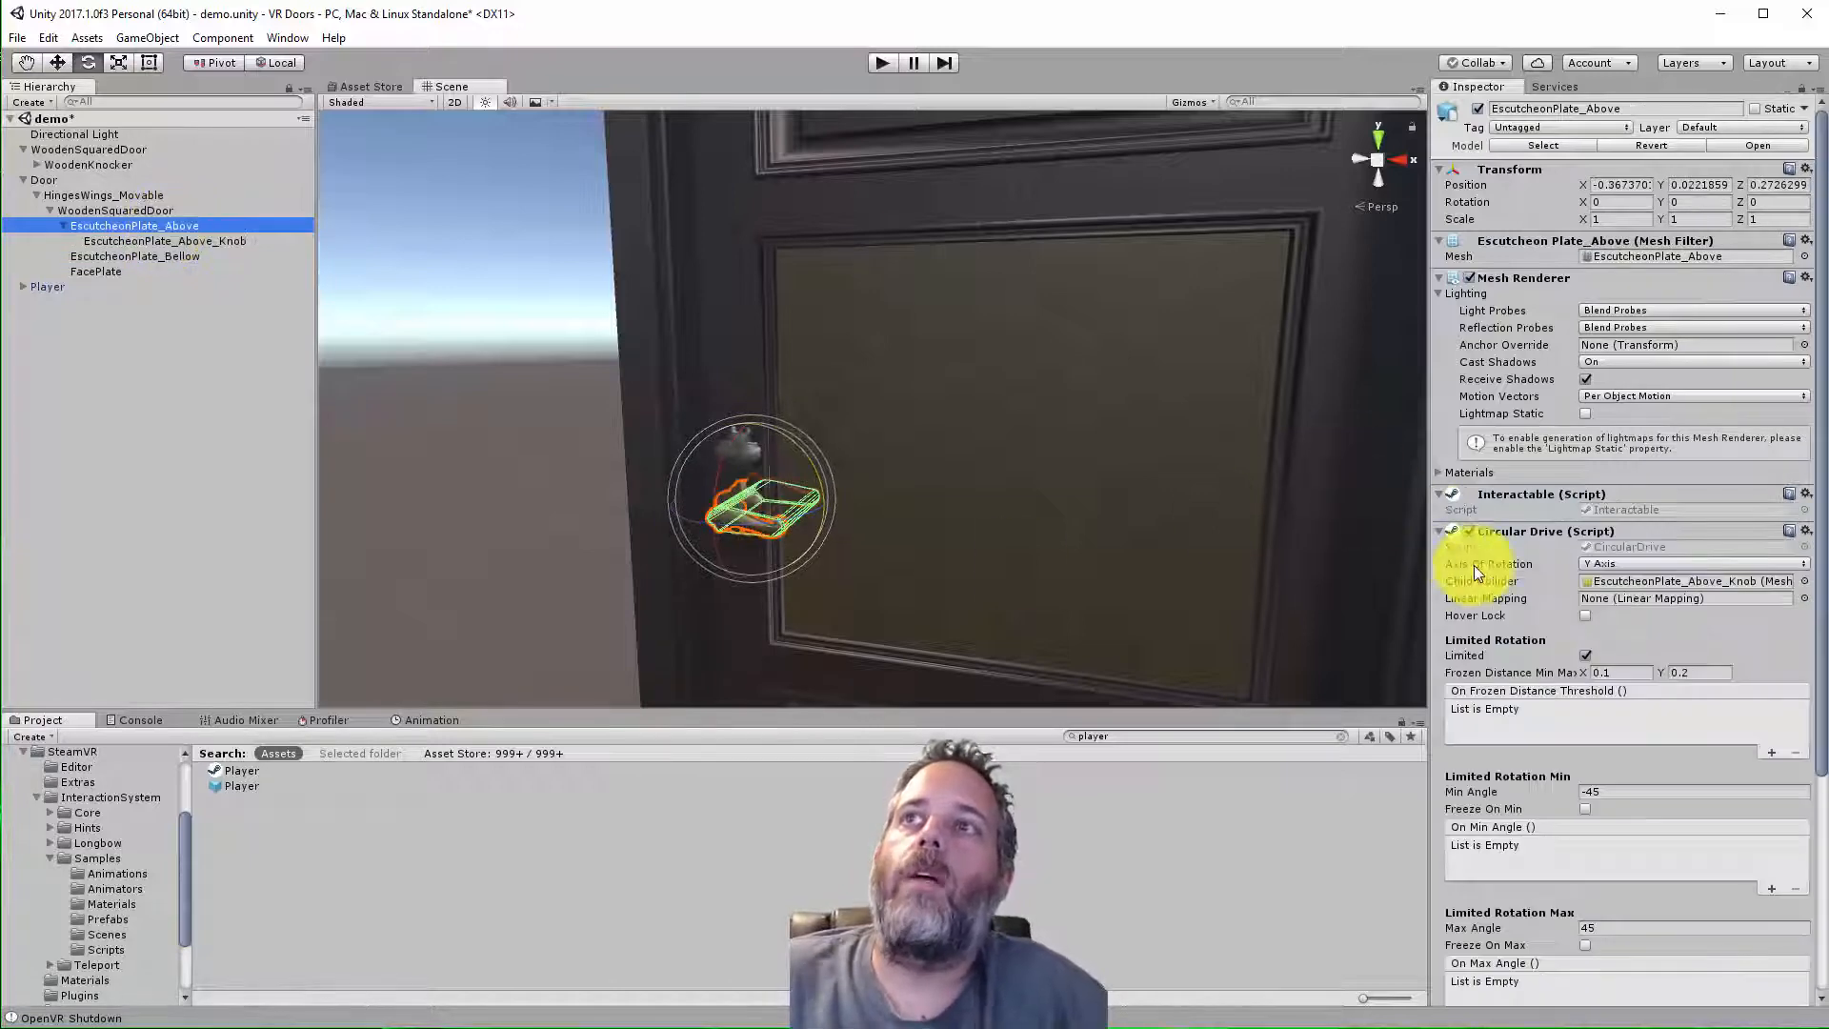
{"action": "left_click", "coordinate": [1452, 532]}
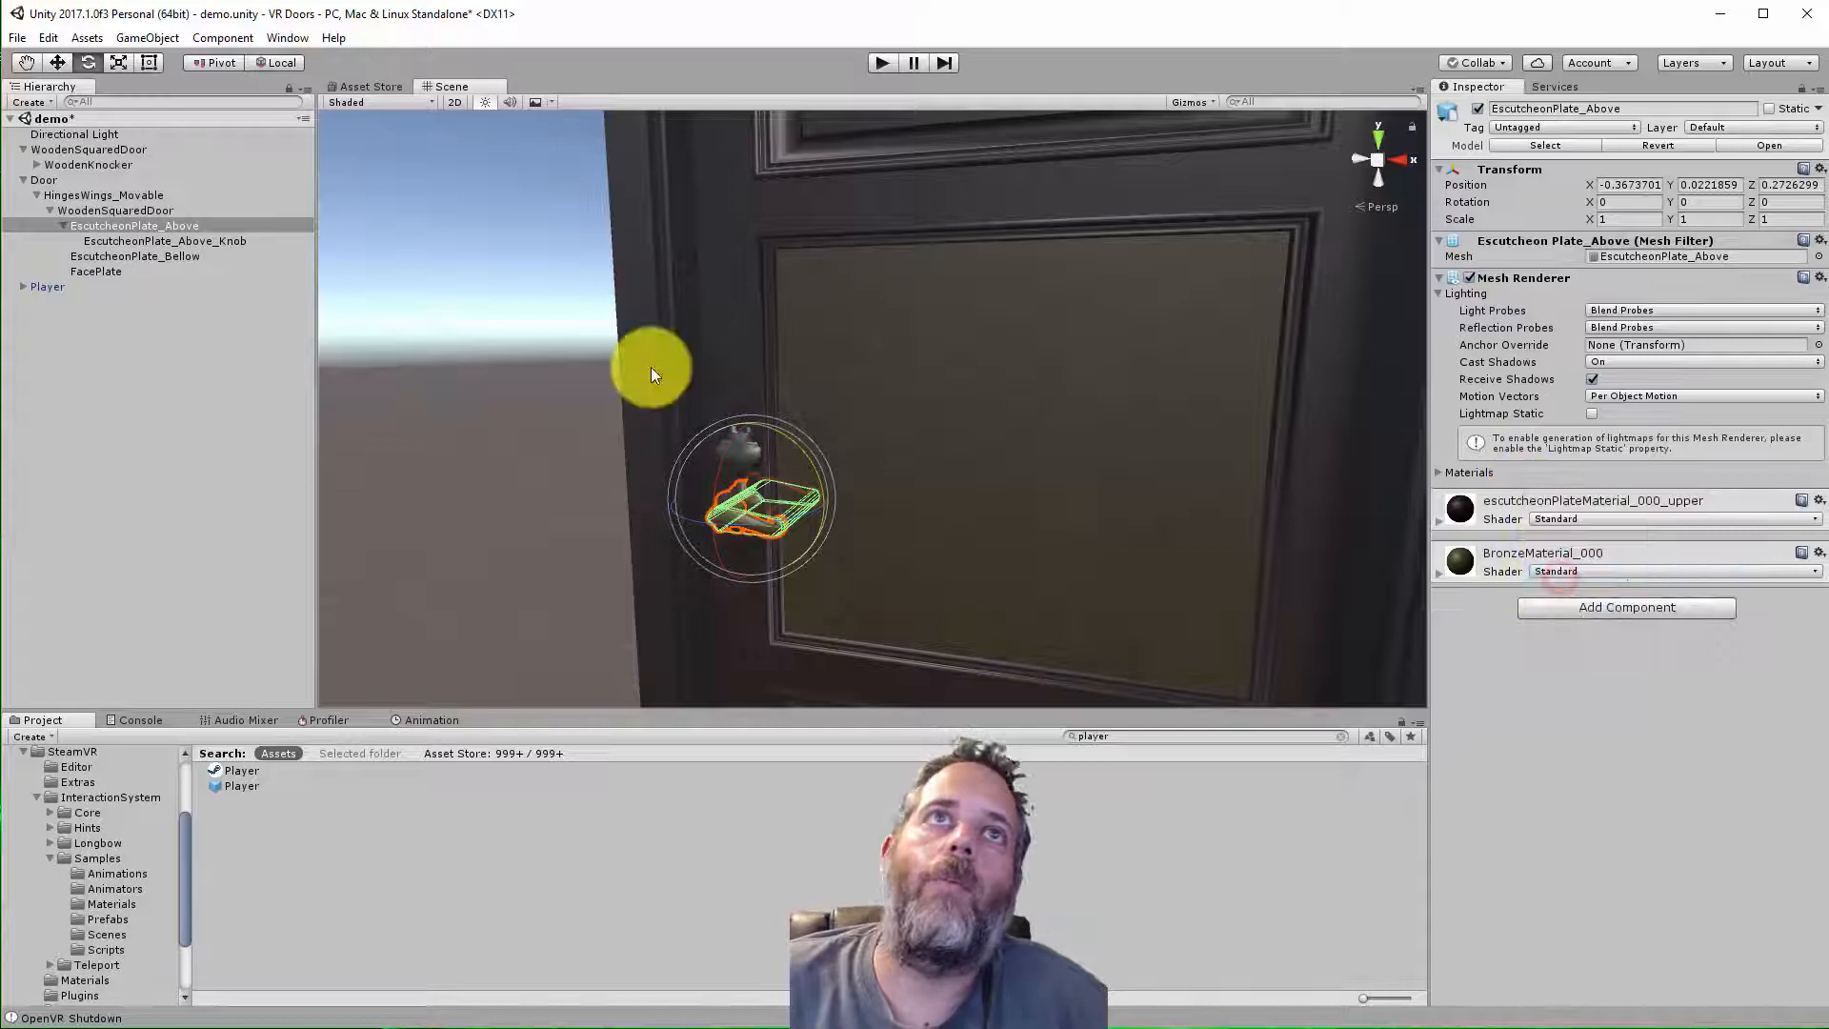
{"action": "left_click", "coordinate": [166, 240]}
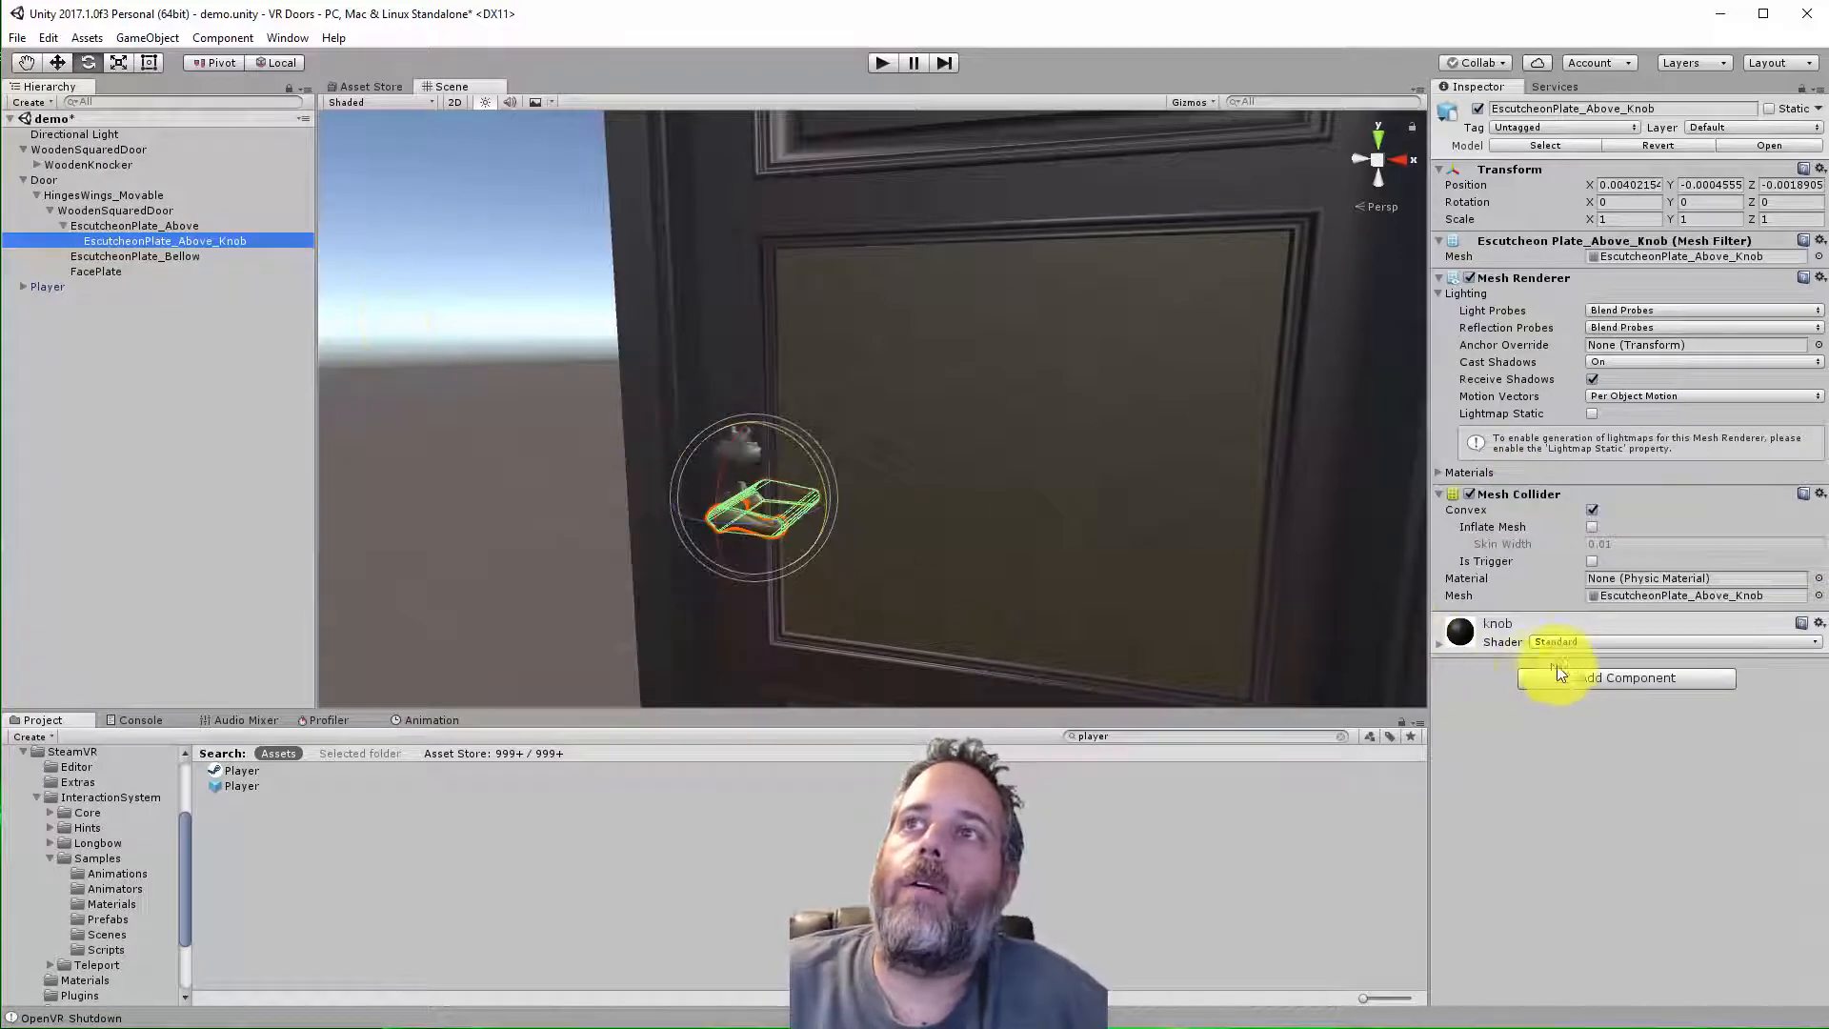
{"action": "left_click", "coordinate": [1626, 677]}
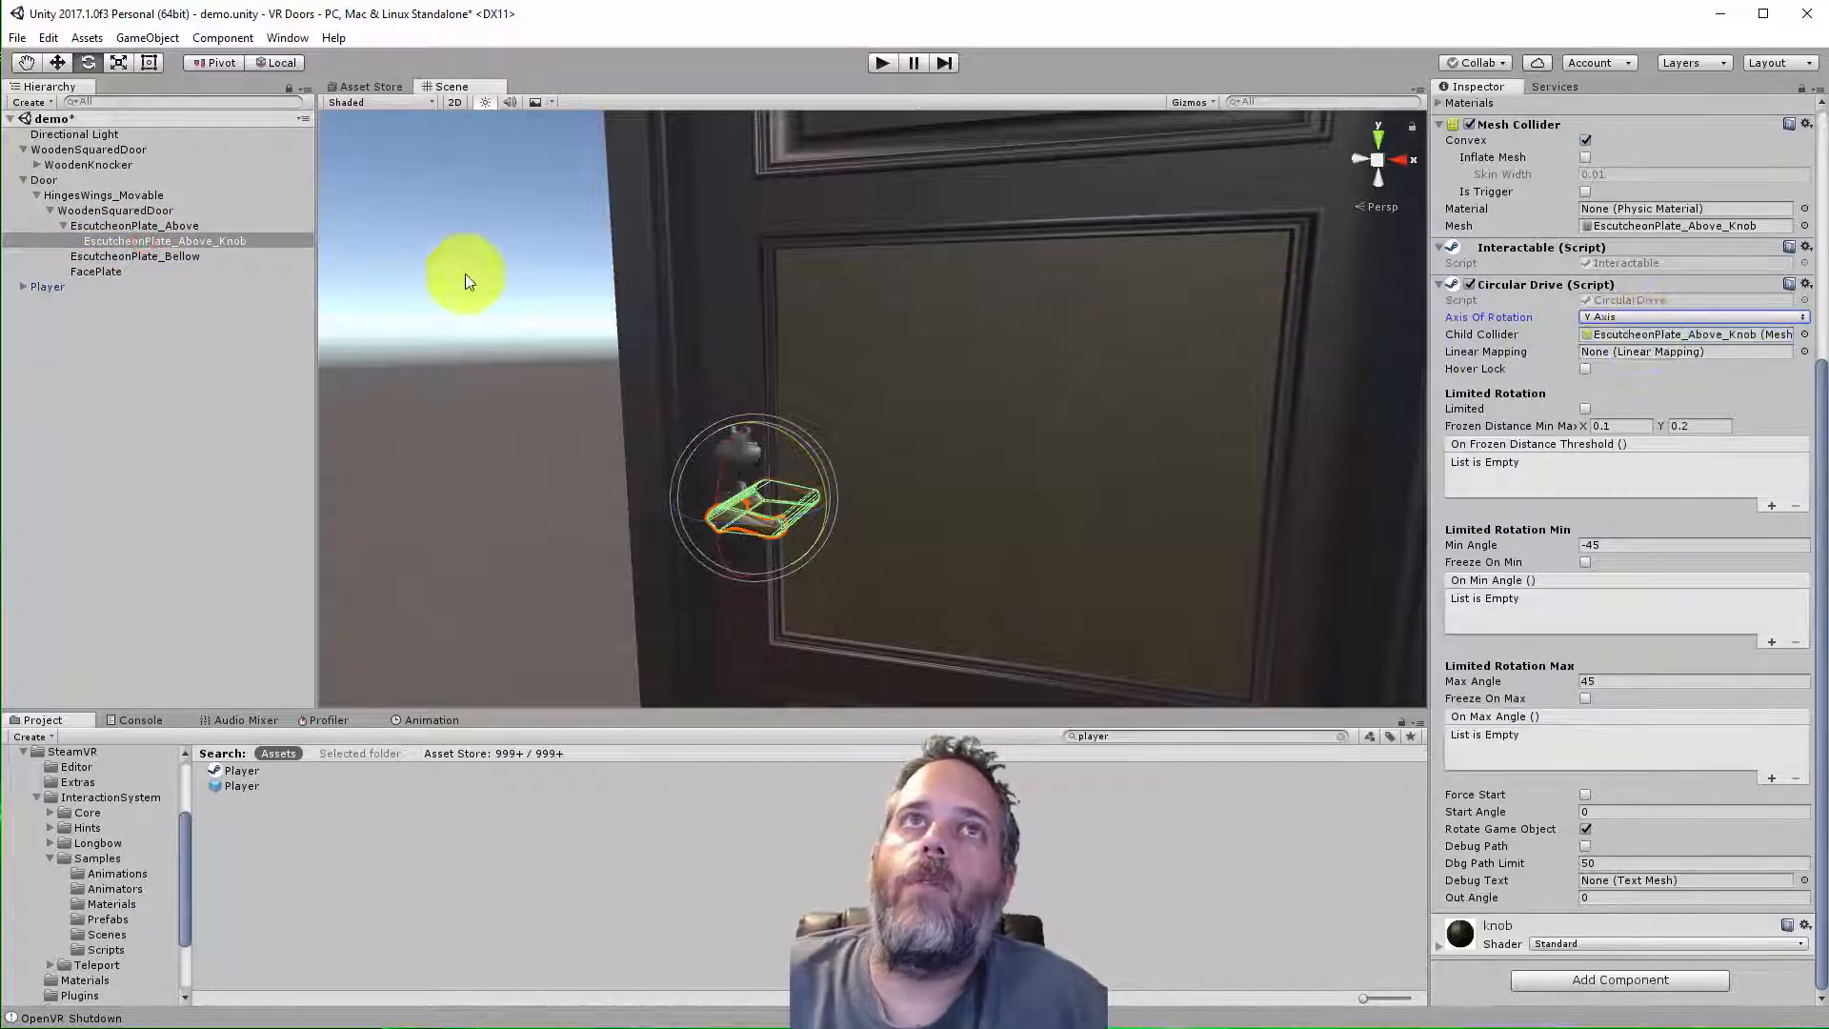
{"action": "mouse_move", "coordinate": [605, 309]}
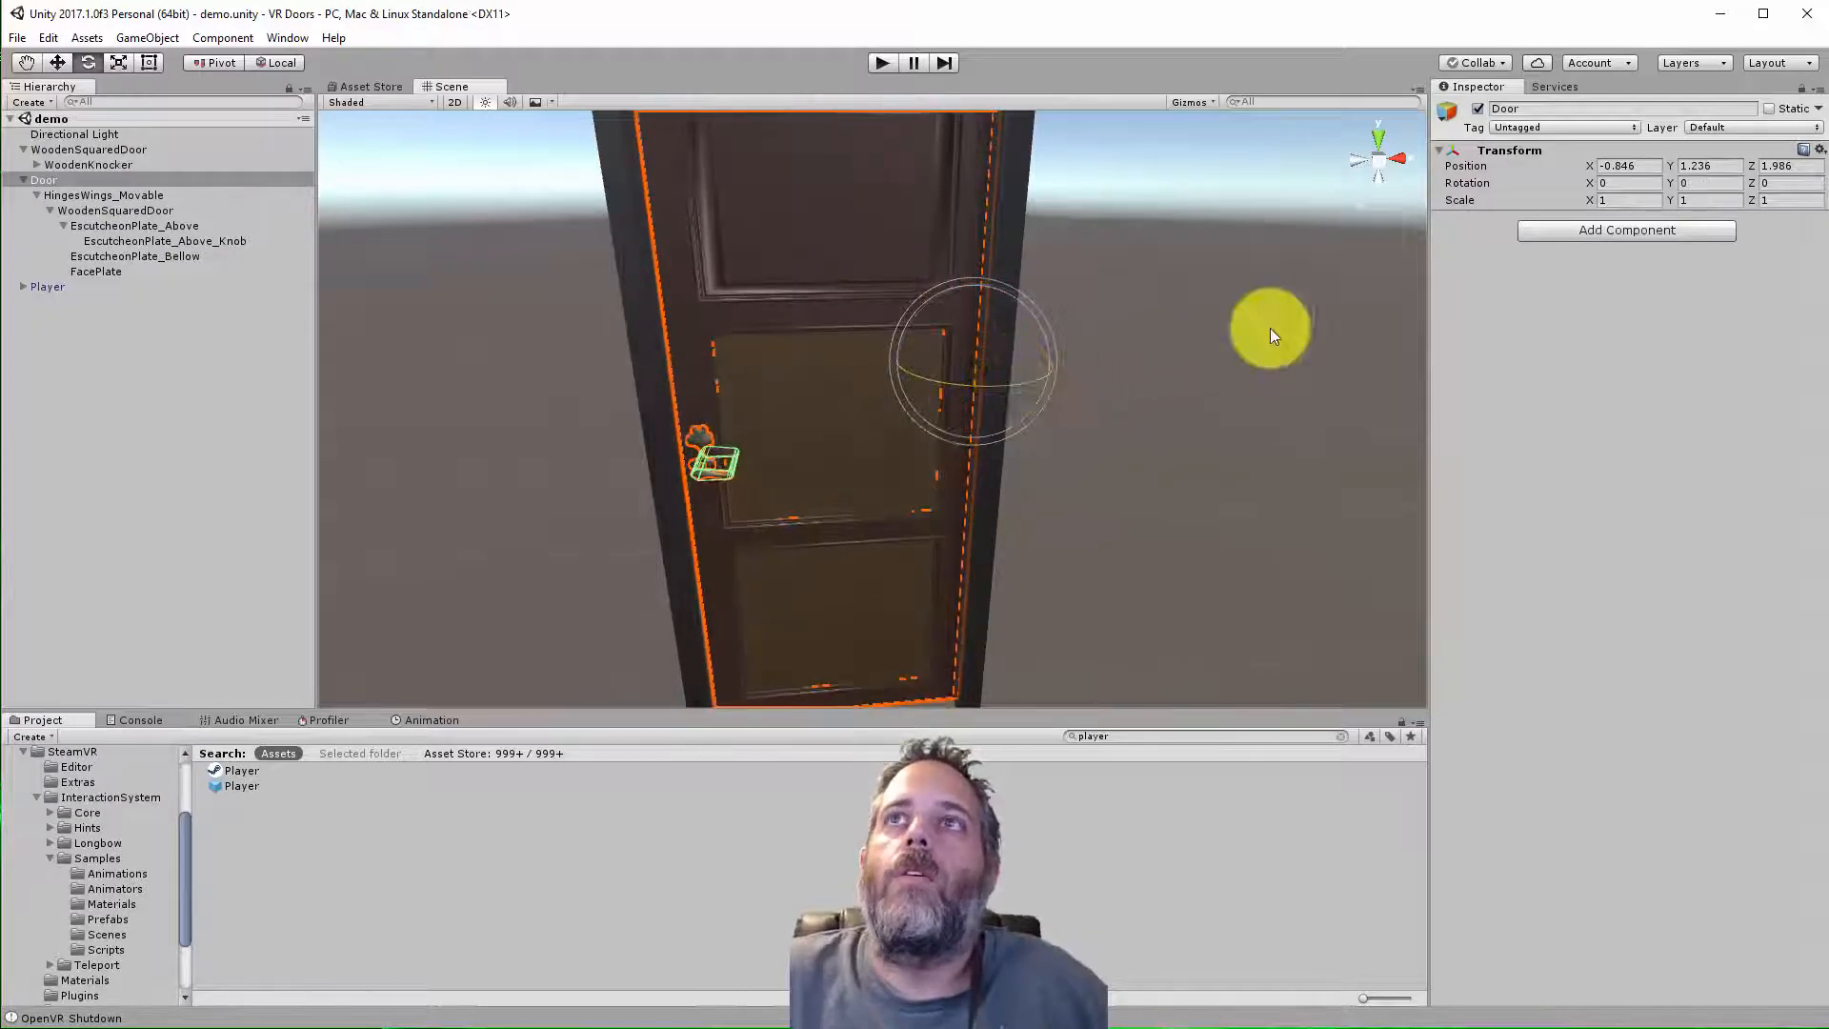
Give Door a Circular Drive on X using the plate's Sphere Collider, limited to -90 to 90
{"action": "left_click", "coordinate": [1626, 231]}
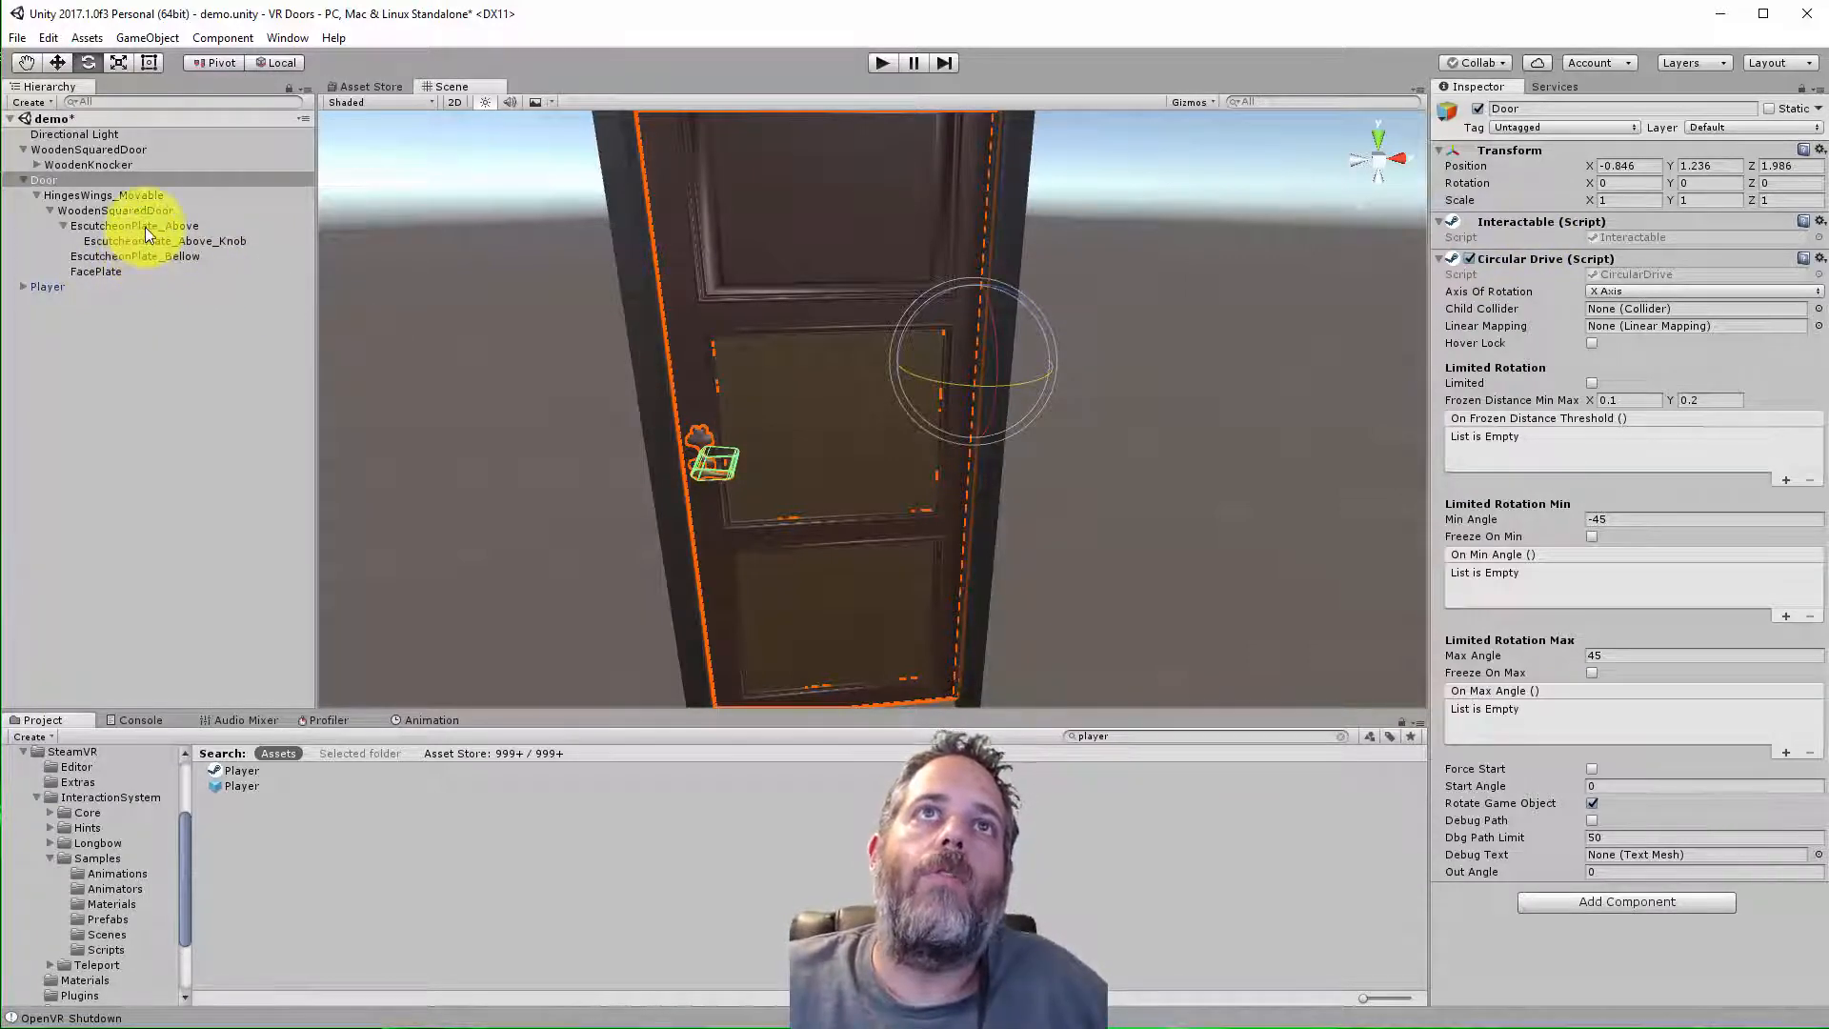
{"action": "left_click", "coordinate": [133, 225]}
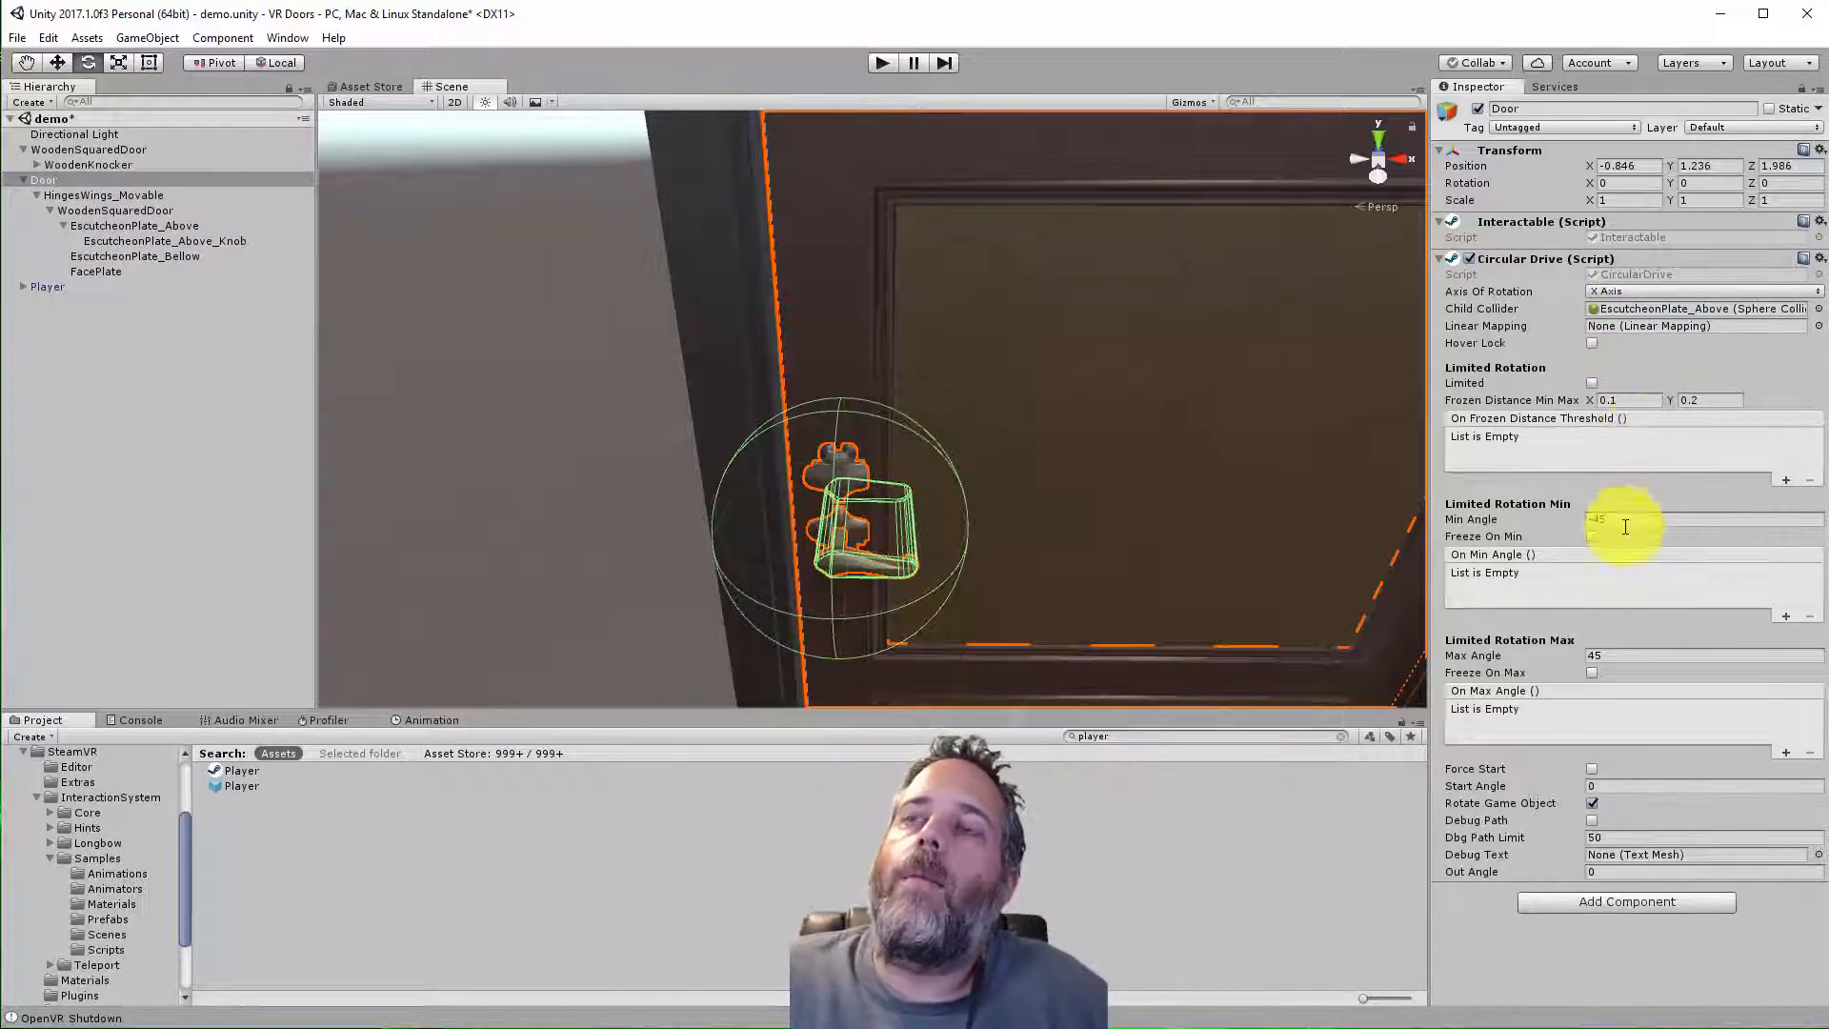
{"action": "left_click", "coordinate": [1704, 518]}
{"action": "type", "text": "-90"}
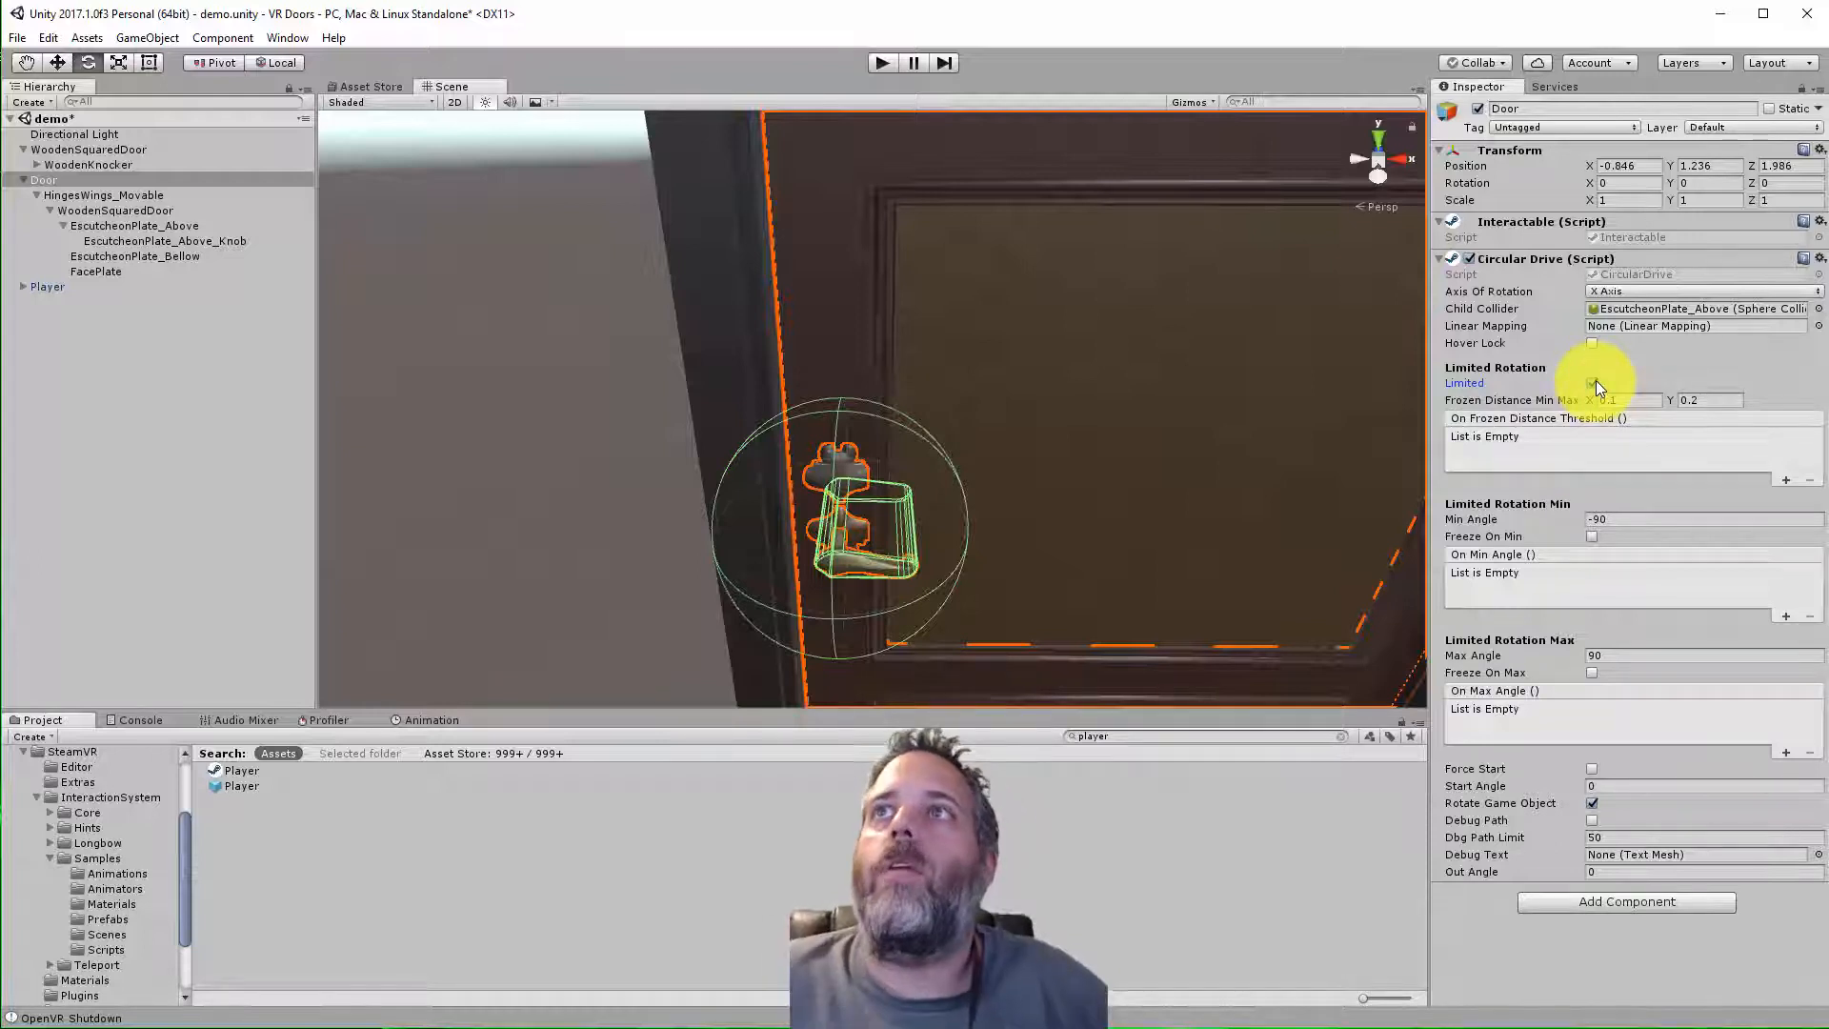
{"action": "left_click", "coordinate": [1591, 383]}
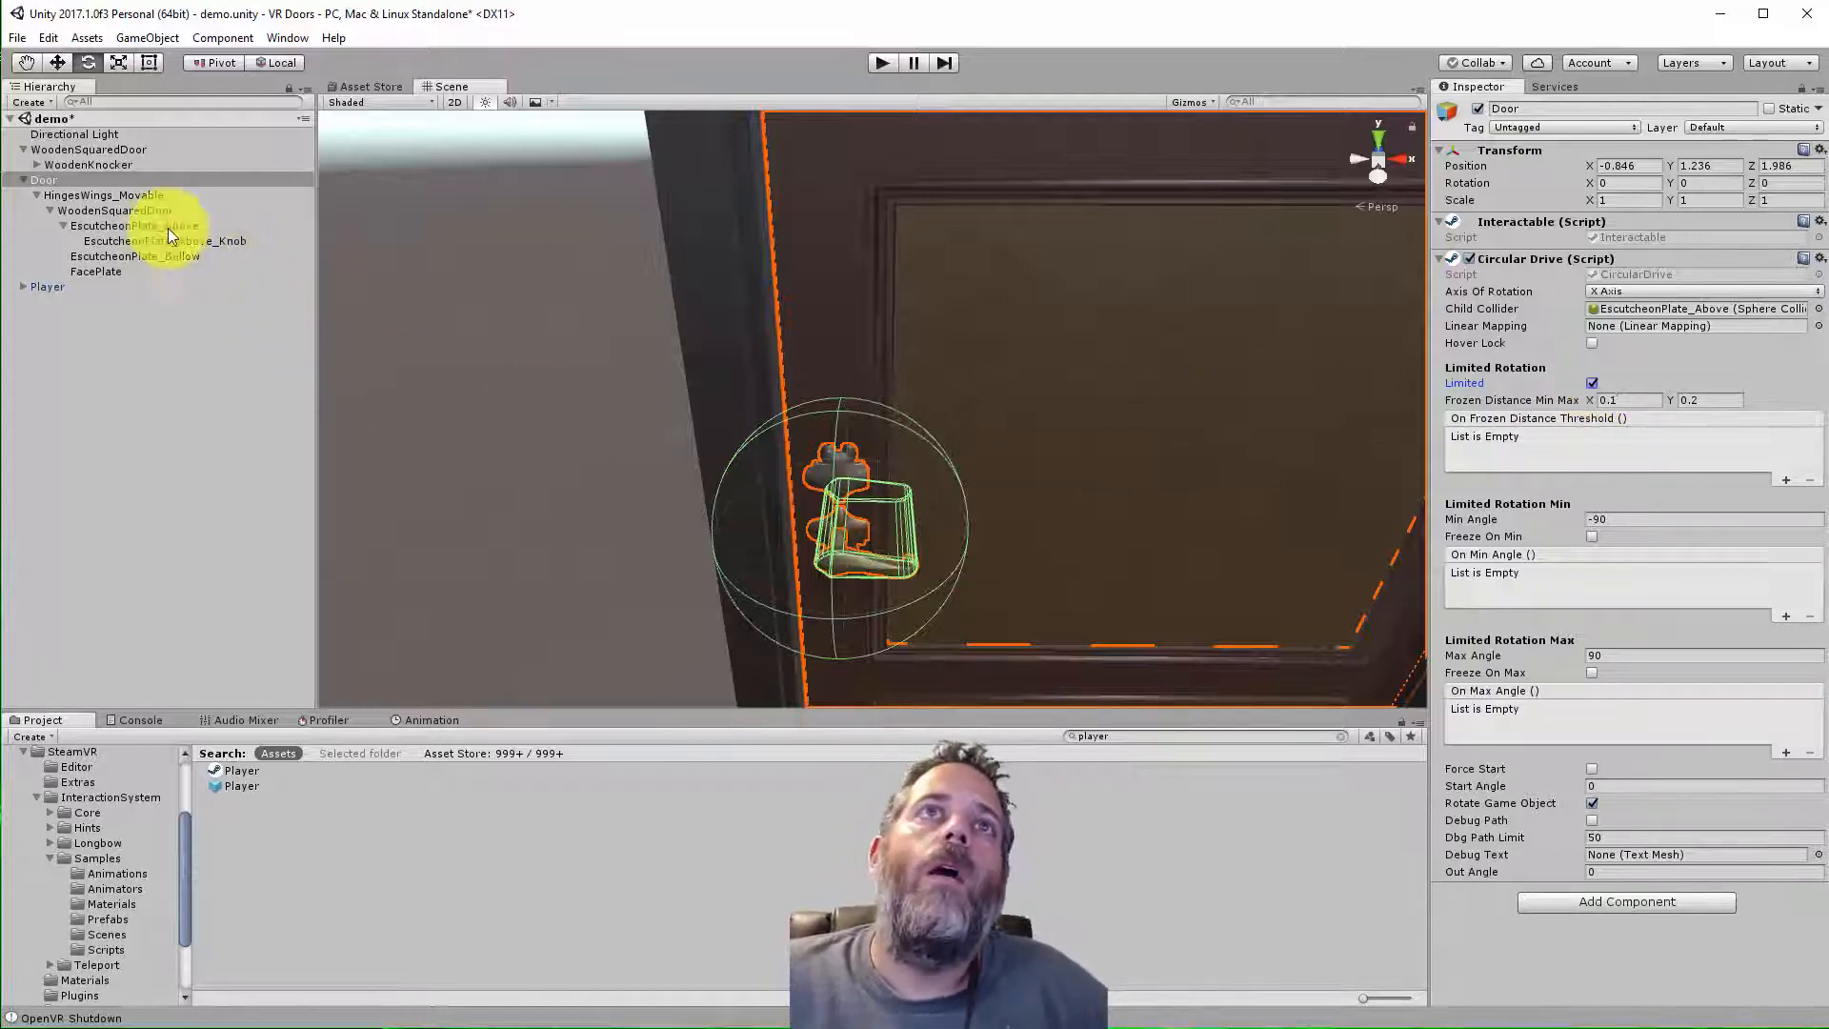
{"action": "left_click", "coordinate": [131, 225]}
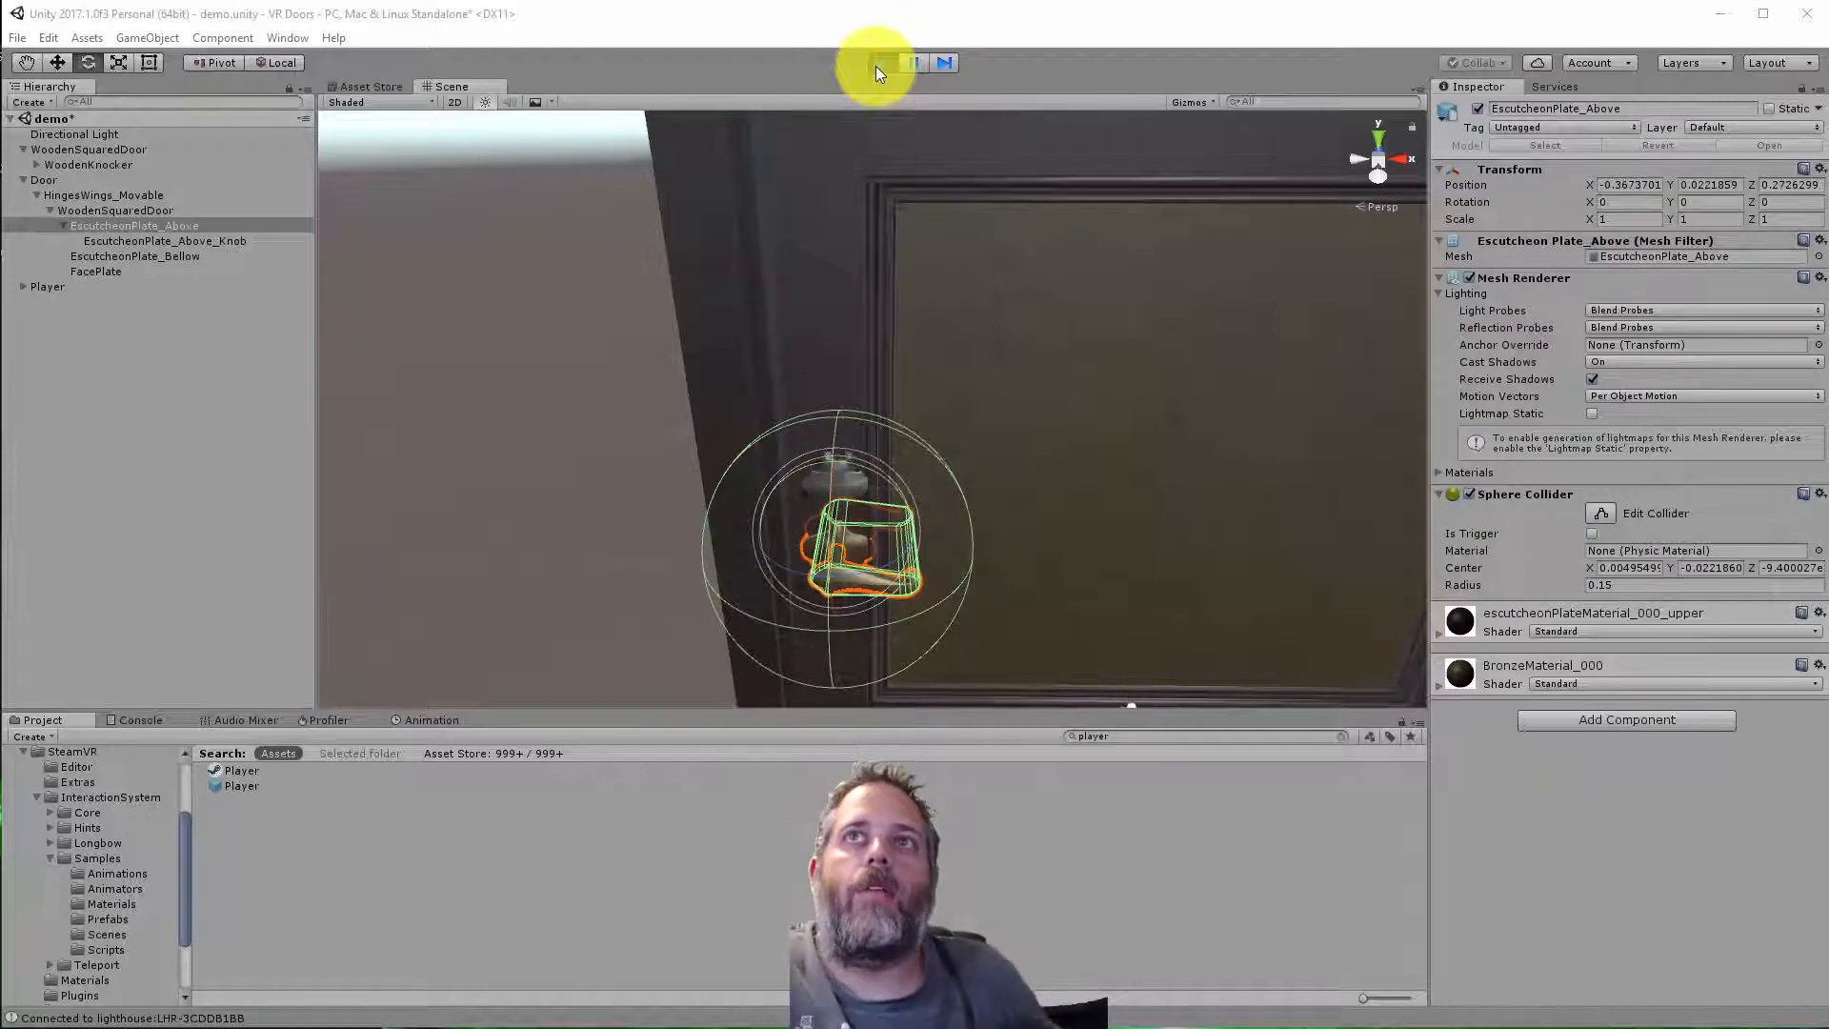
{"action": "left_click", "coordinate": [881, 61]}
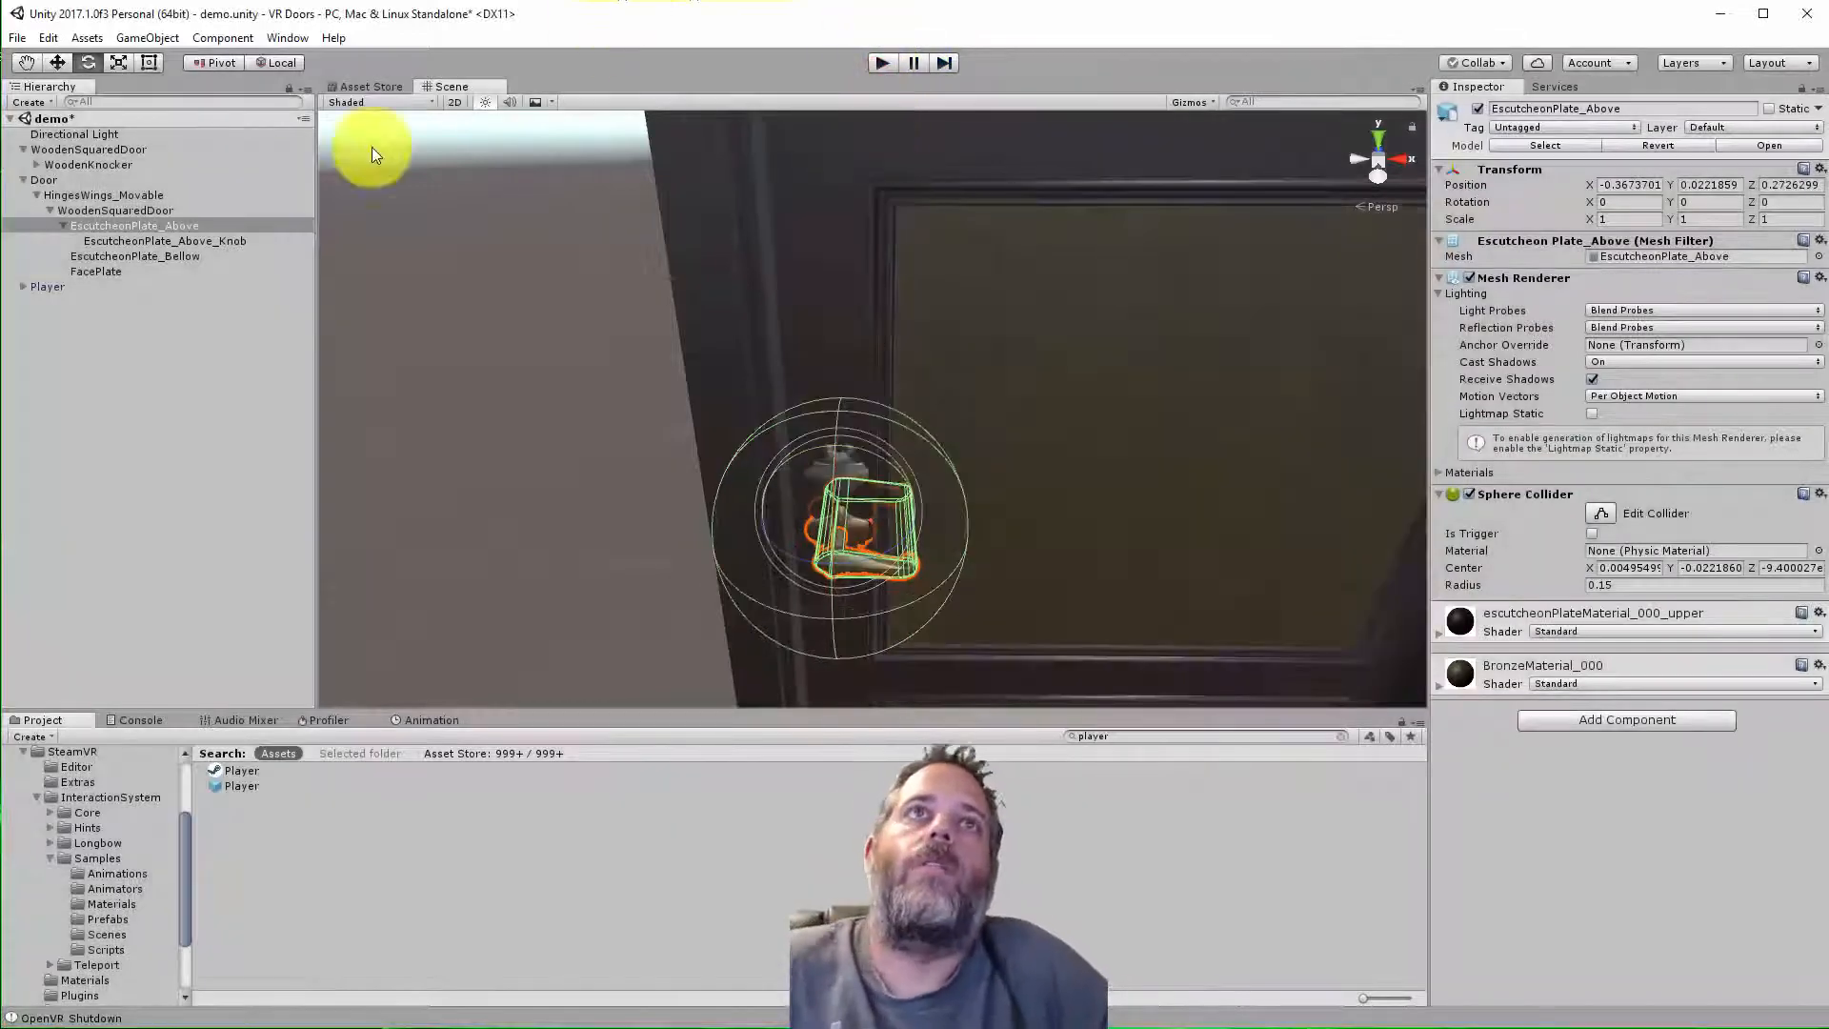
{"action": "left_click", "coordinate": [44, 179]}
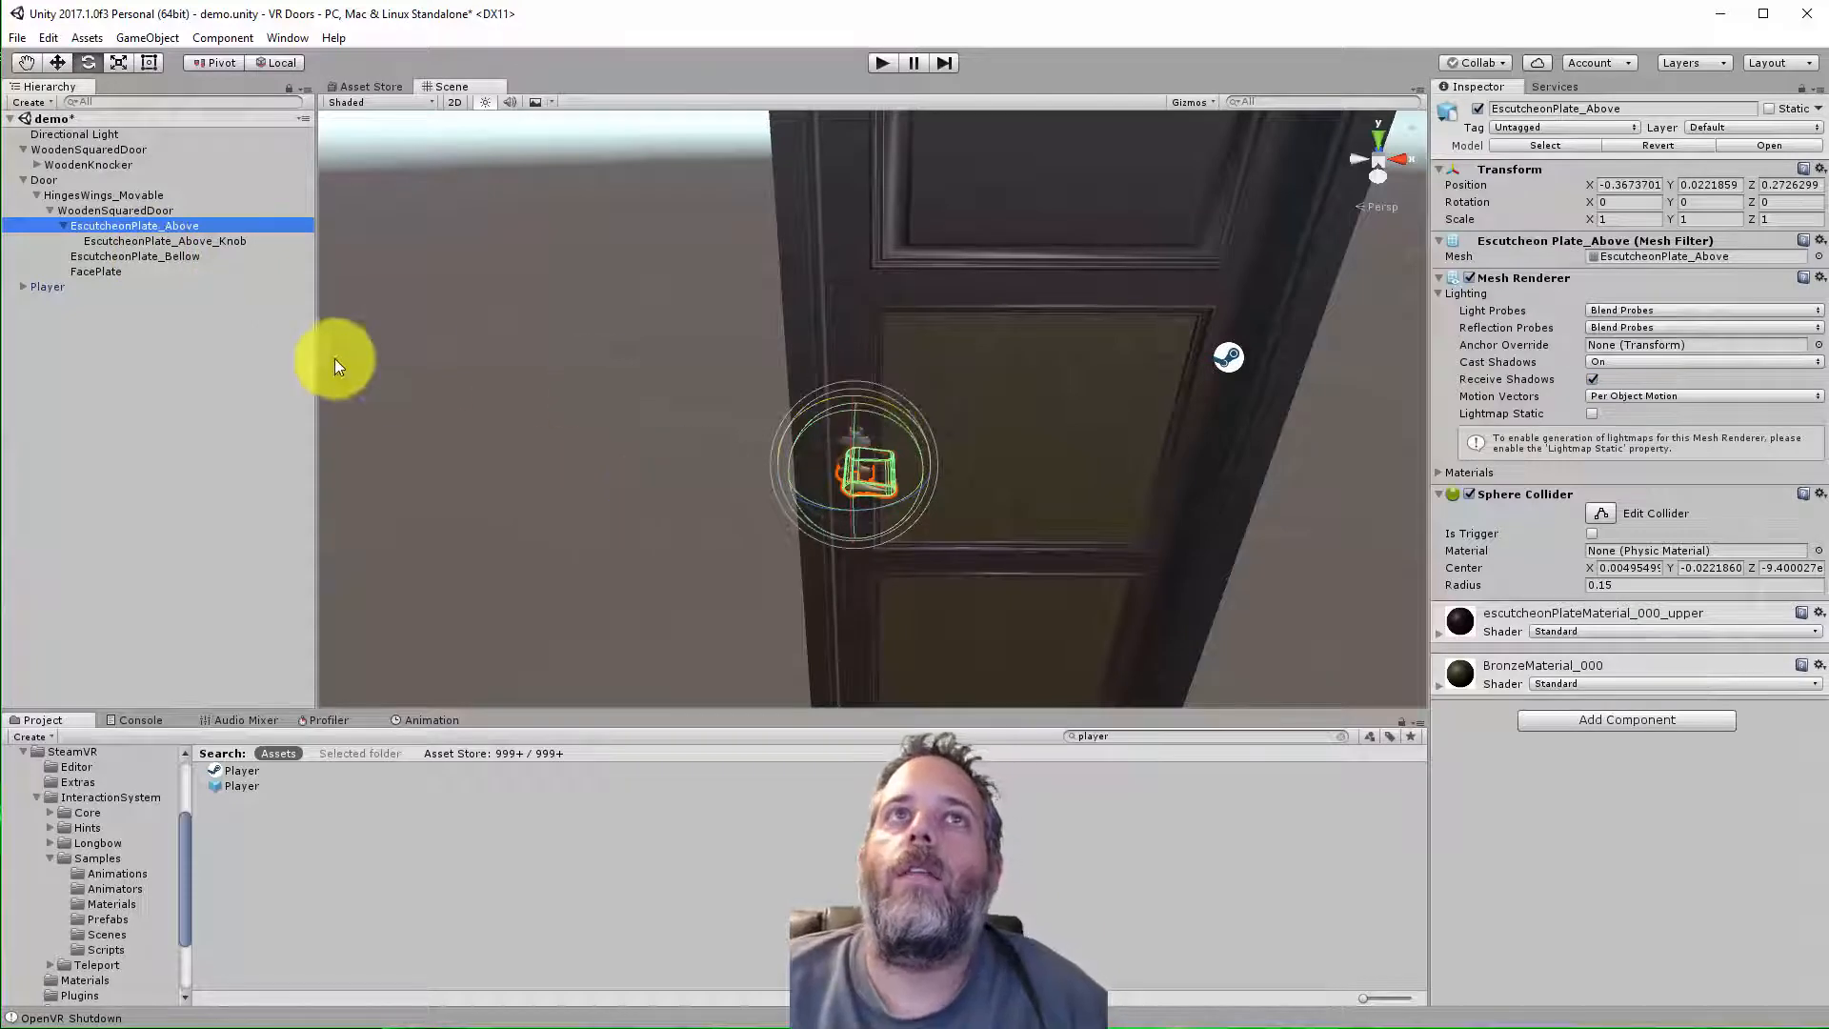
{"action": "mouse_move", "coordinate": [1408, 513]}
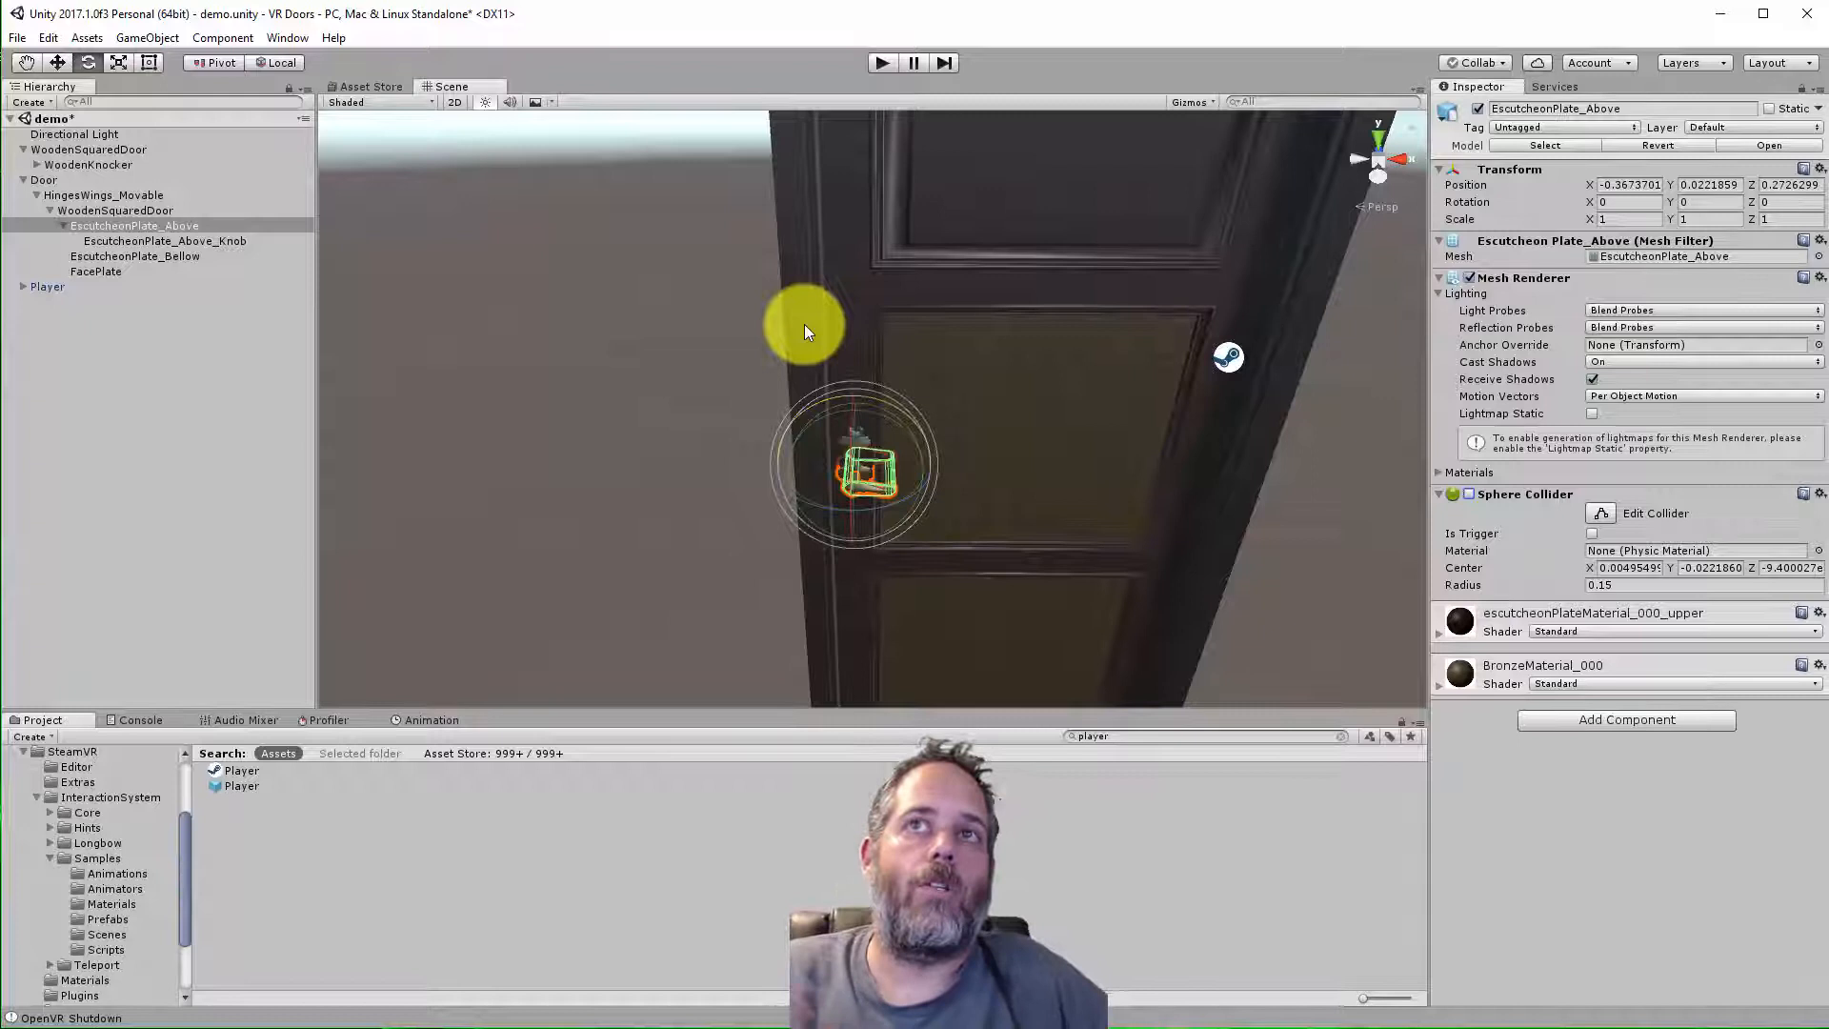
{"action": "mouse_move", "coordinate": [147, 288]}
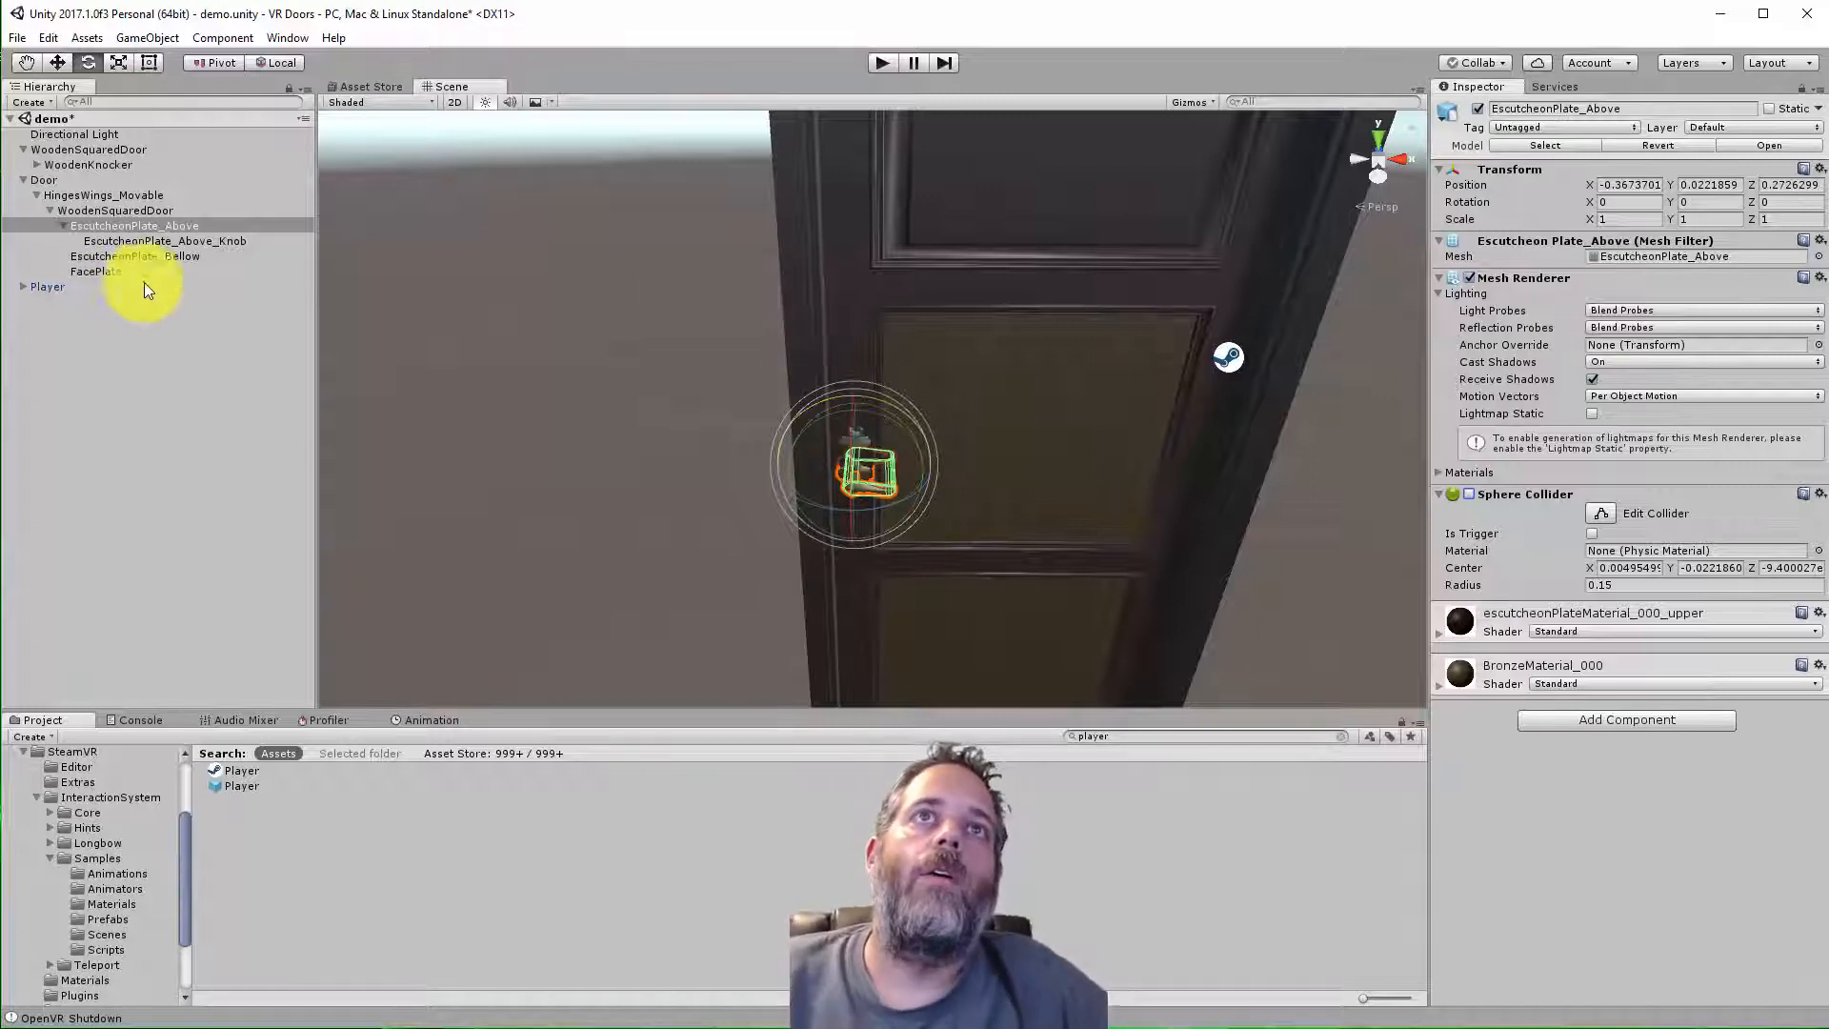
{"action": "left_click", "coordinate": [164, 240]}
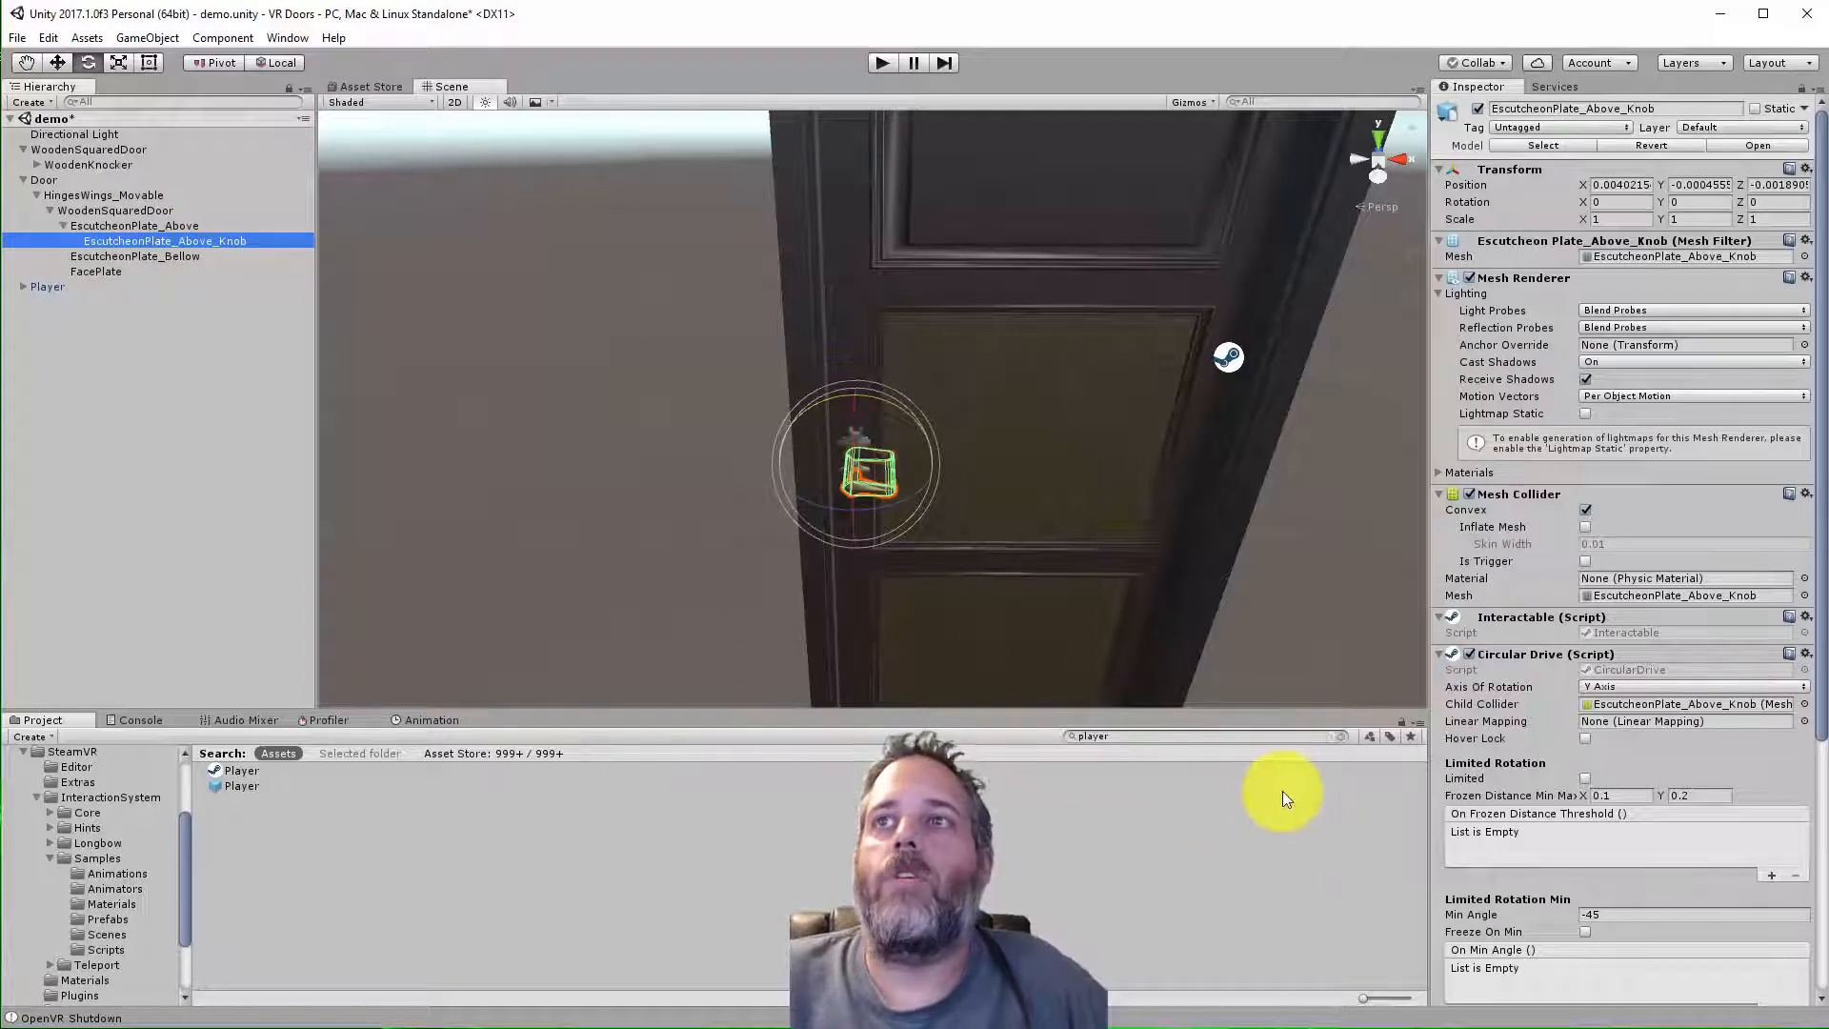
Wire the knob's min/max angle events to enable SphereCollider and disable MeshCollider, then run
{"action": "scroll", "scroll_direction": "down", "scroll_amount": 3}
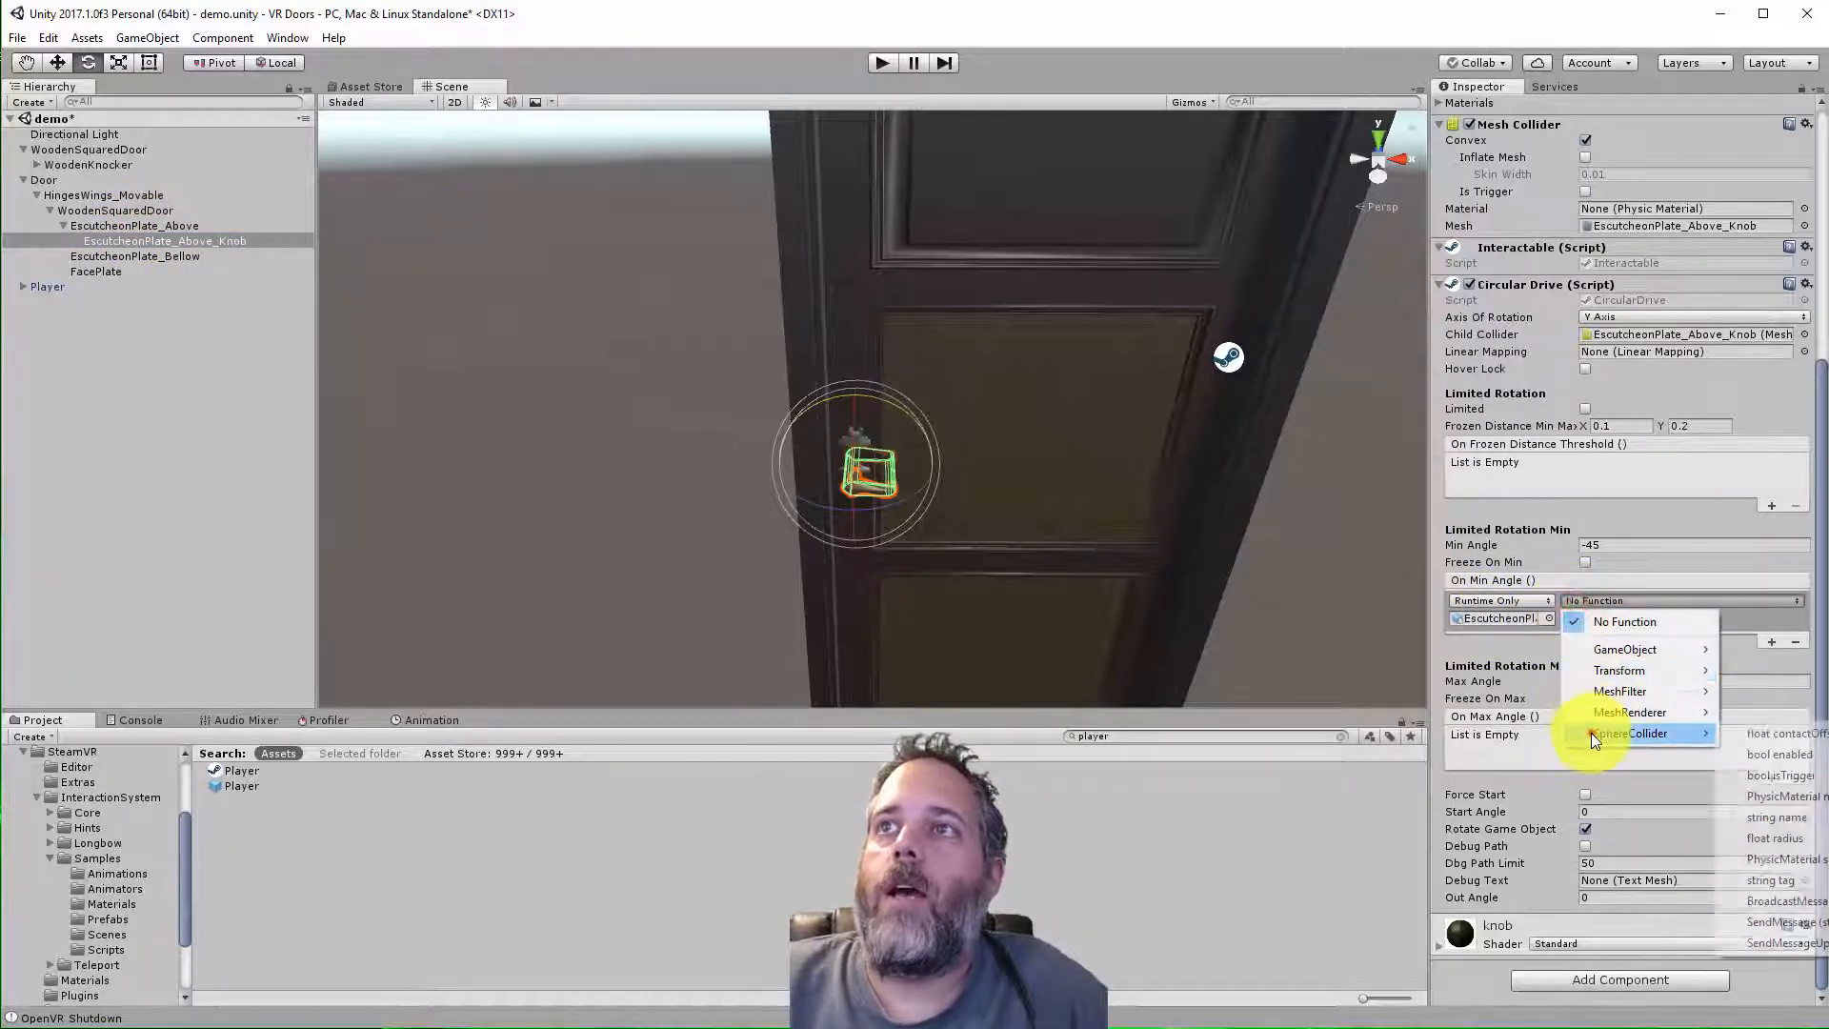
{"action": "left_click", "coordinate": [1780, 754]}
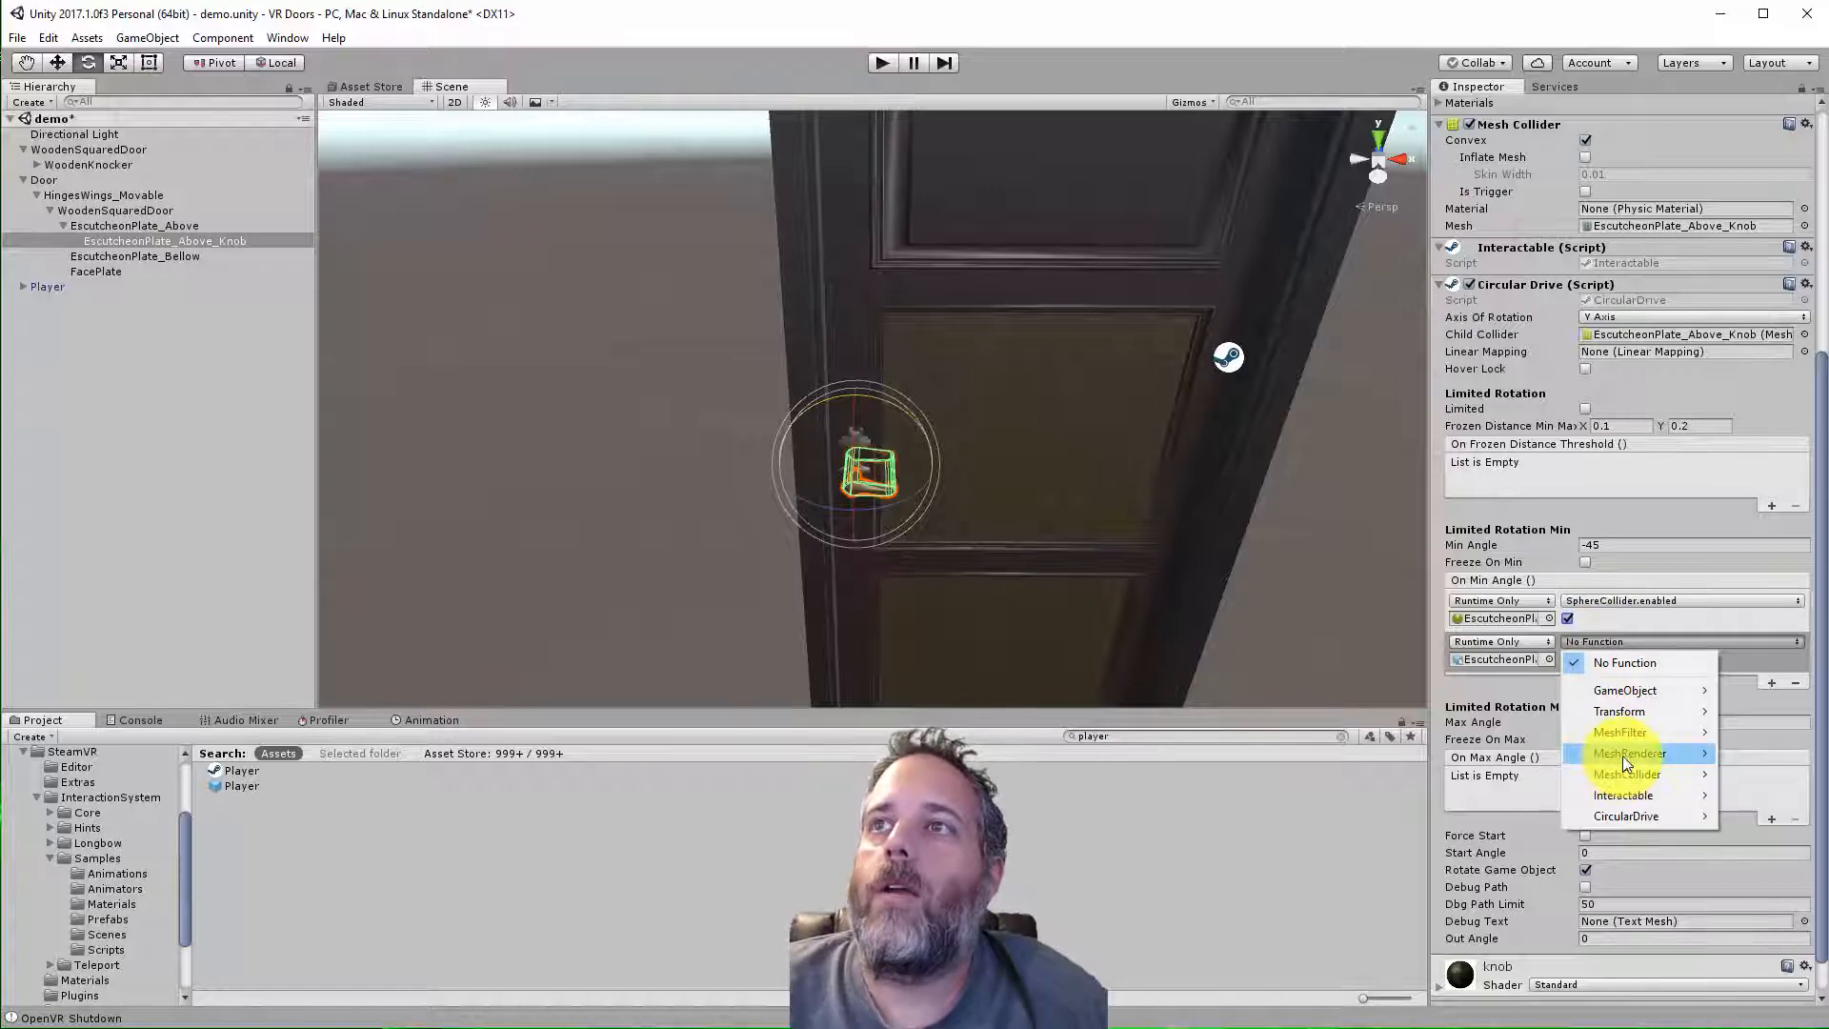
{"action": "mouse_move", "coordinate": [1625, 774]}
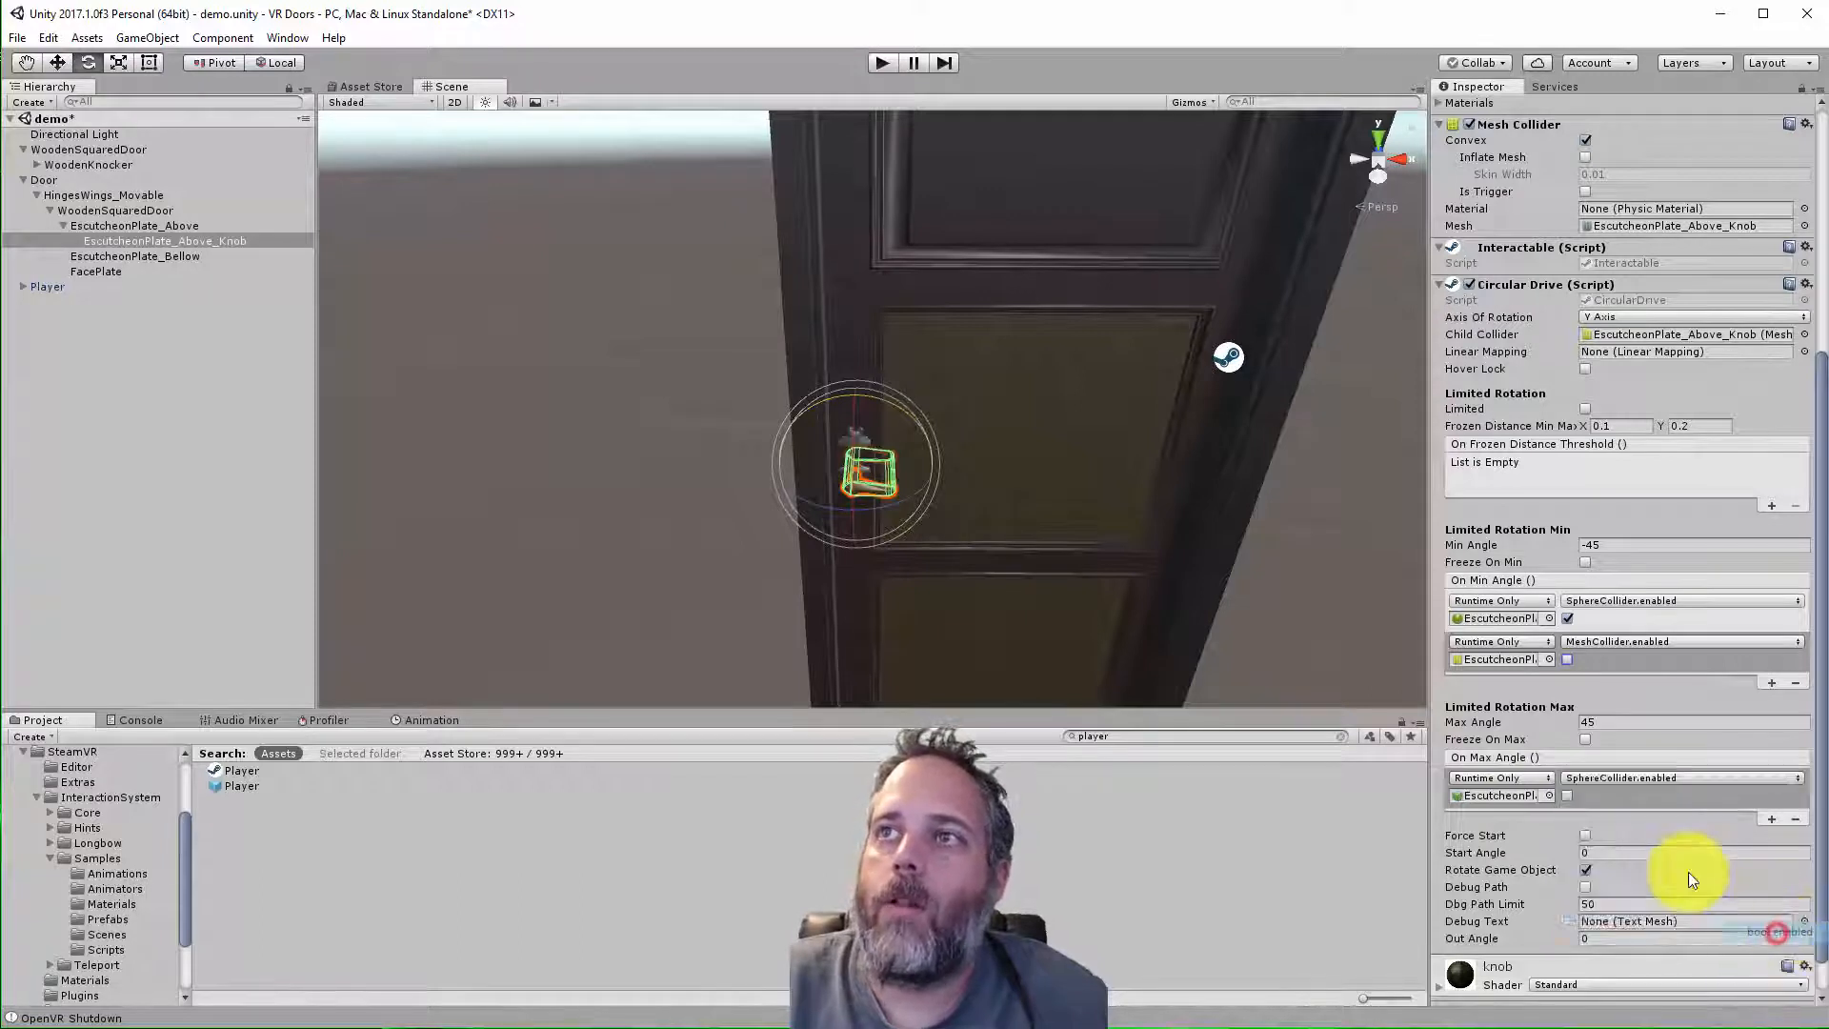
{"action": "left_click", "coordinate": [1566, 795]}
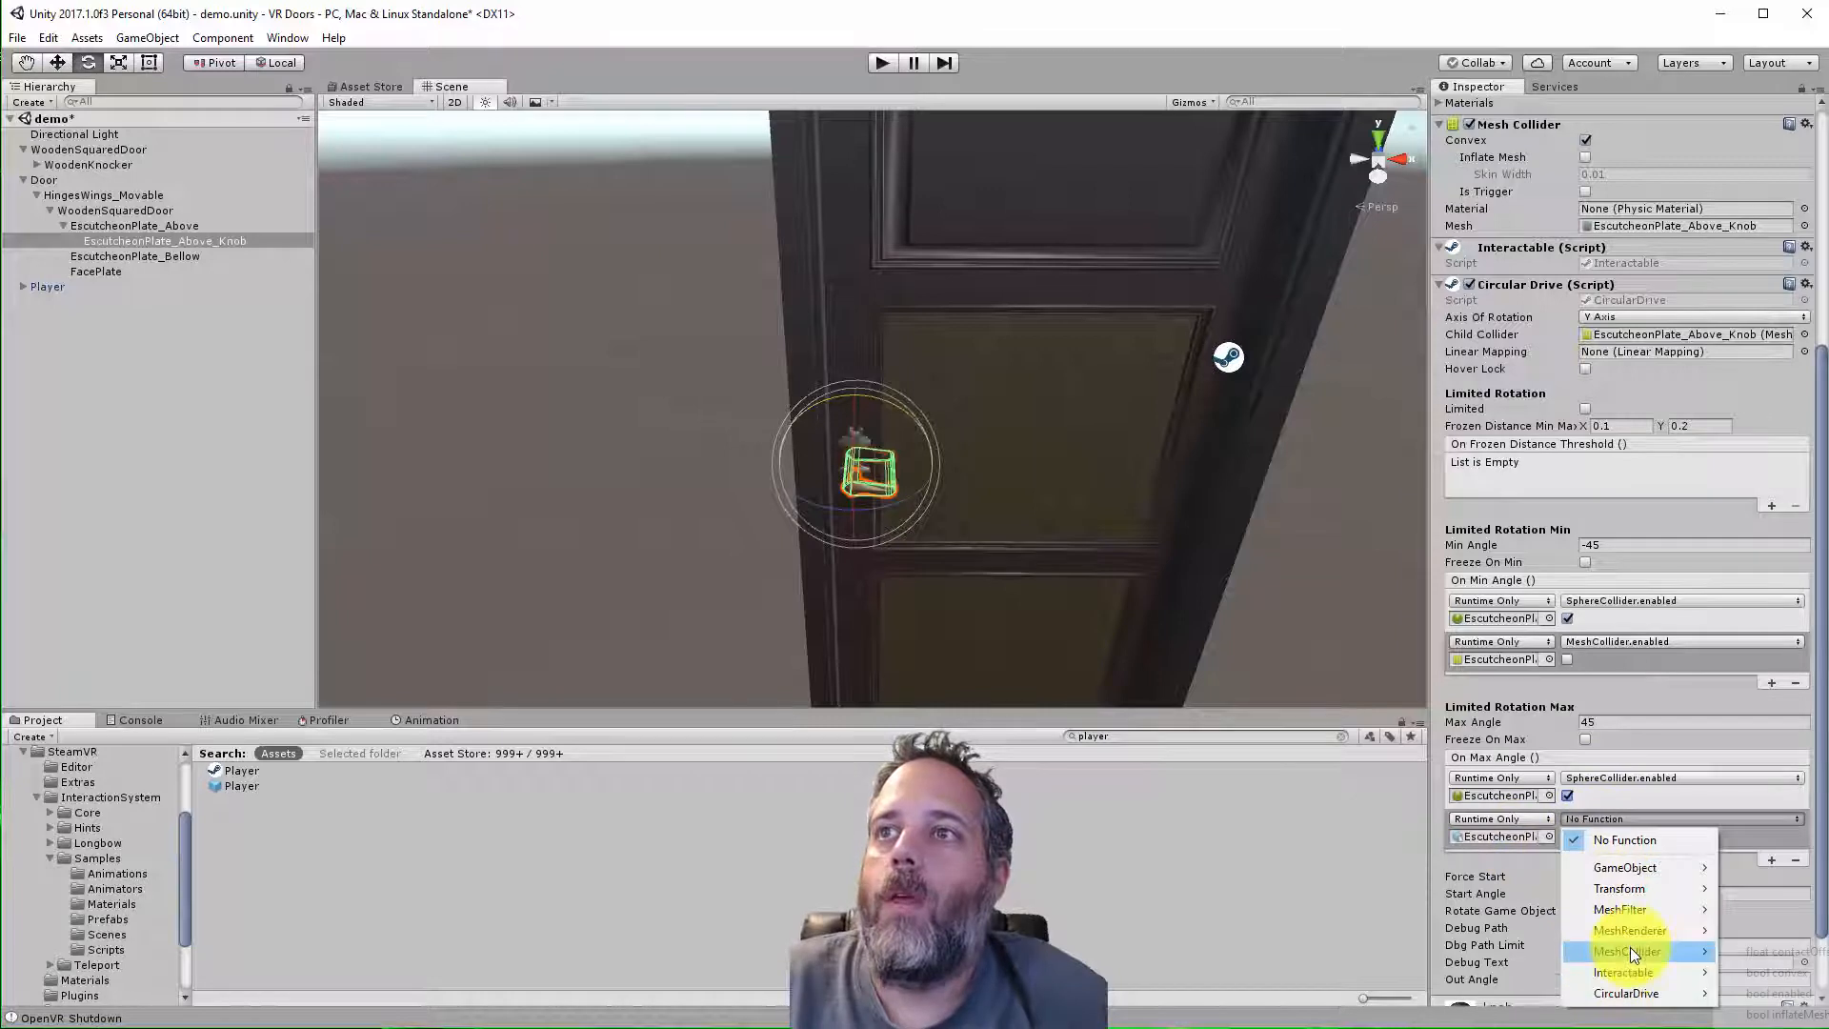
{"action": "left_click", "coordinate": [1618, 951]}
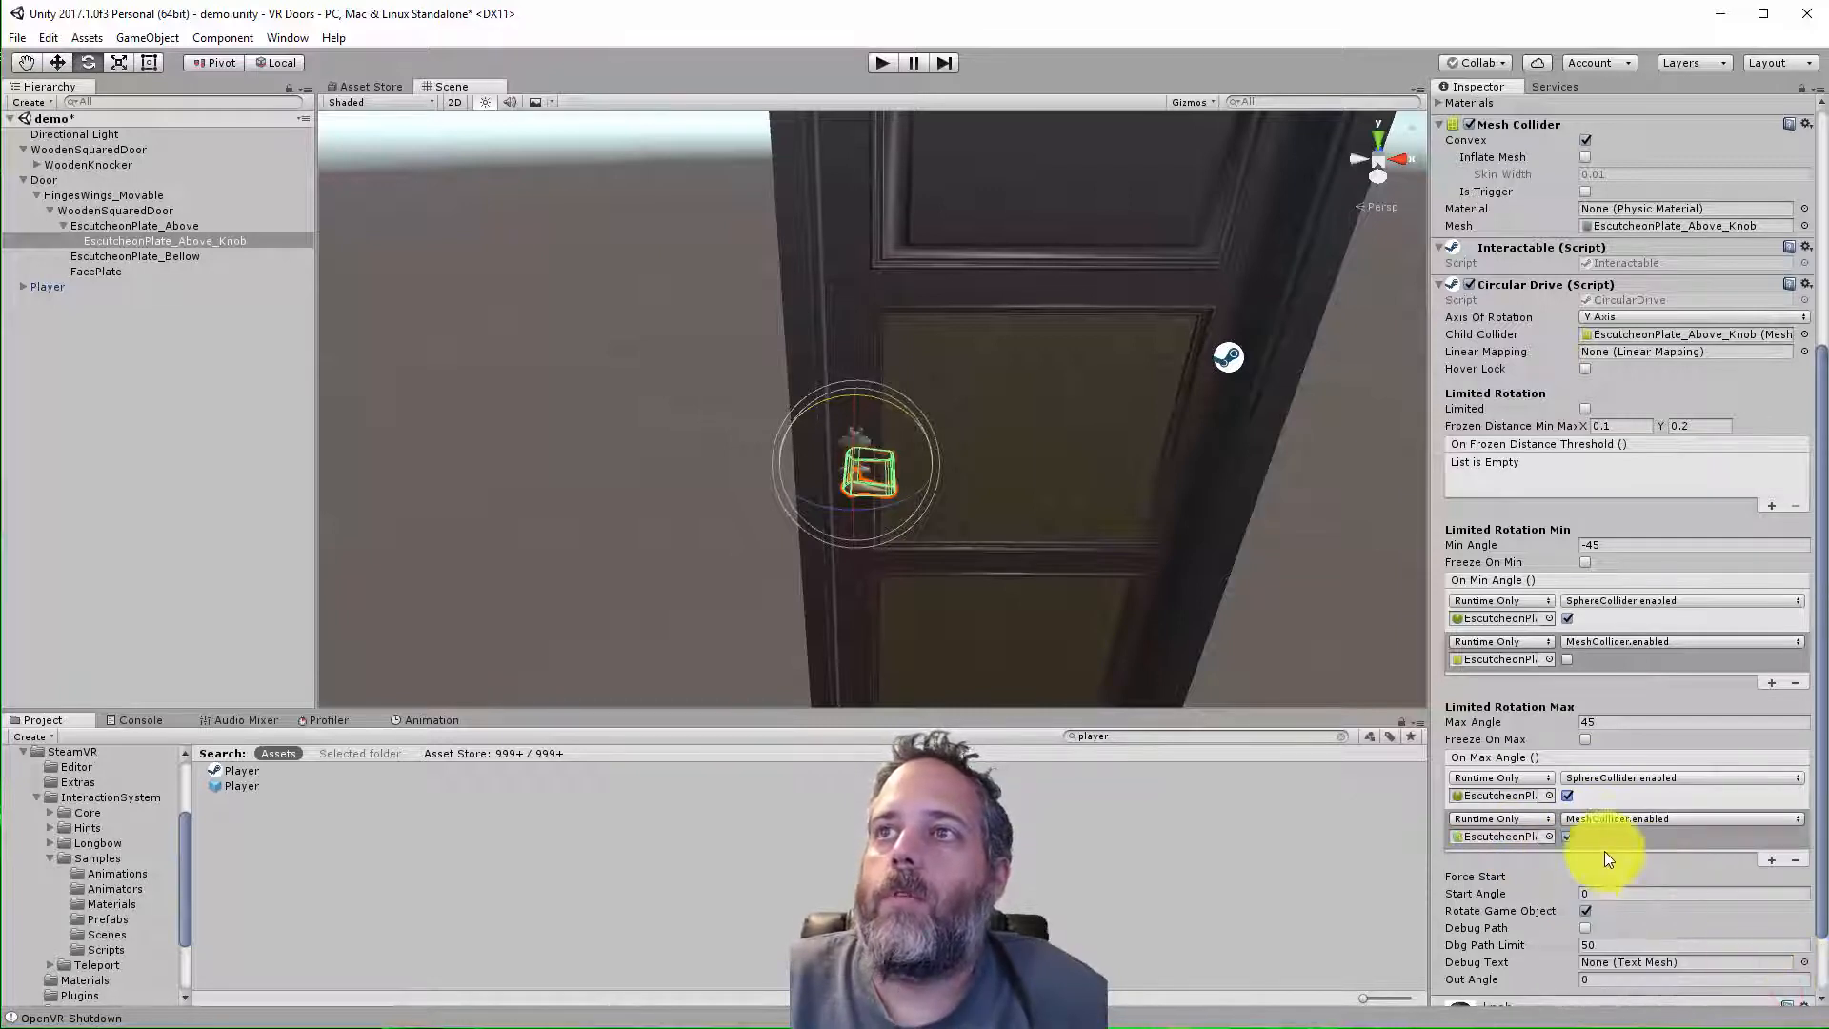
{"action": "left_click", "coordinate": [882, 63]}
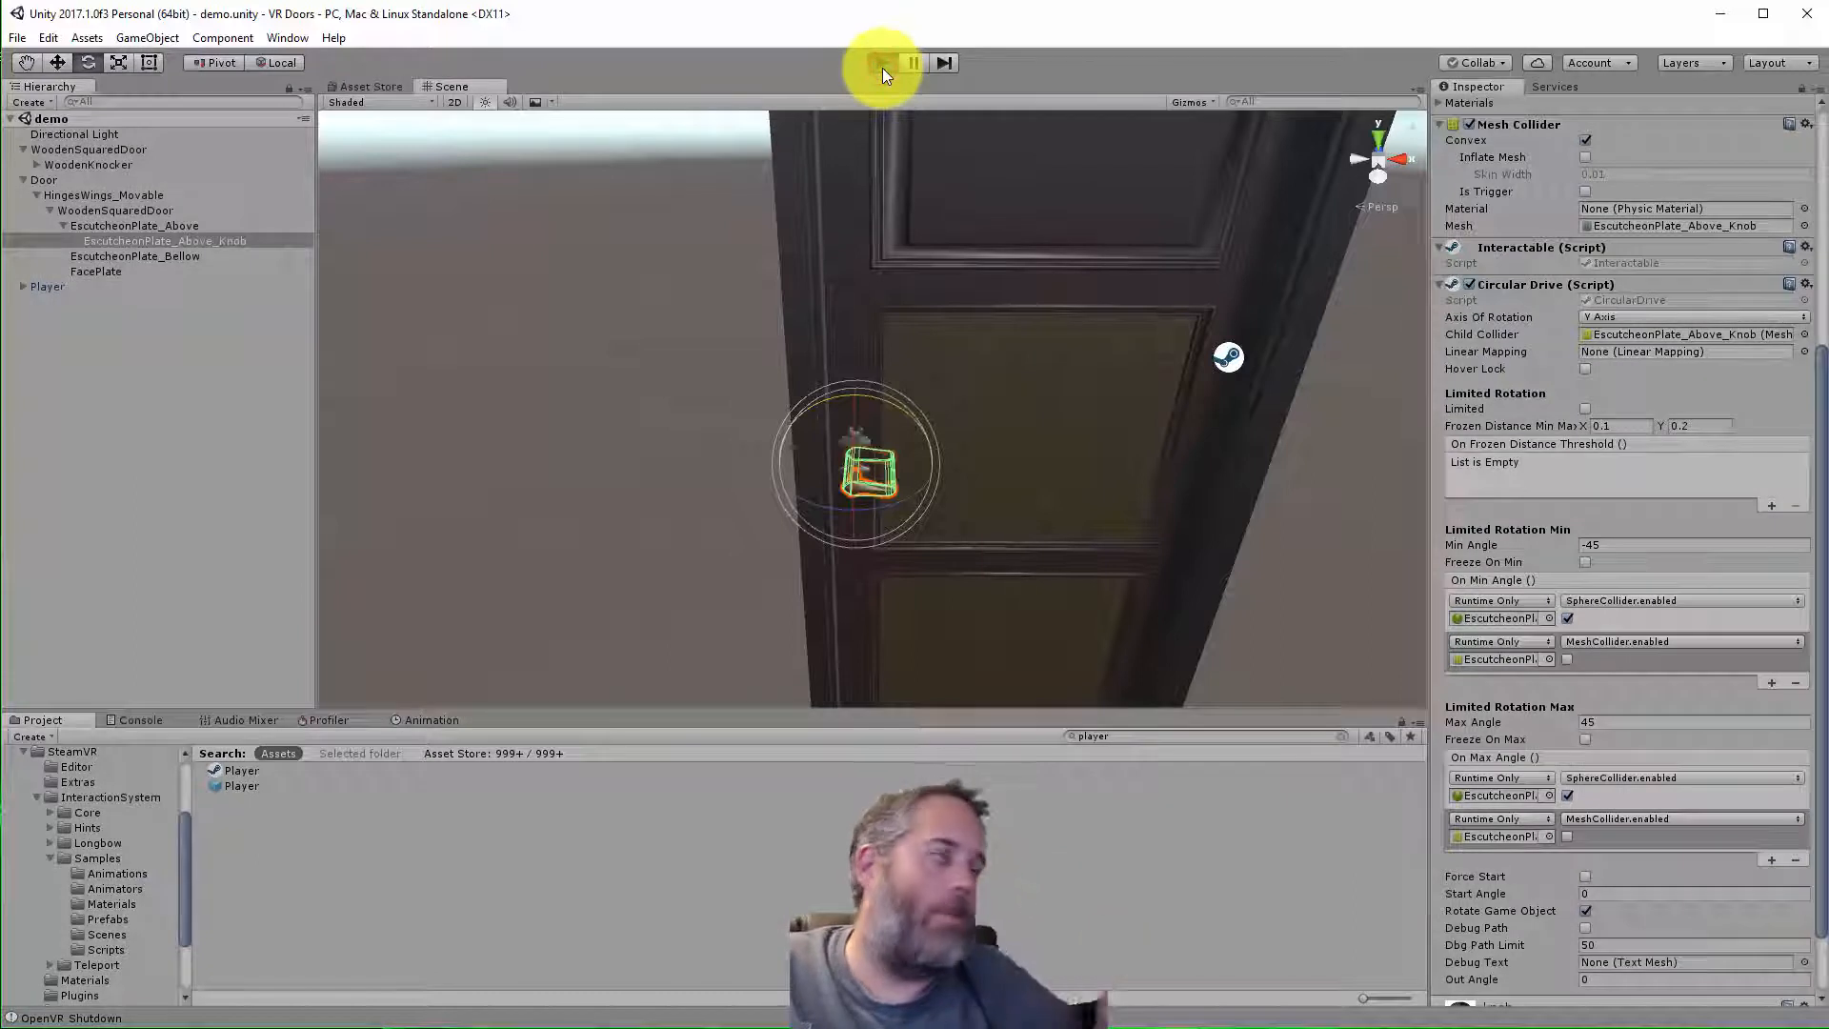
Play-test the scene, then adjust the knob's Circular Drive minimum rotation angle
{"action": "left_click", "coordinate": [882, 63]}
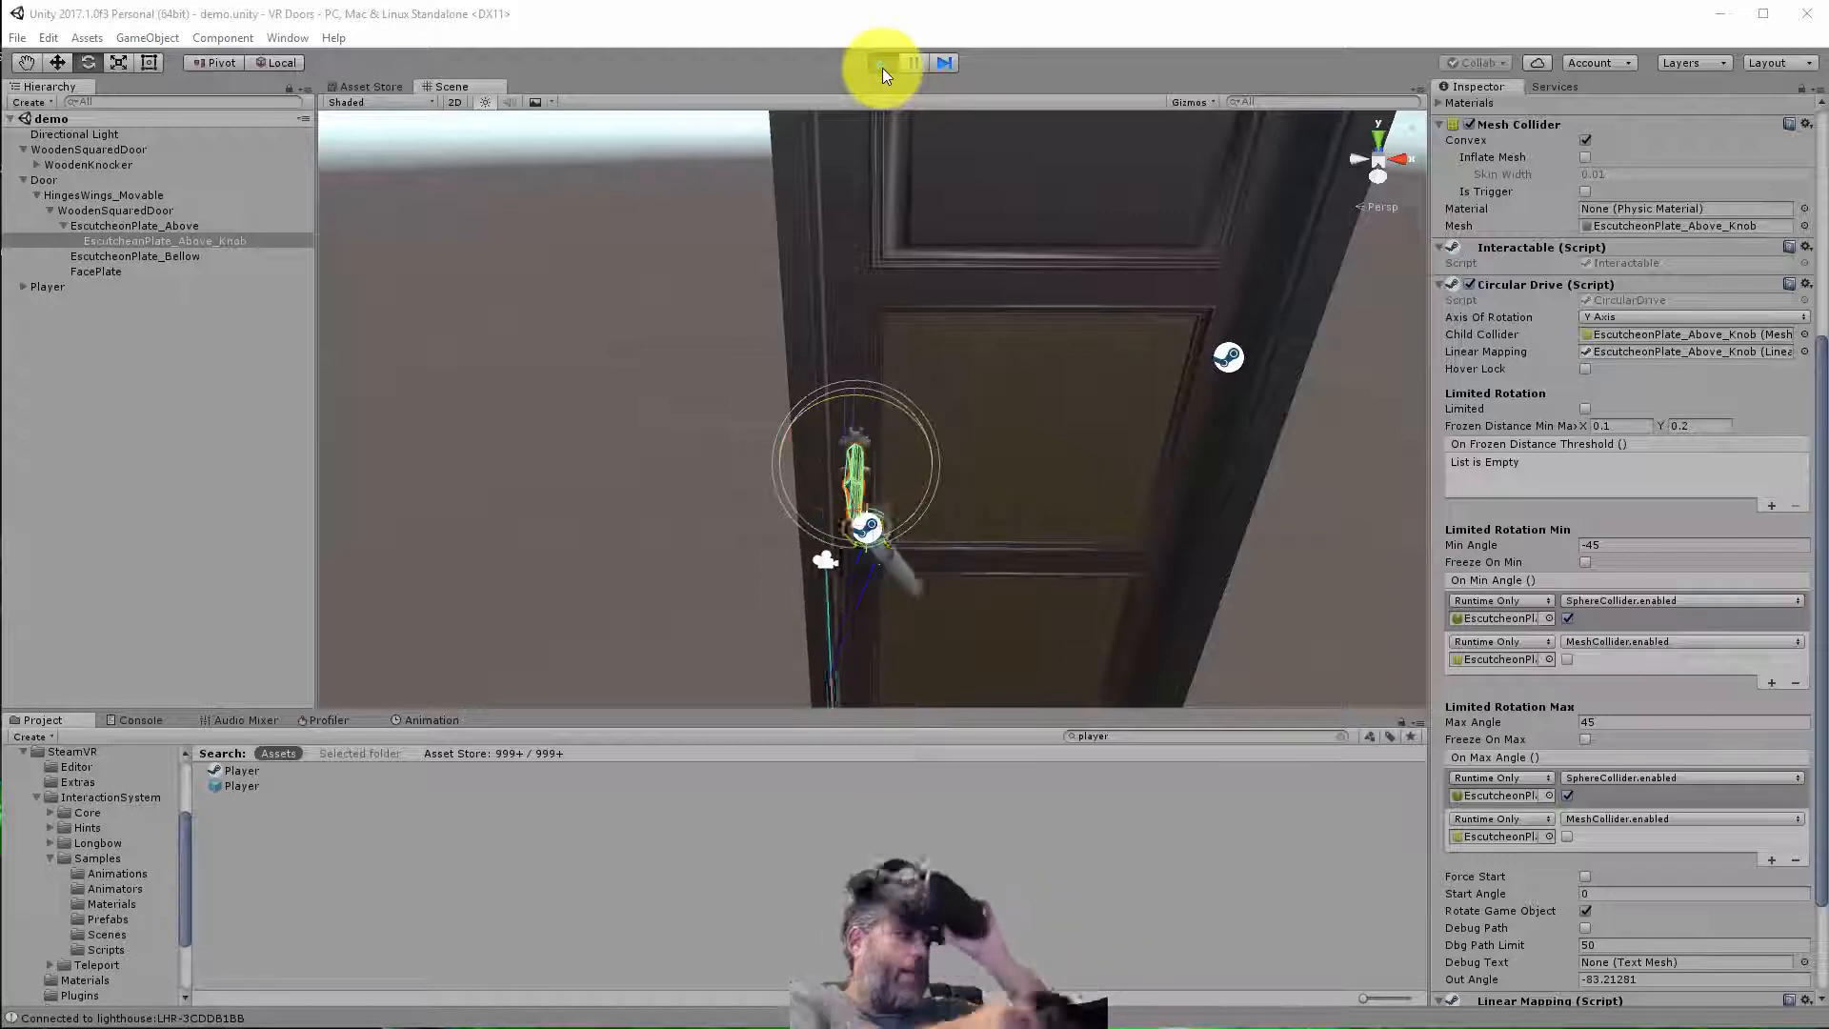
{"action": "left_click", "coordinate": [880, 62]}
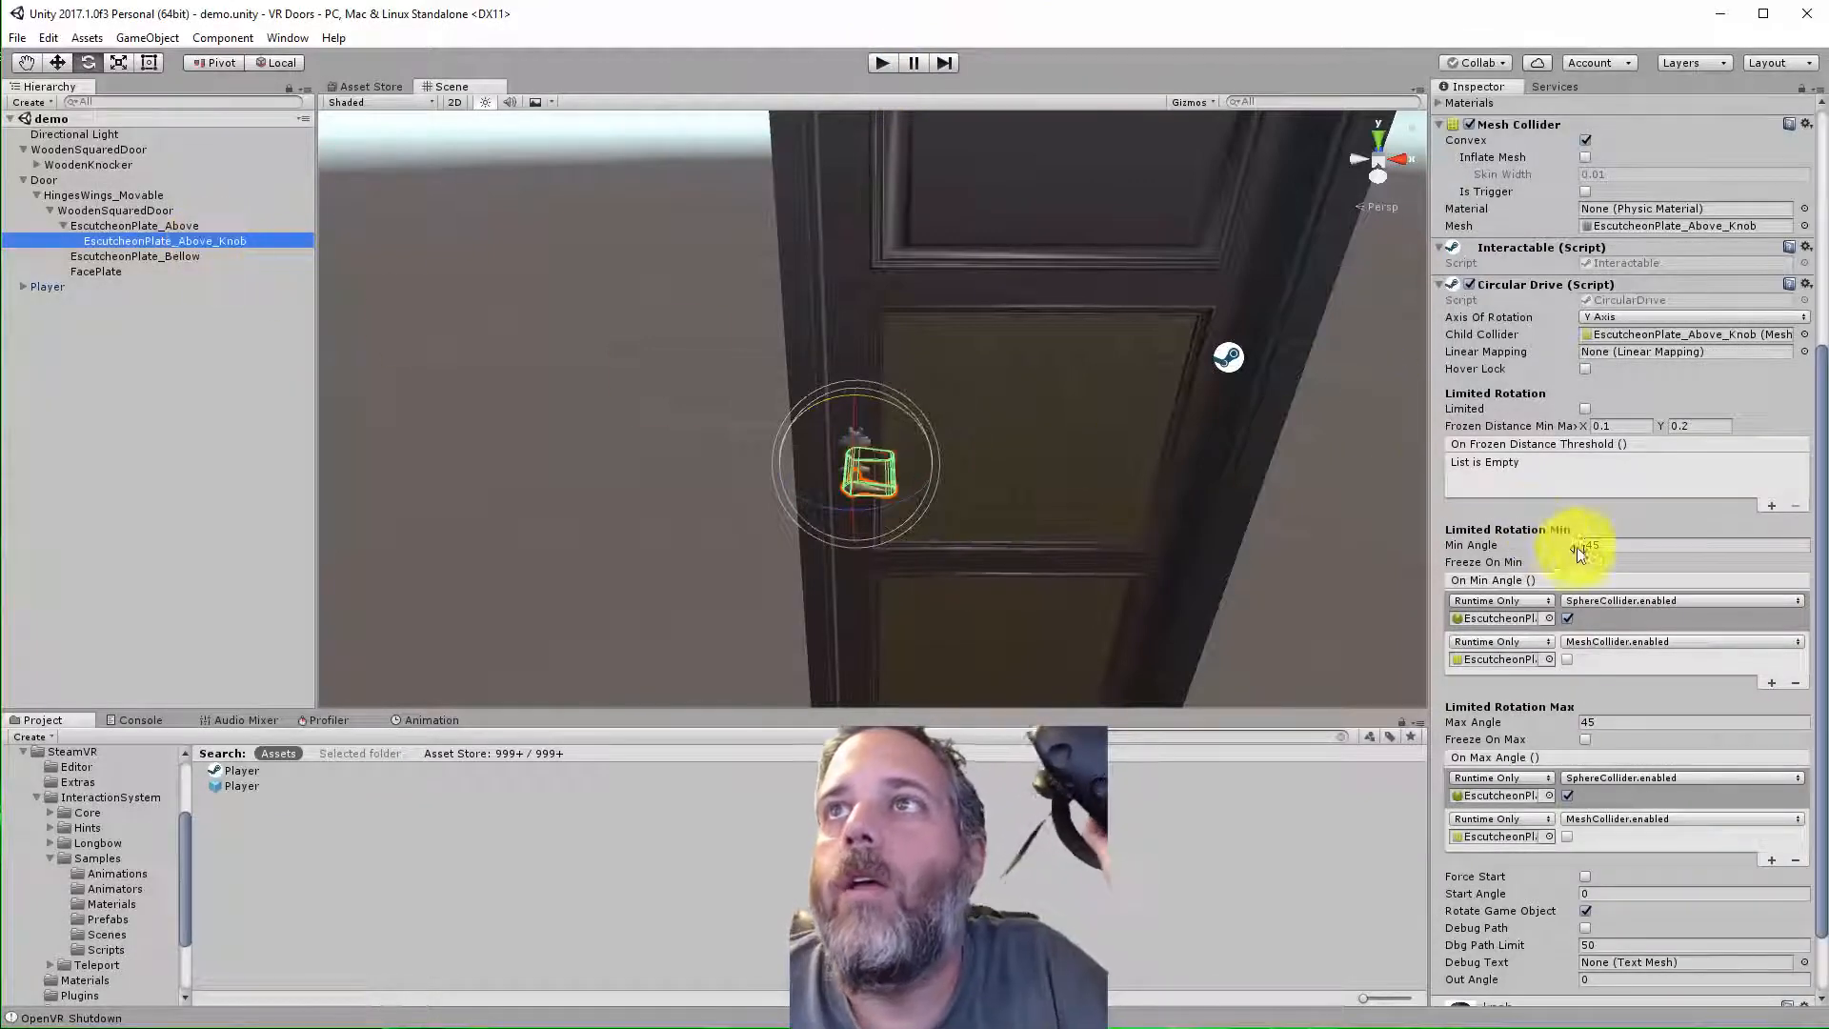
{"action": "left_click", "coordinate": [1586, 408]}
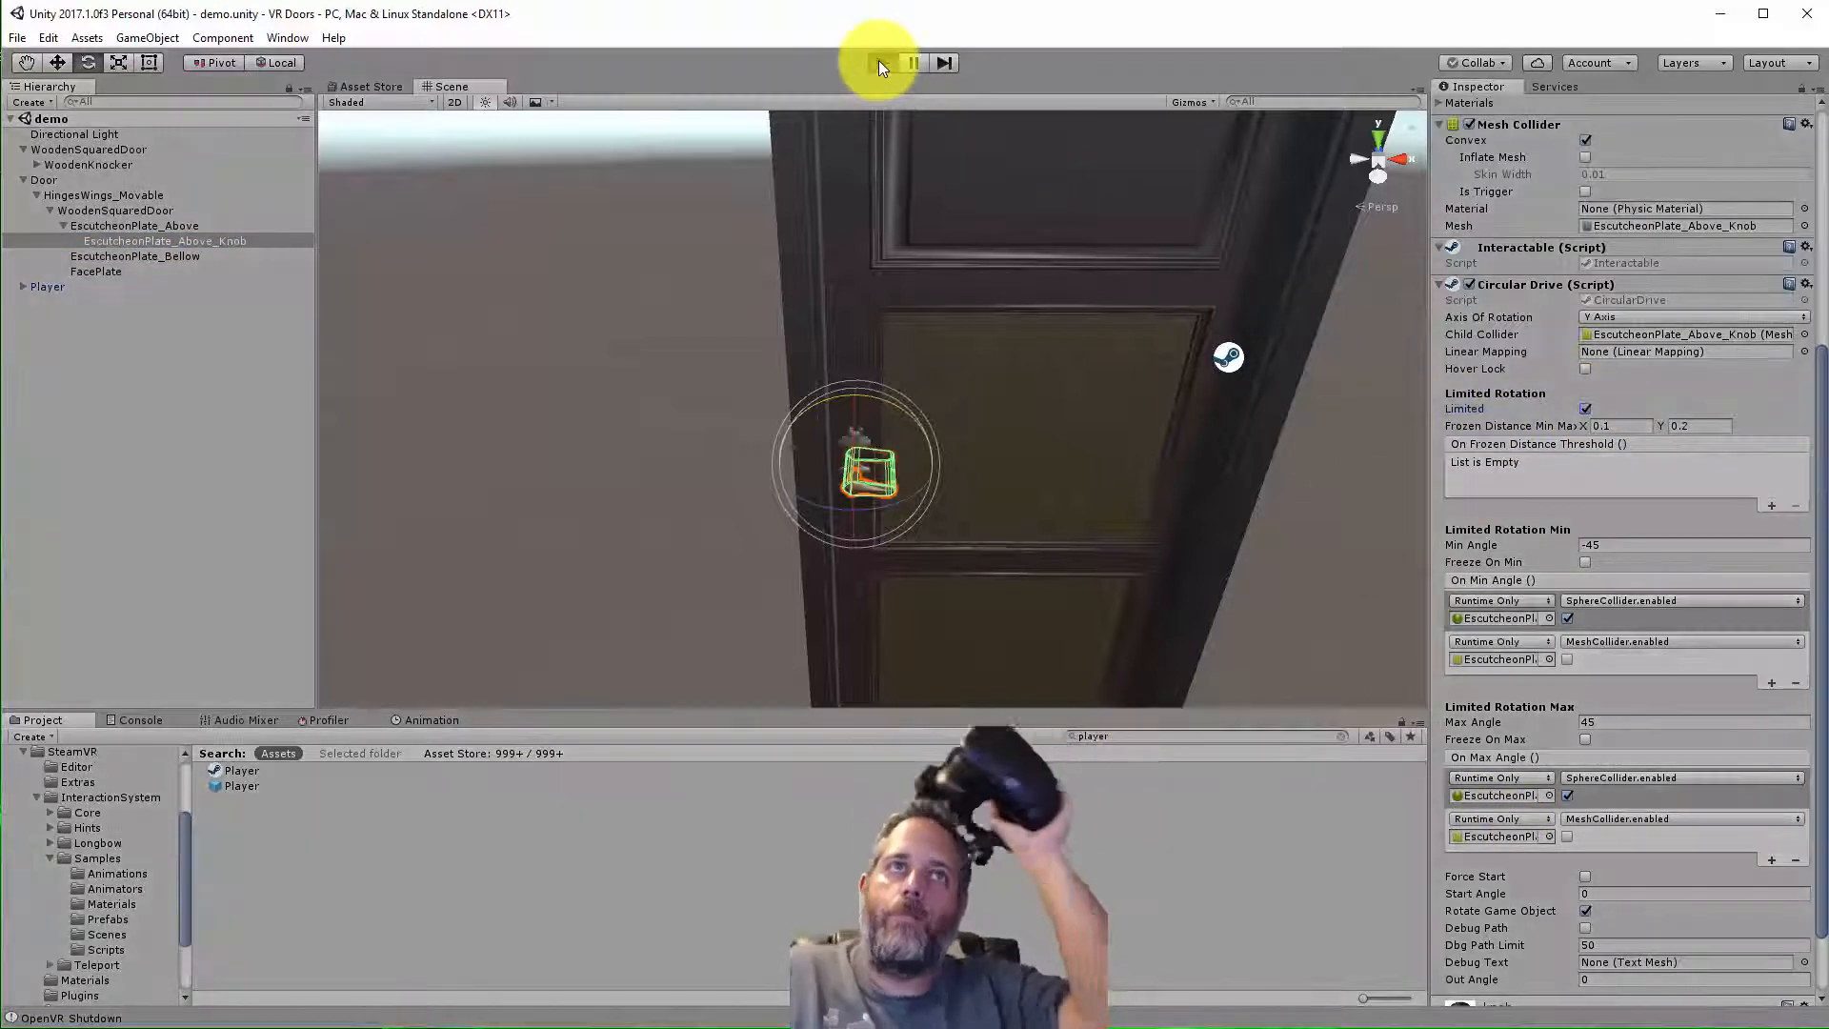
Run the scene again to test turning the knob and swinging the door, then edit Door's Min Angle
{"action": "left_click", "coordinate": [880, 63]}
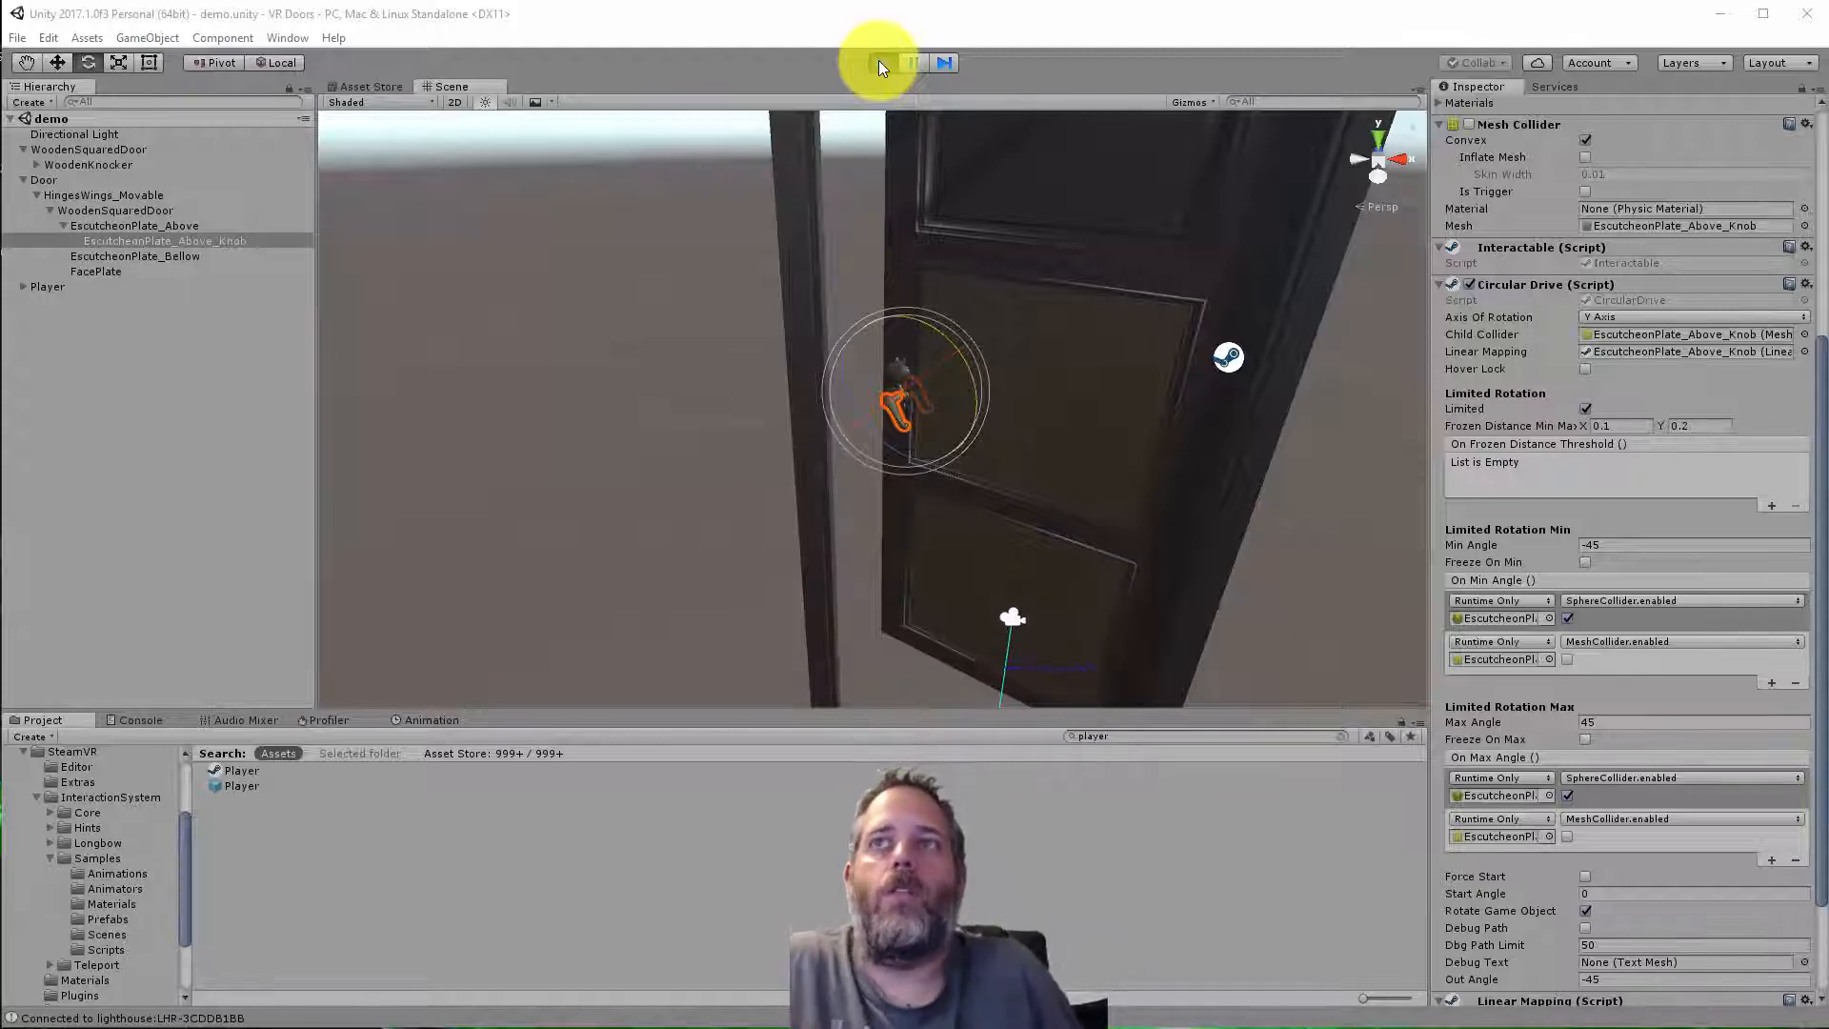
{"action": "left_click", "coordinate": [882, 63]}
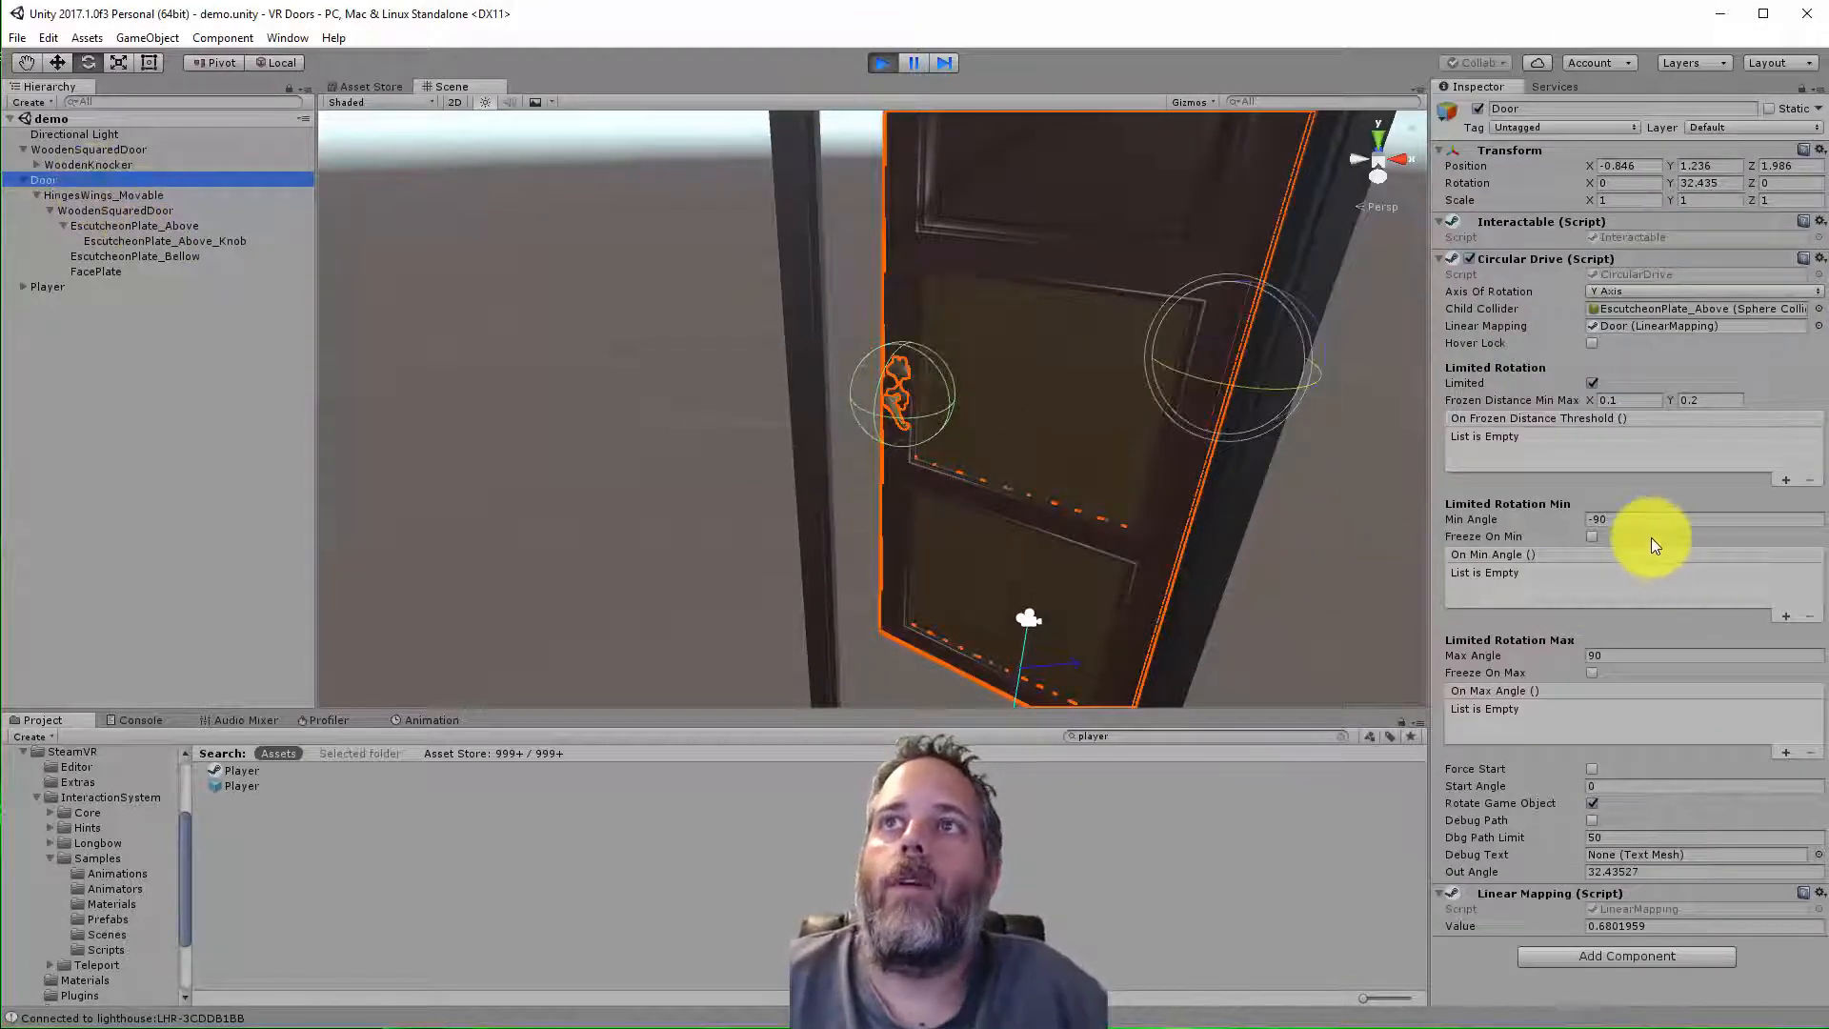
{"action": "left_click", "coordinate": [1644, 518]}
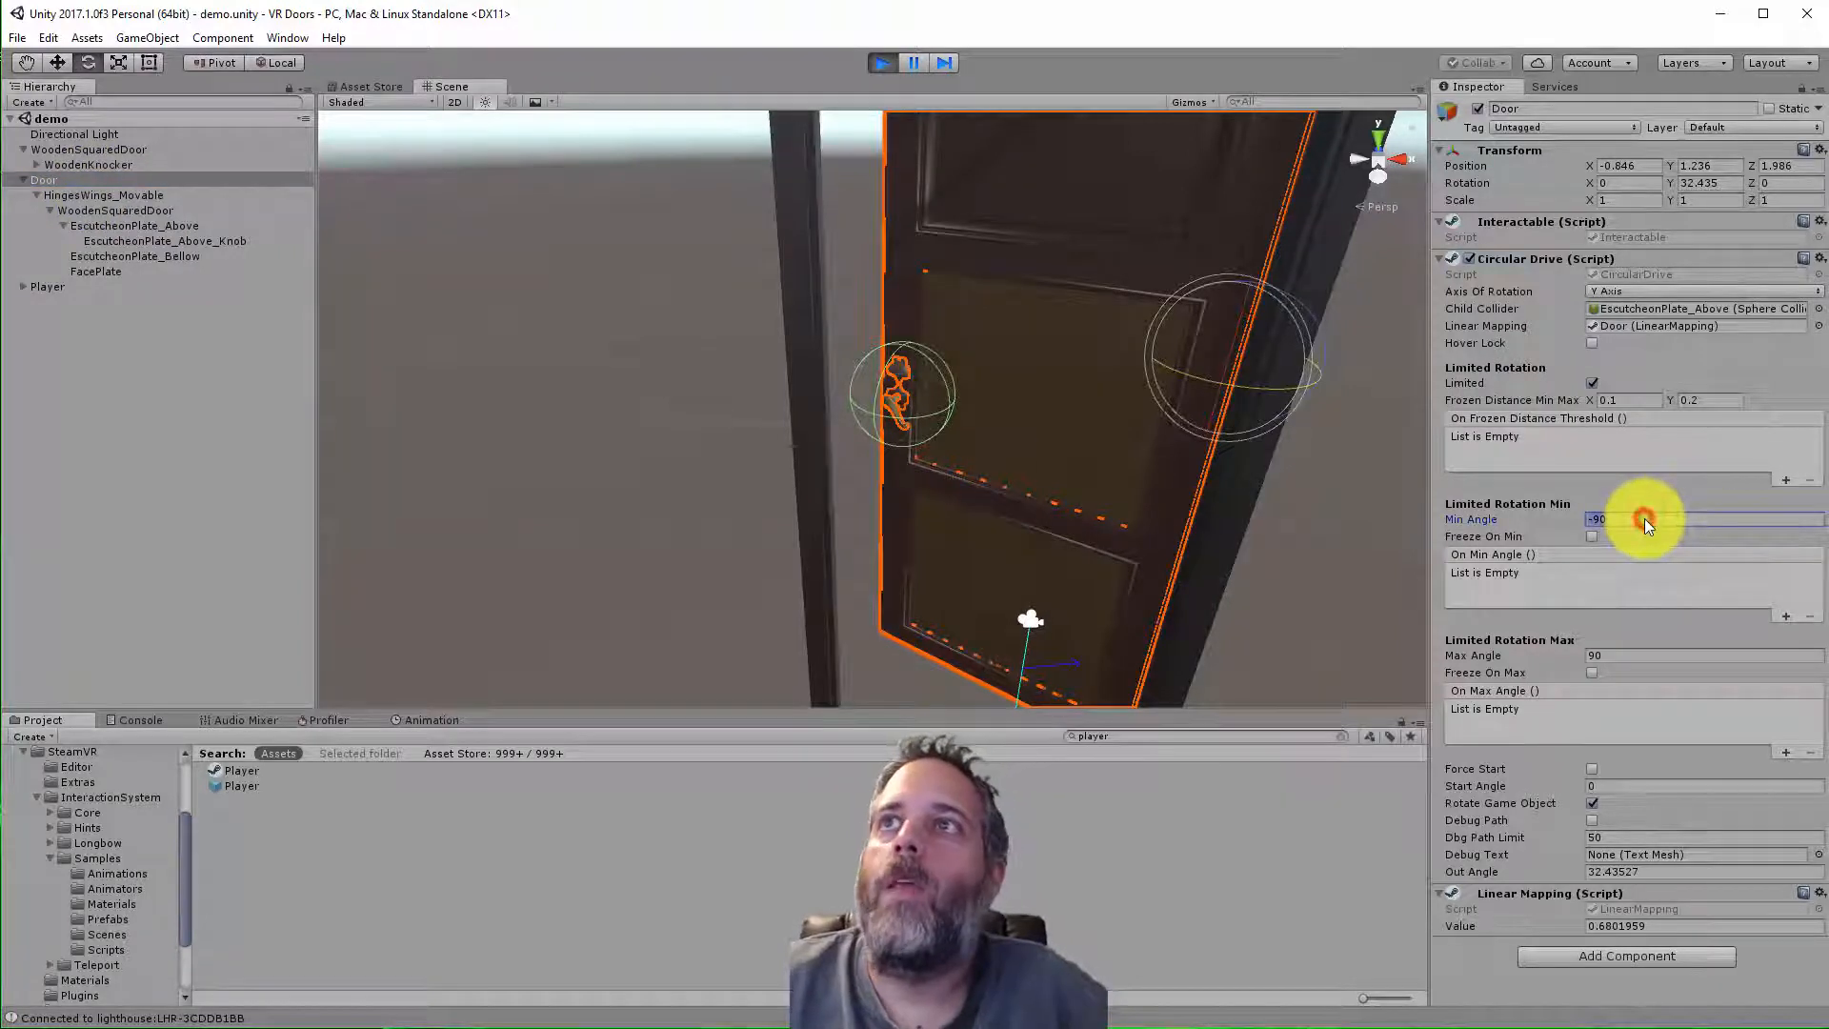